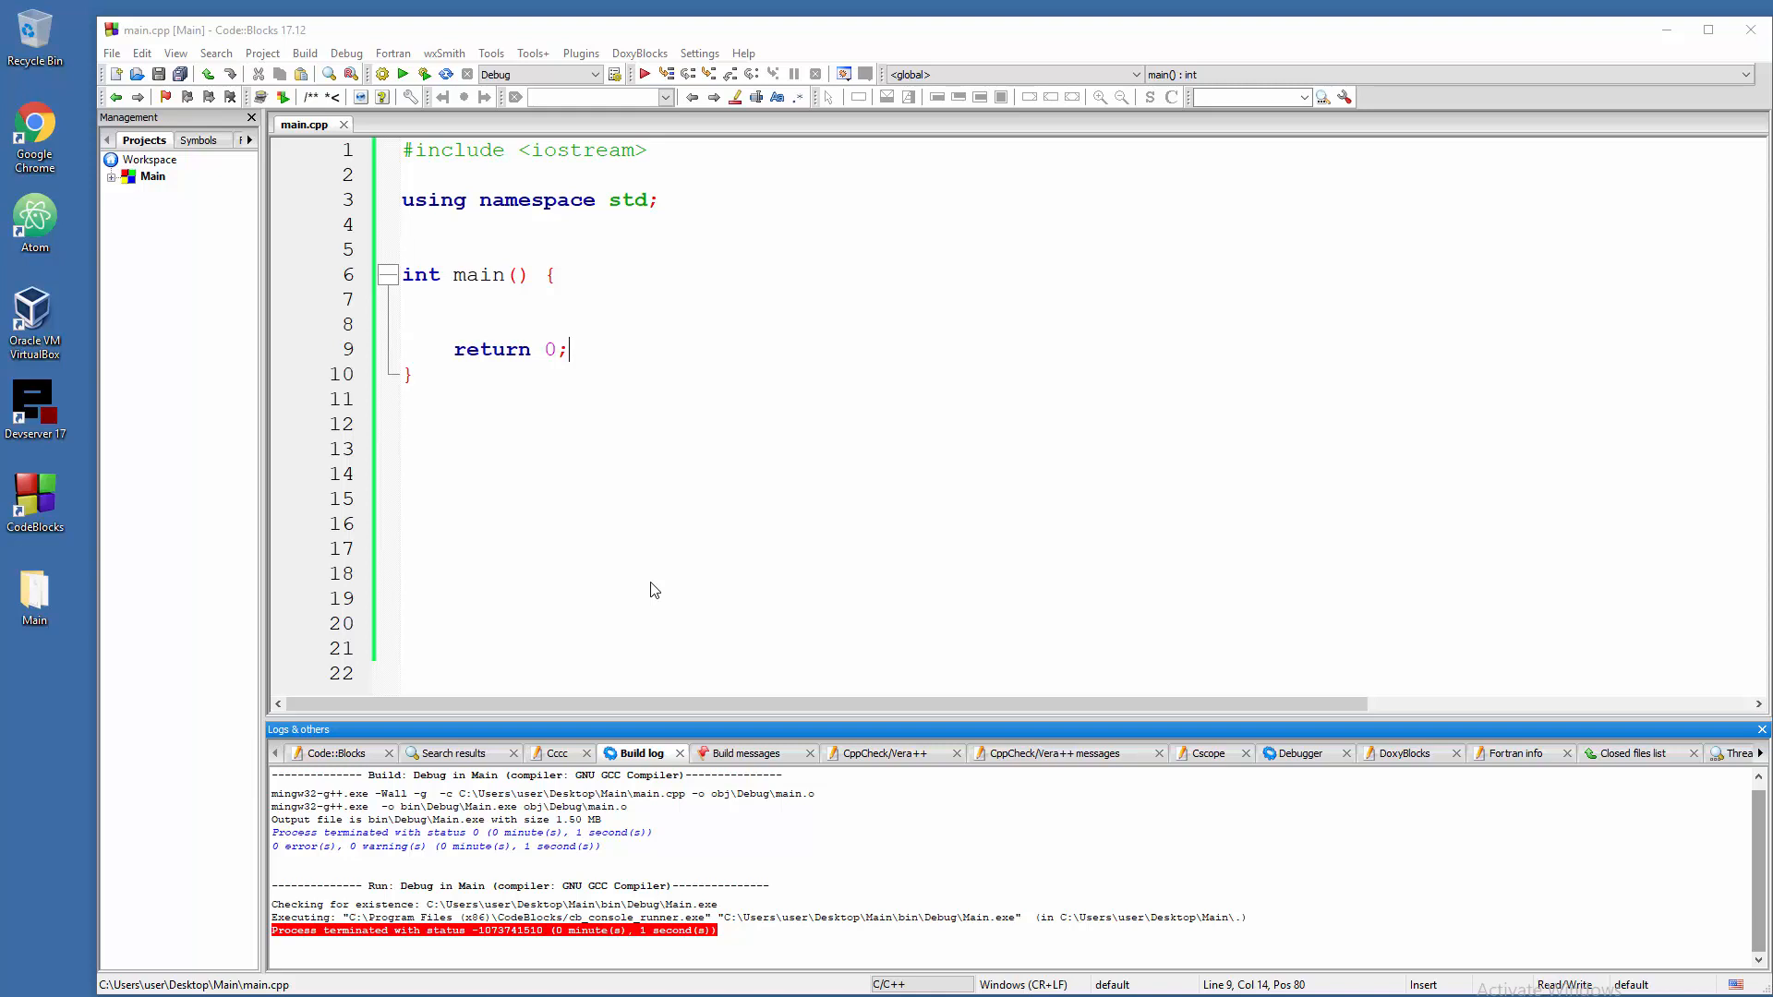
- Write the header void printMultiChars(char x, char y, char z) on the blank line above main
click(404, 223)
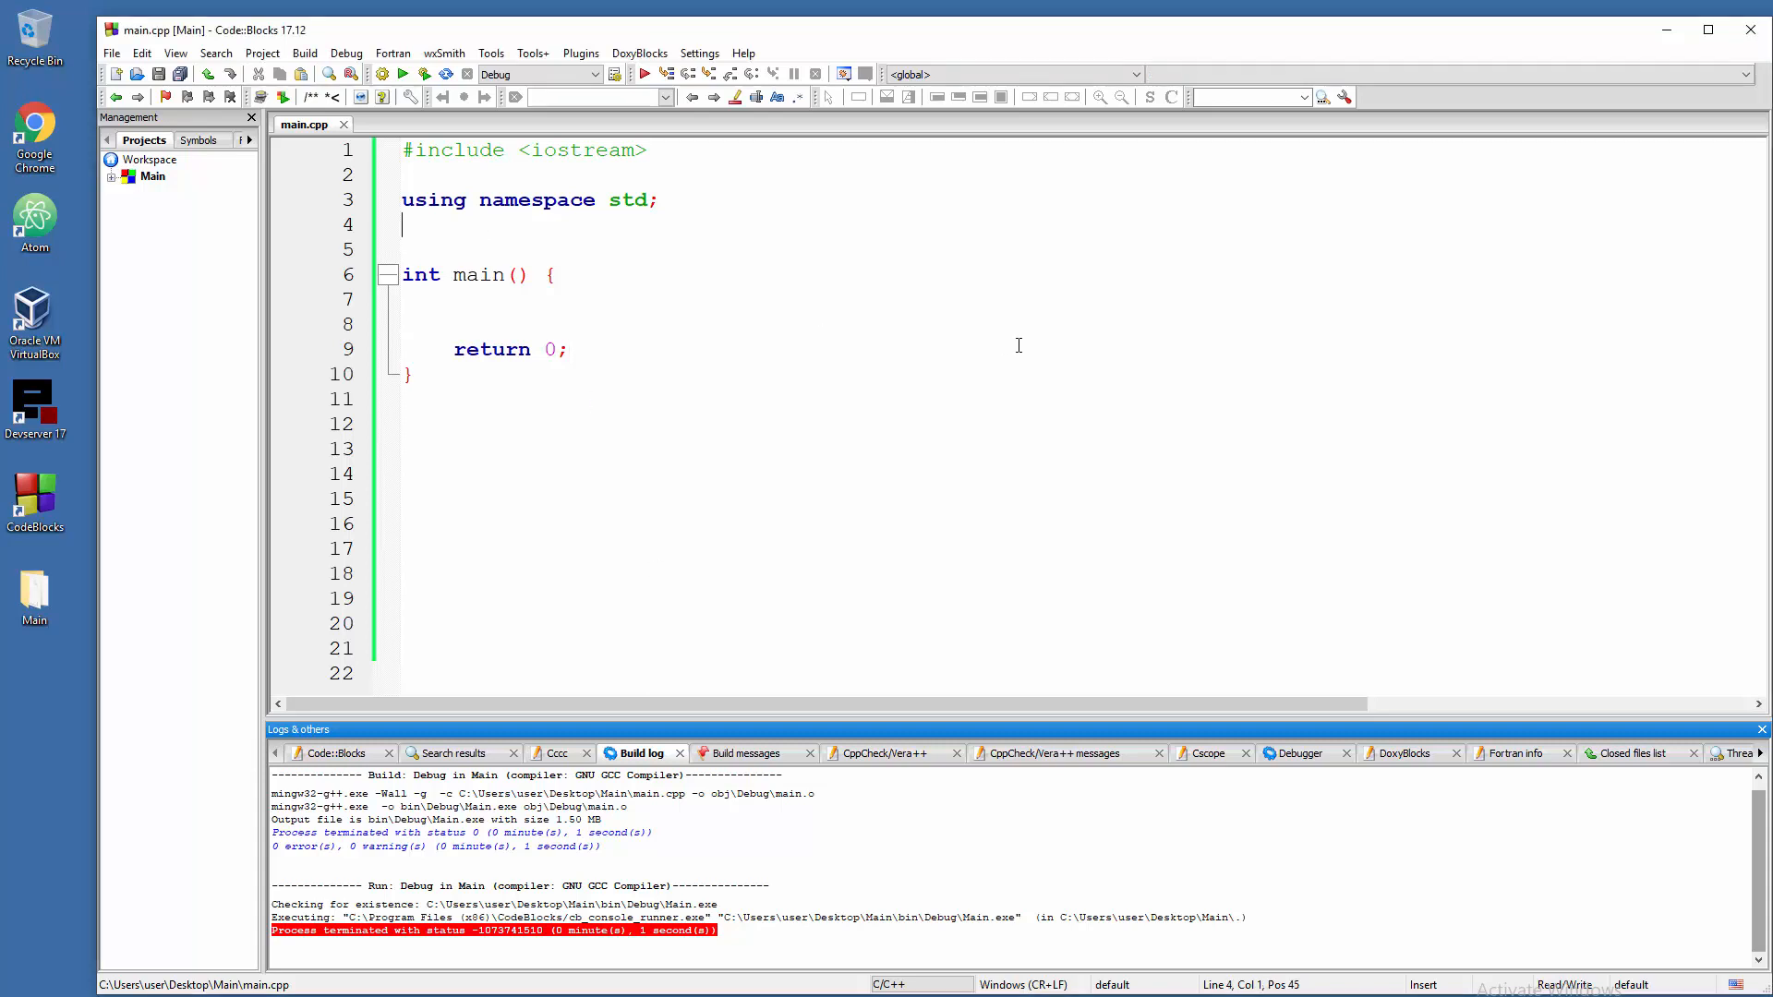
text(void)
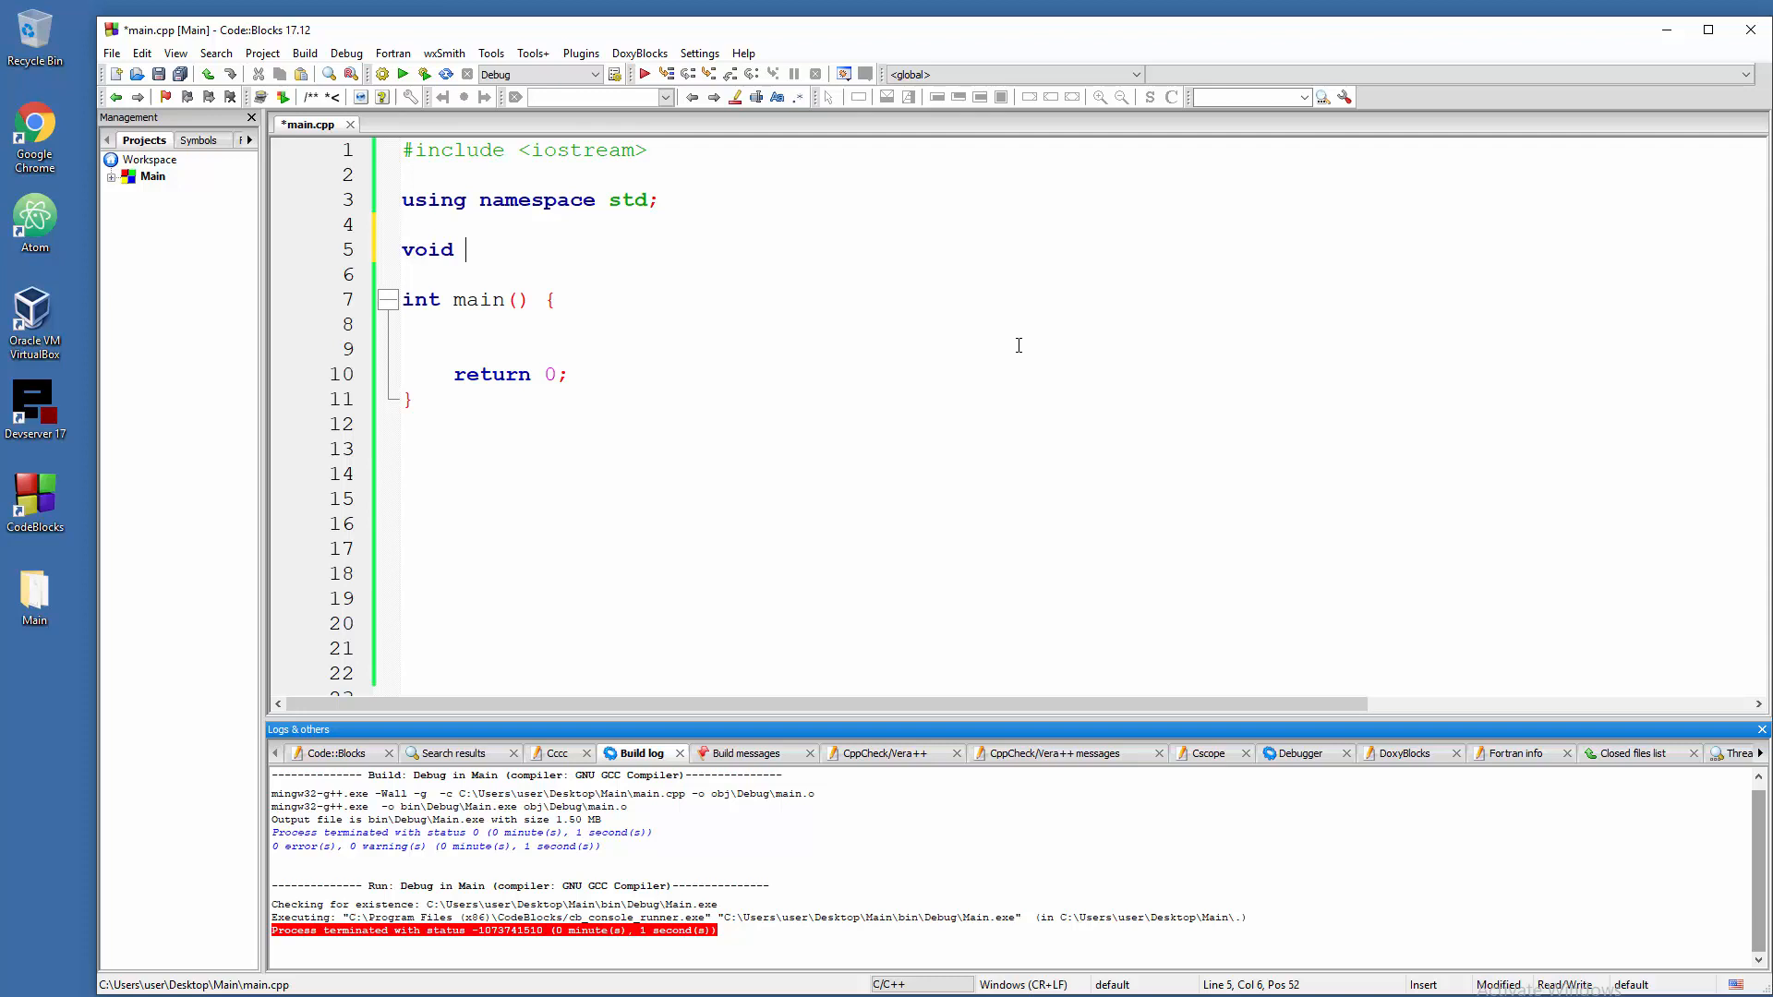
text(printM)
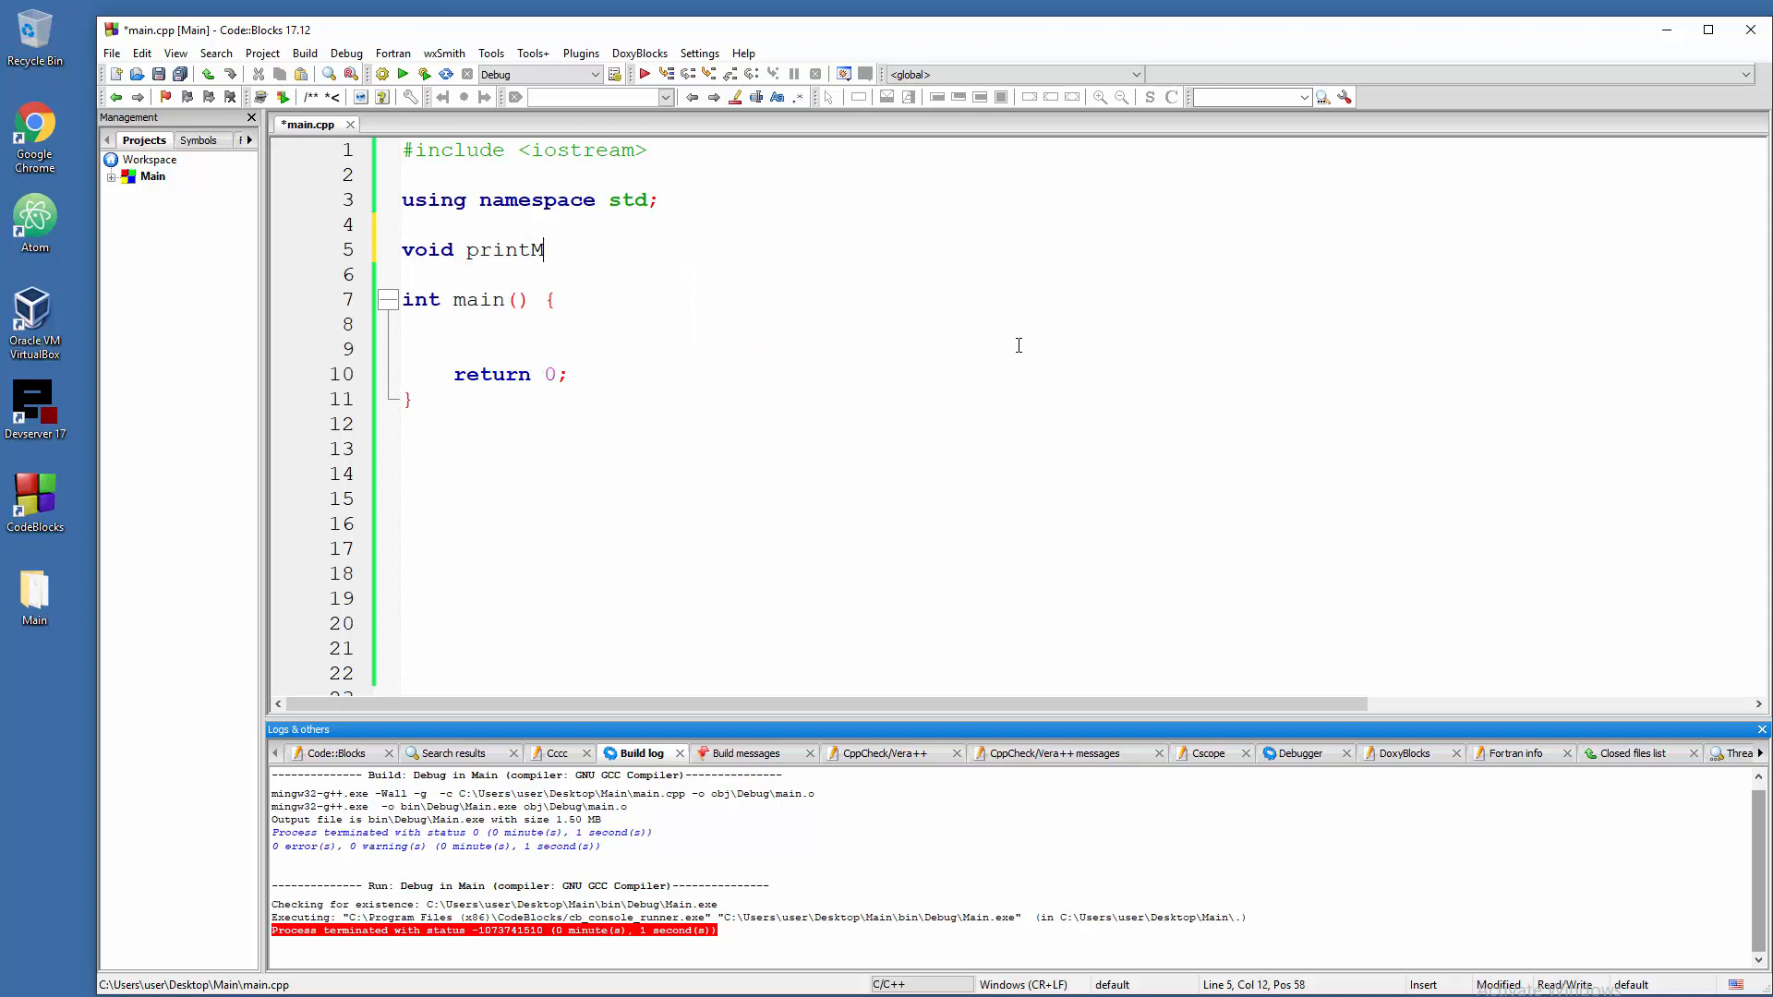
text(ultiChar)
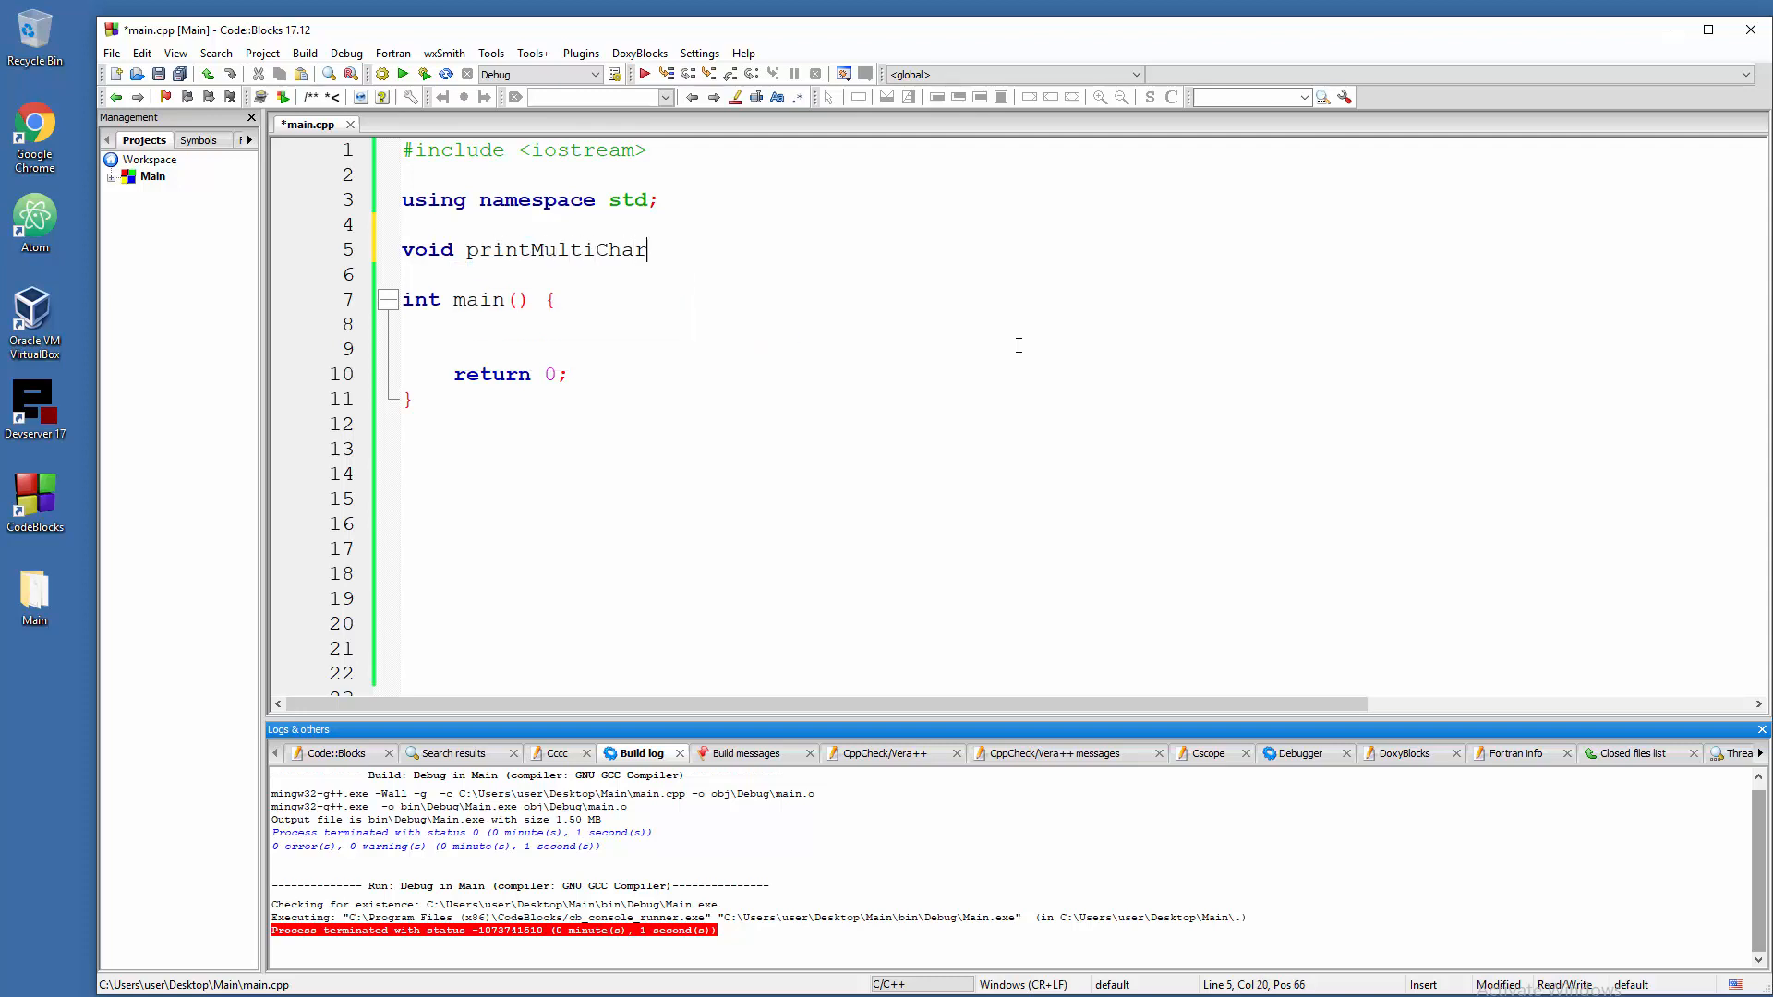
text(s())
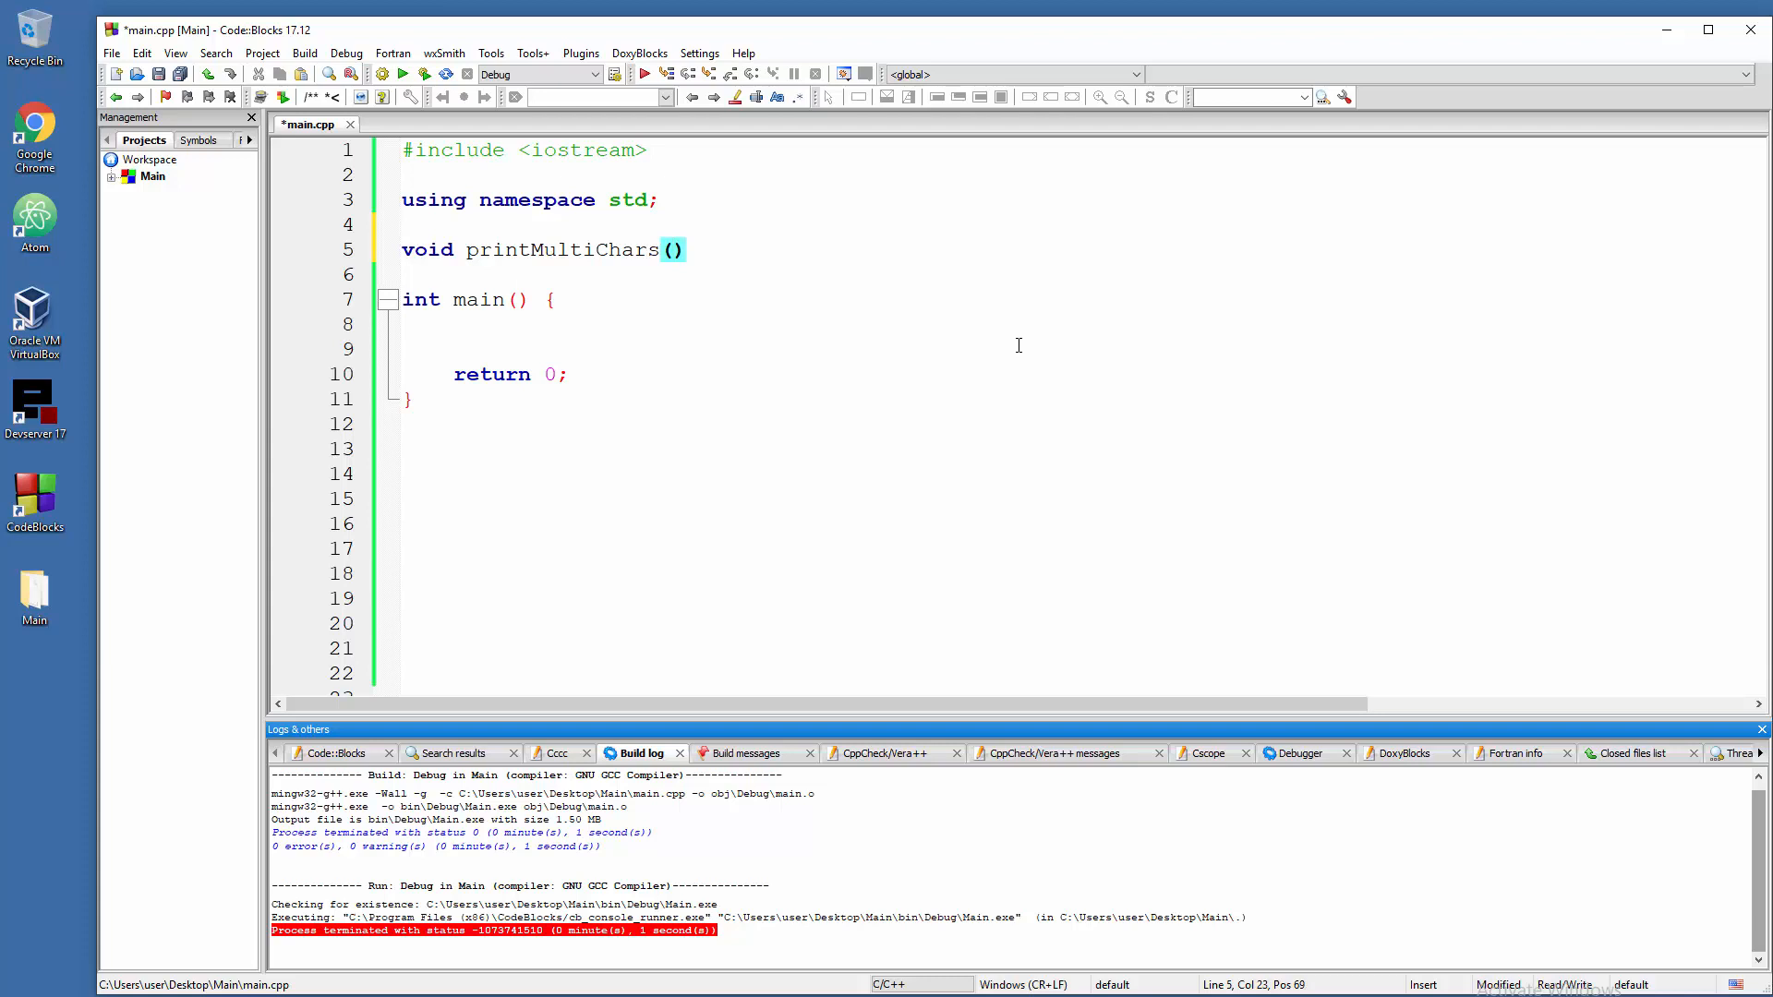
text(ch)
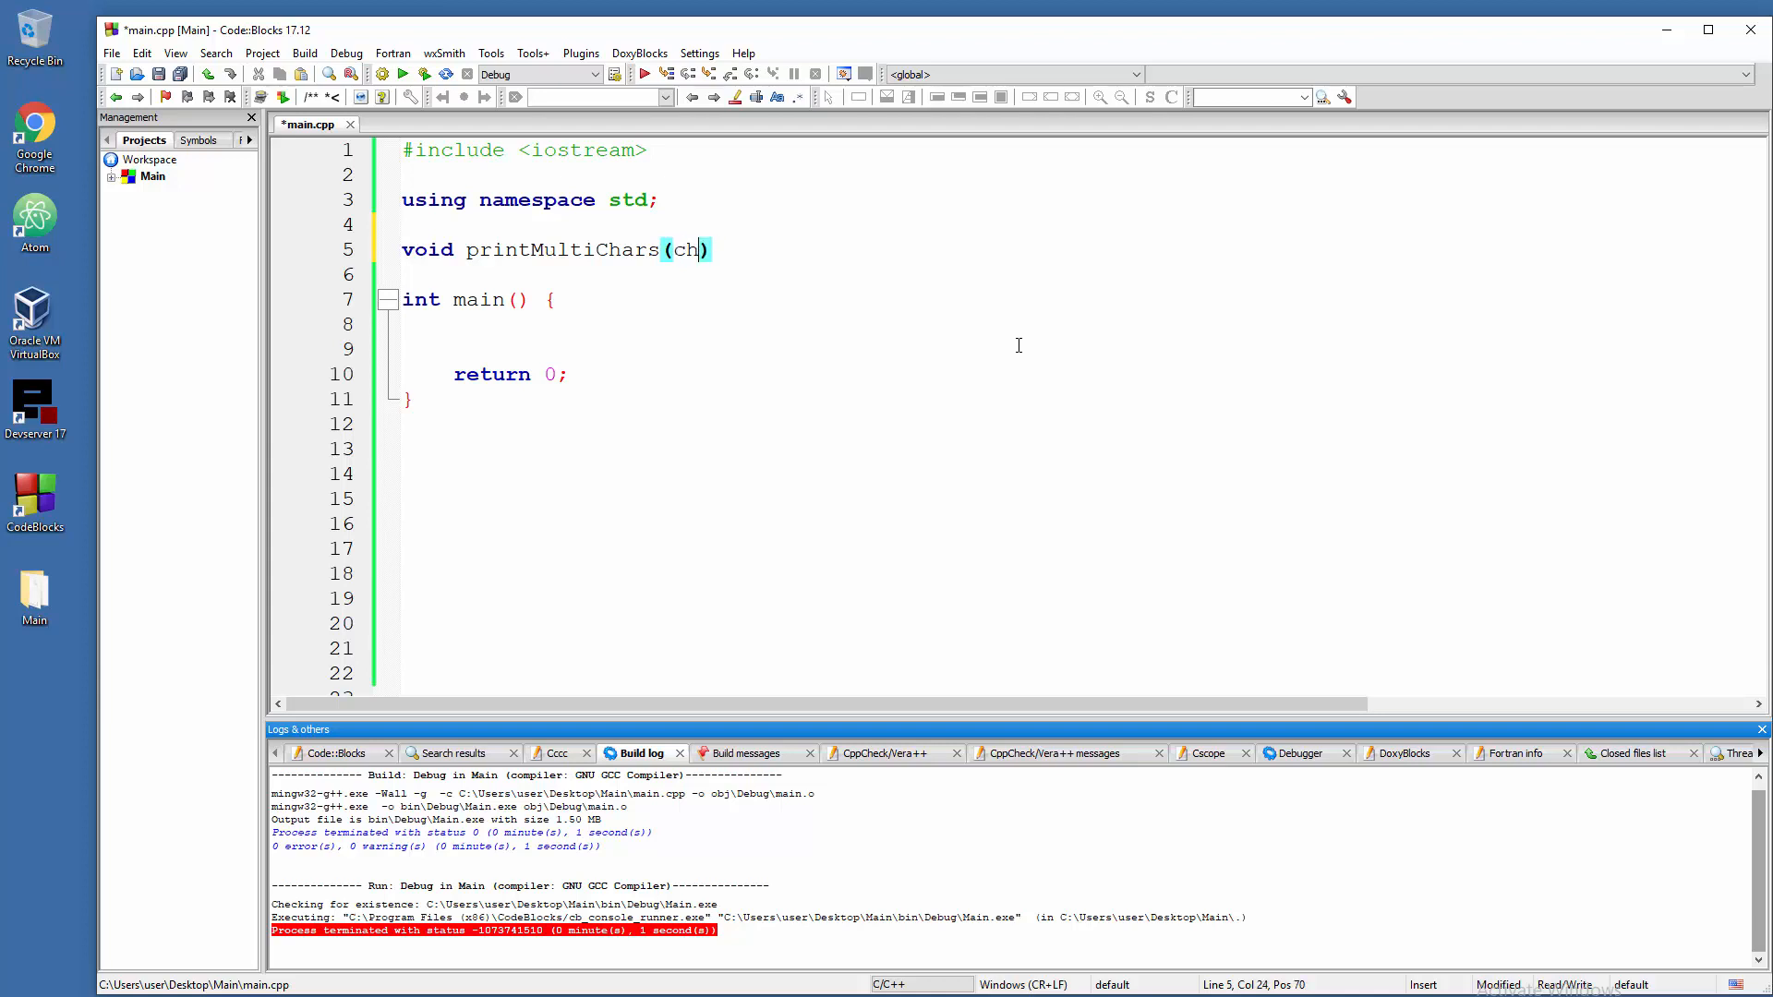
text(ar x)
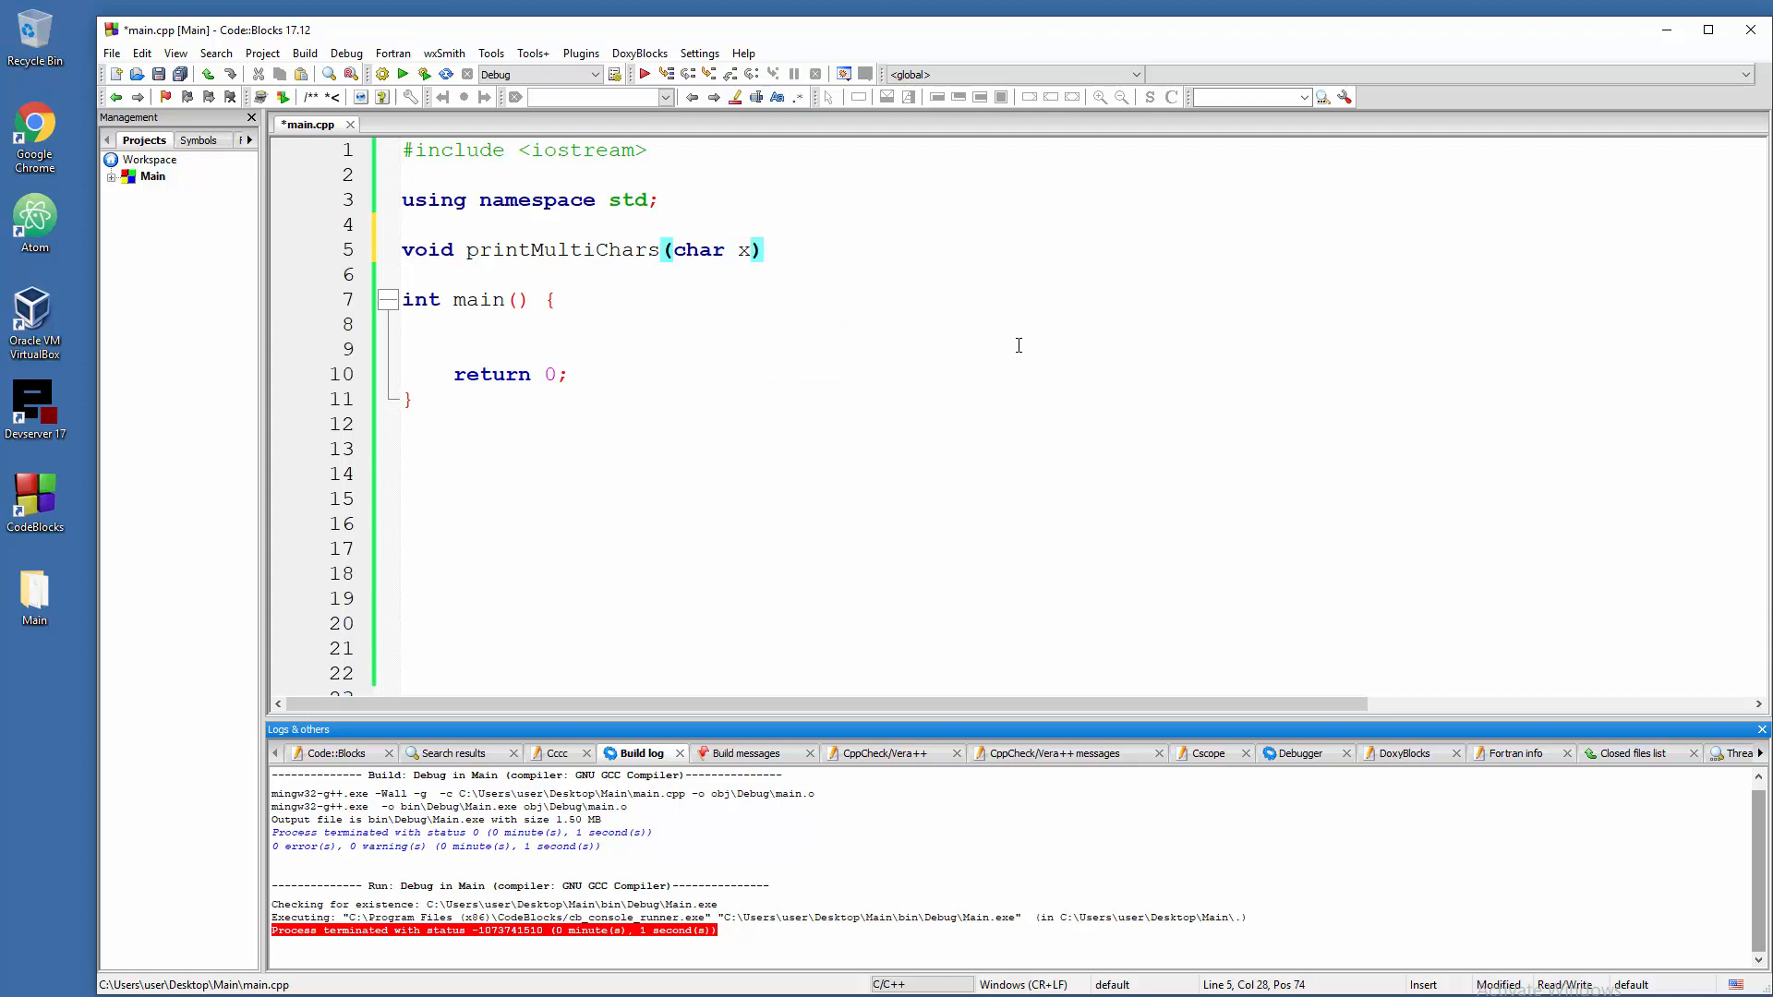
text(;)
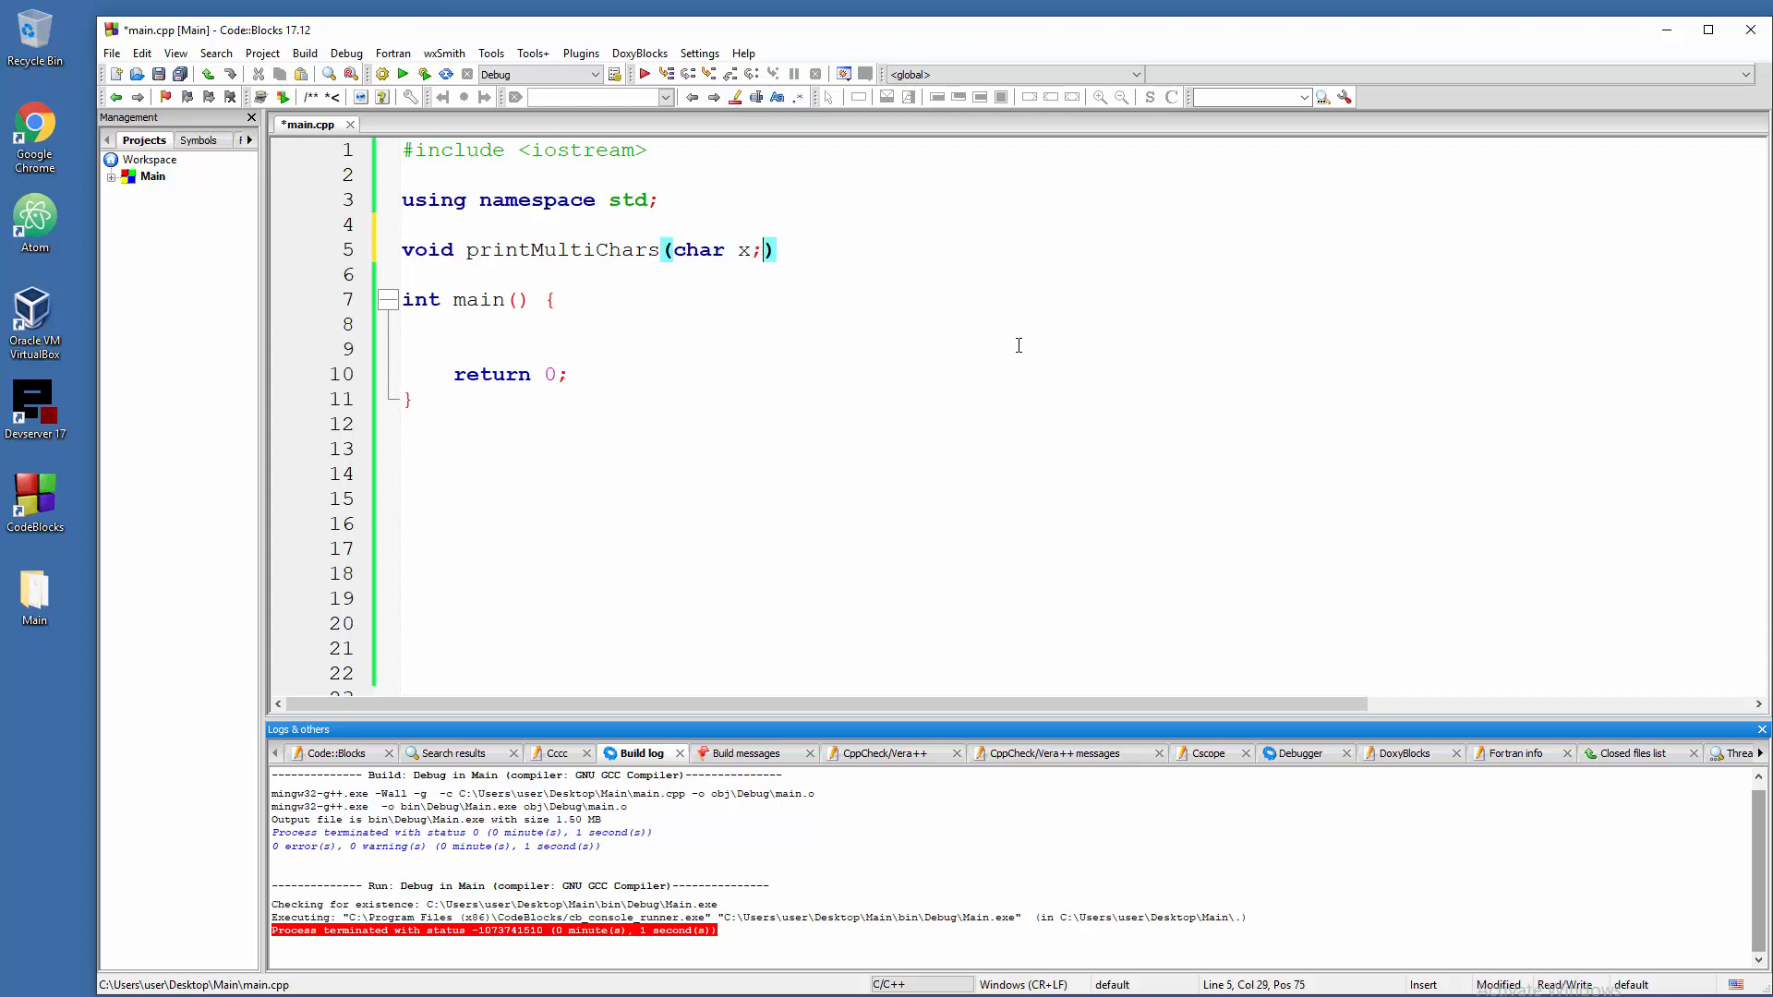
text(,)
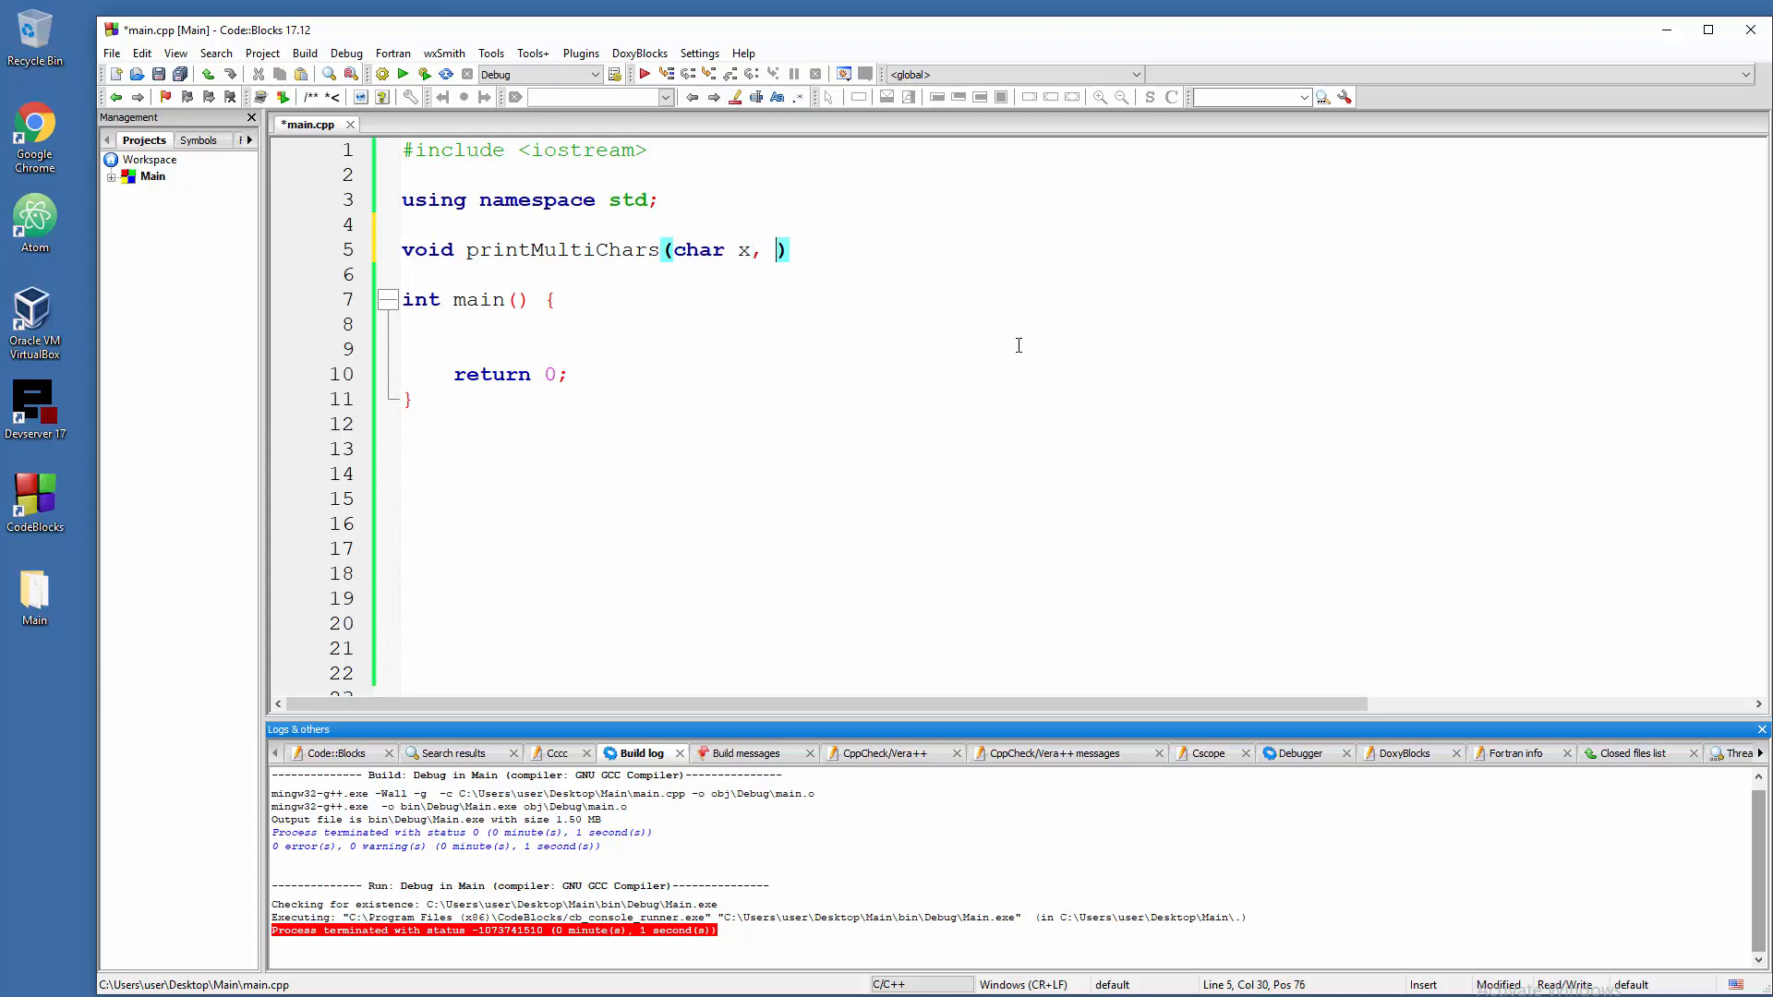
text(ch)
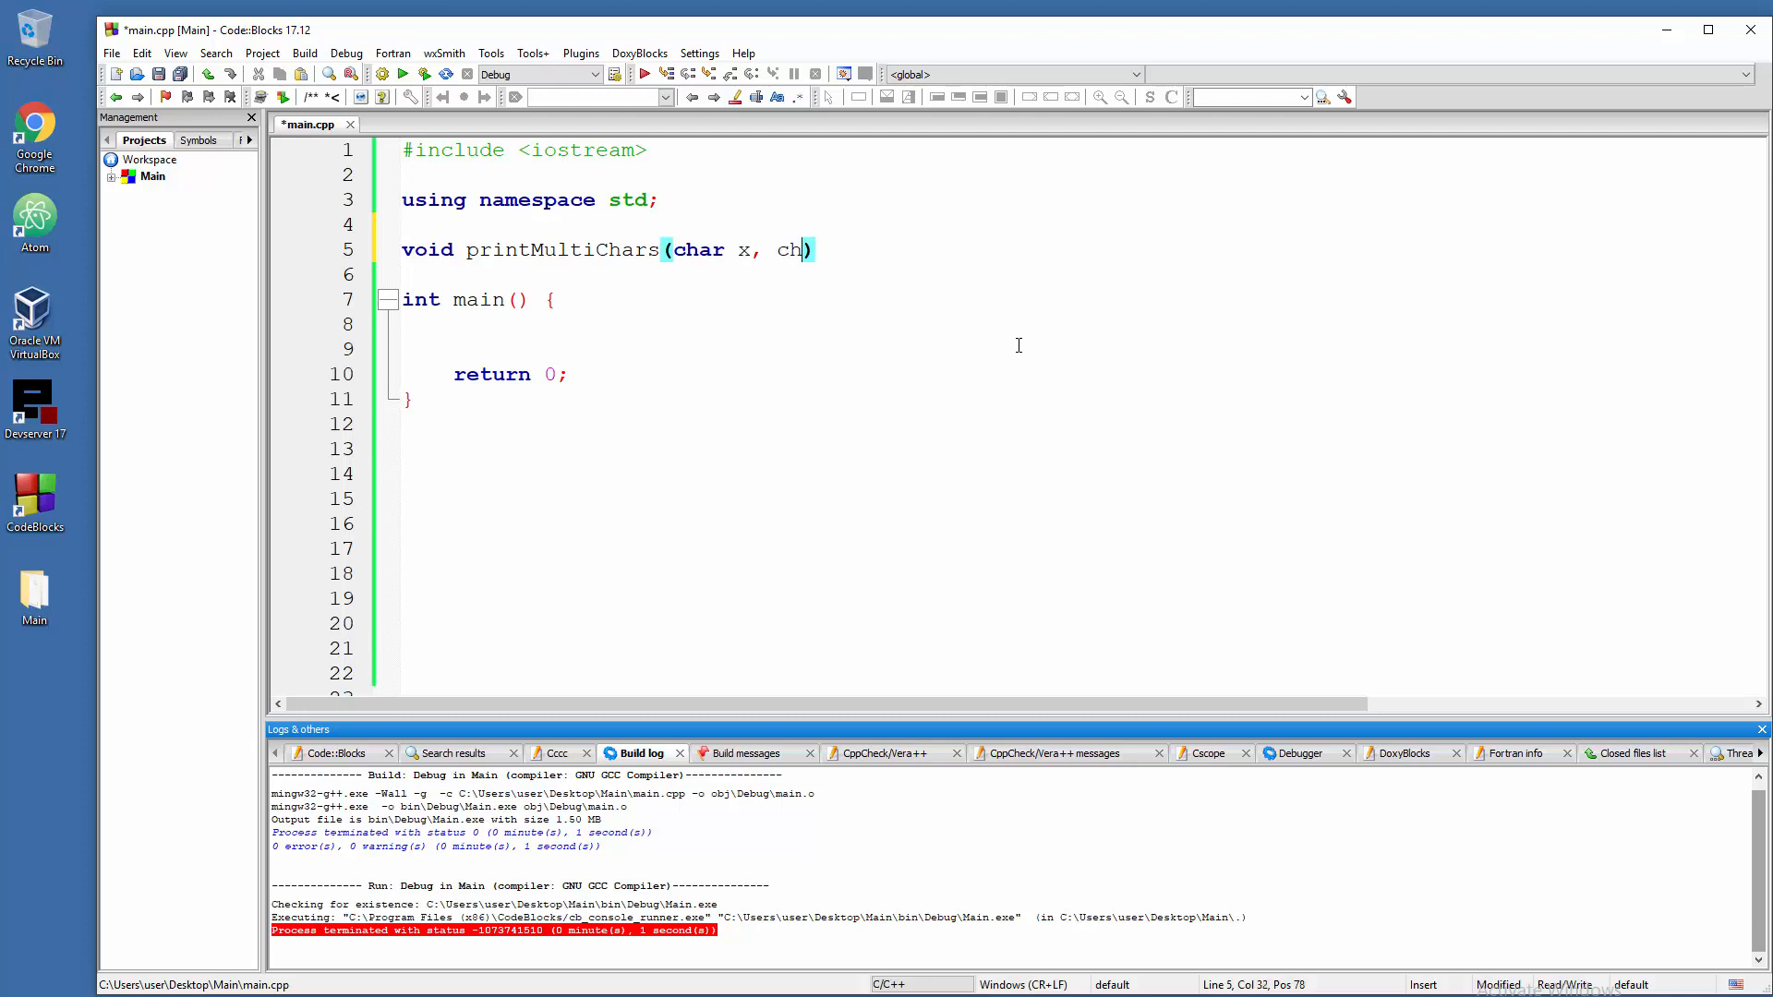
text(ar y,)
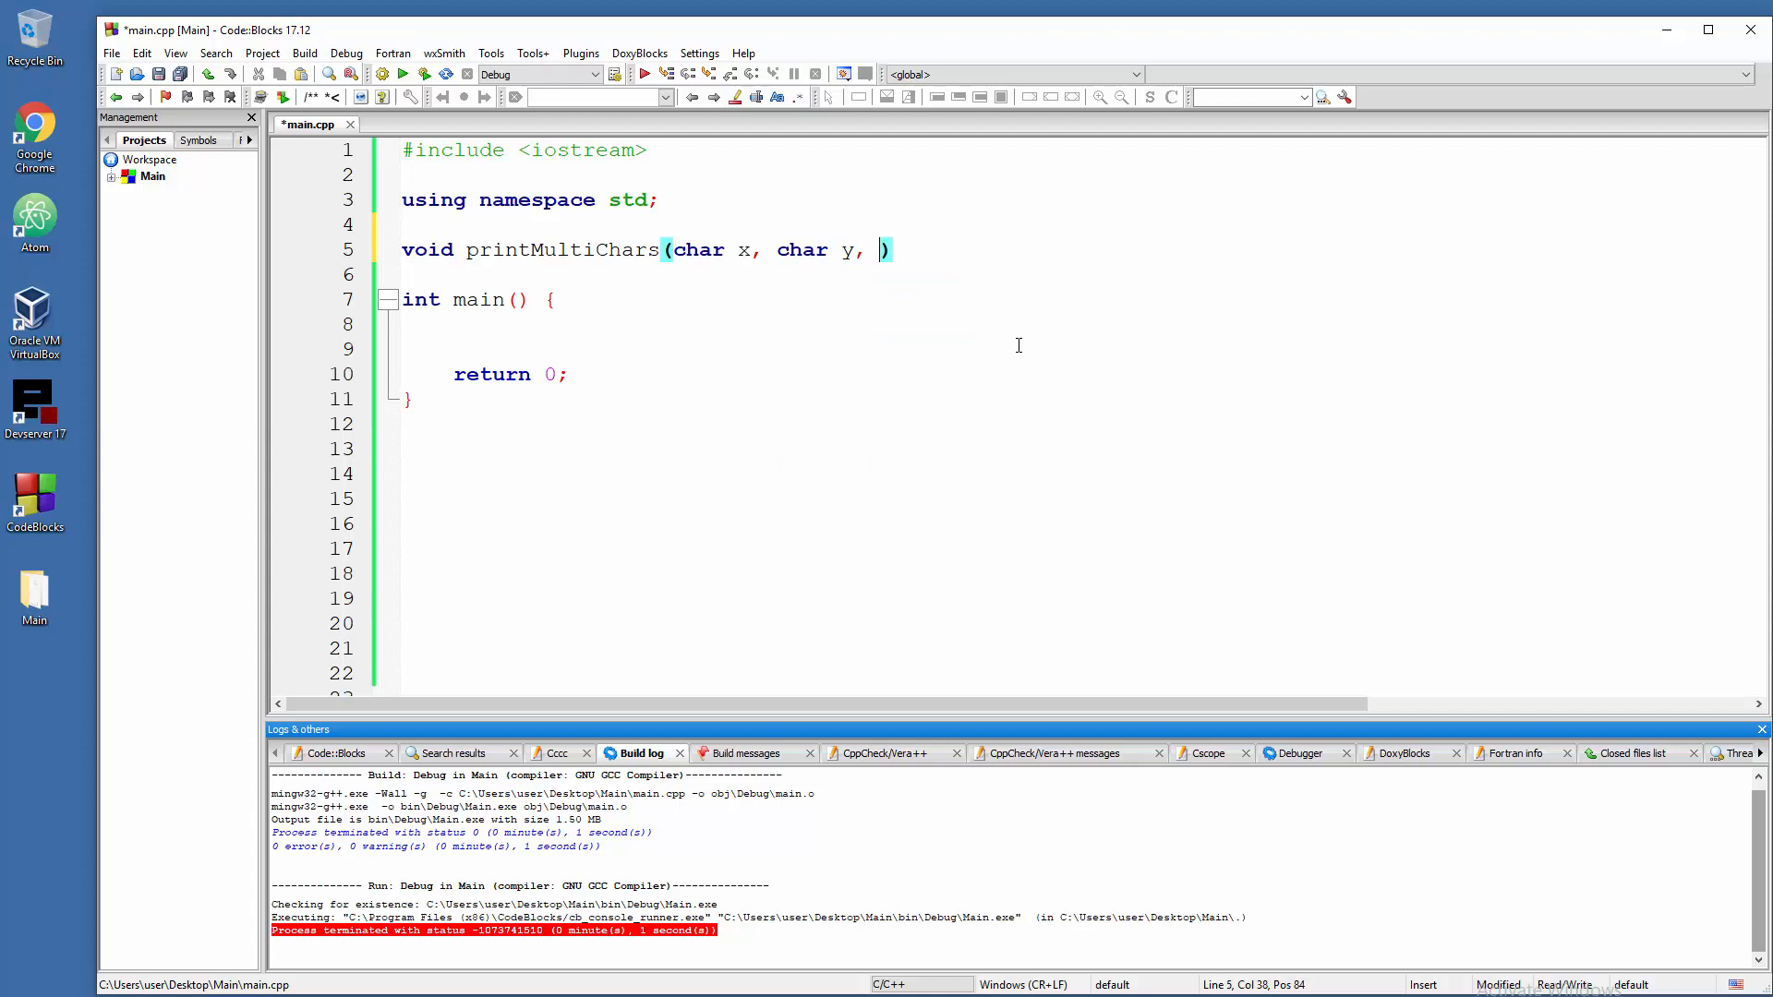
text(char)
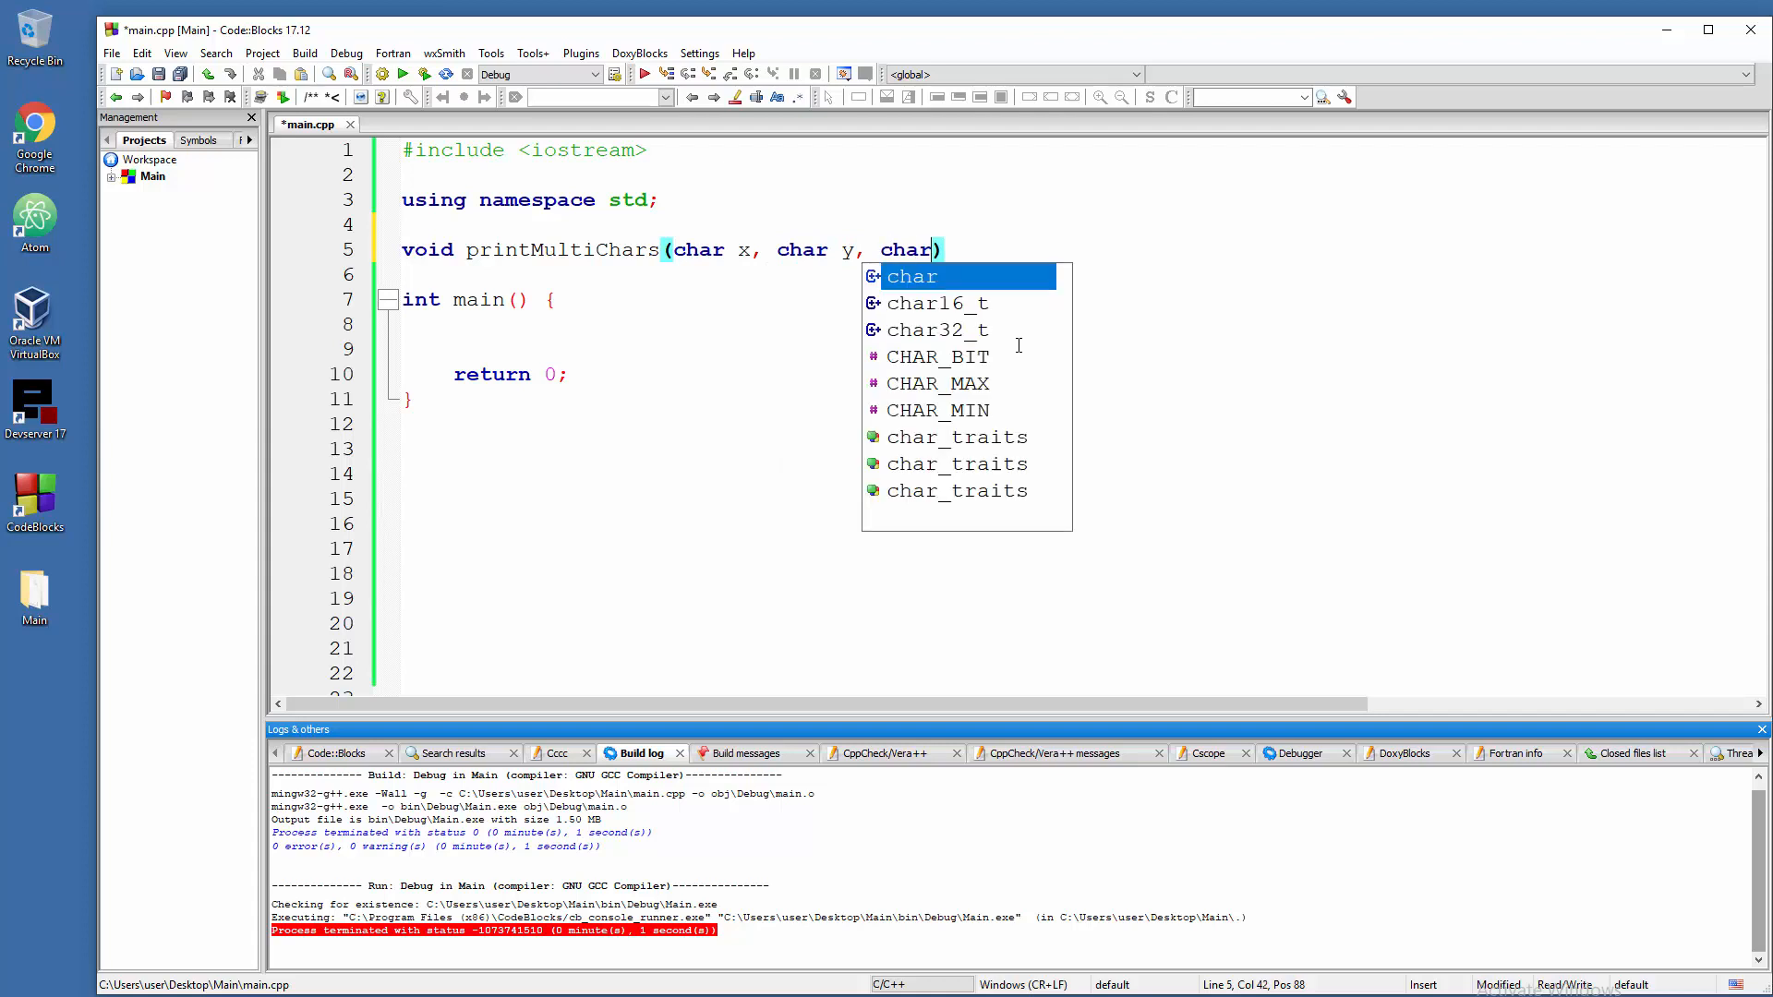
text(z)
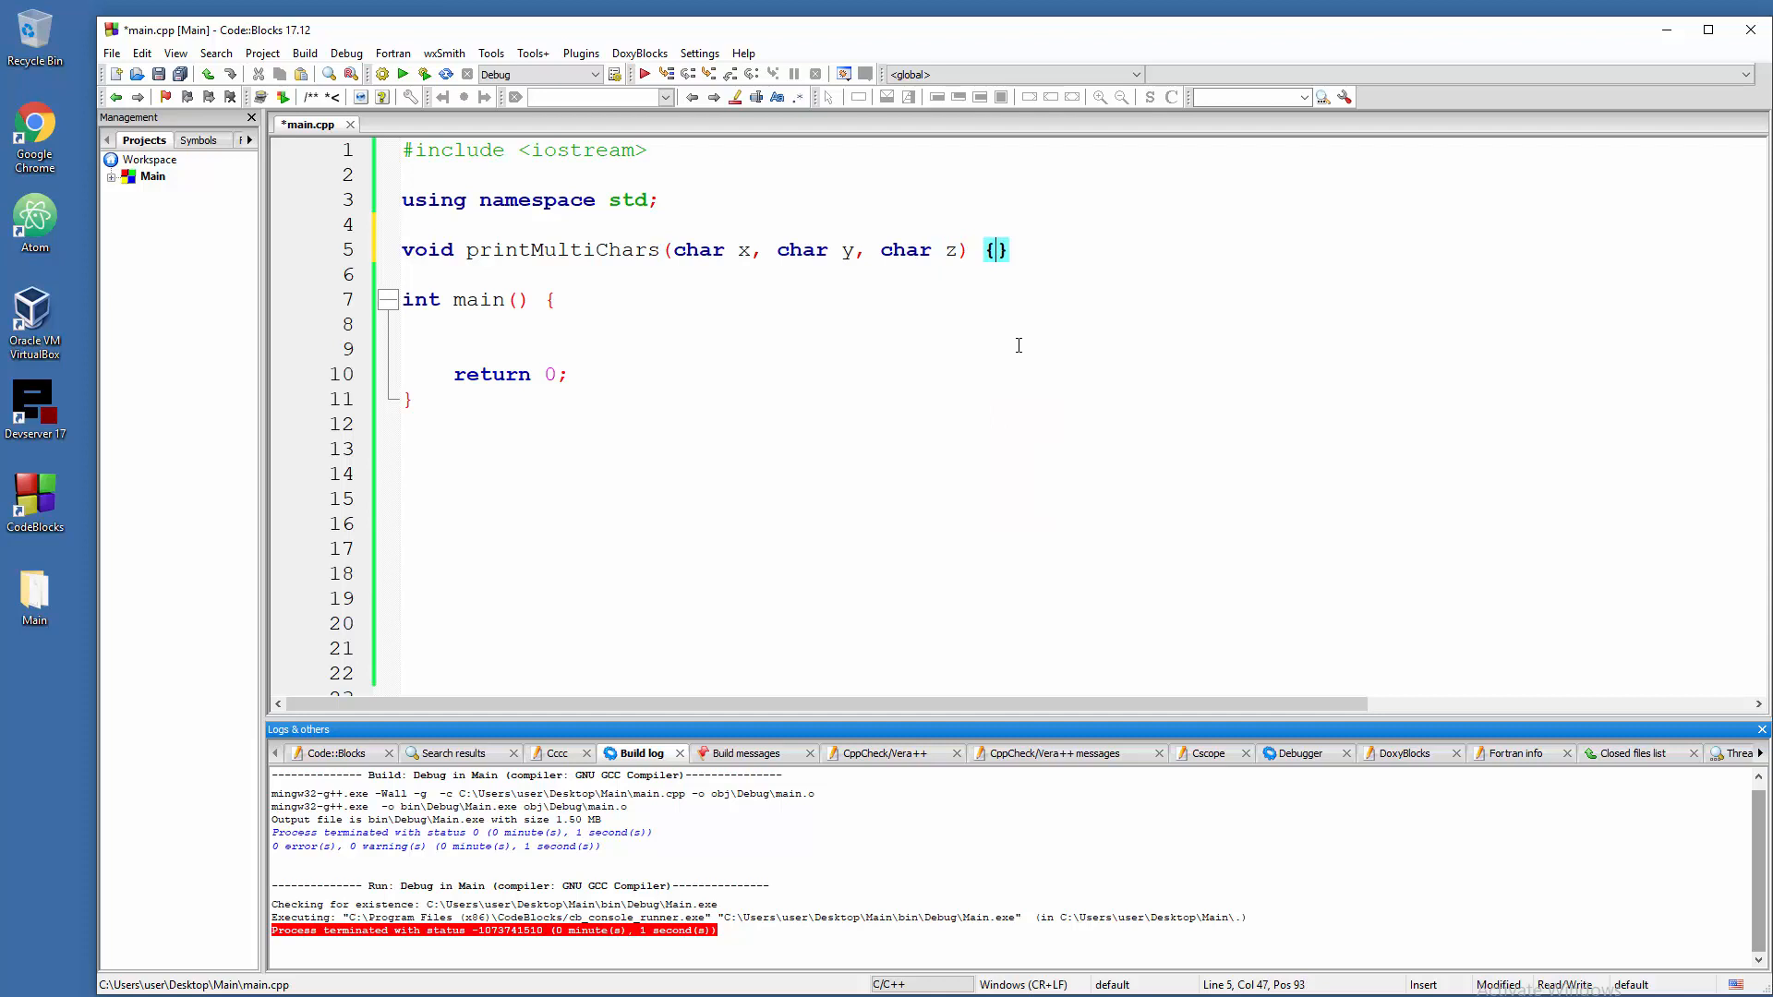
- Fill printMultiChars with cout << x << y << z << endl; and add a blank line in main
key(Return)
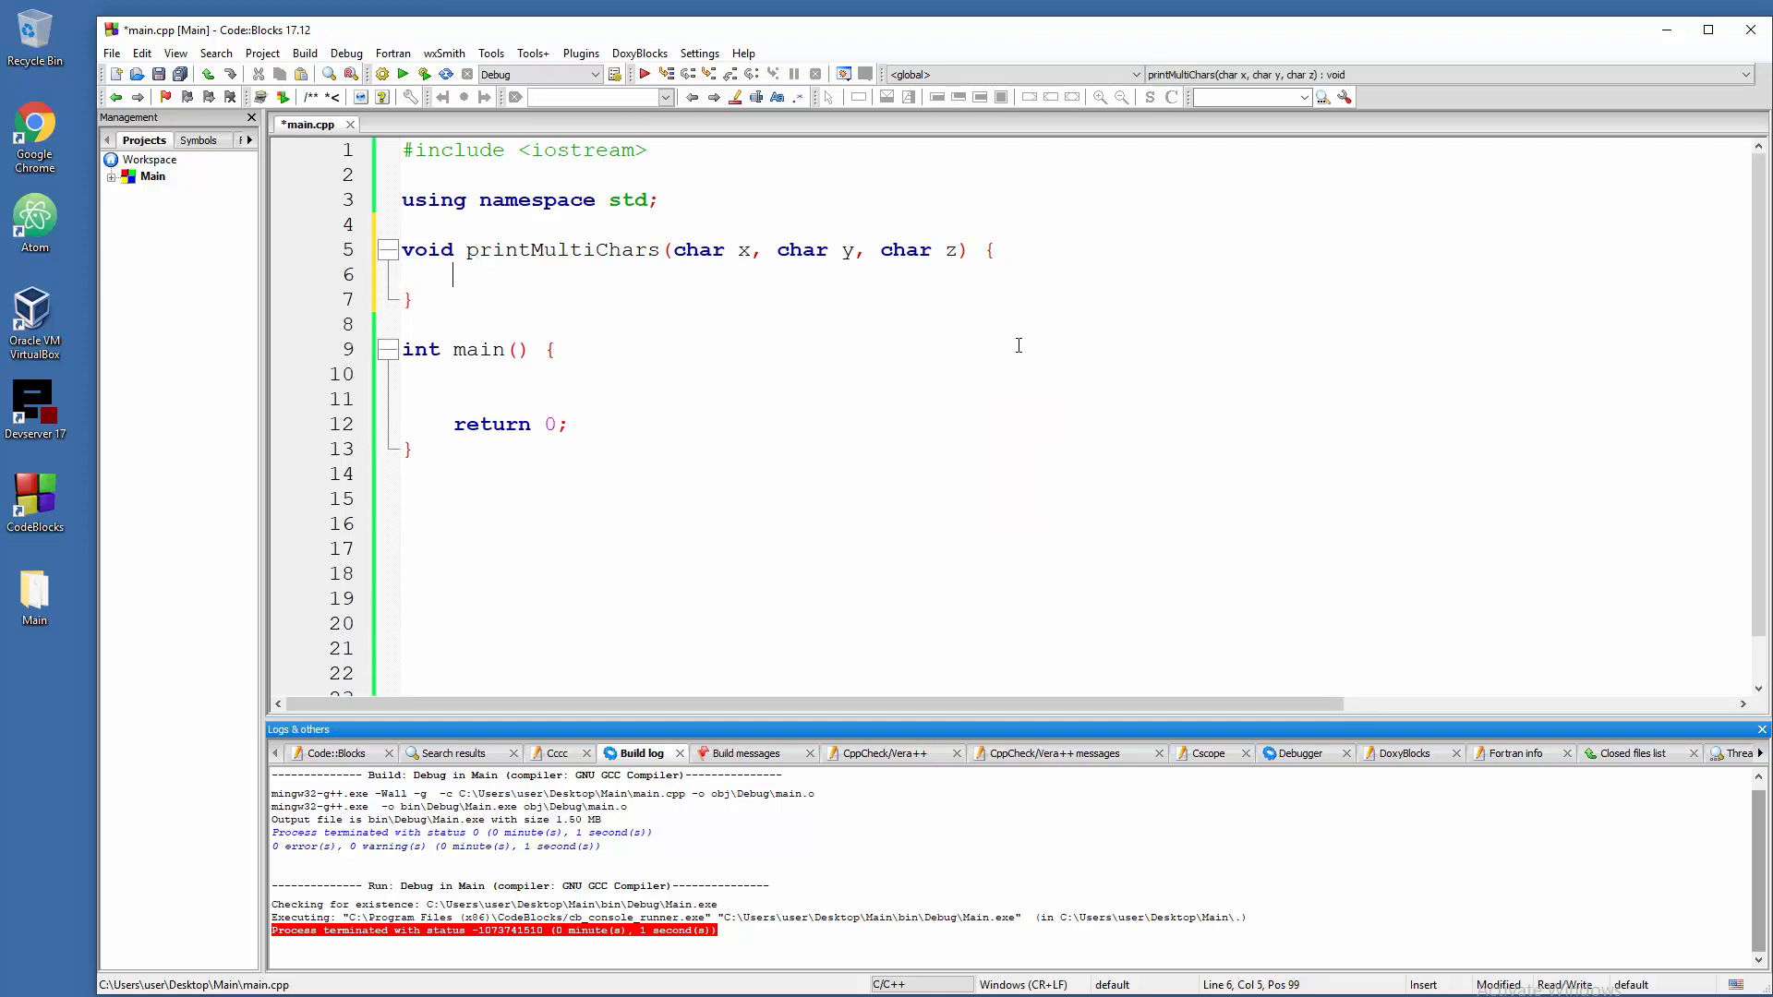
text(cout)
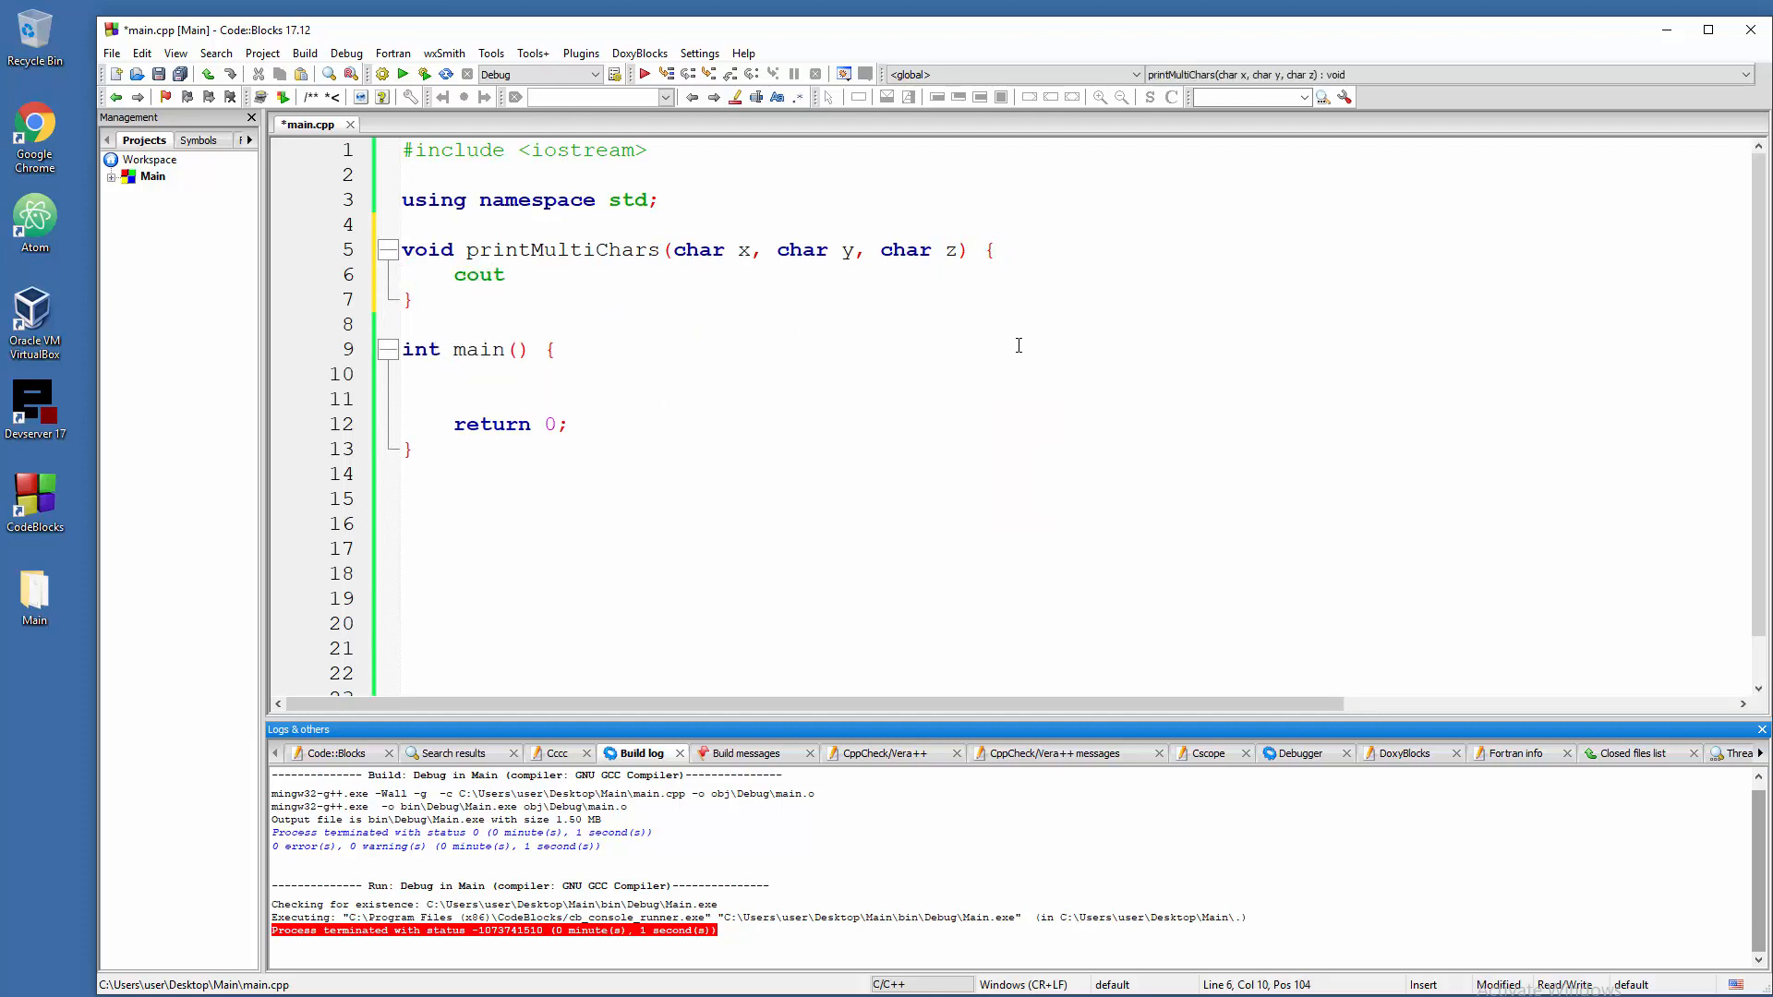
text(<< "")
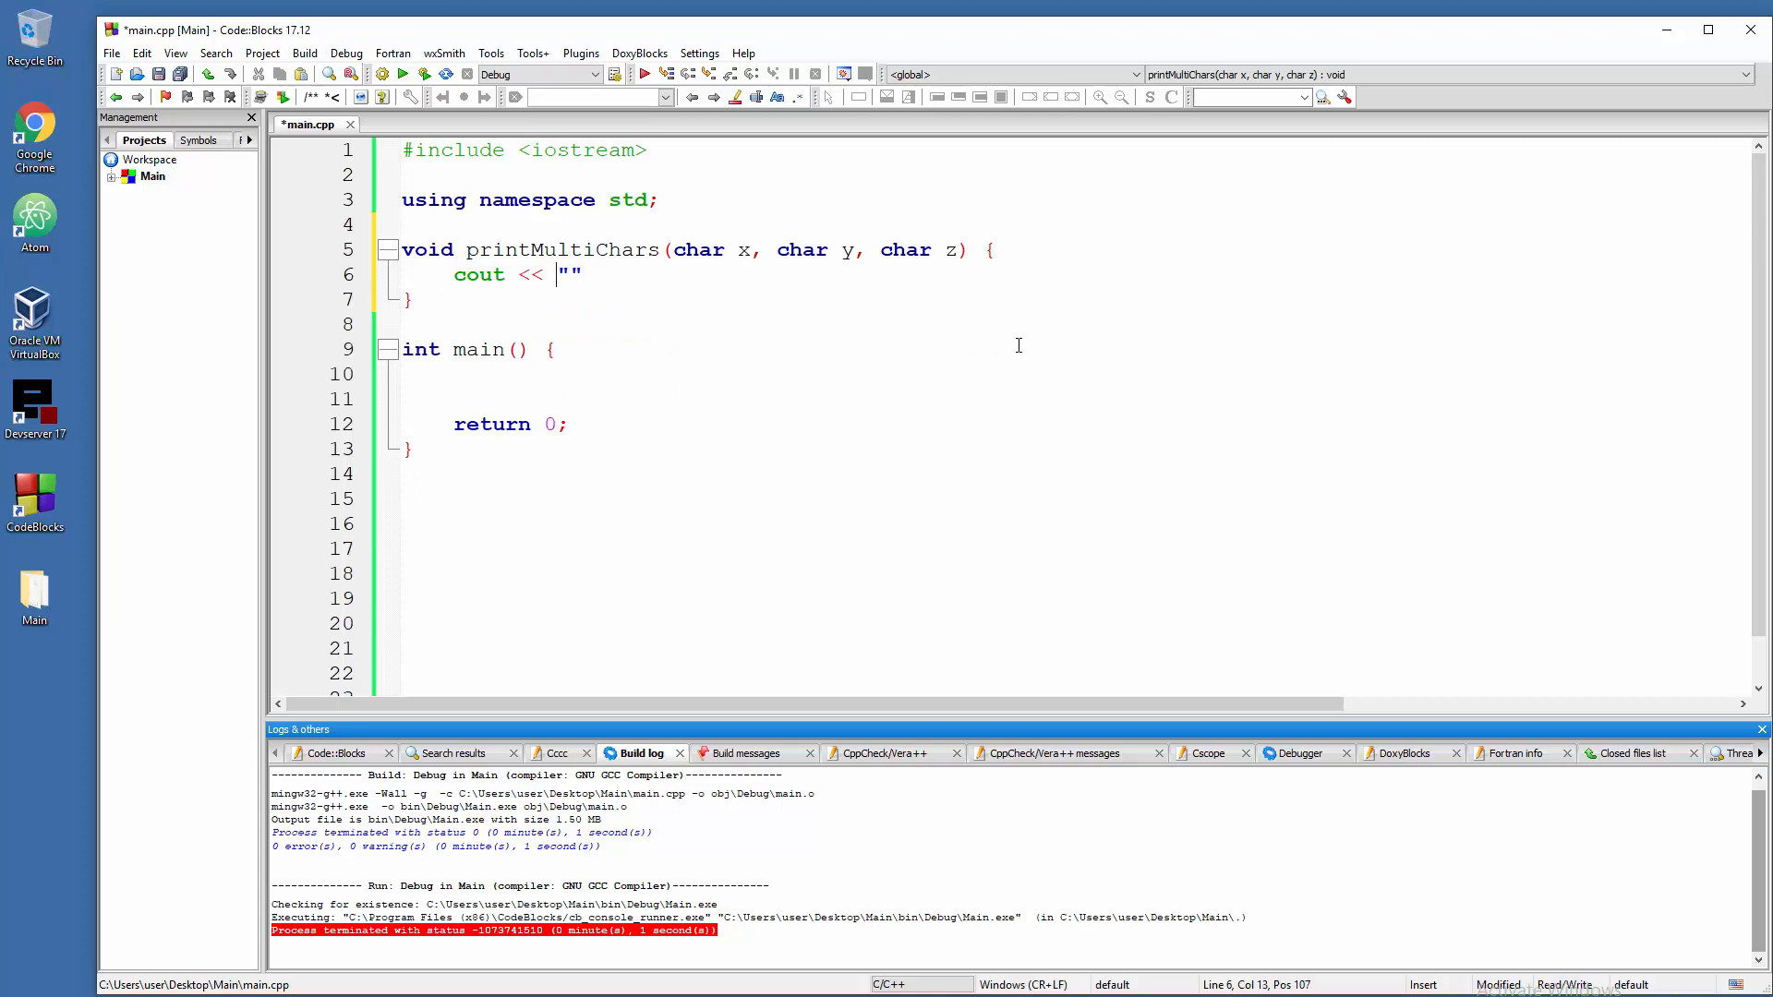
text(x << y <<)
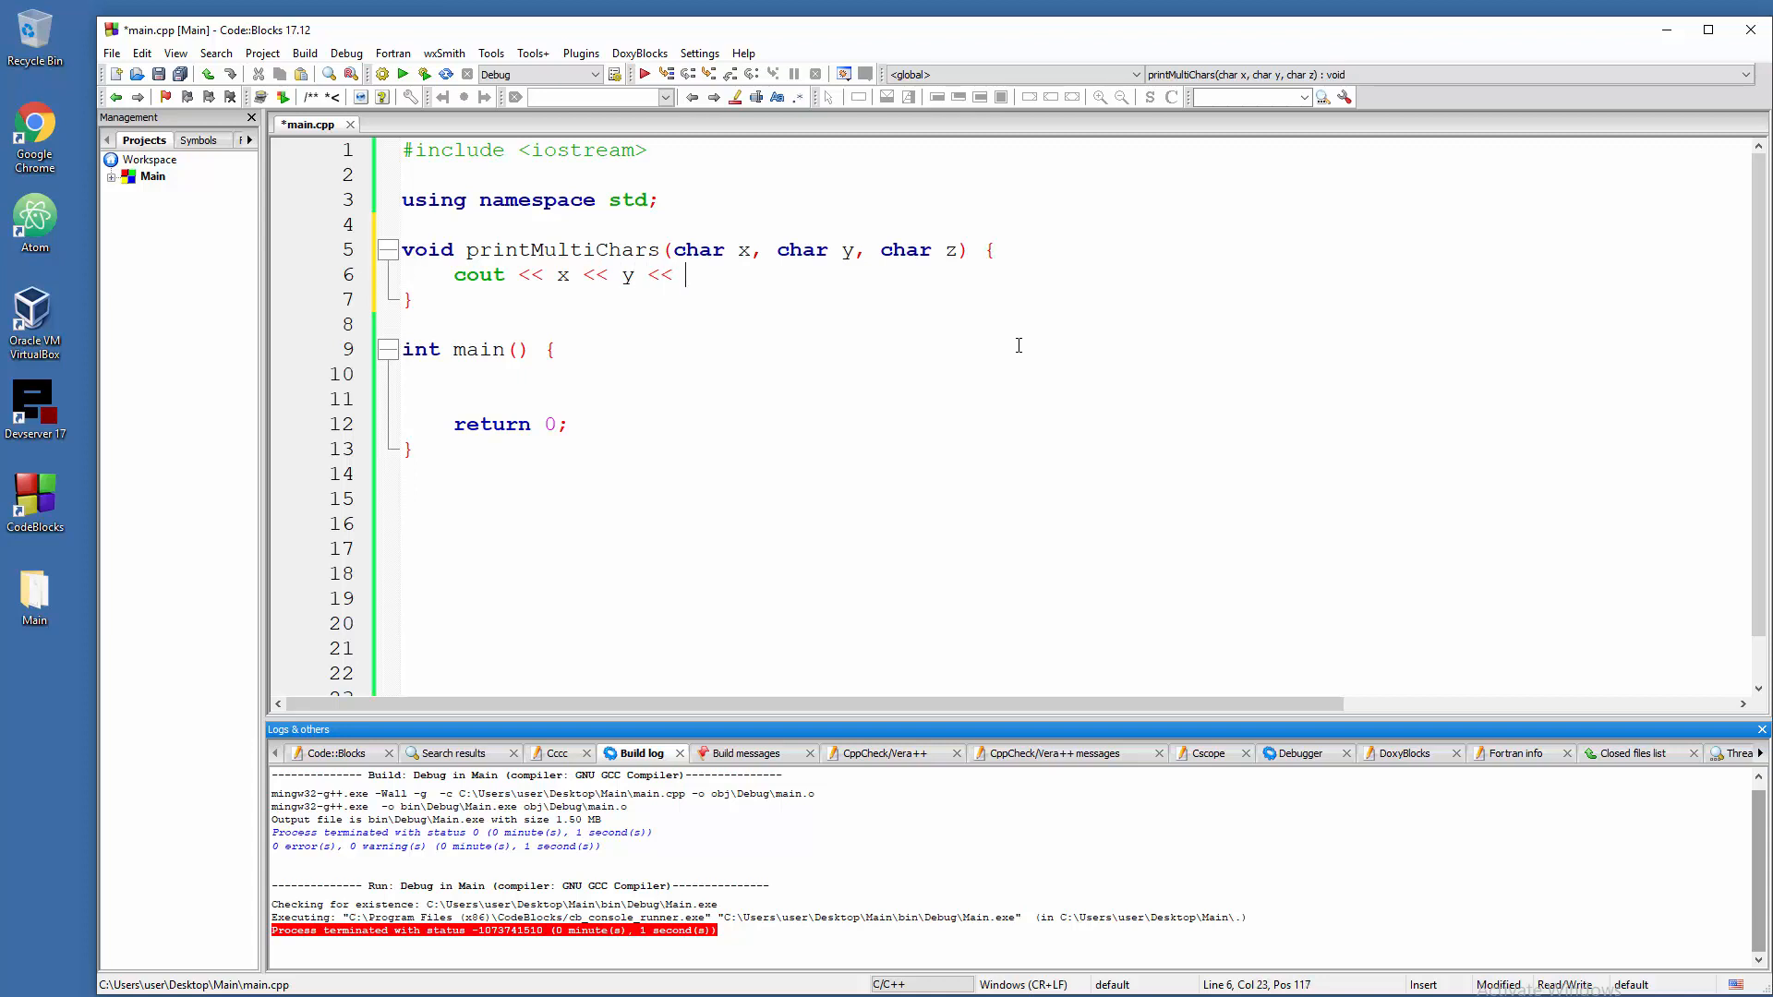
text(z)
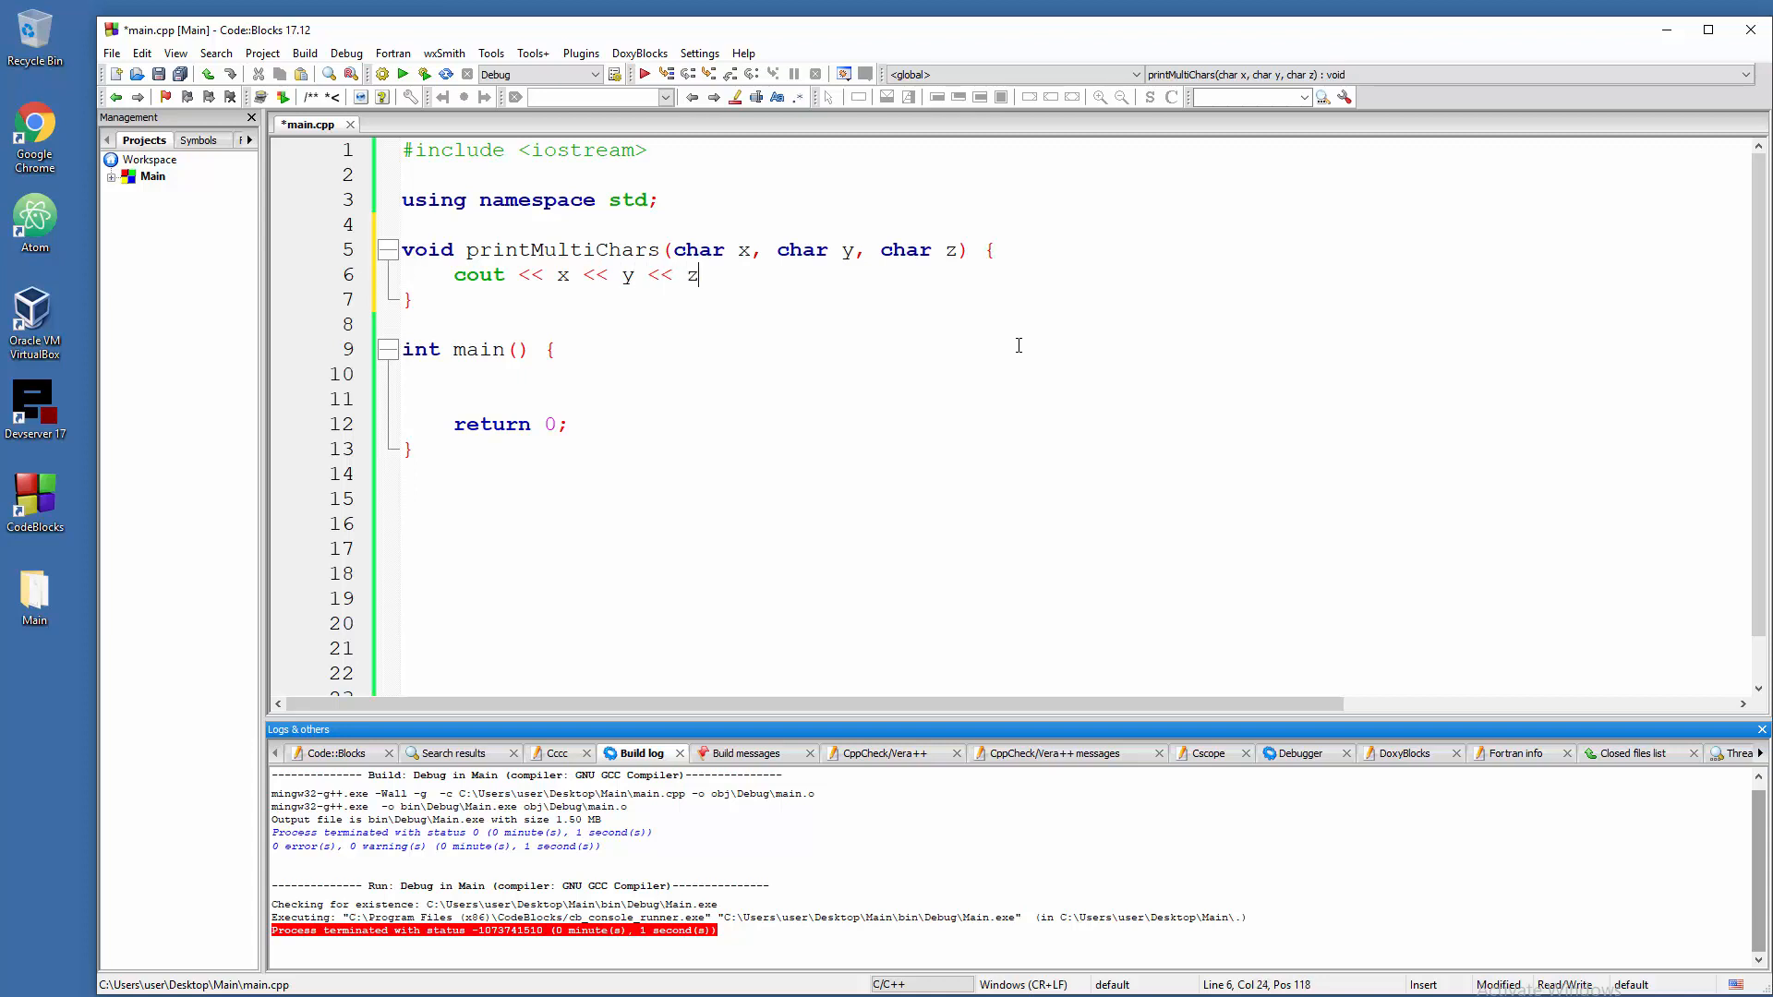
text(<<)
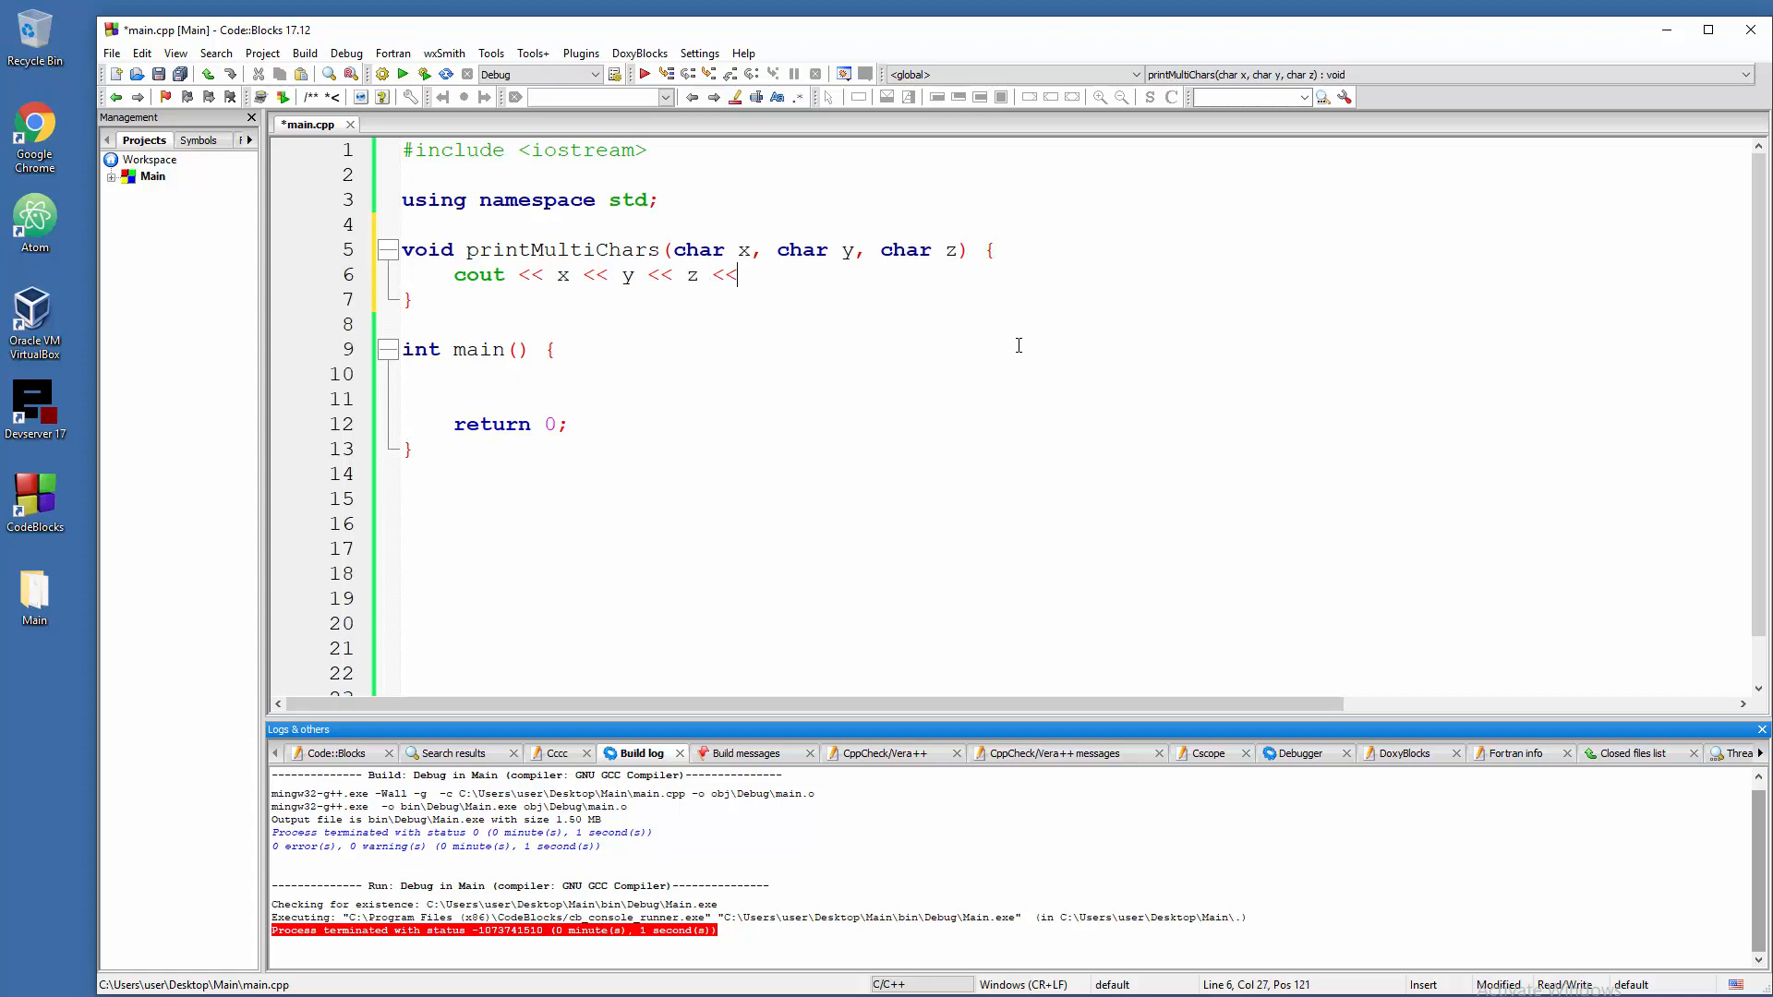
text(endl;)
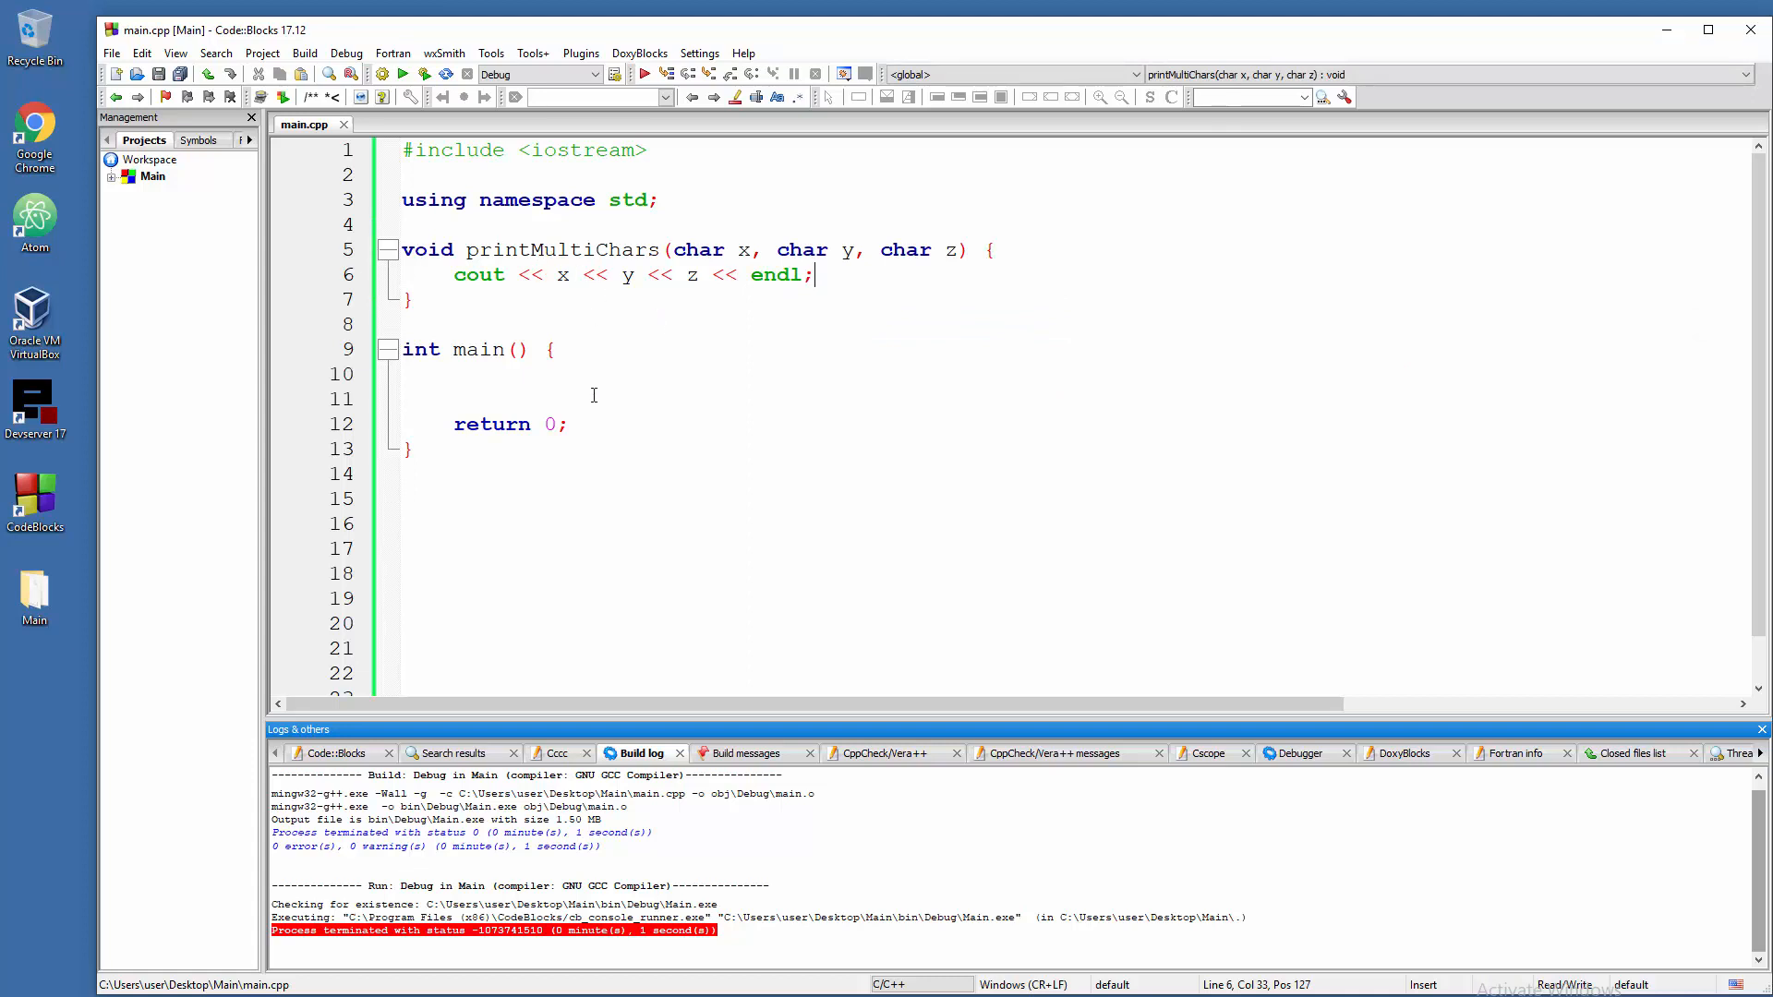
key(enter)
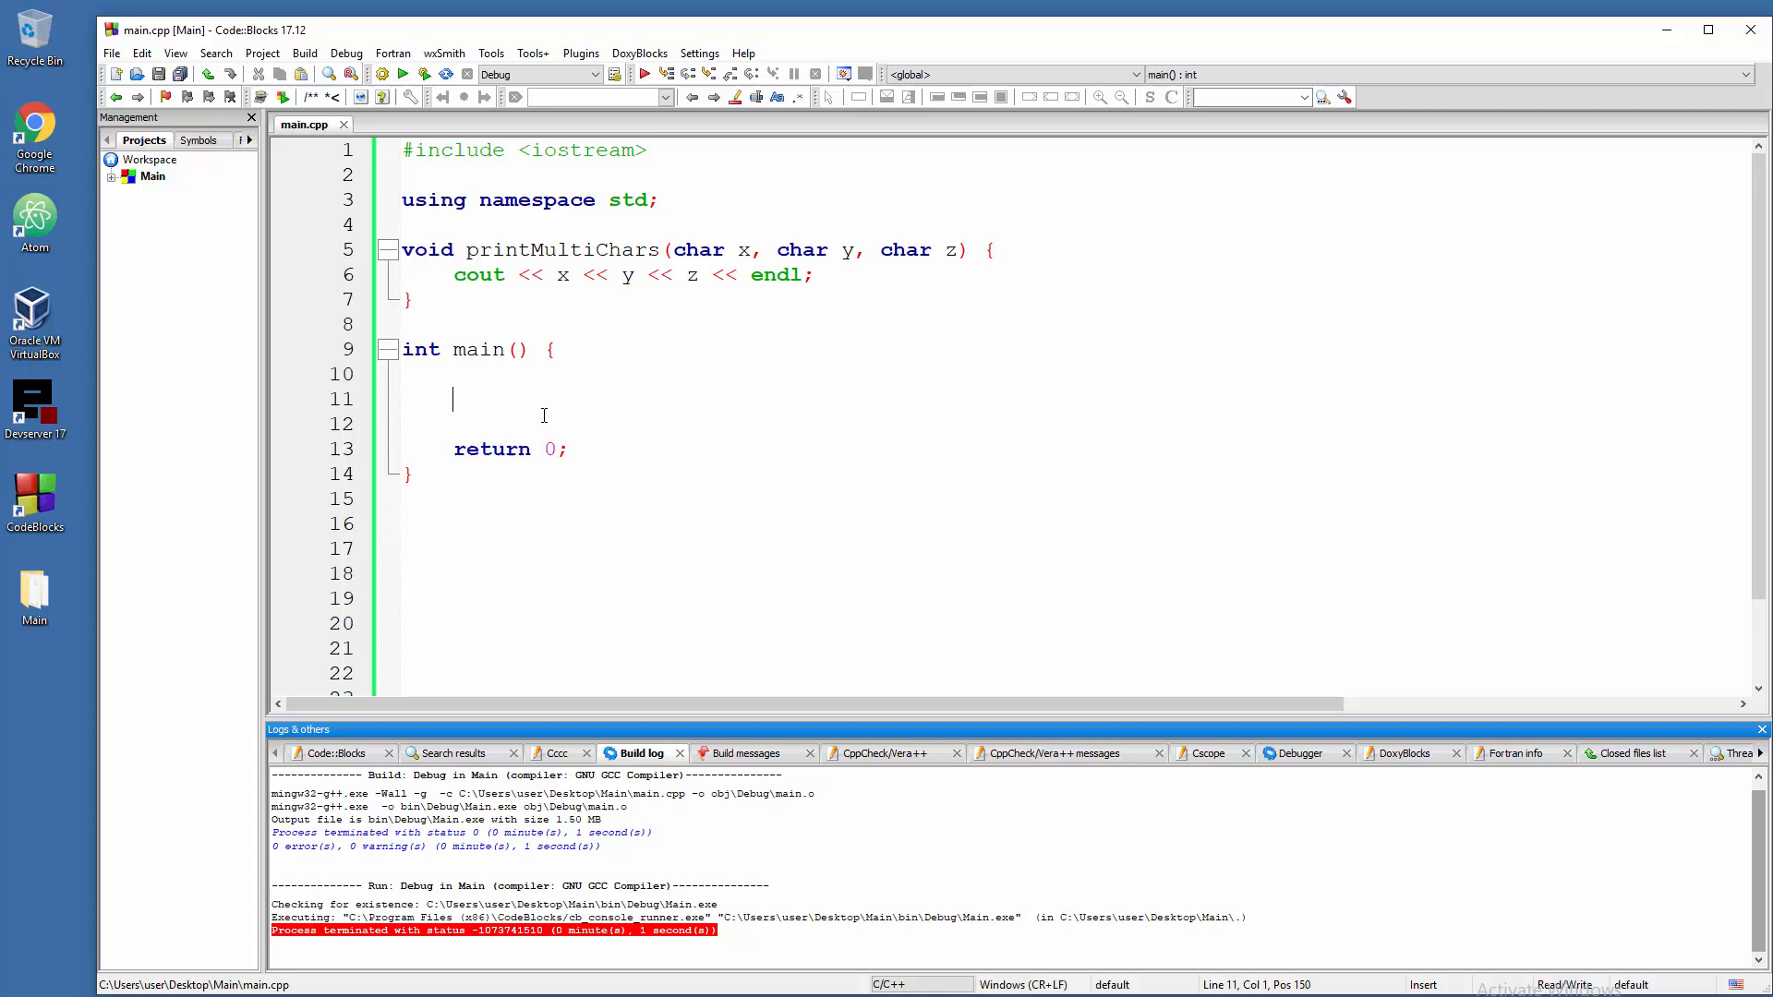
- Add the call printMultiChars('A', 'R', 'B'); inside main
text(printMultiChars()
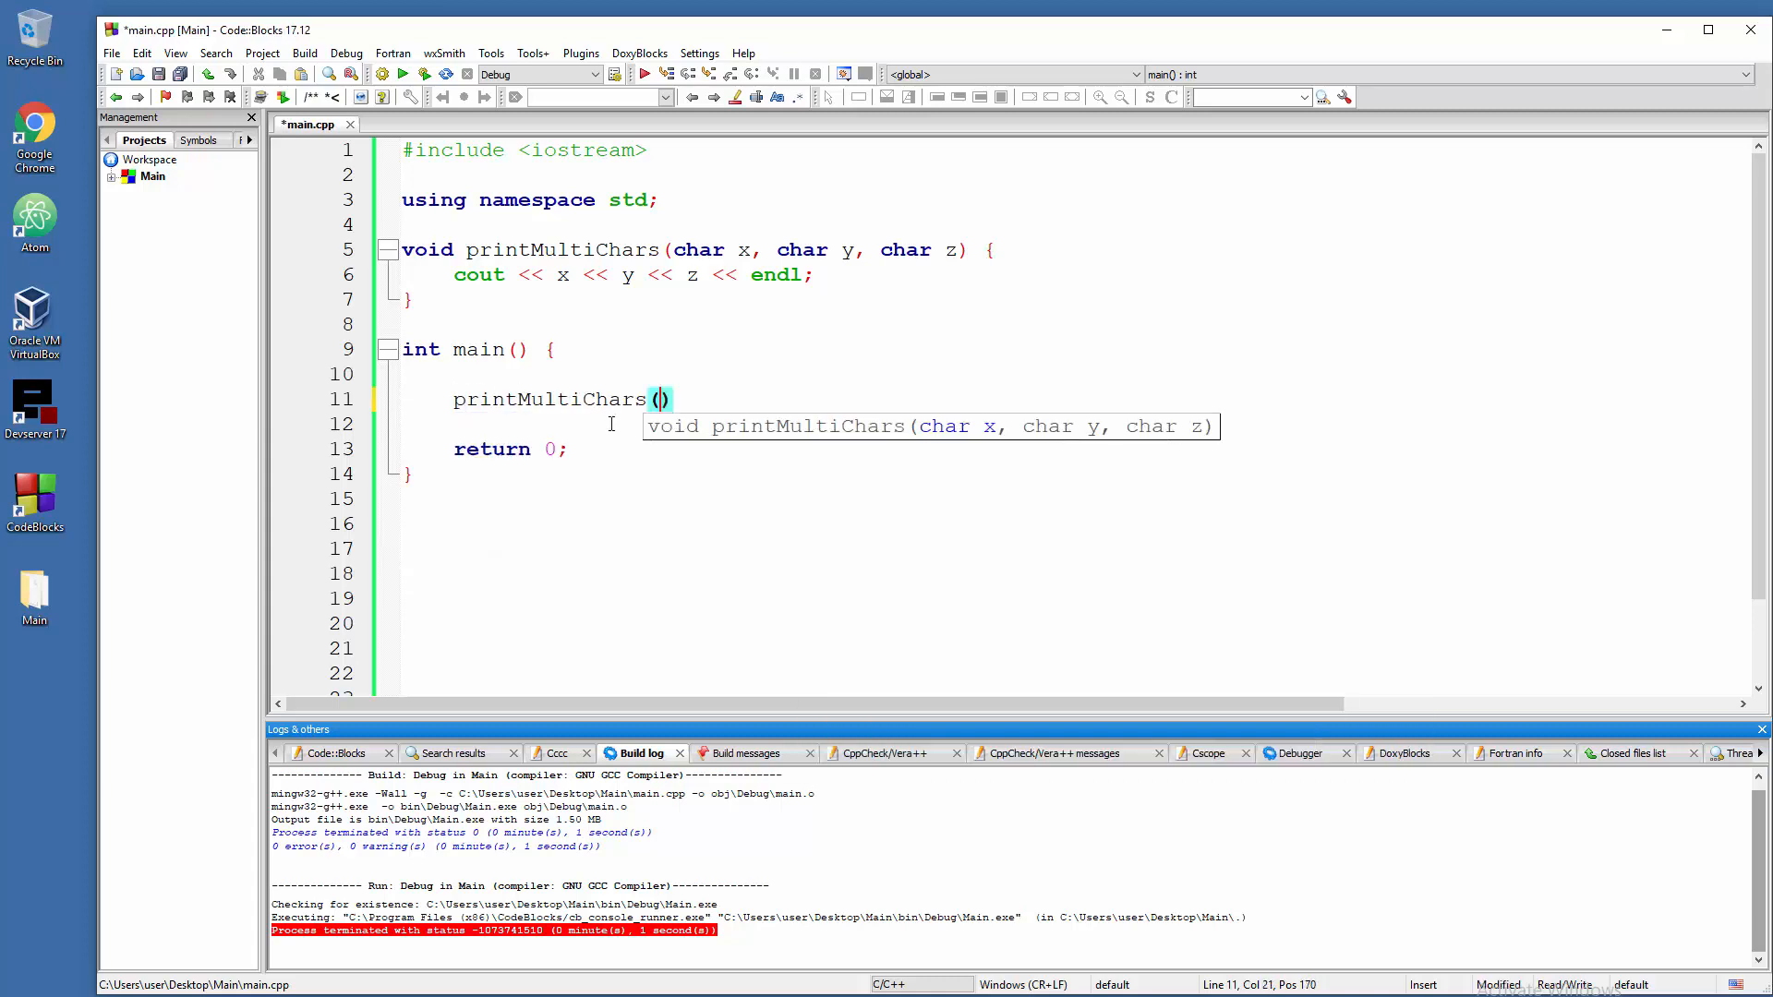
mouse_move(776, 533)
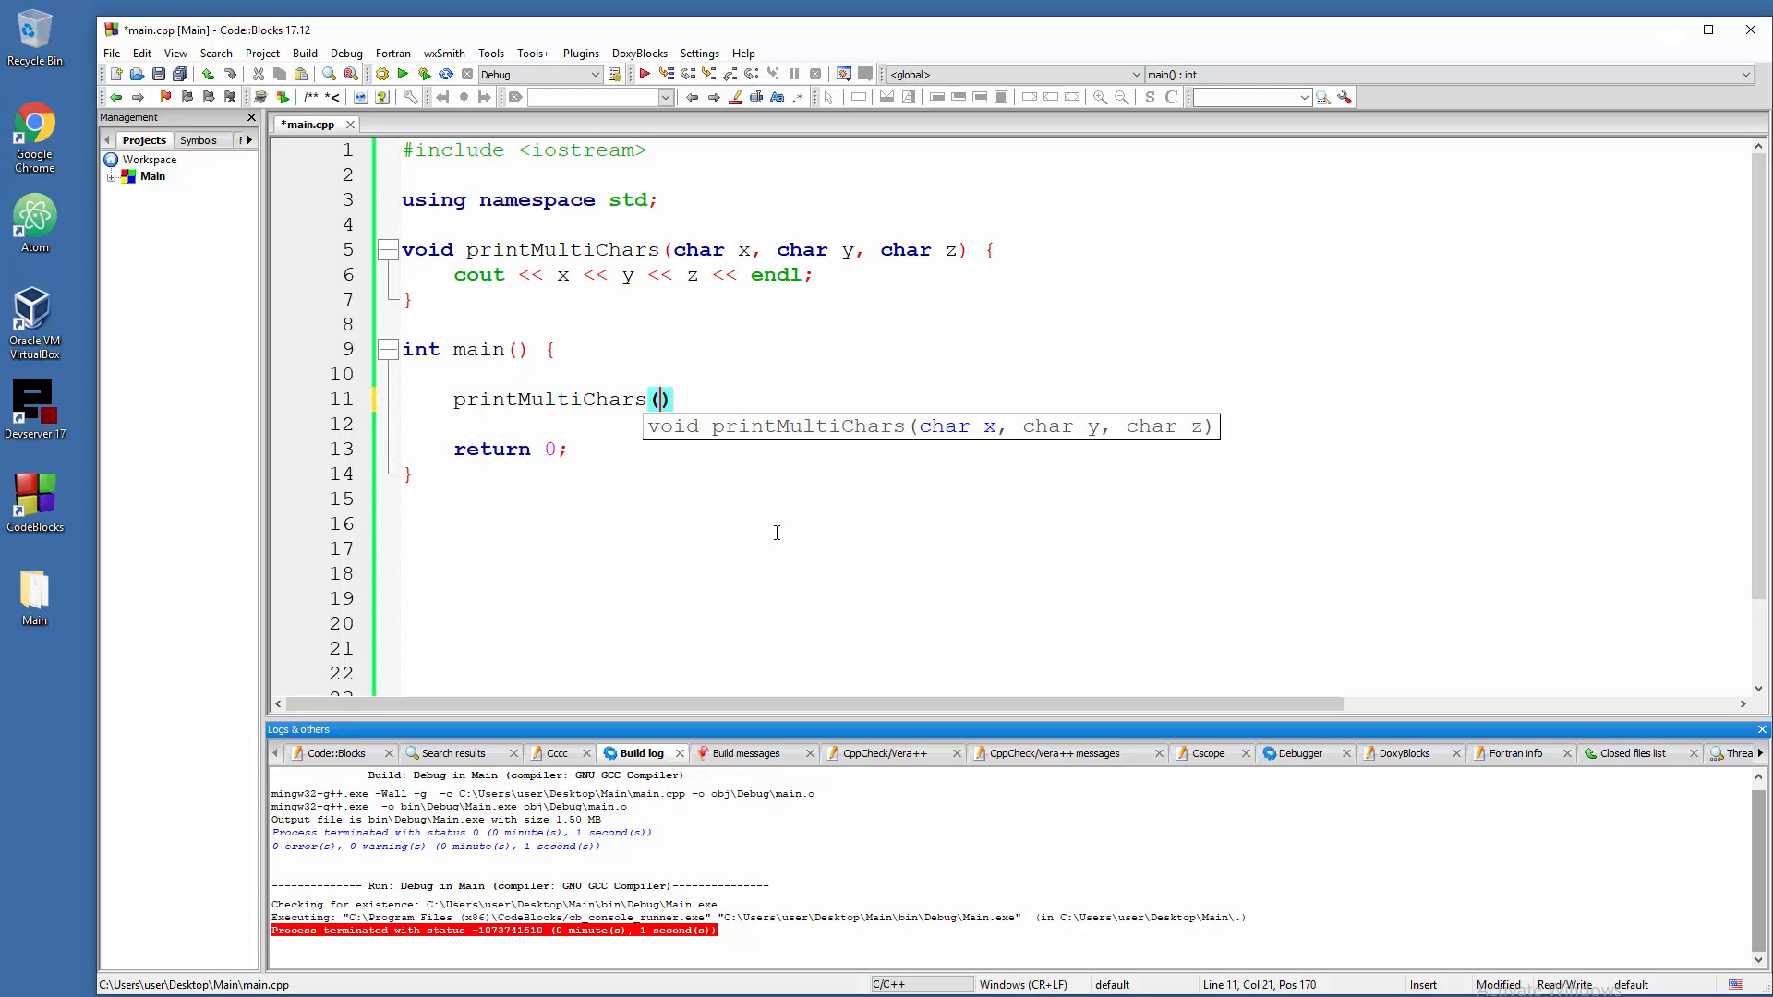
text(')
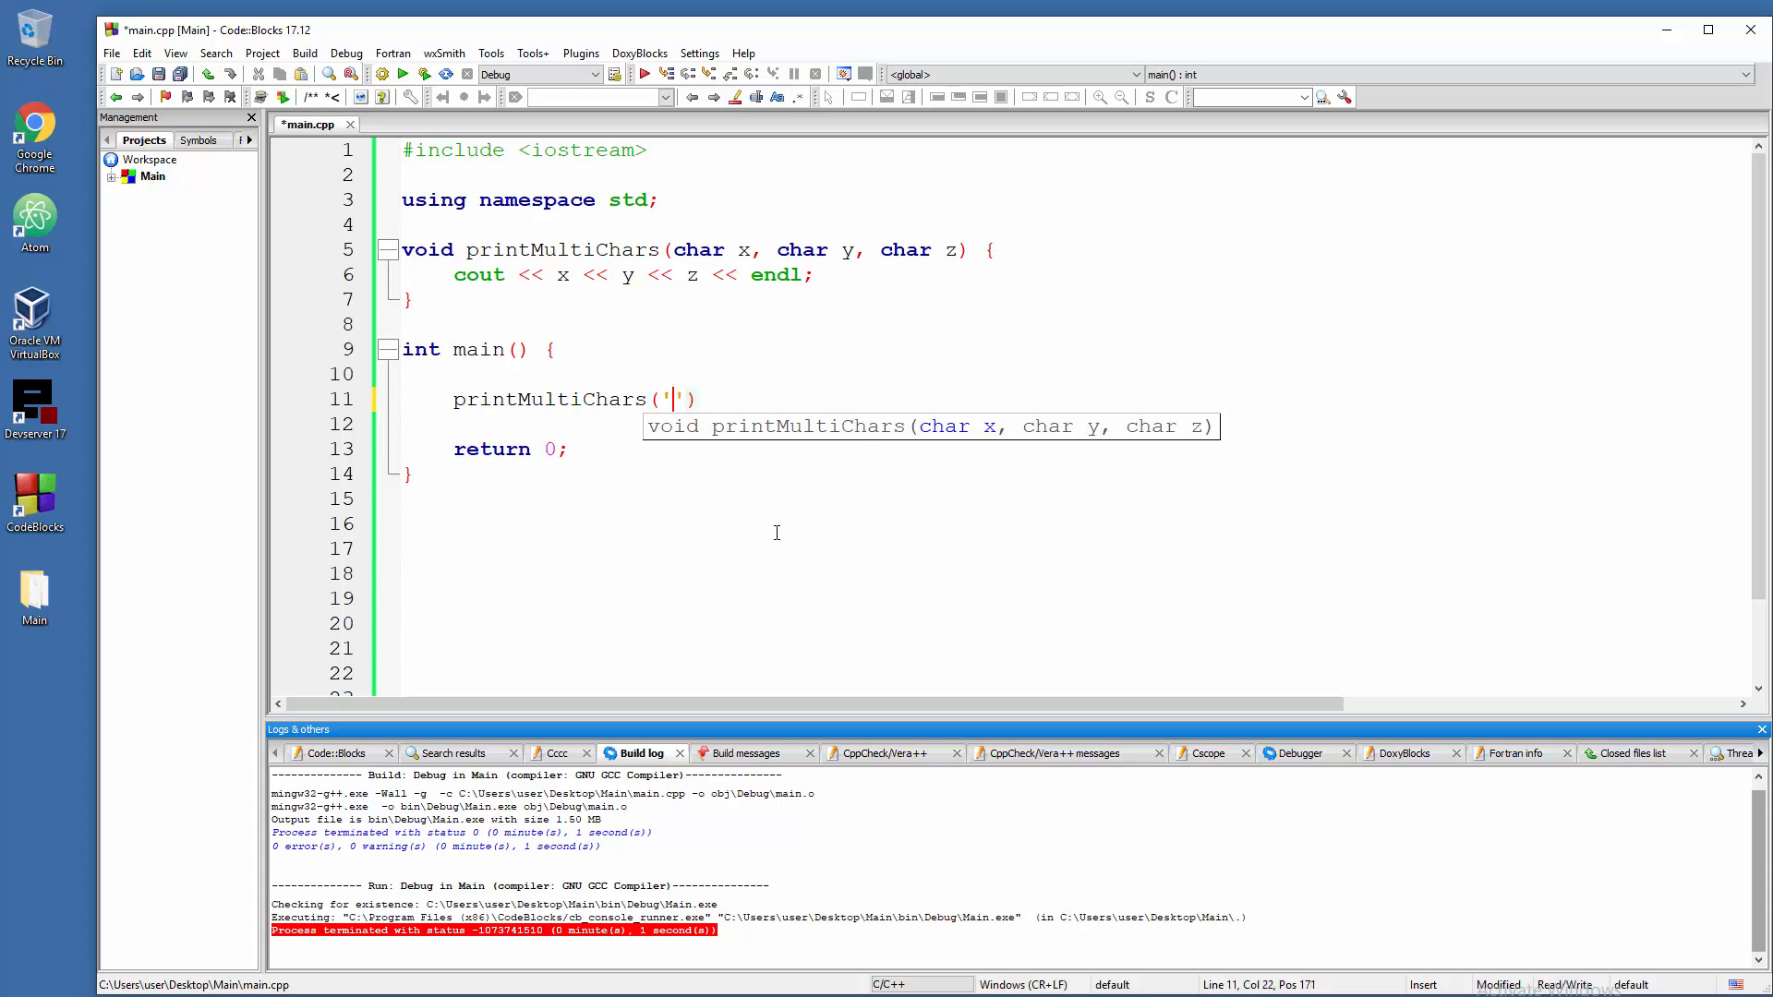
mouse_move(640, 291)
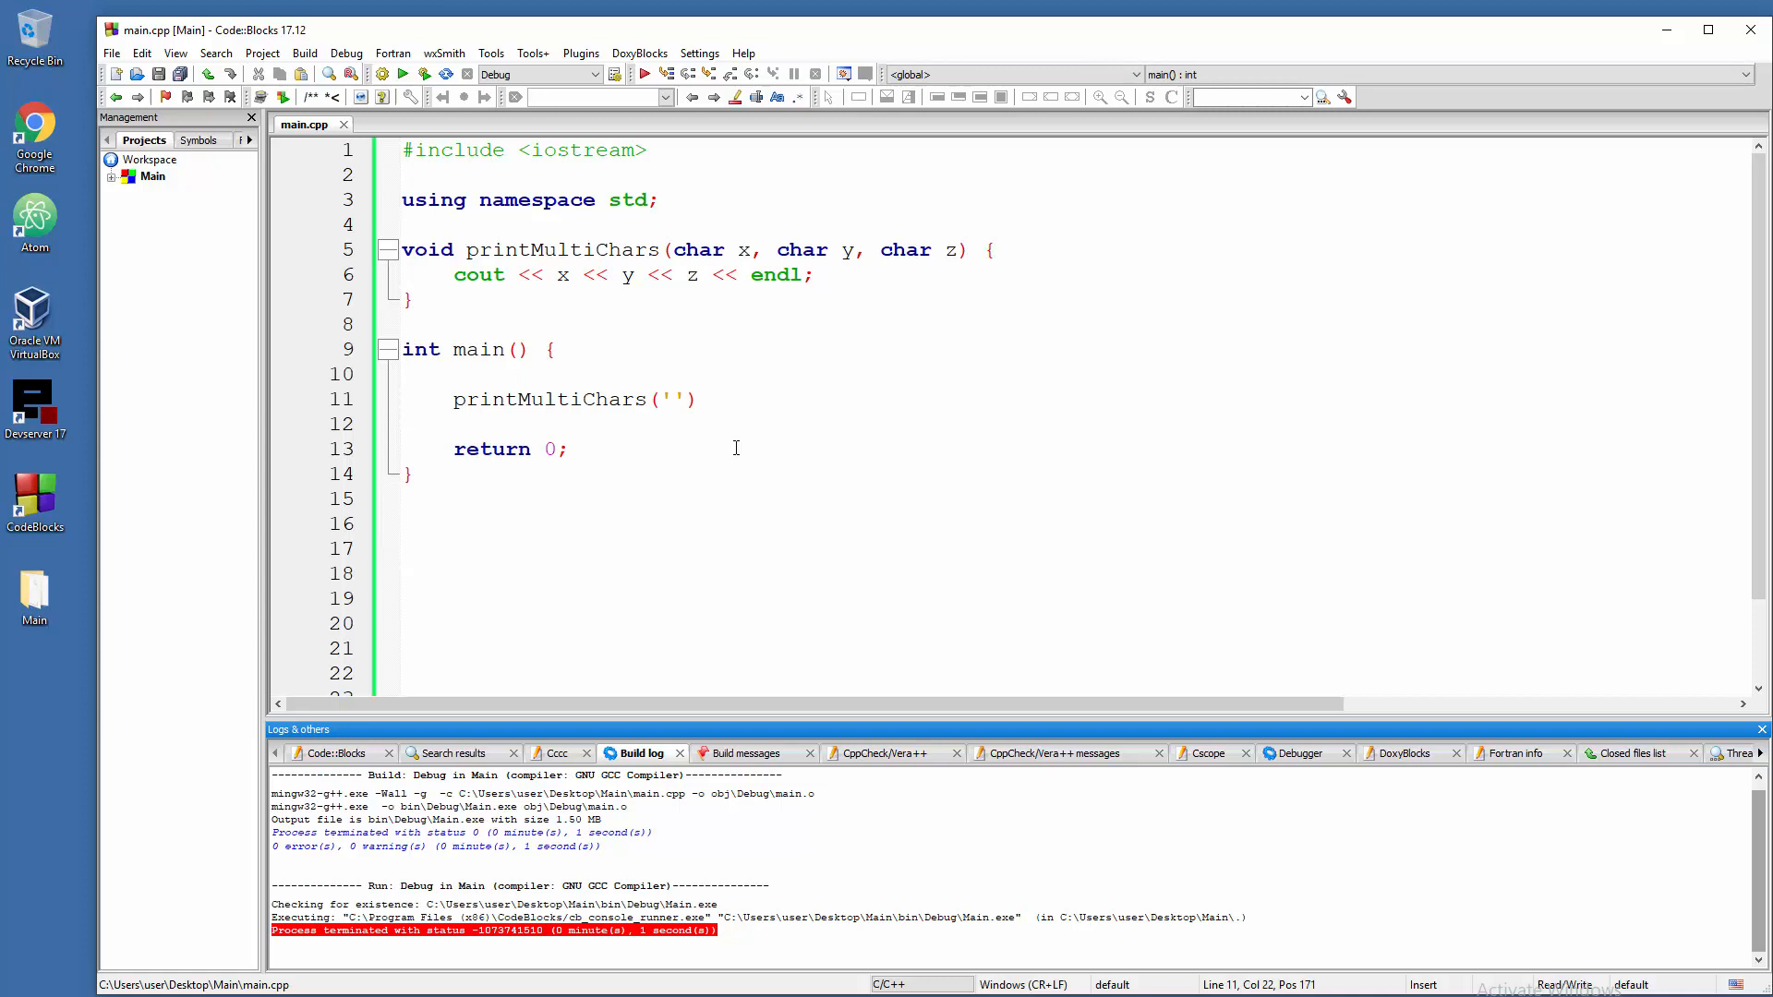
text(A)
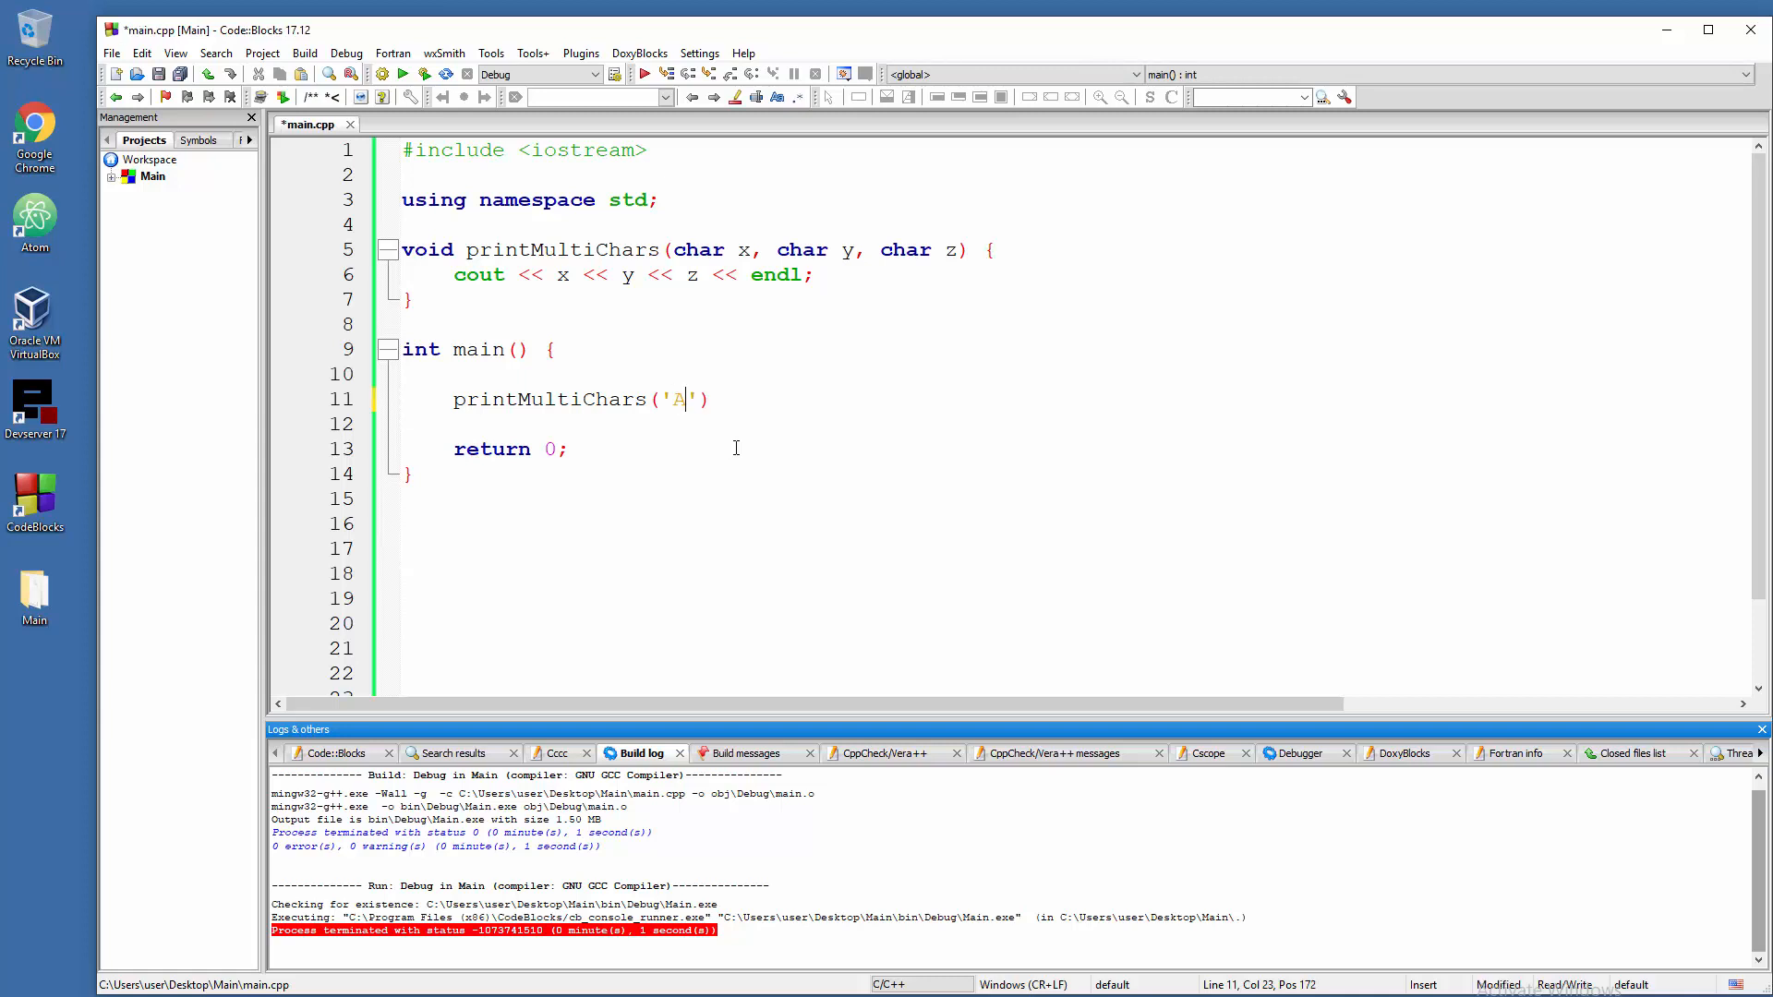
text(, '')
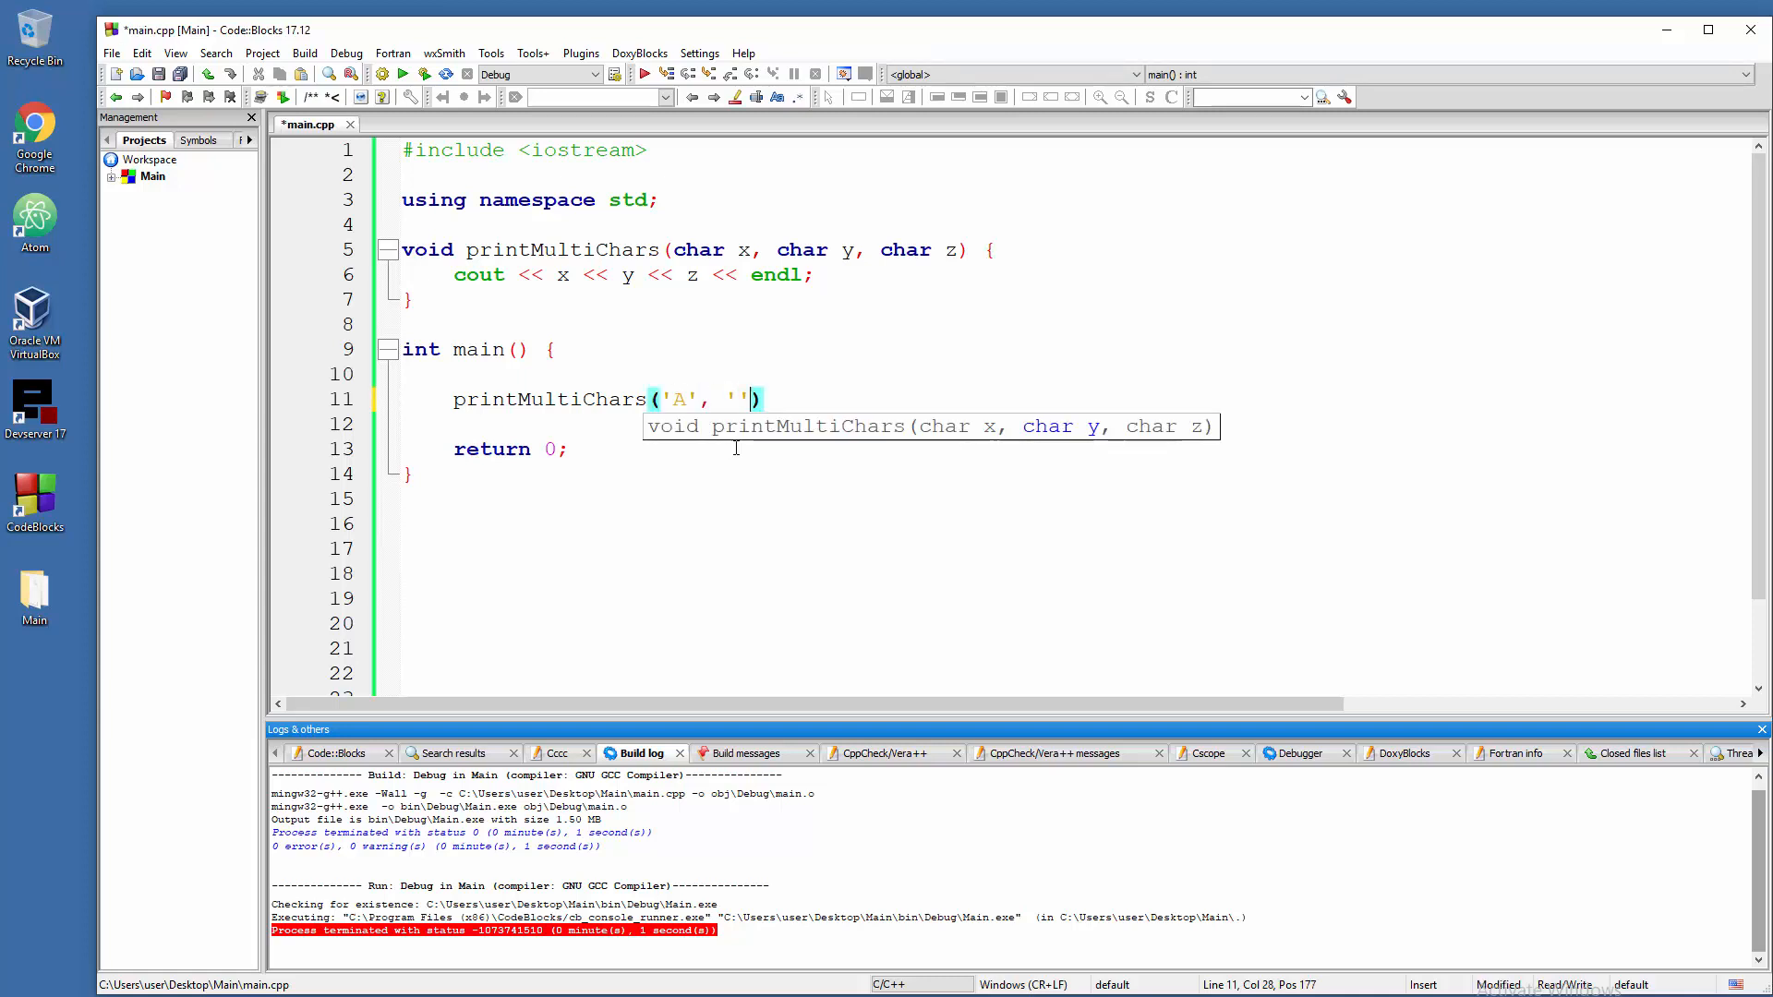
text(R',)
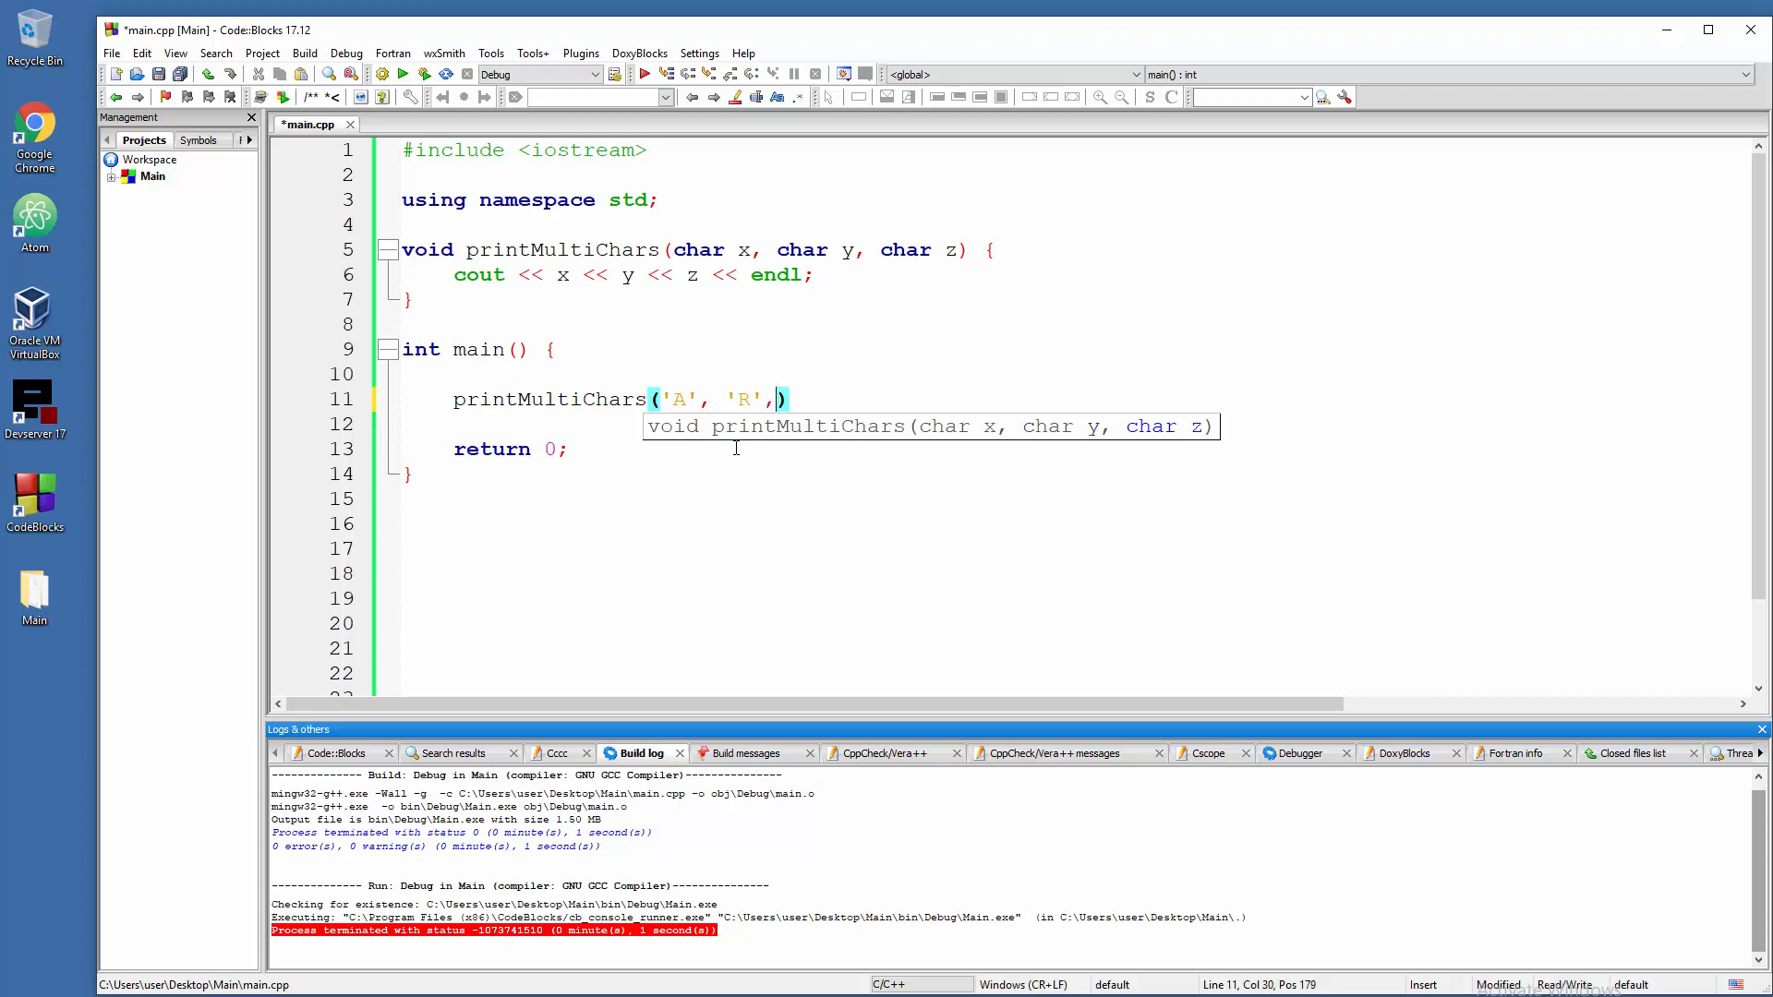
text('E')
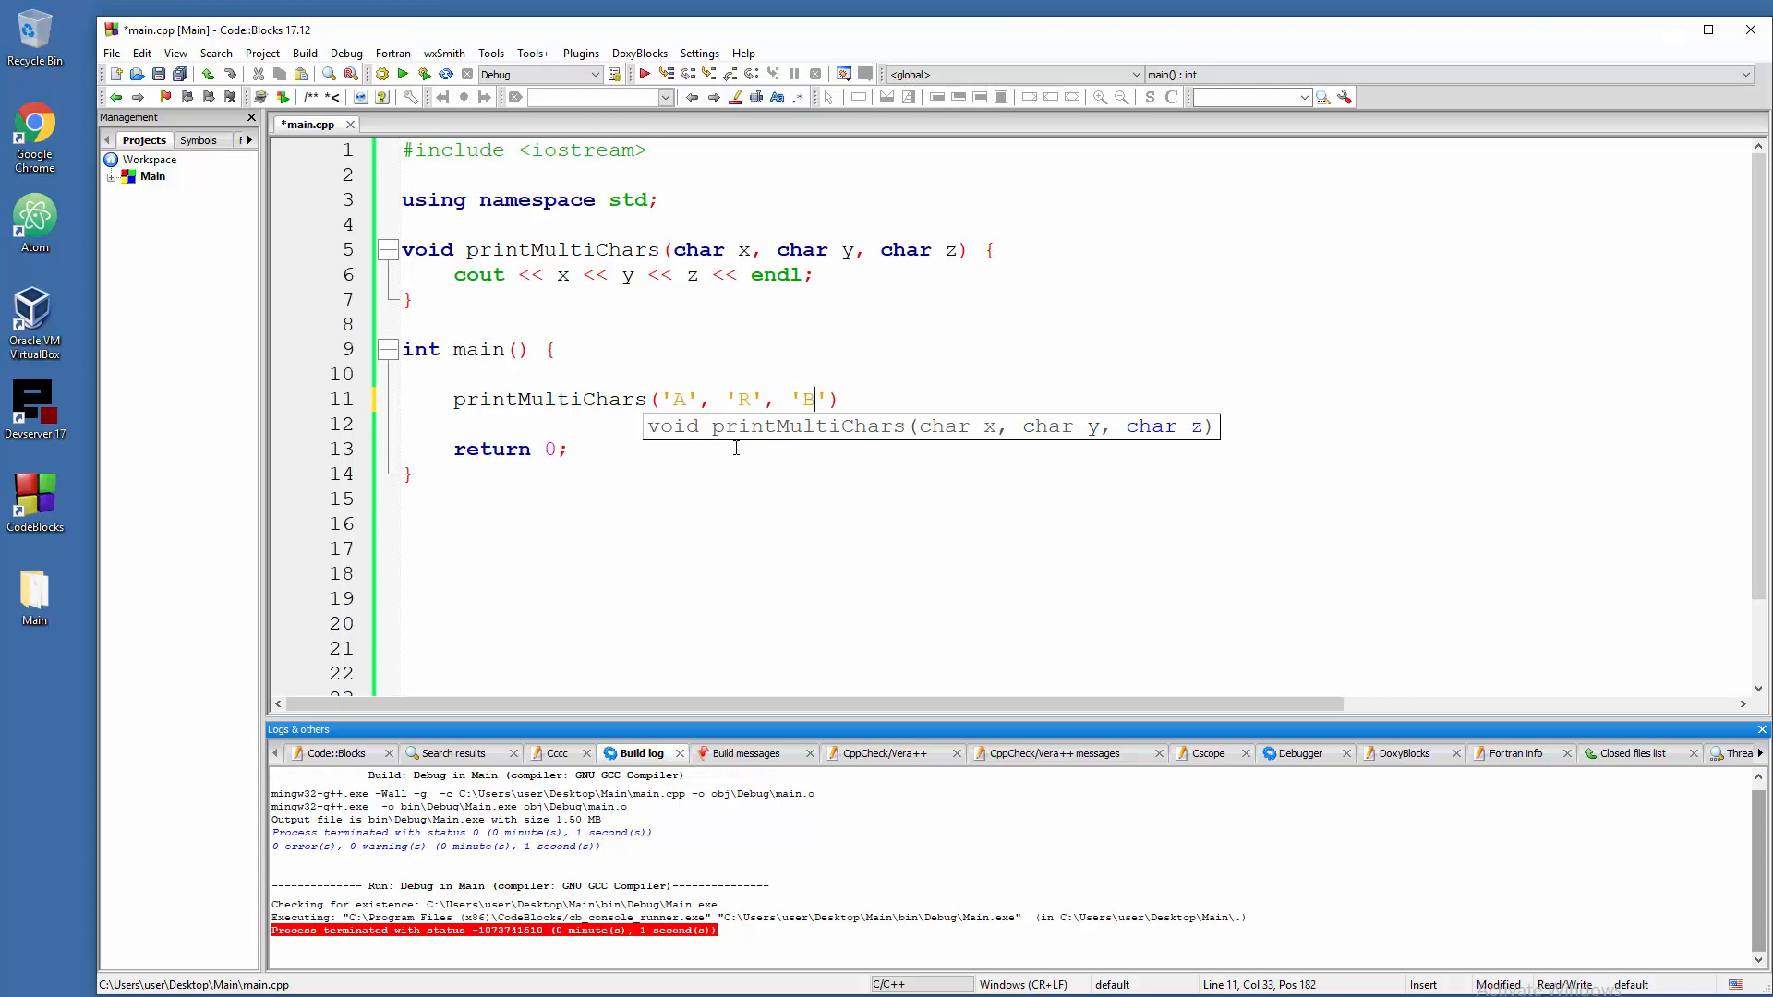
text(B)
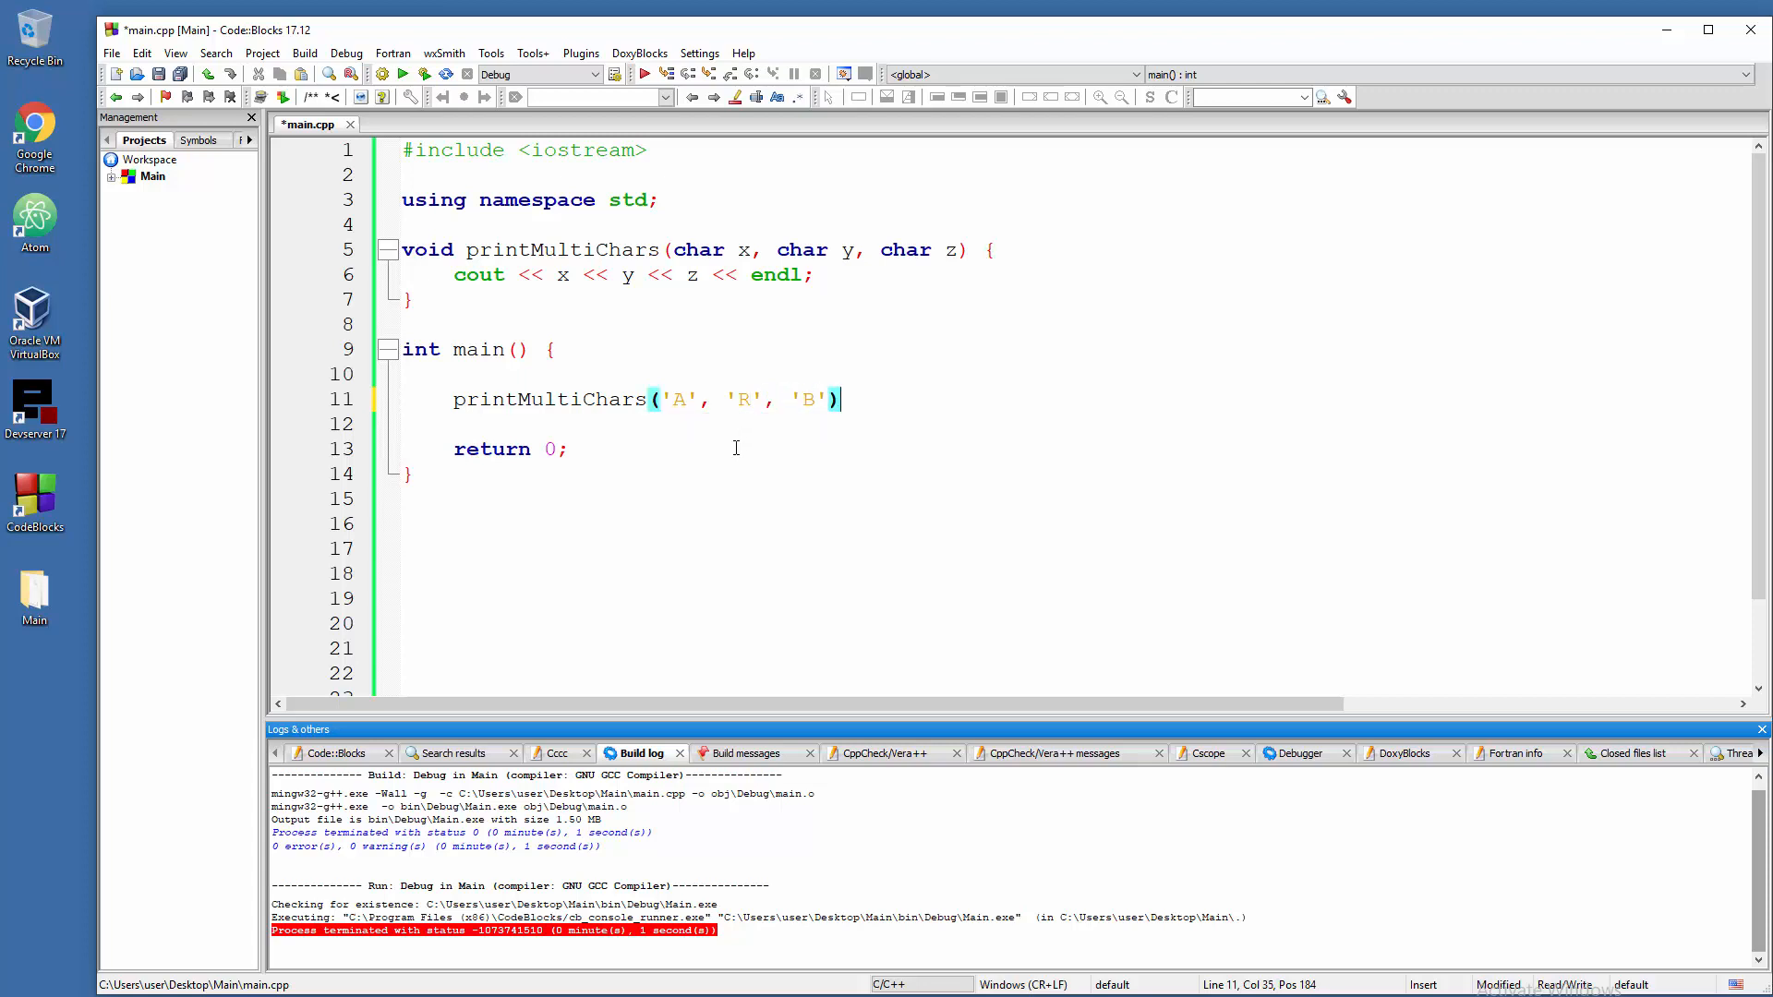
text(;)
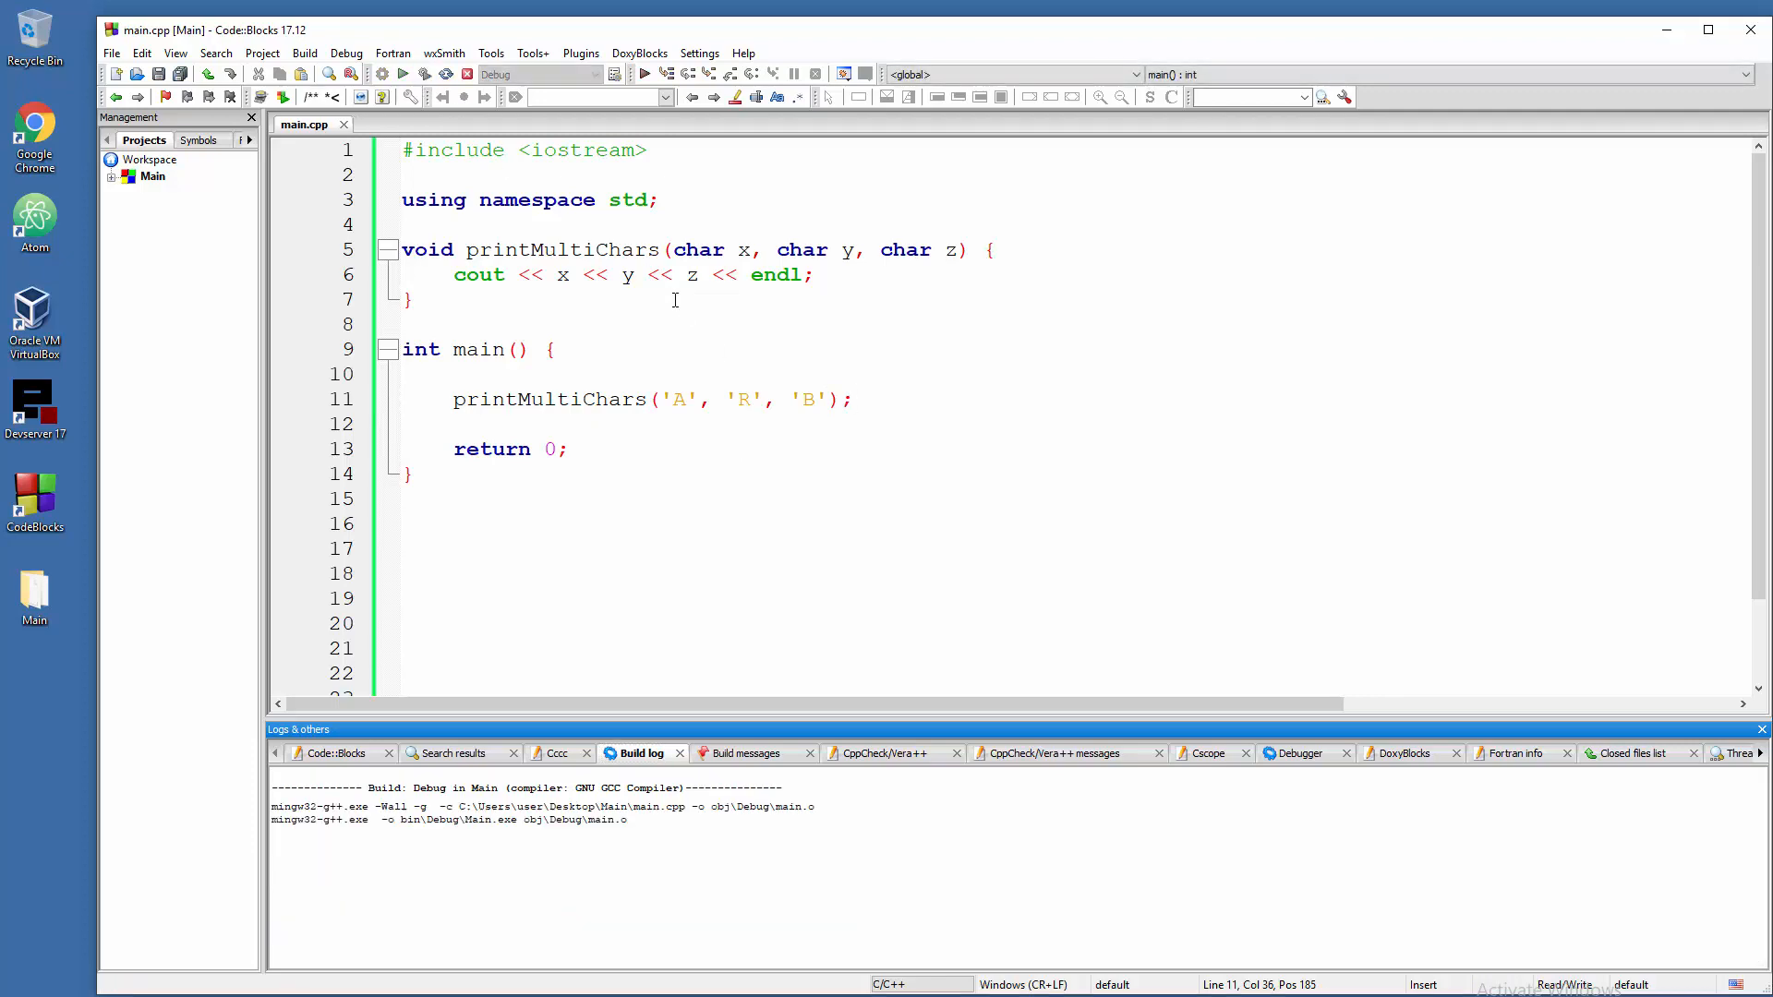
click(422, 74)
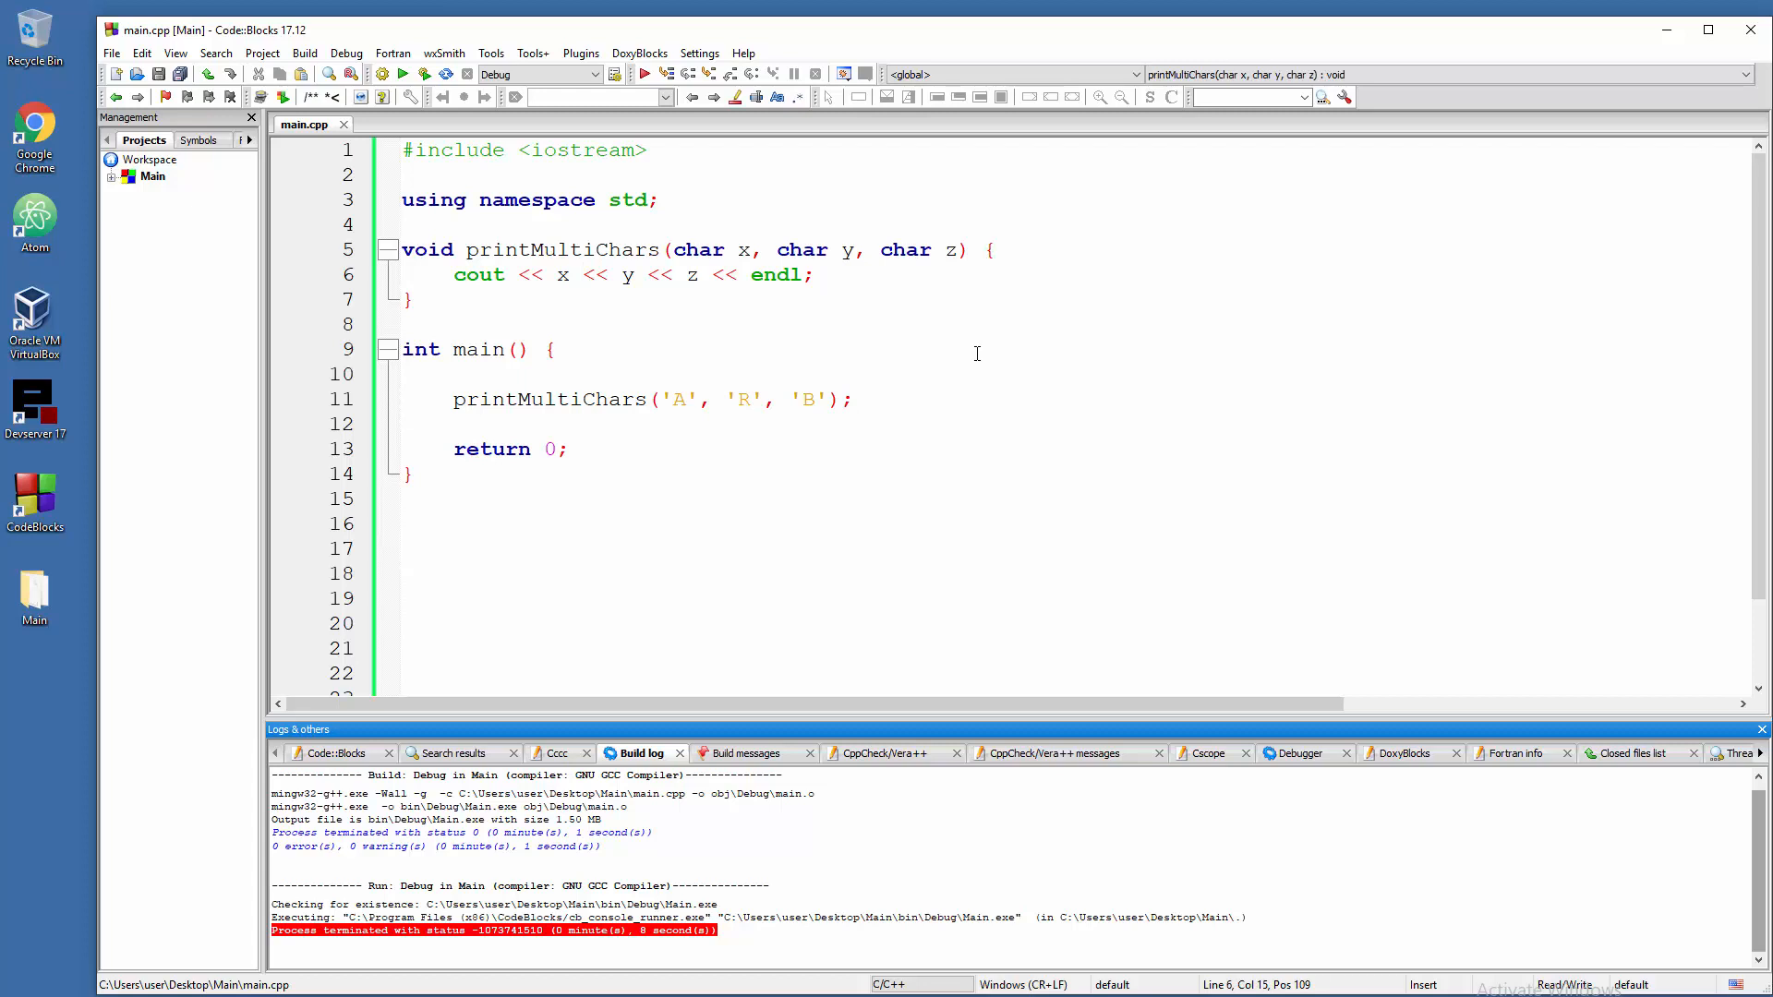
click(580, 276)
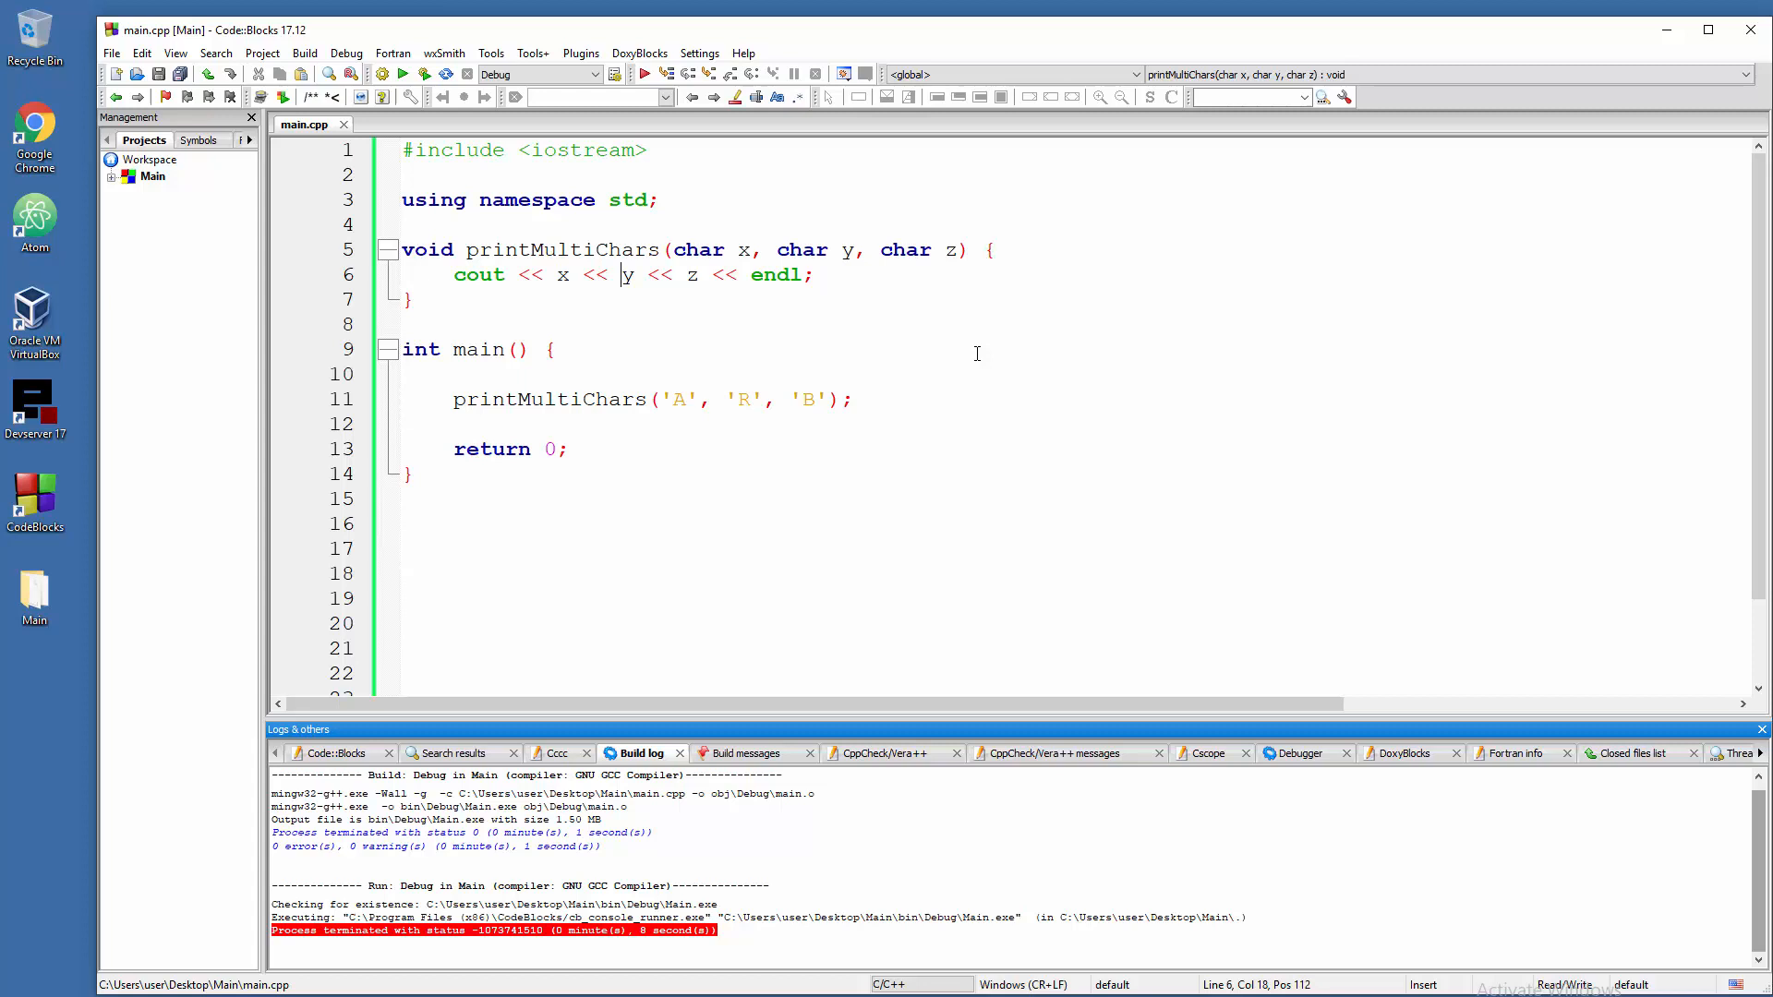
- Insert " " separators between x, y and z in the cout statement and save
key(Left)
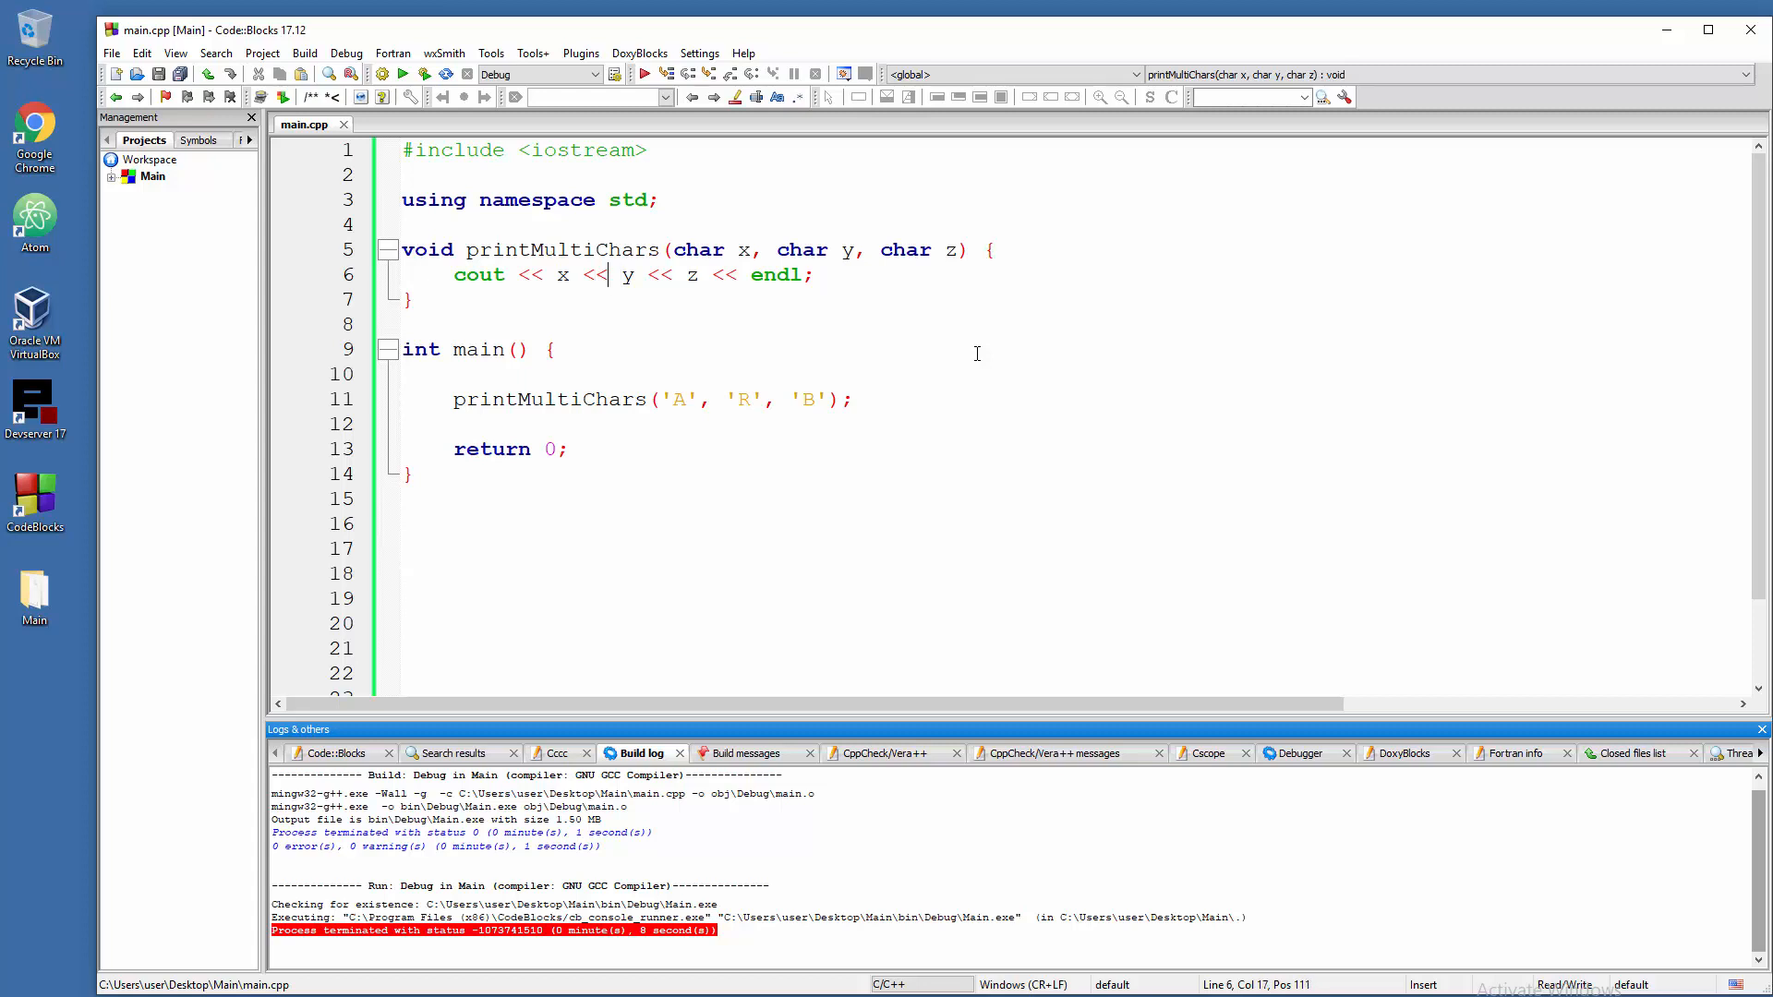
text(" " << y <<)
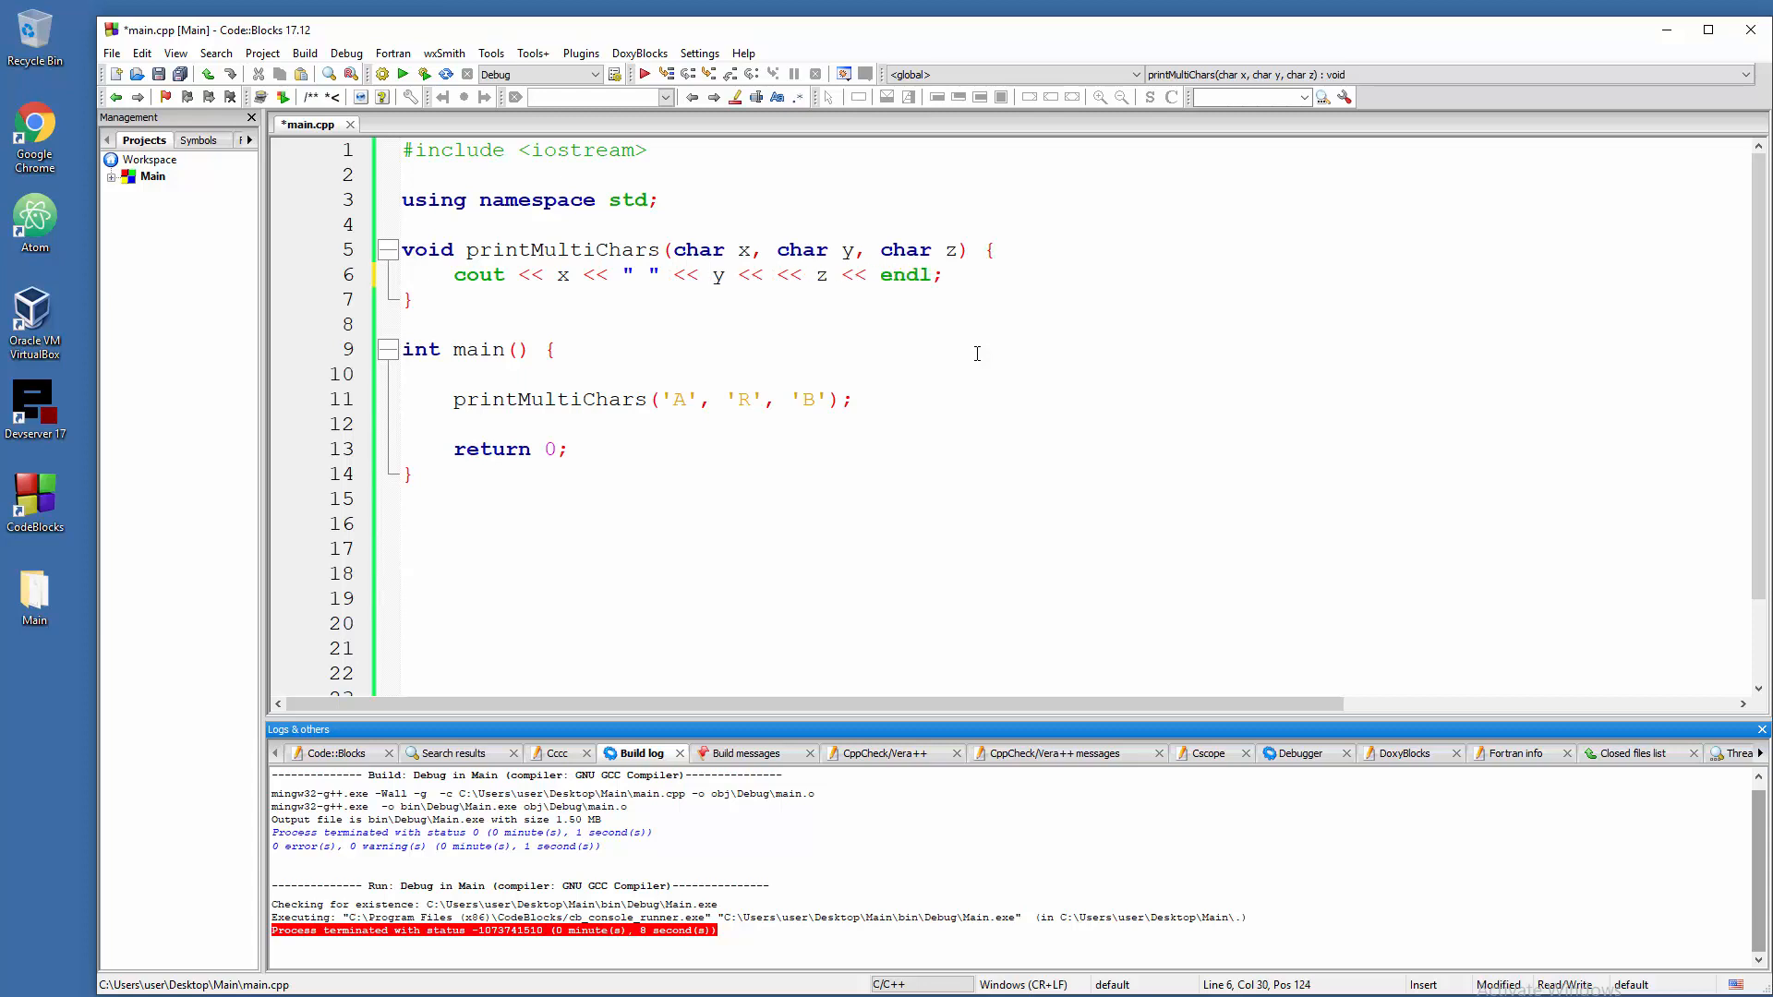
text(" ")
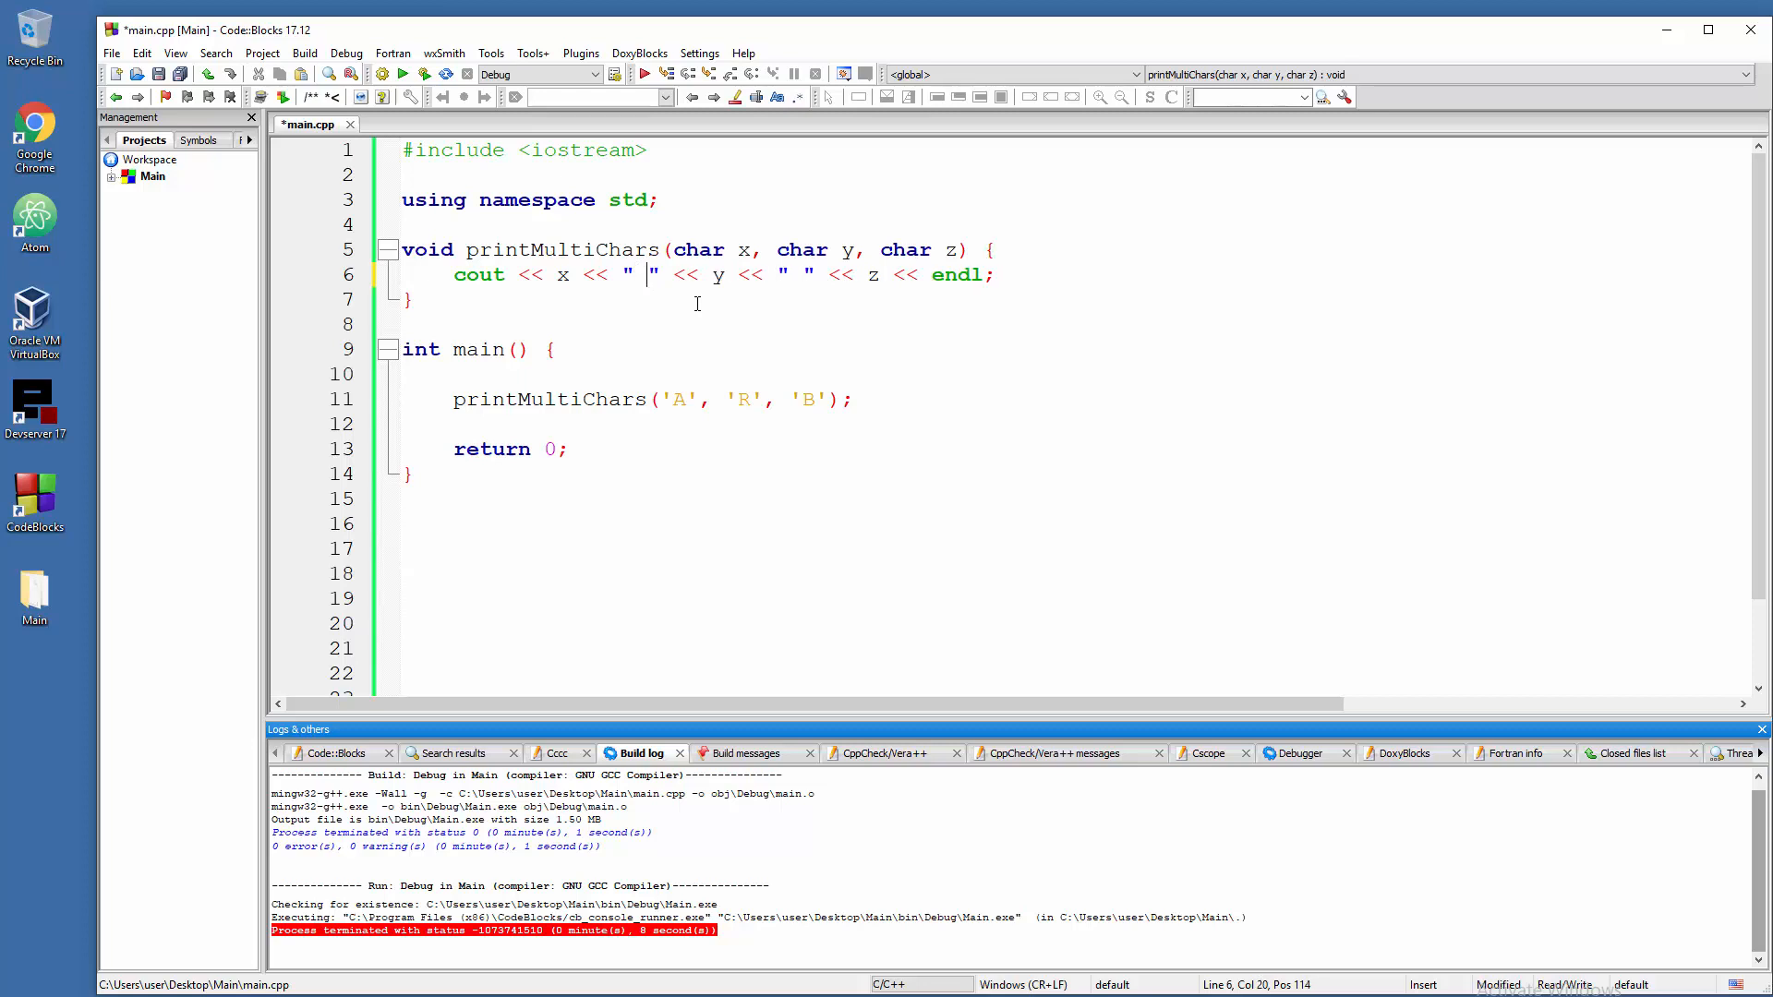
key(ctrl+s)
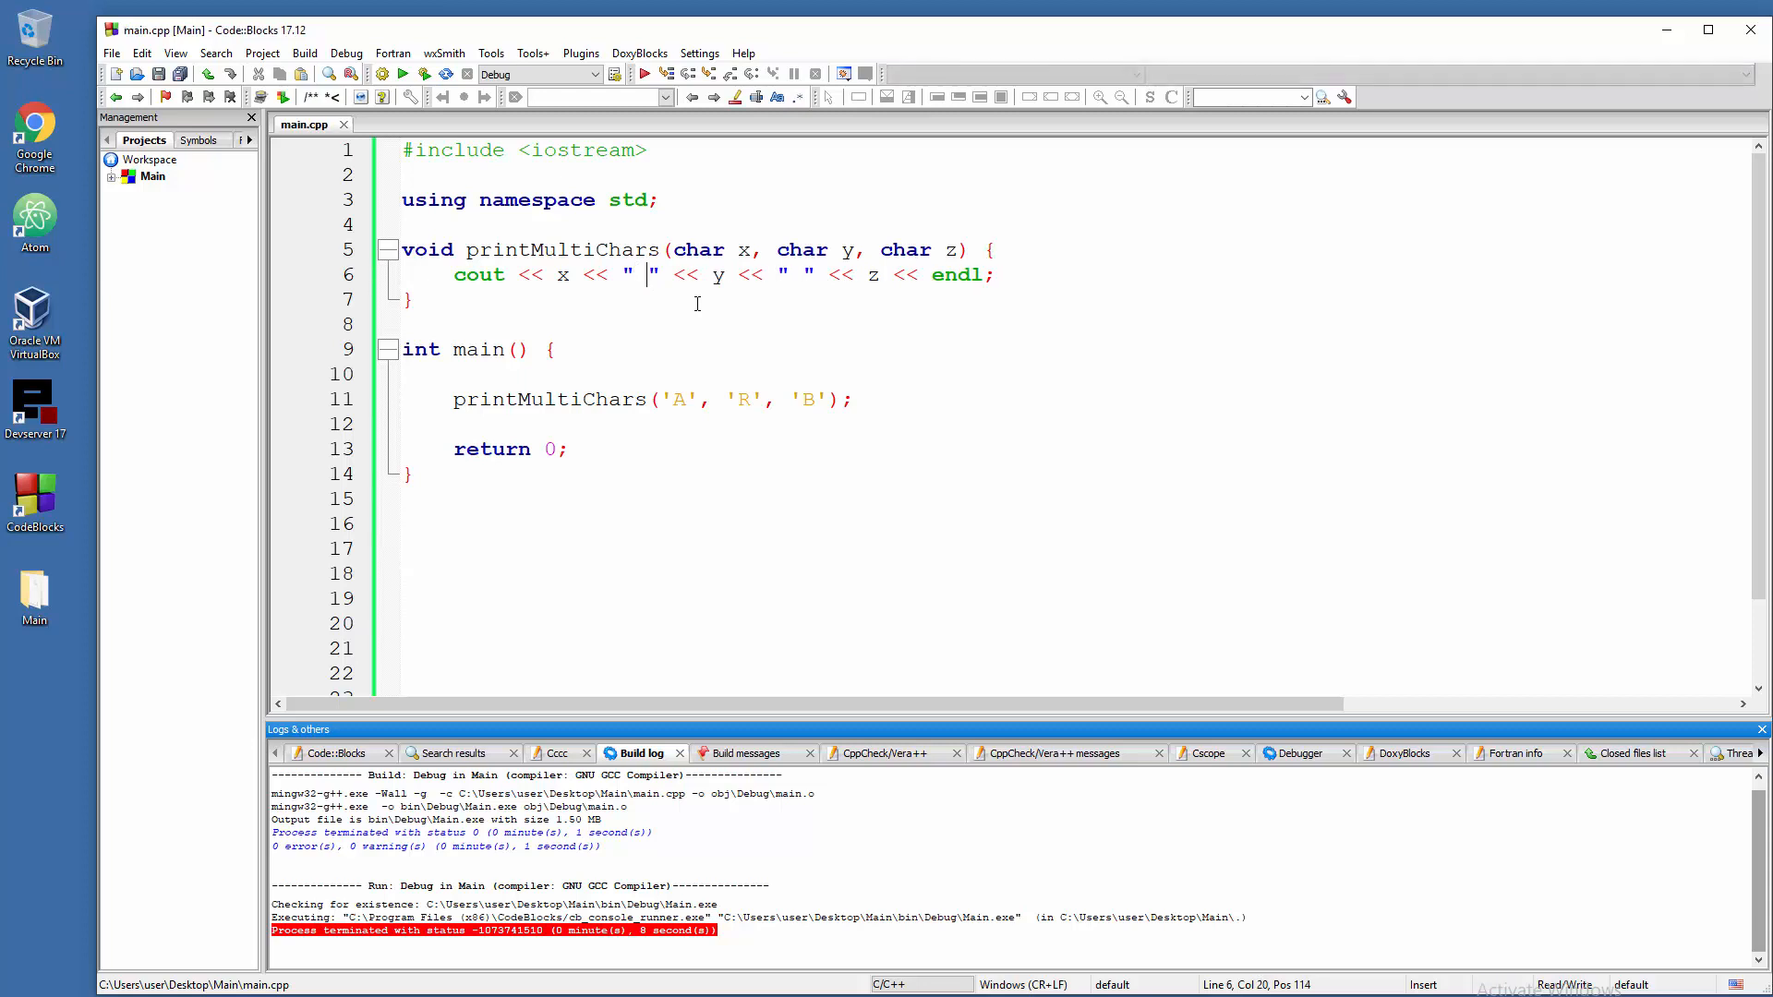
key(Backspace)
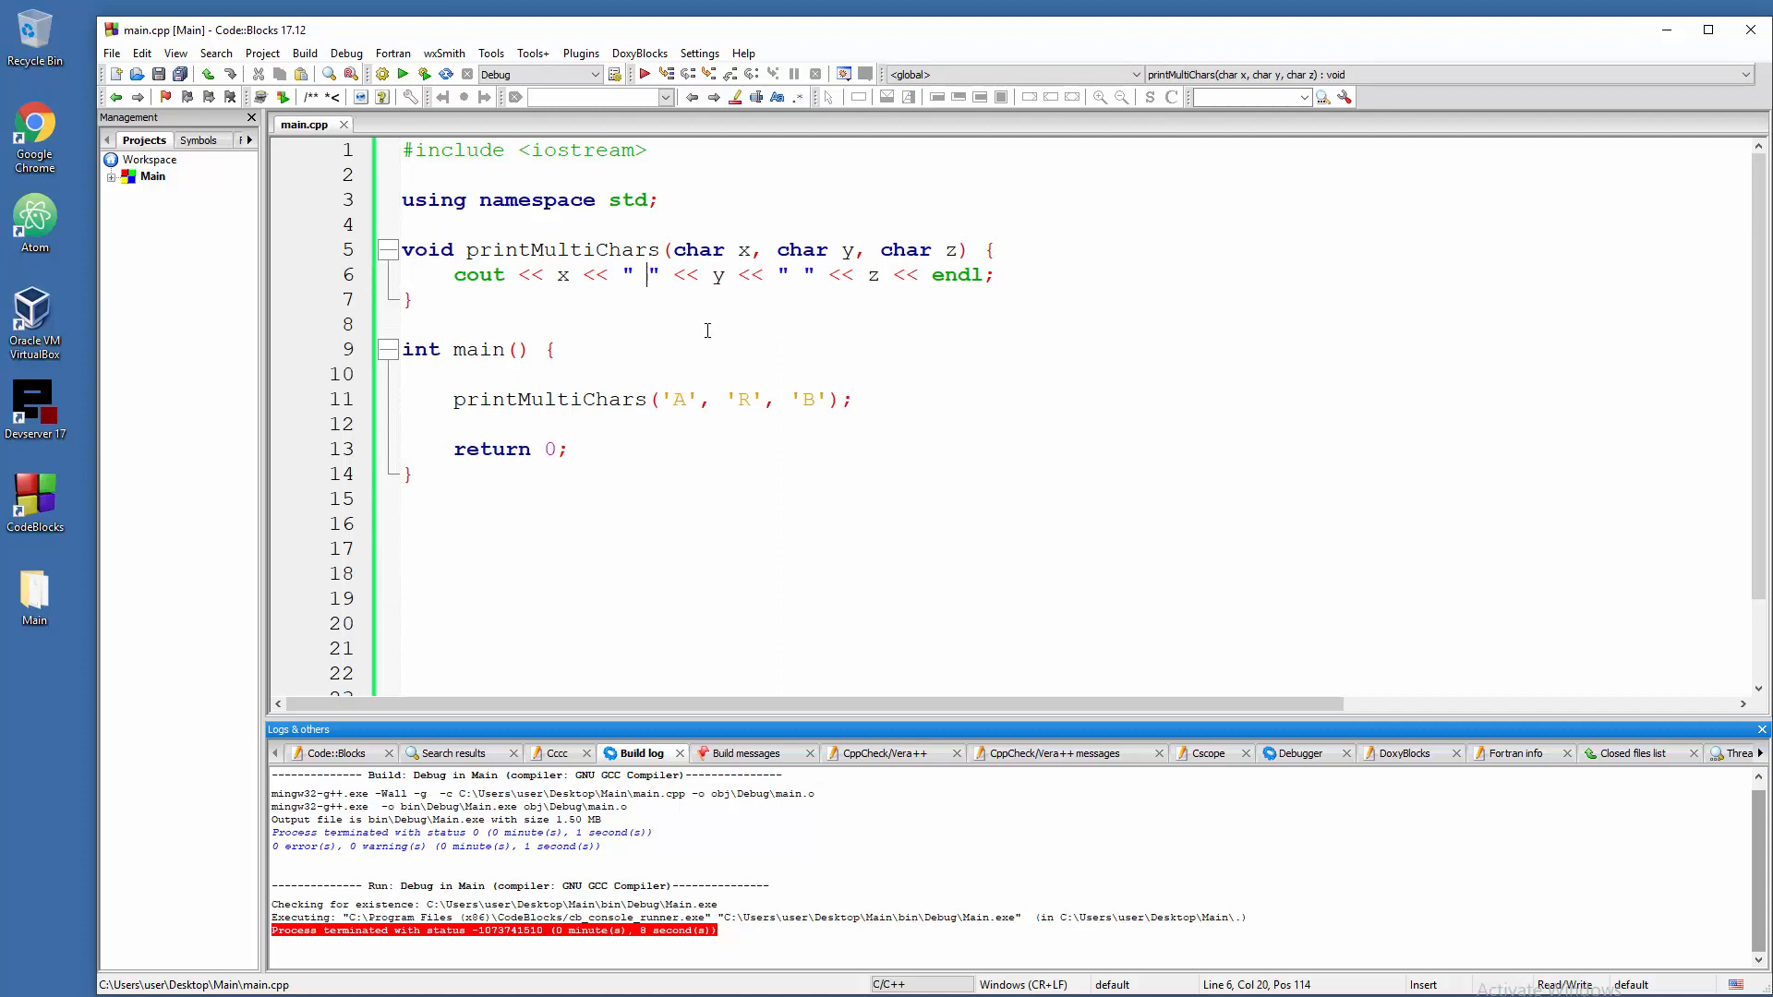
mouse_move(694, 376)
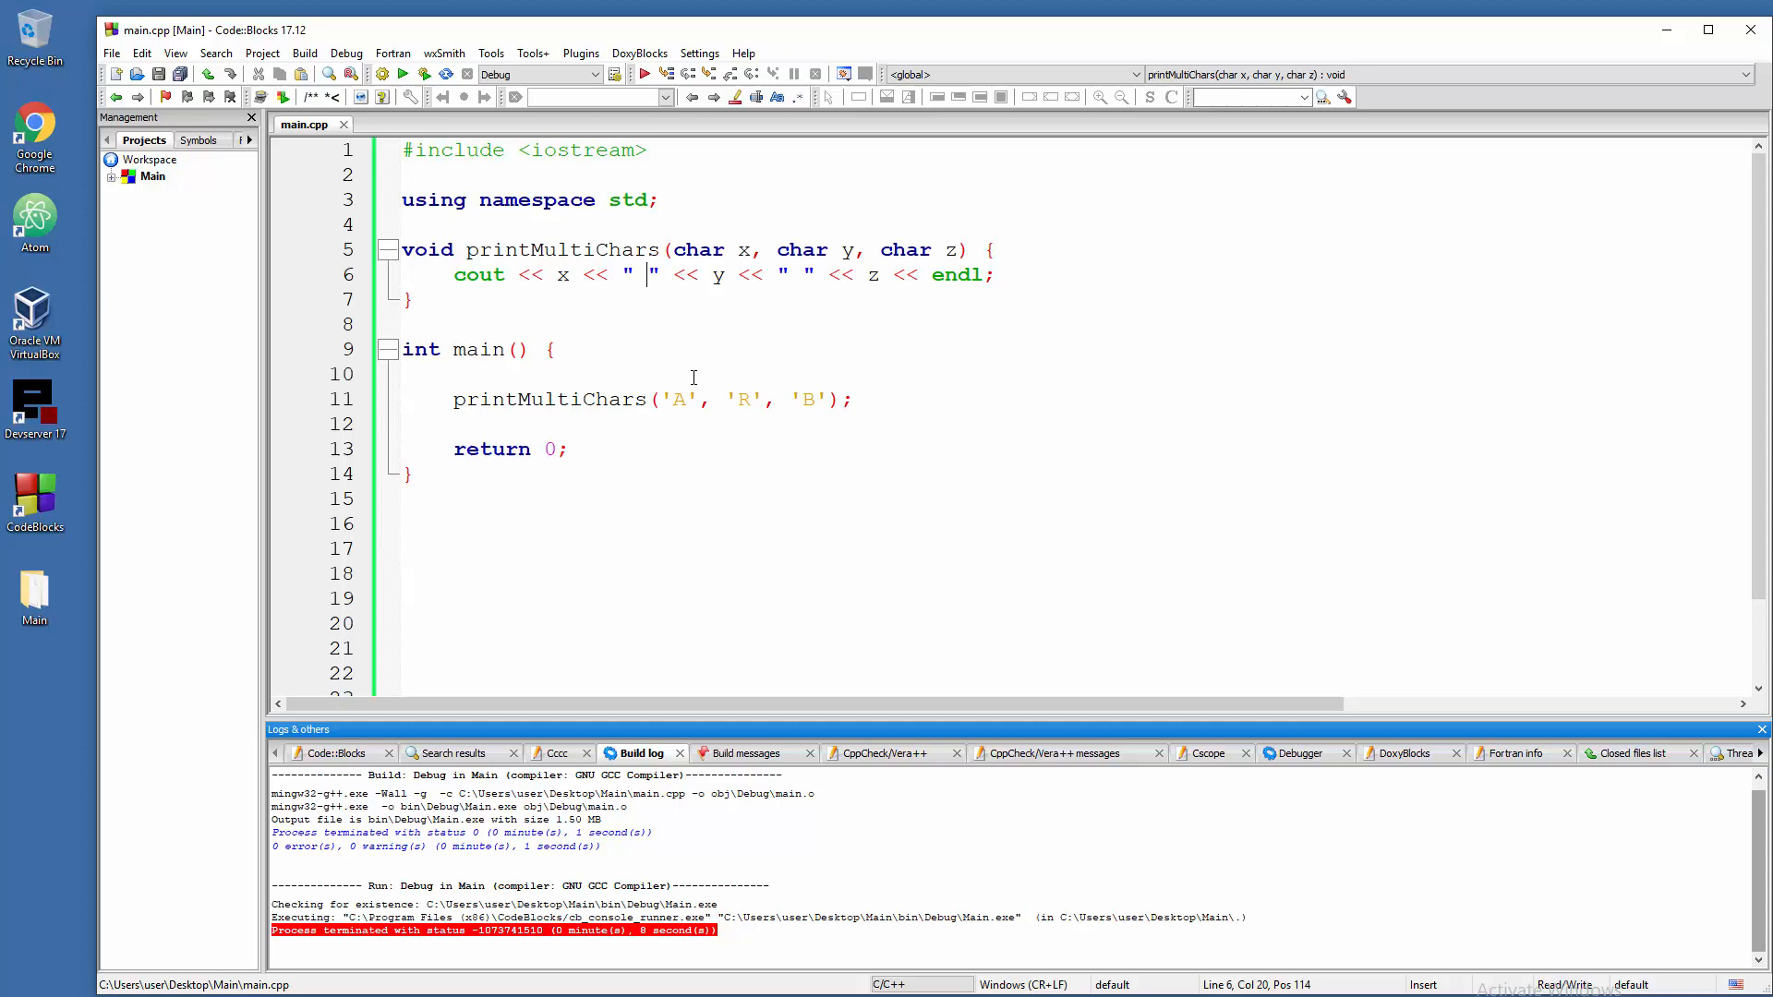
- Build and run the program, then go to the print statement in printMultiChars
click(712, 399)
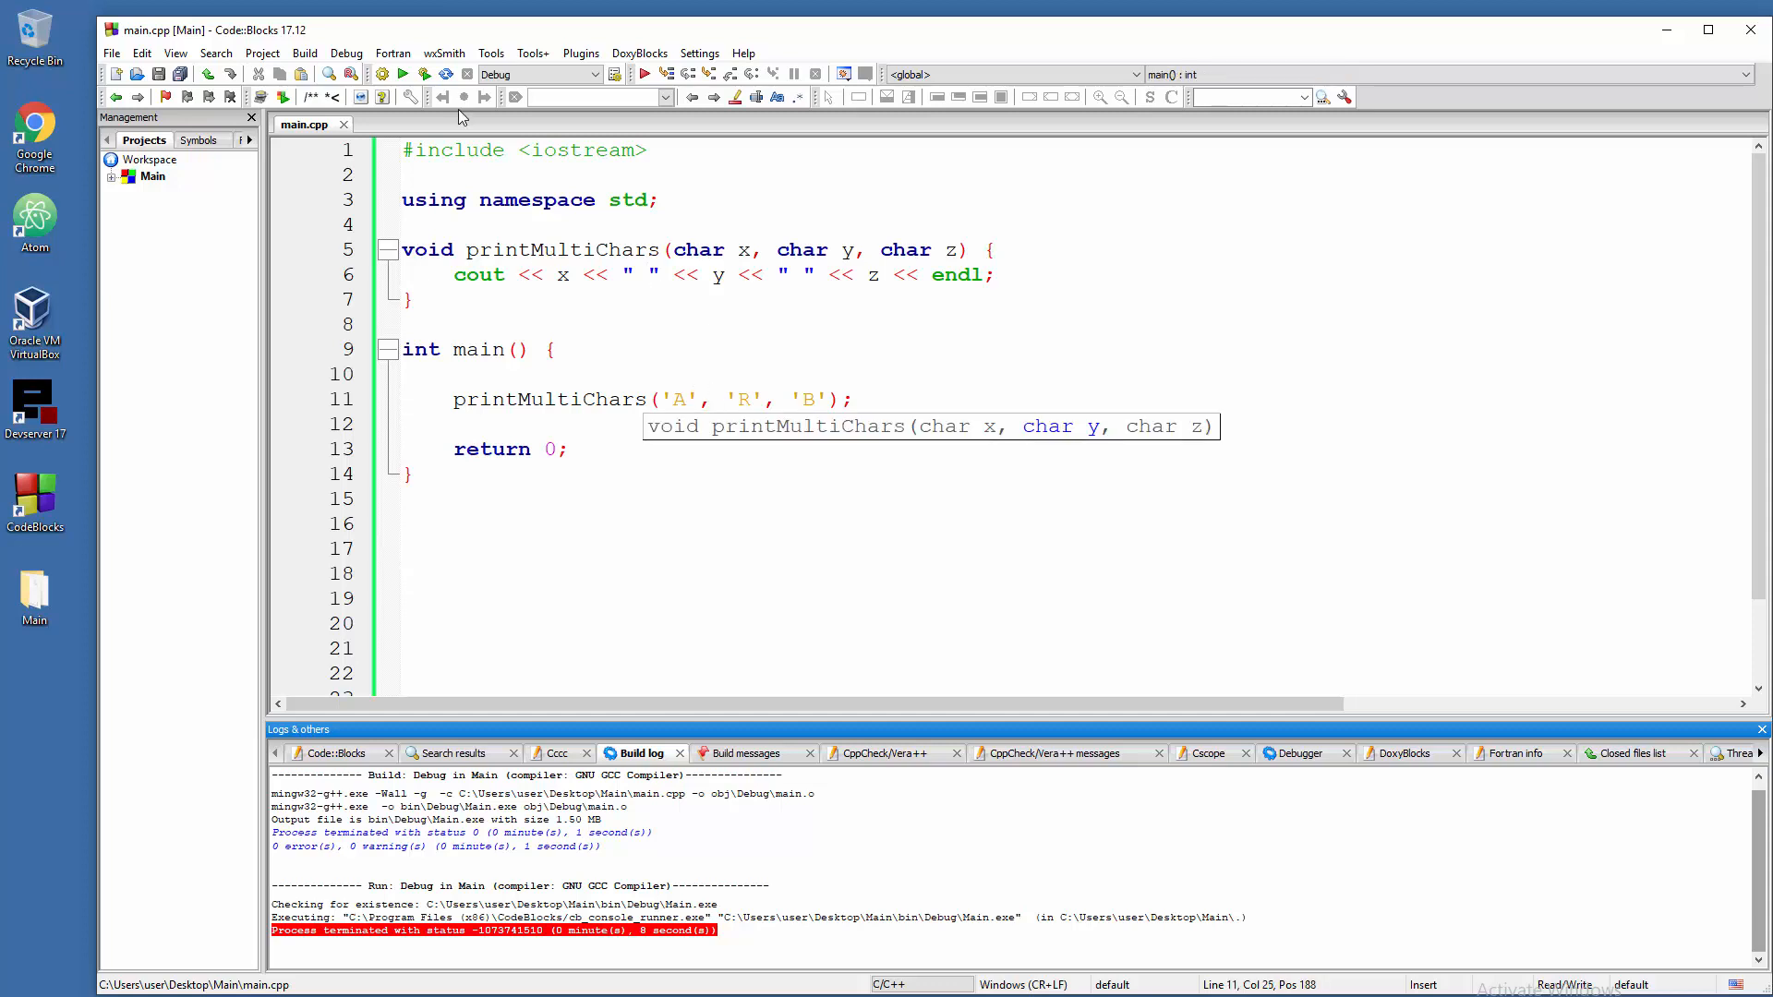
click(403, 74)
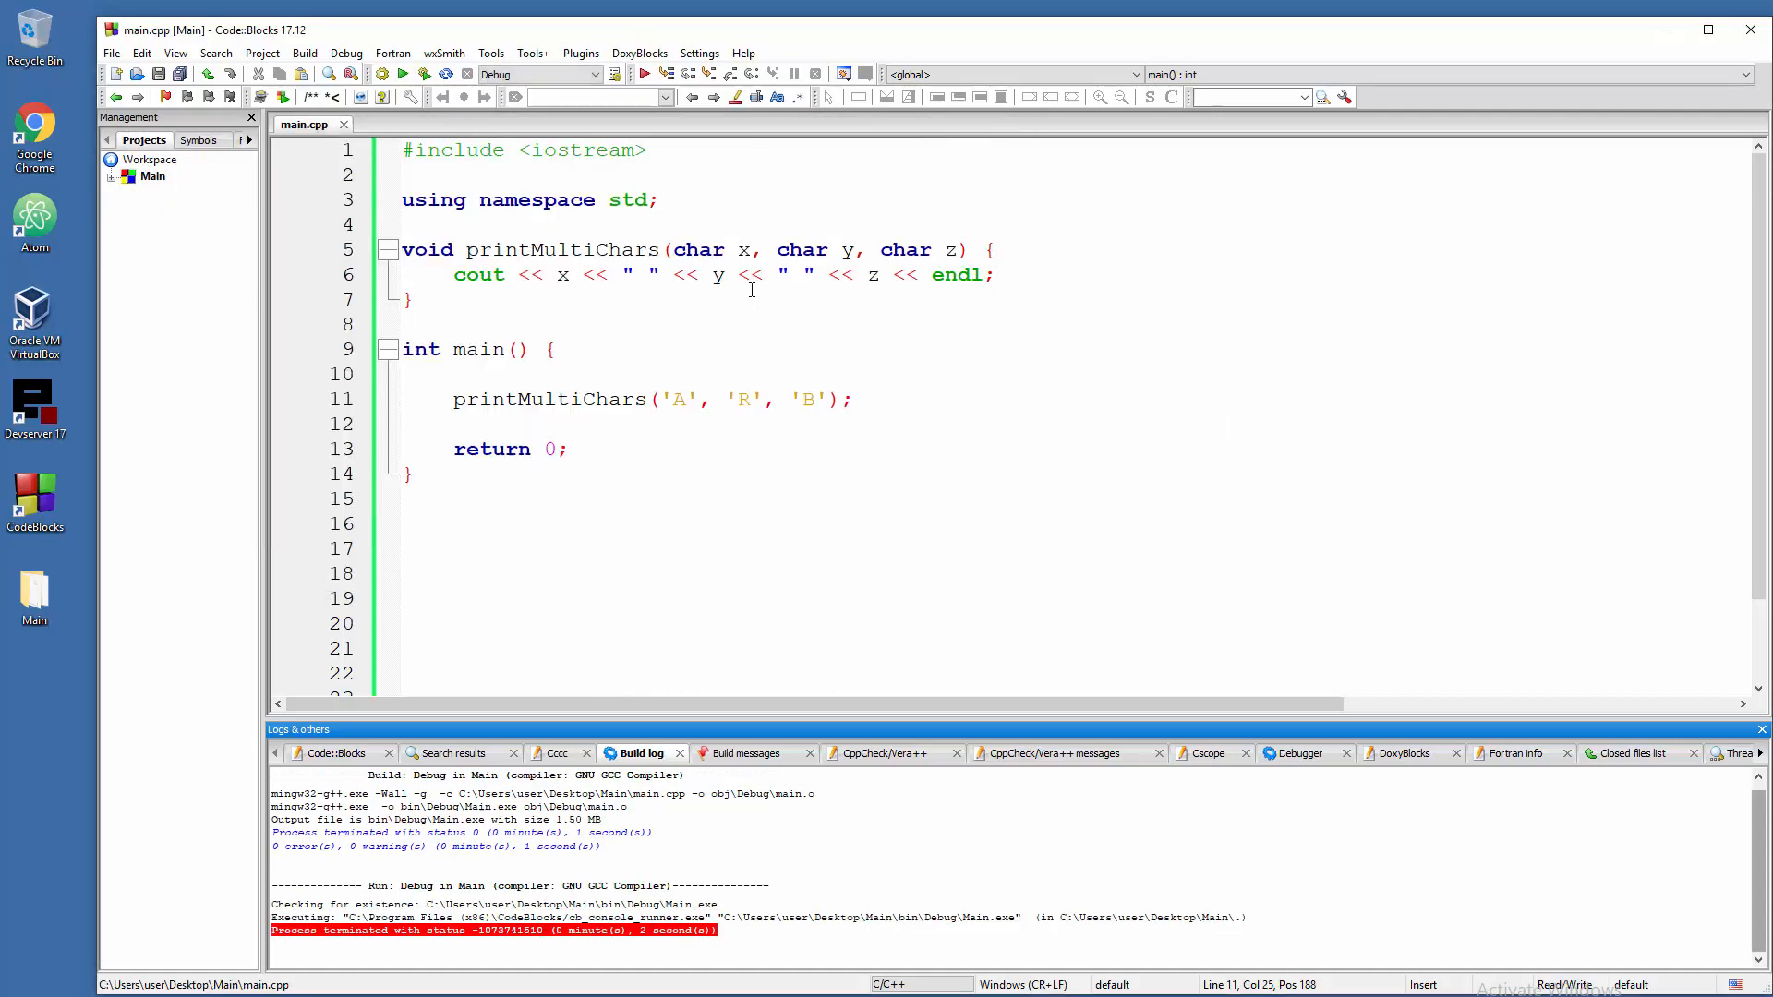
click(776, 275)
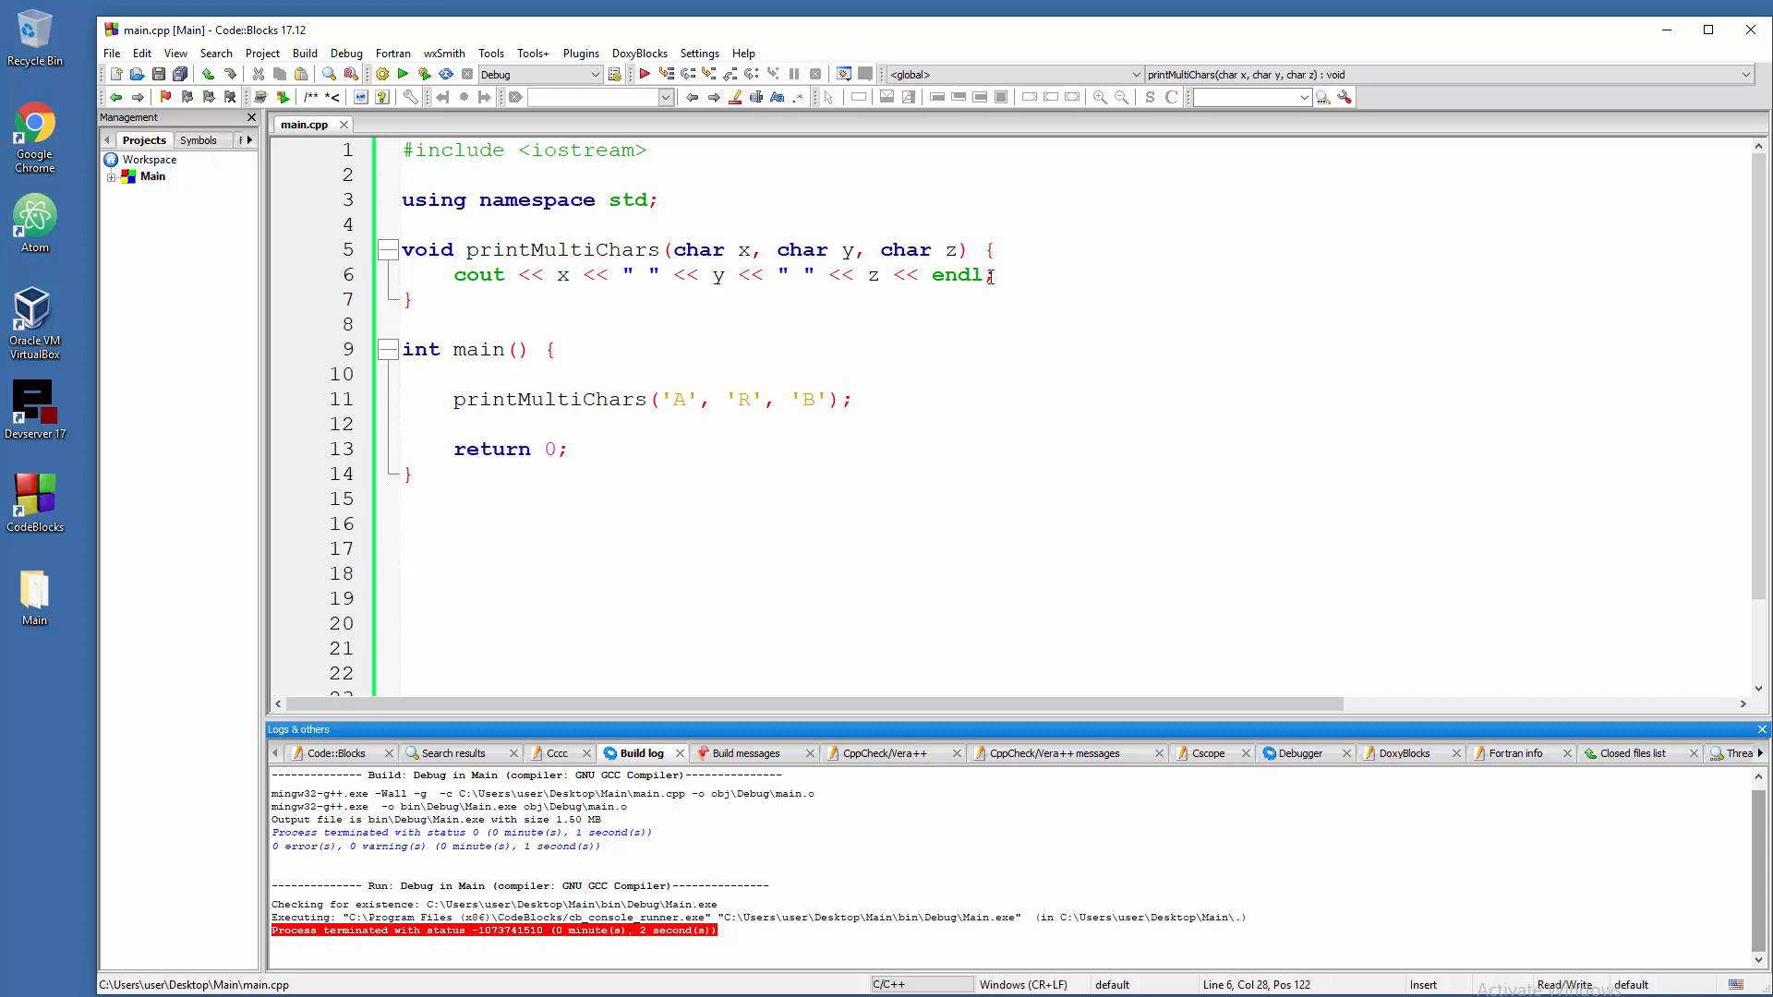
click(1004, 275)
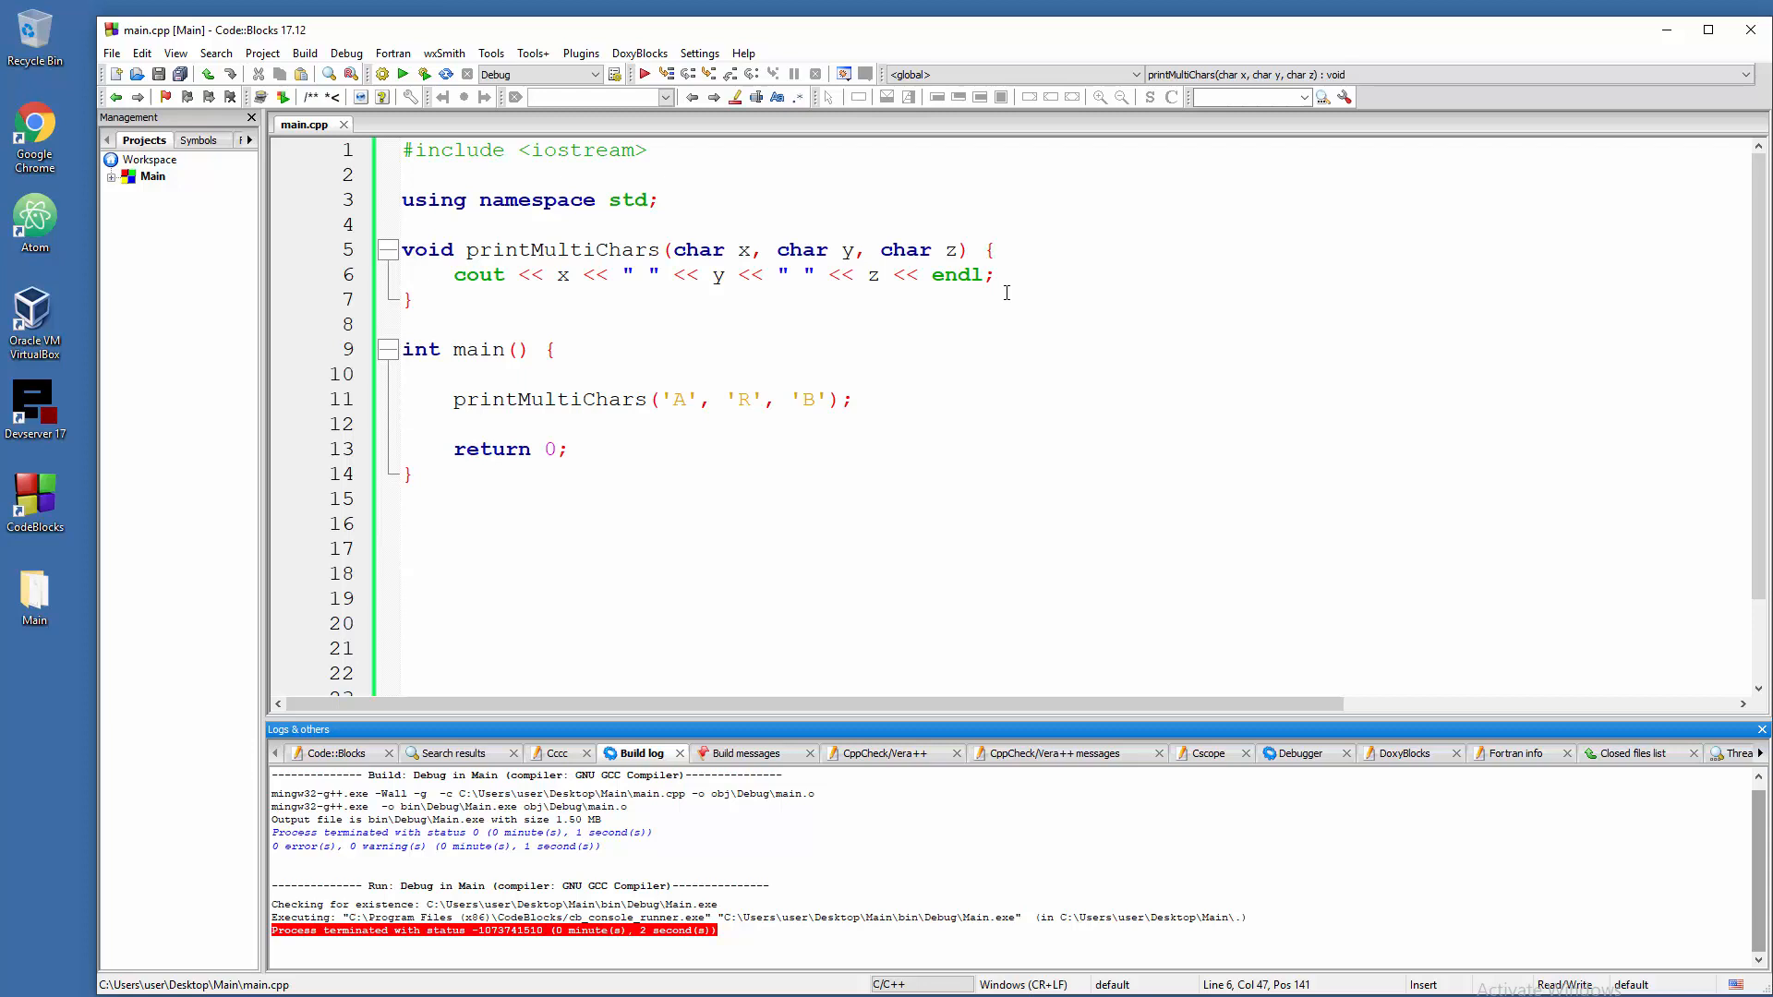
mouse_move(512, 333)
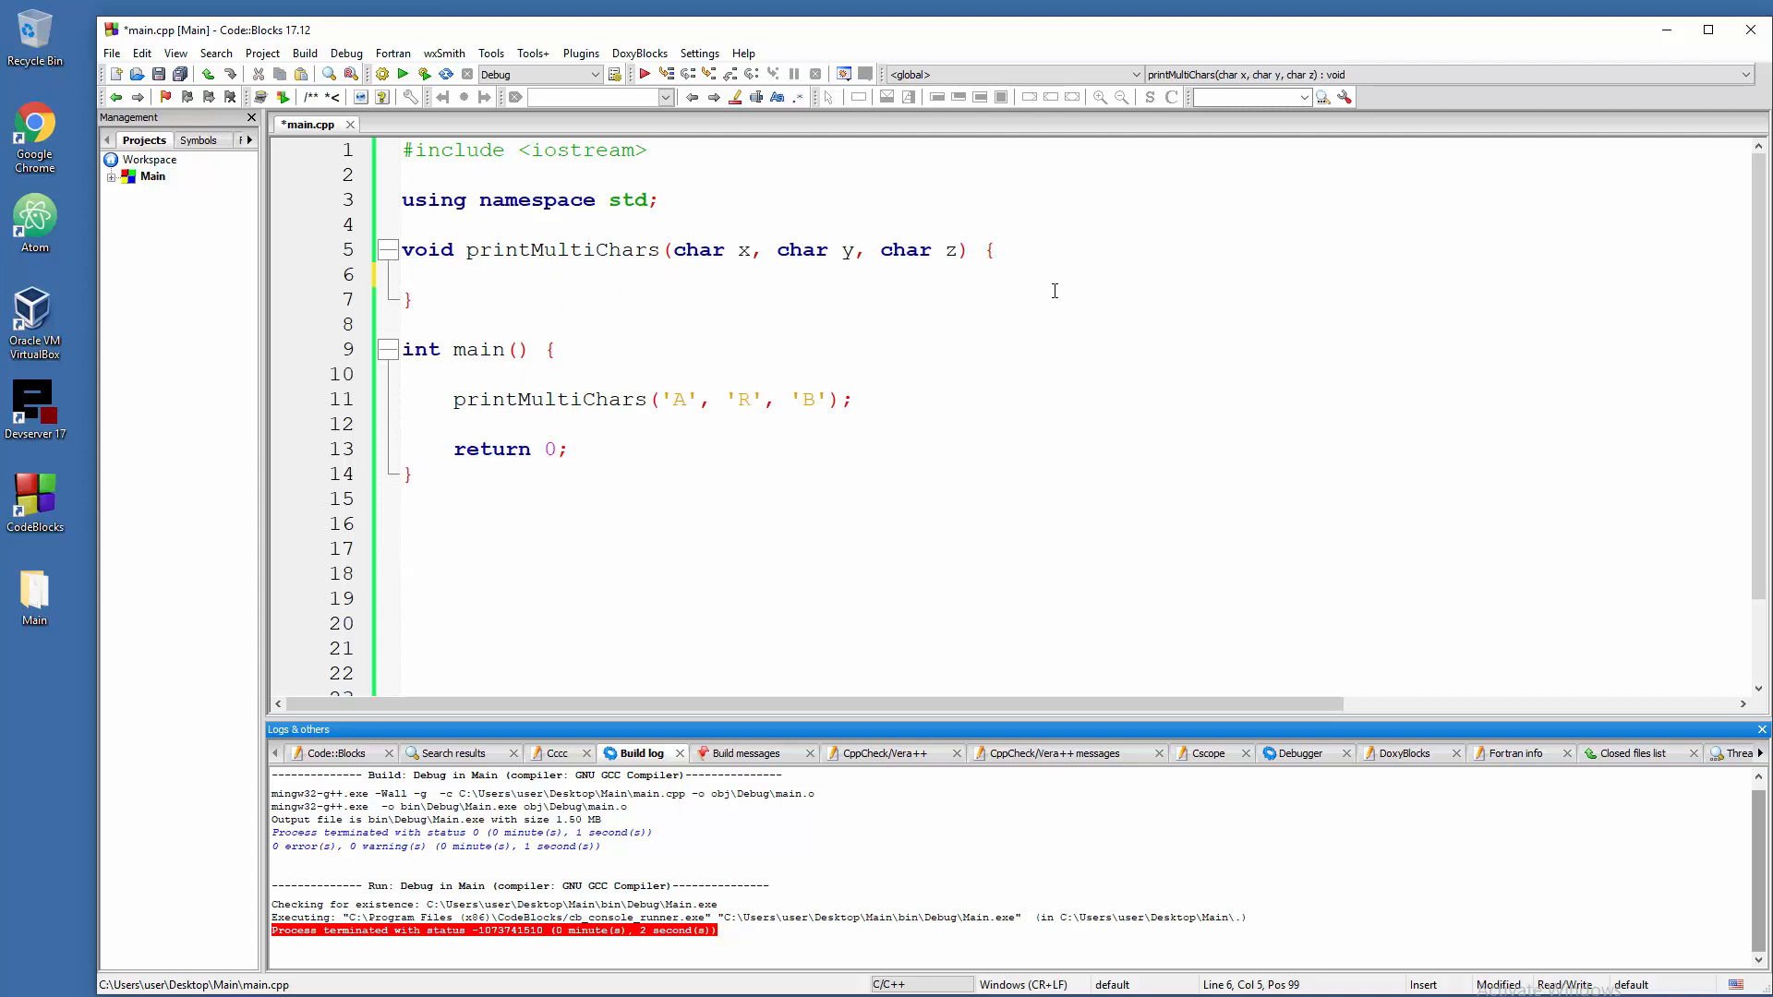
- Replace it with separate cout << var << endl; lines for x, y and z
text(cout << ")
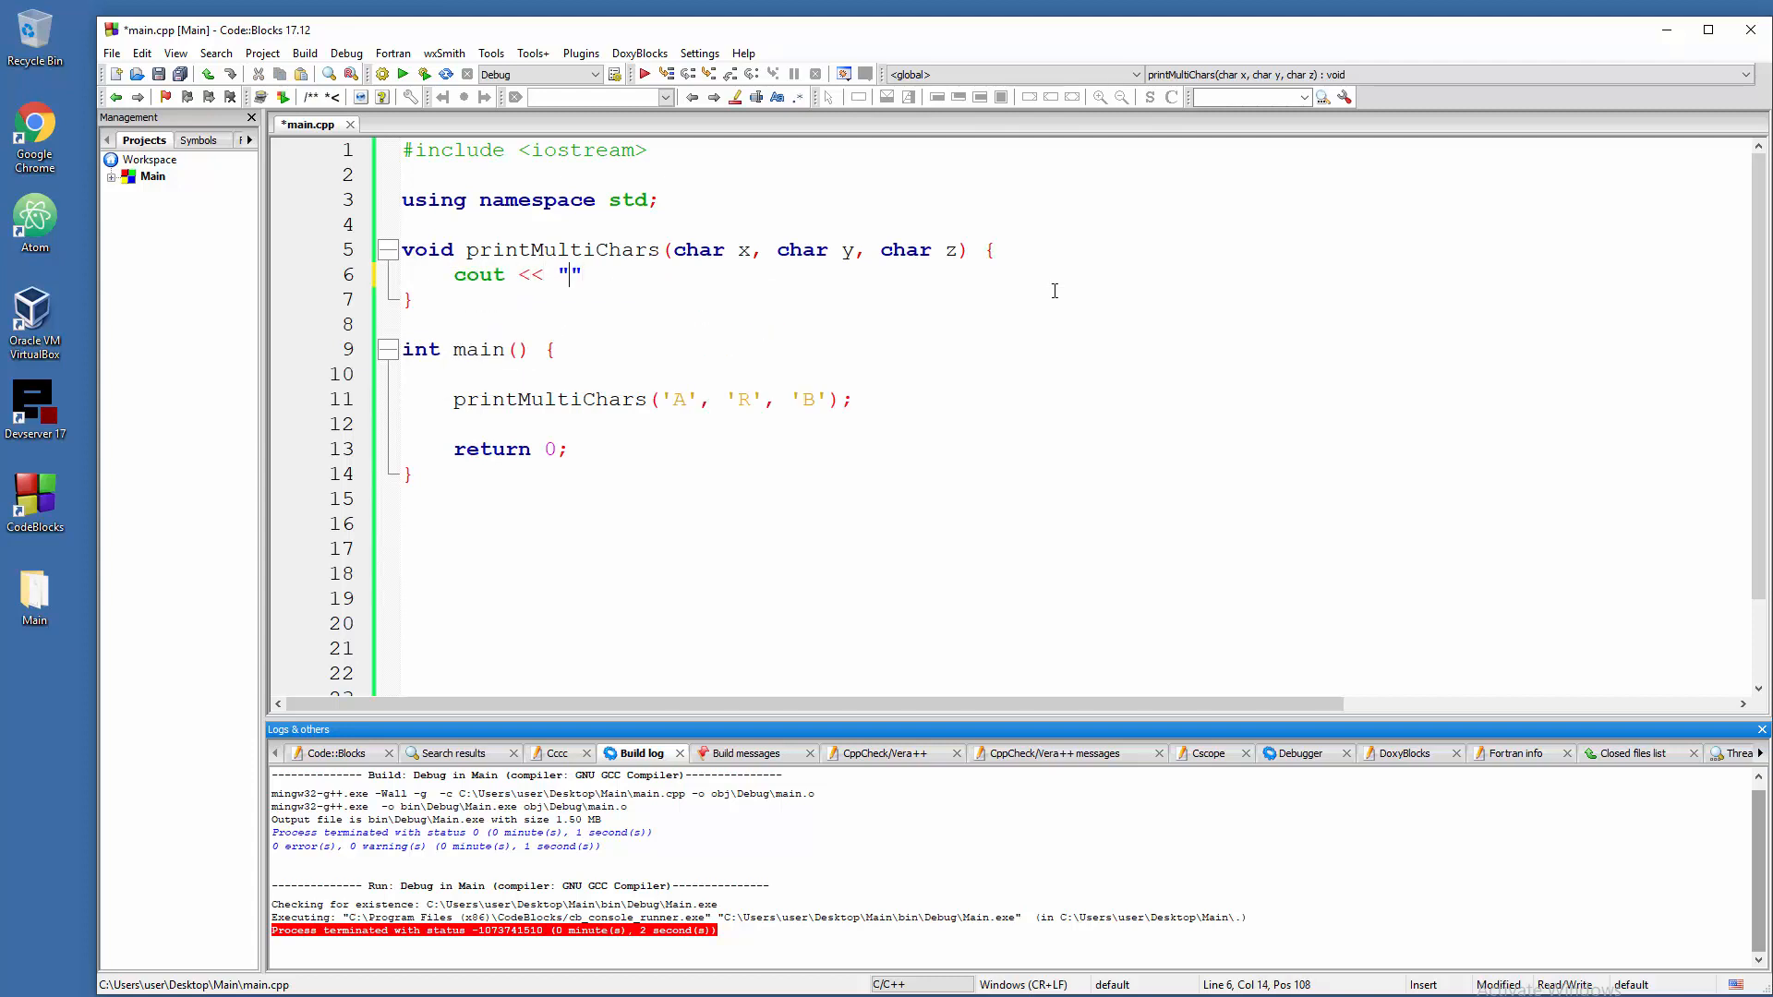
text(X)
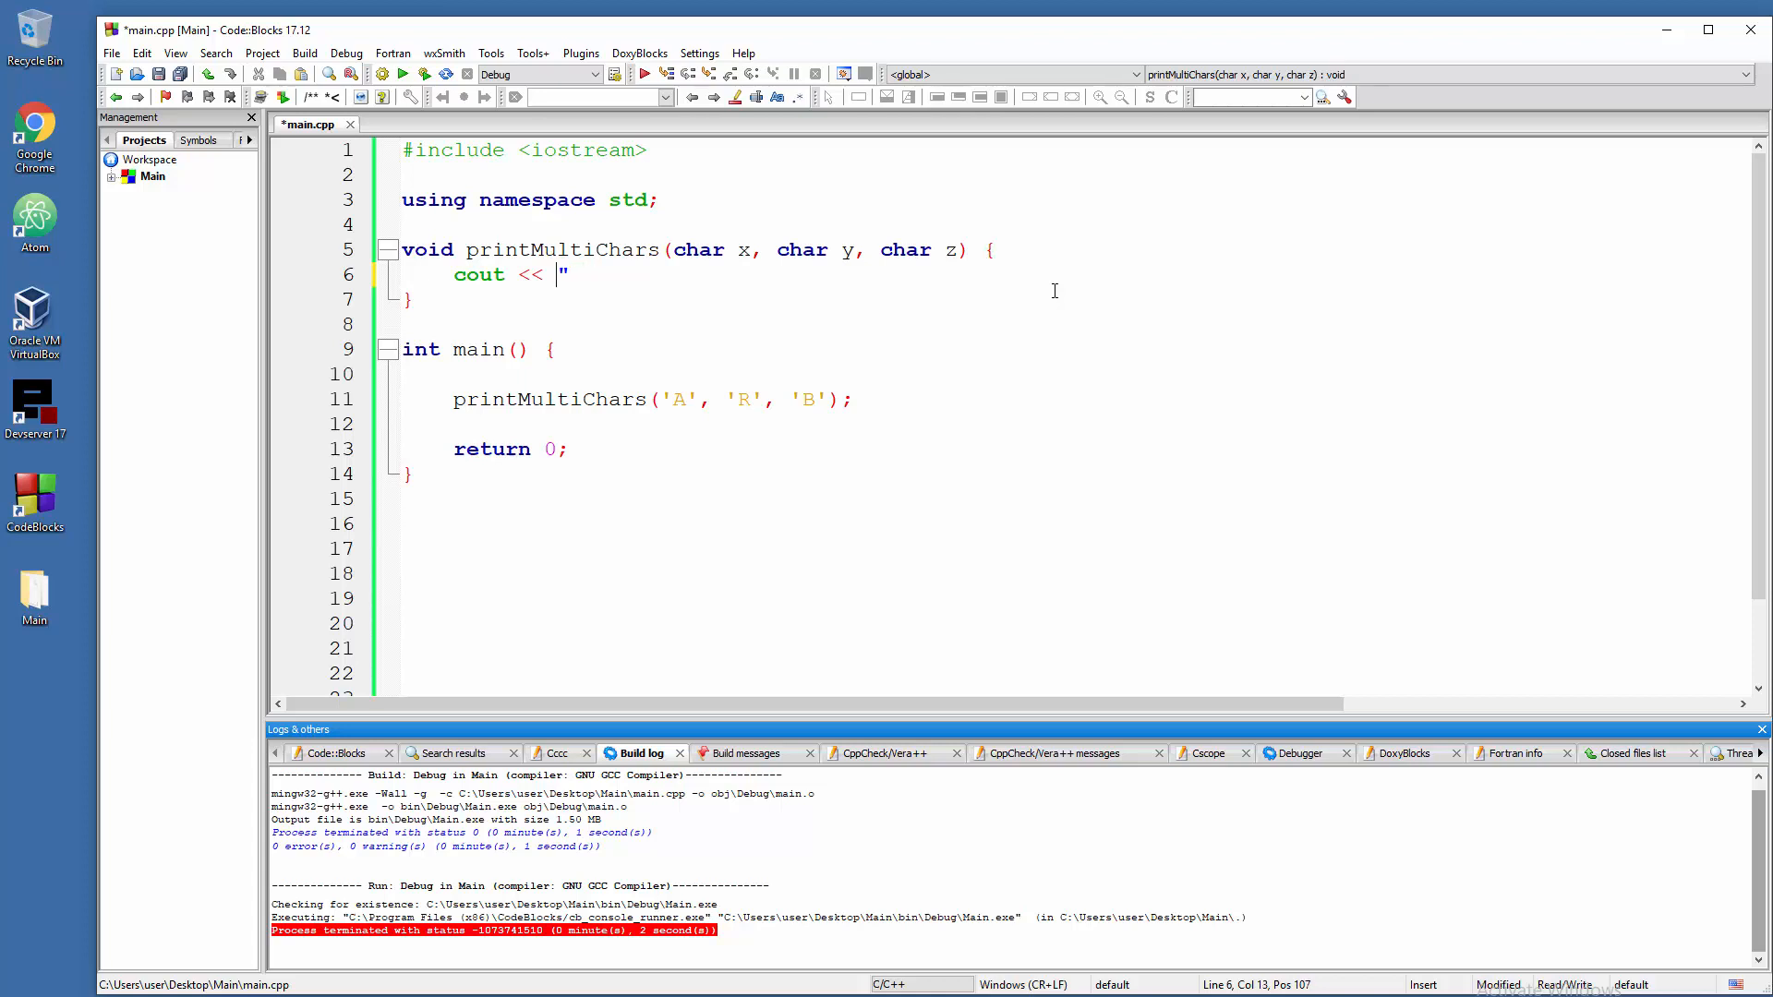
key(Backspace)
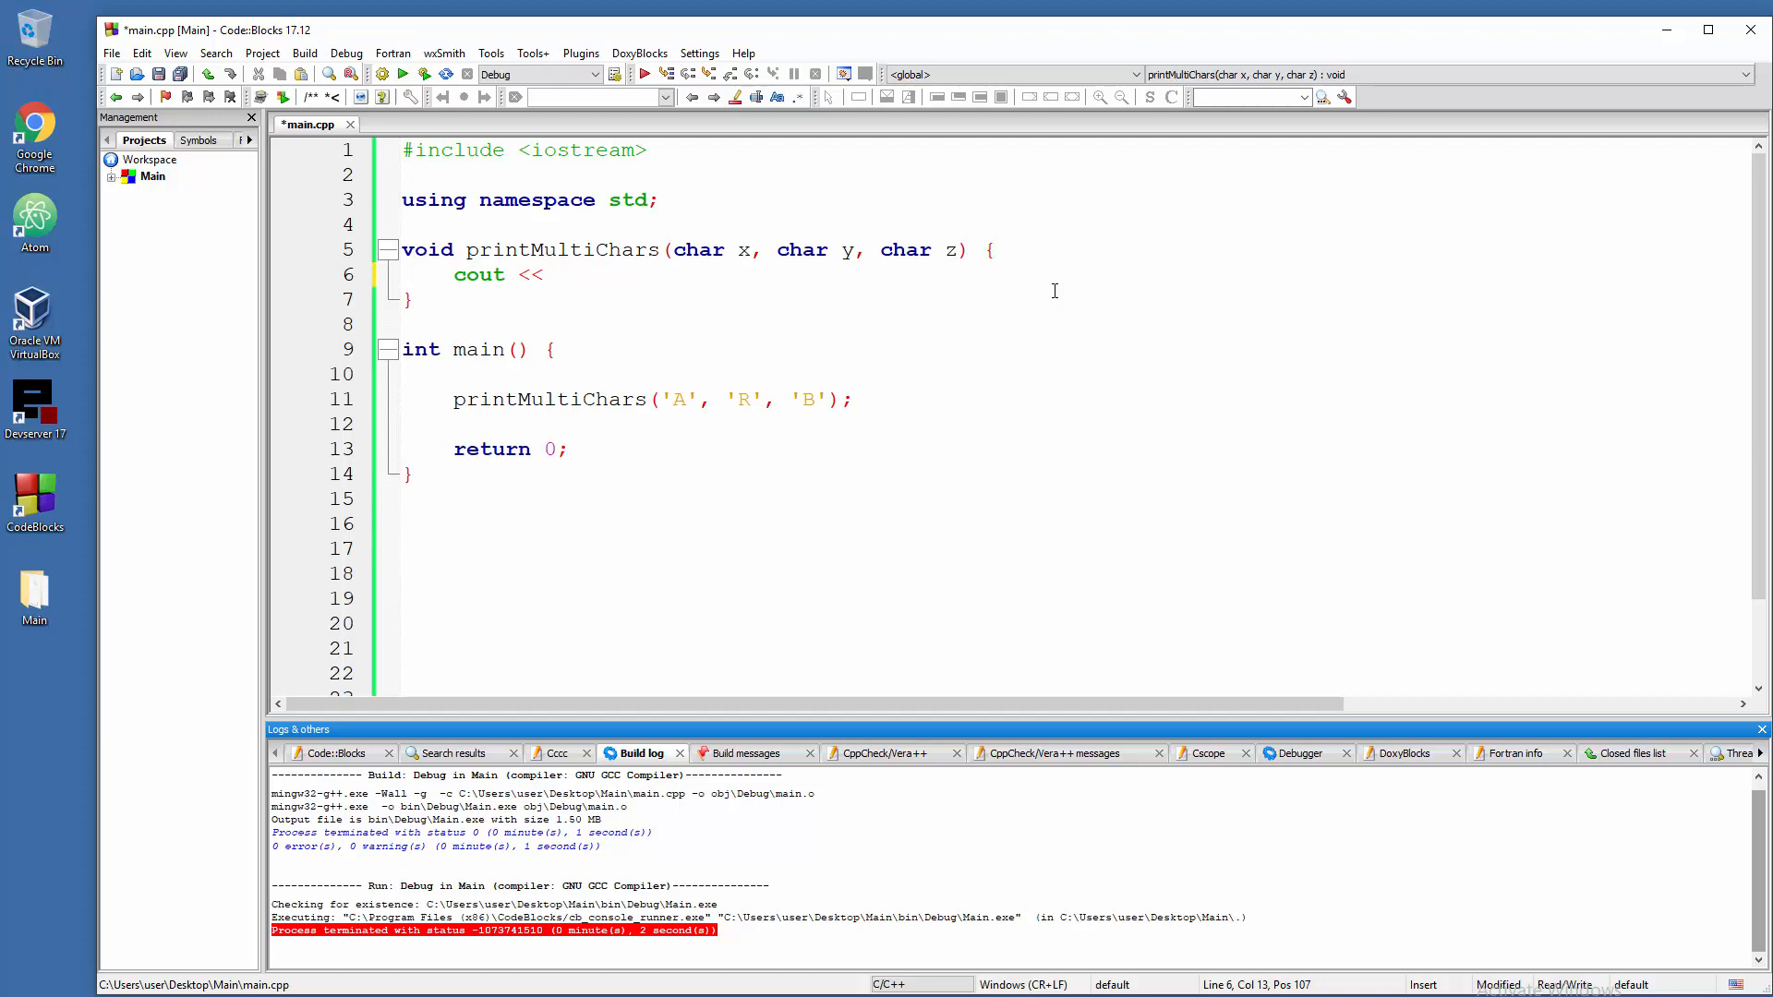
text(x << endl;)
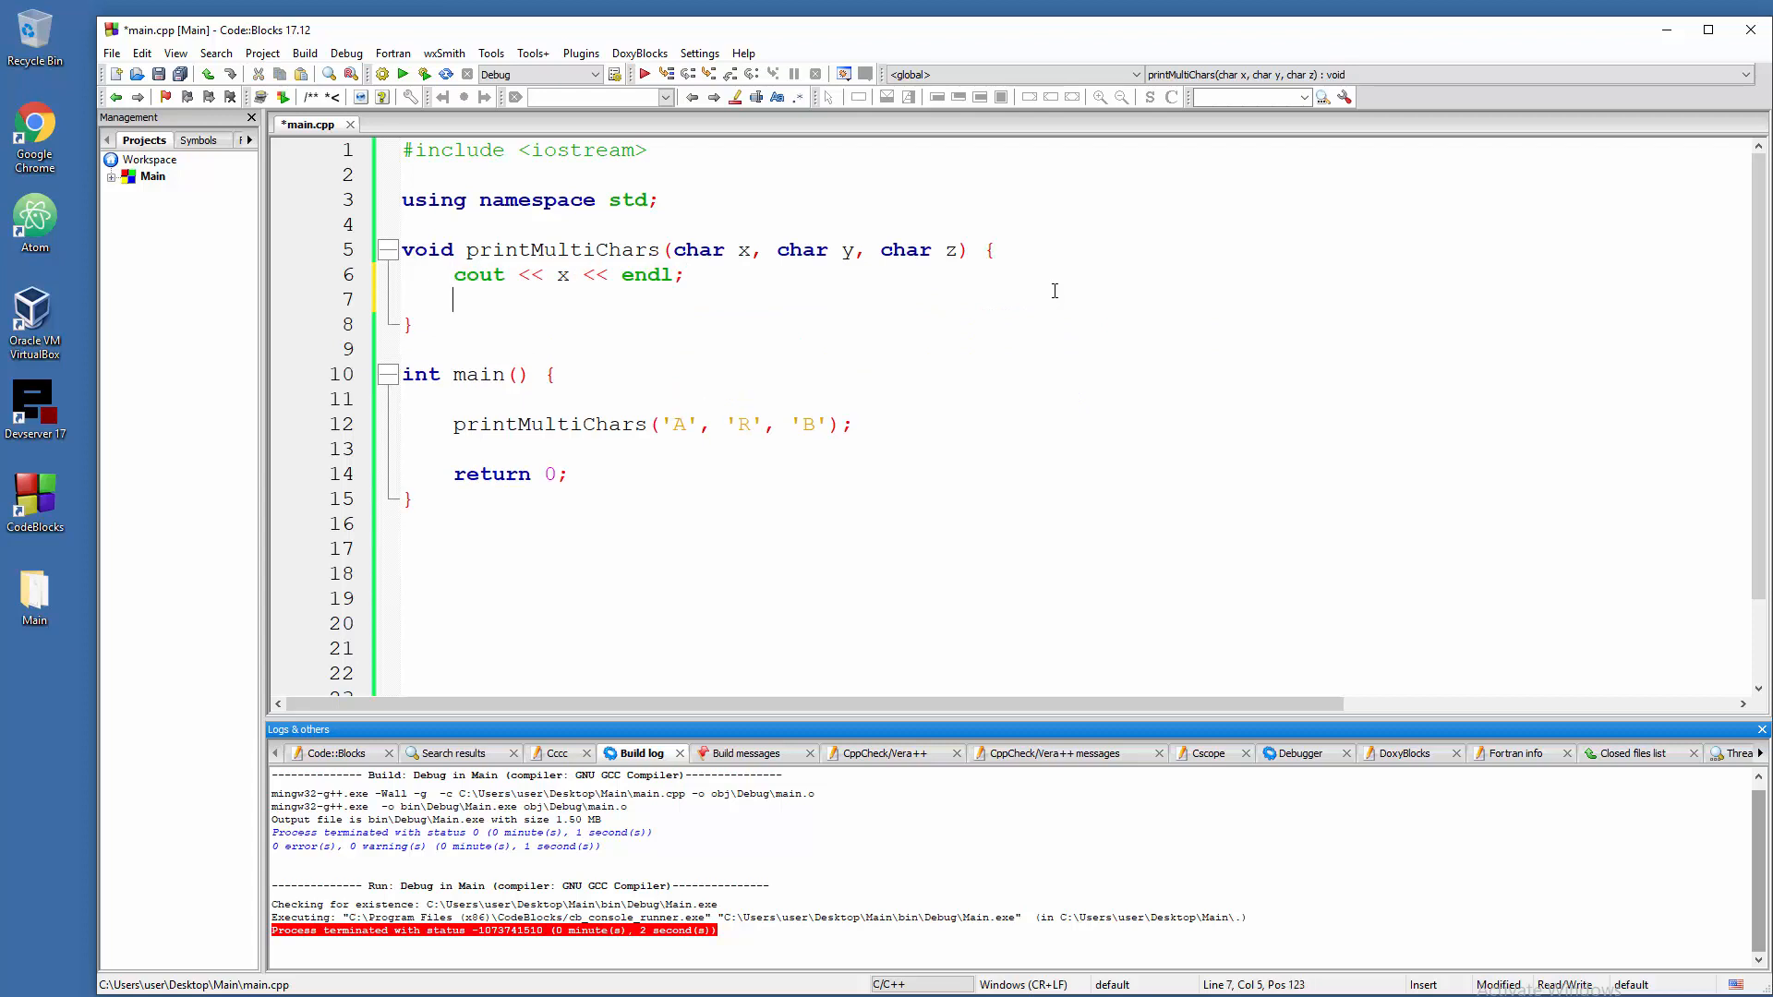
text(cout << x << endl;)
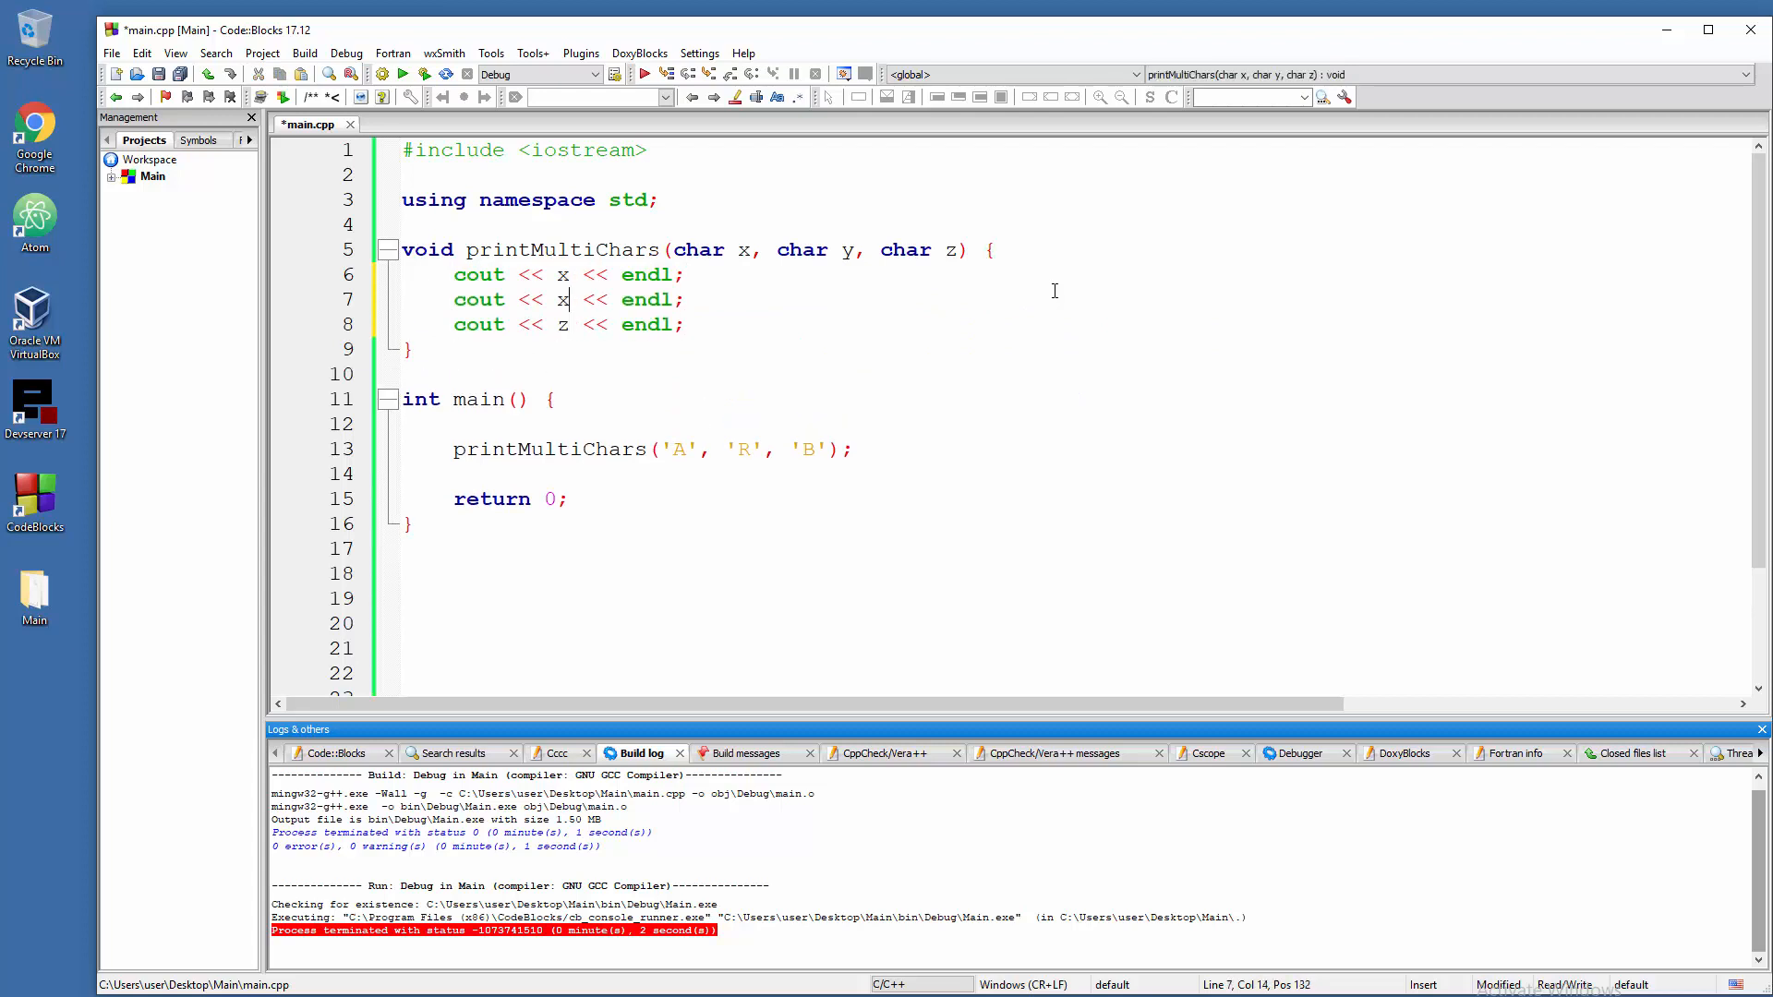
text(y)
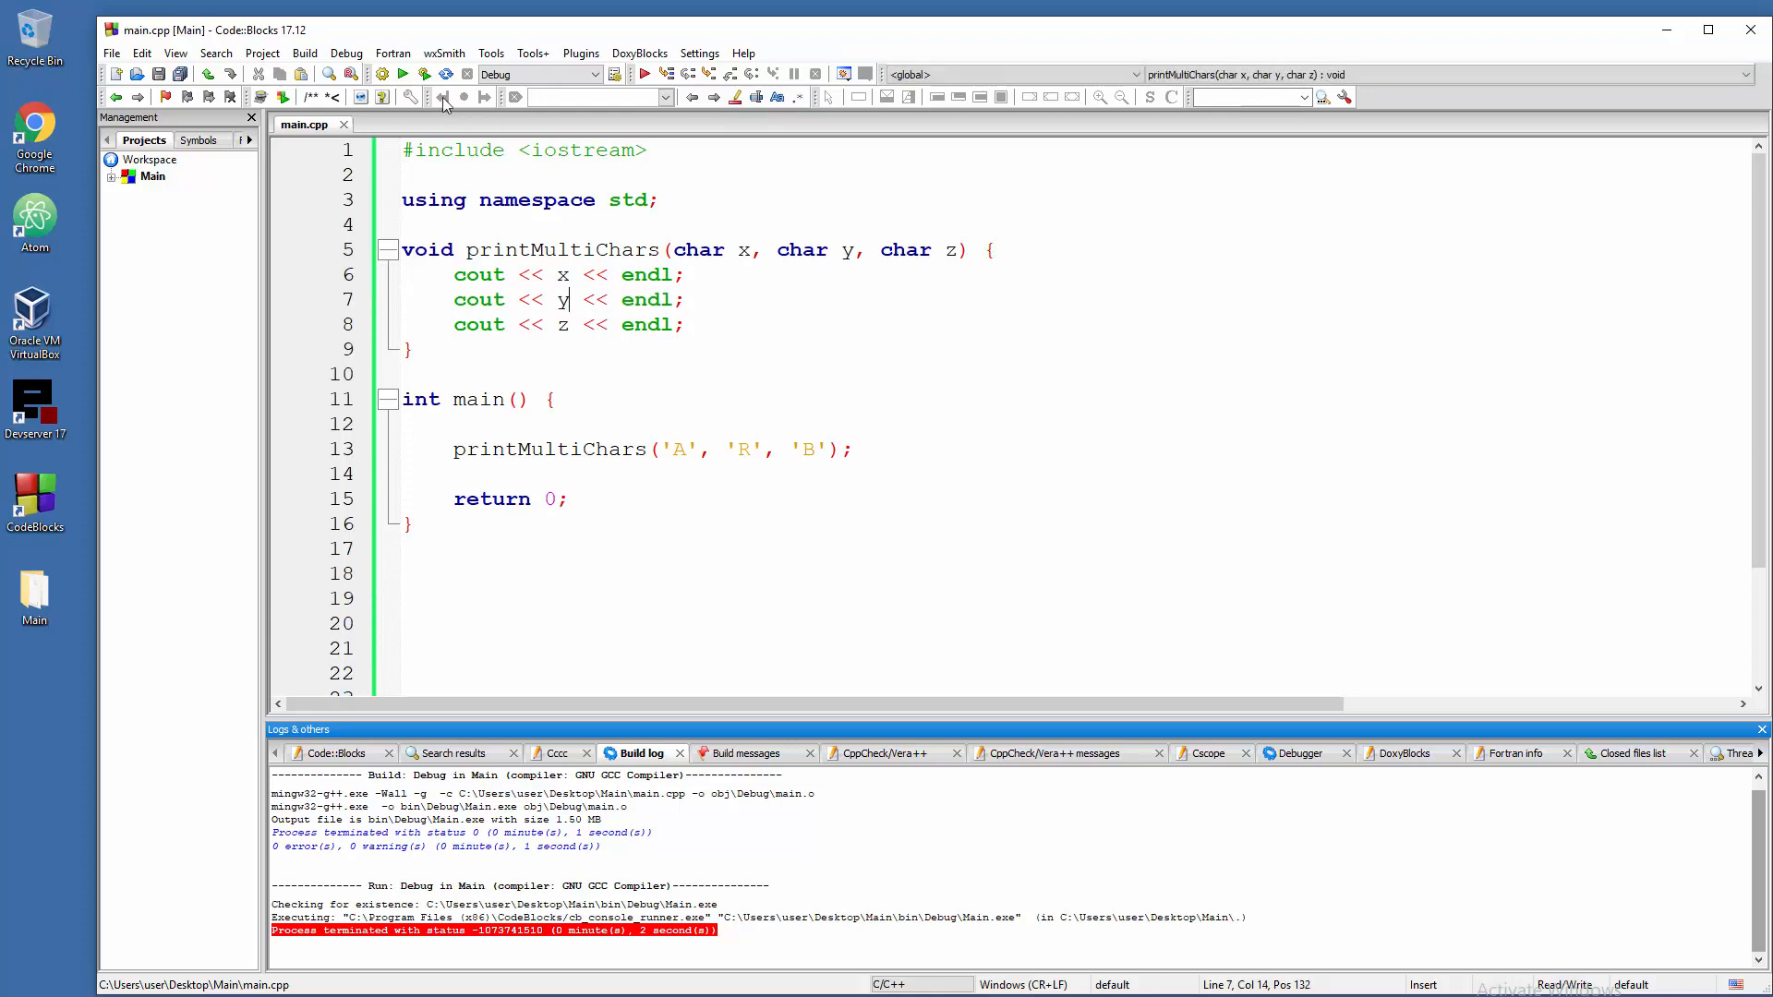
- Build and run the one-character-per-line version of the program again
click(403, 73)
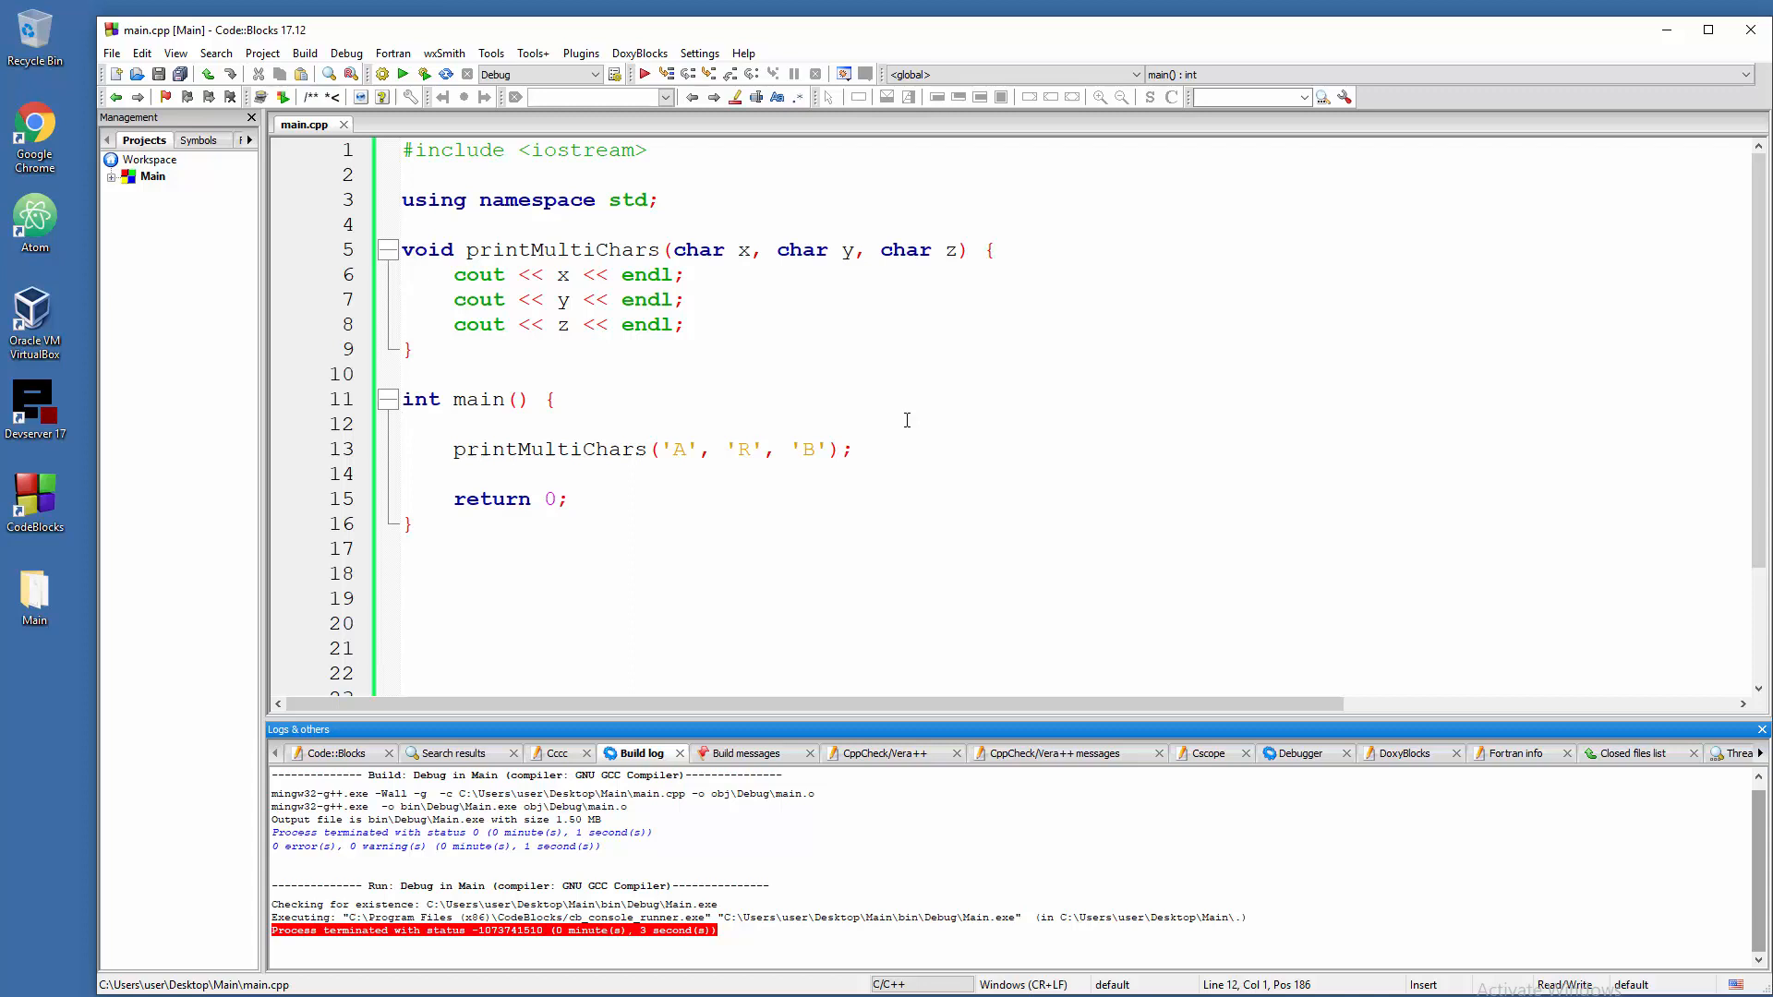
mouse_move(554, 434)
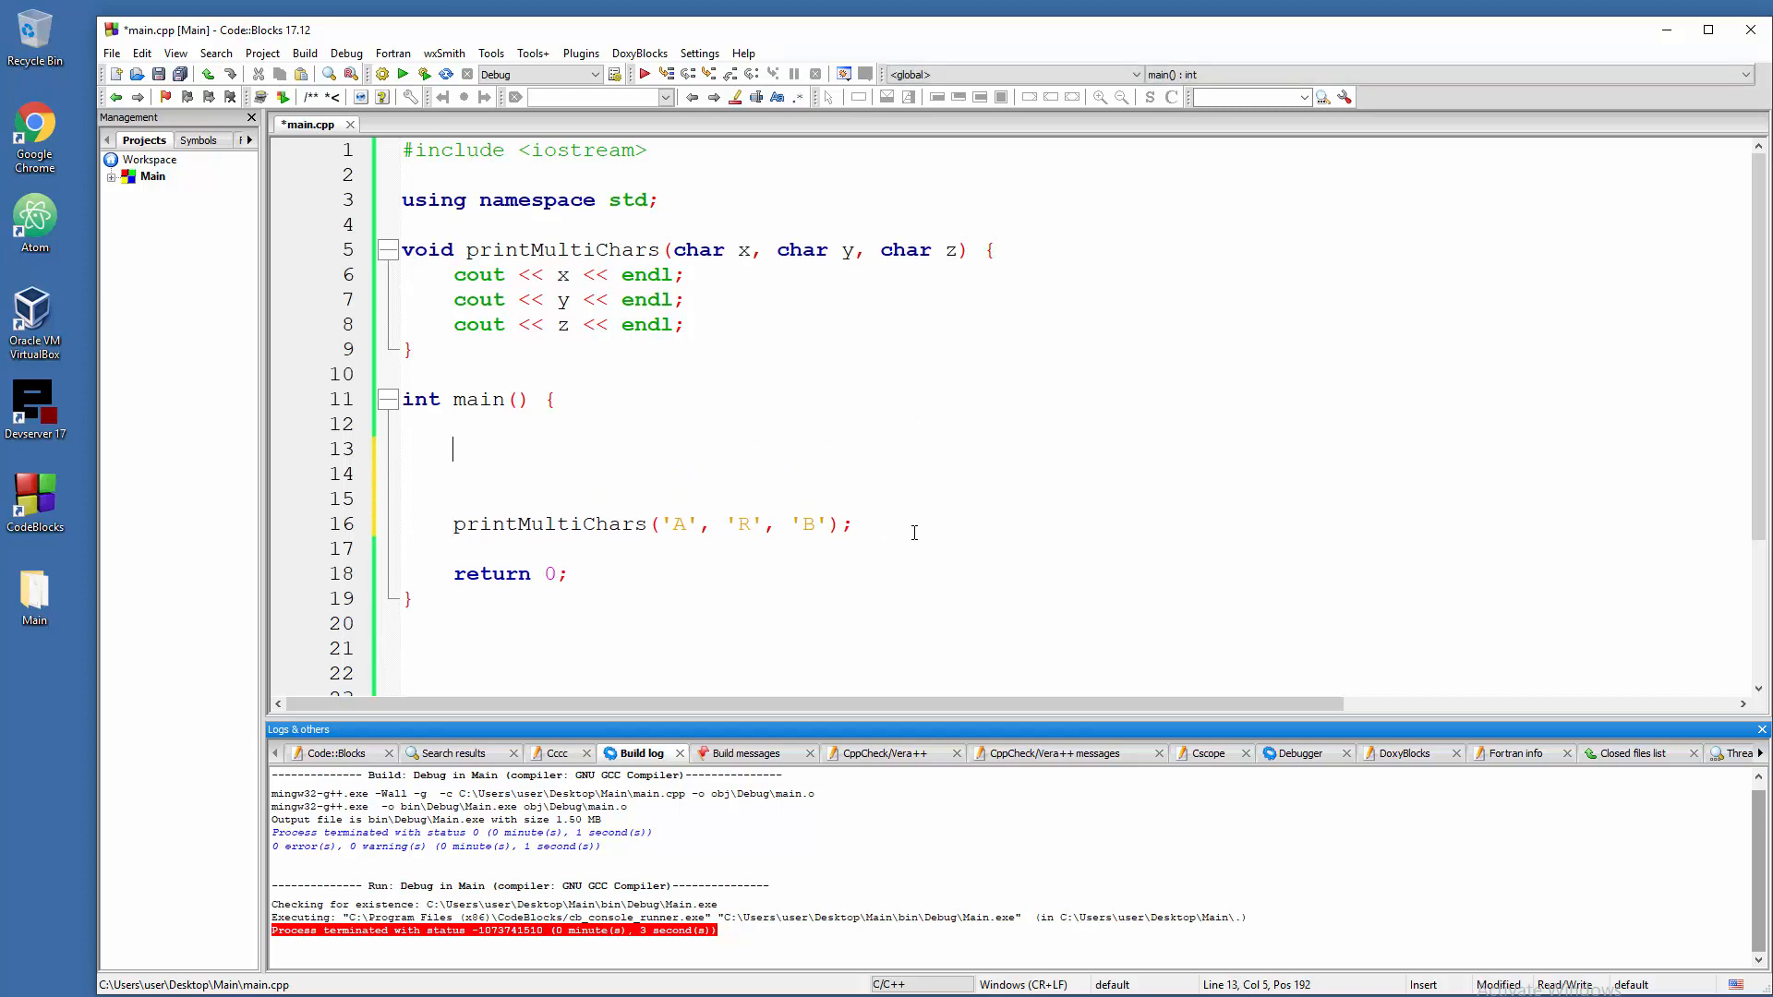
- In main, prompt for and read x, y and z with cin, then call printMultiChars(x, y, z)
text(cio)
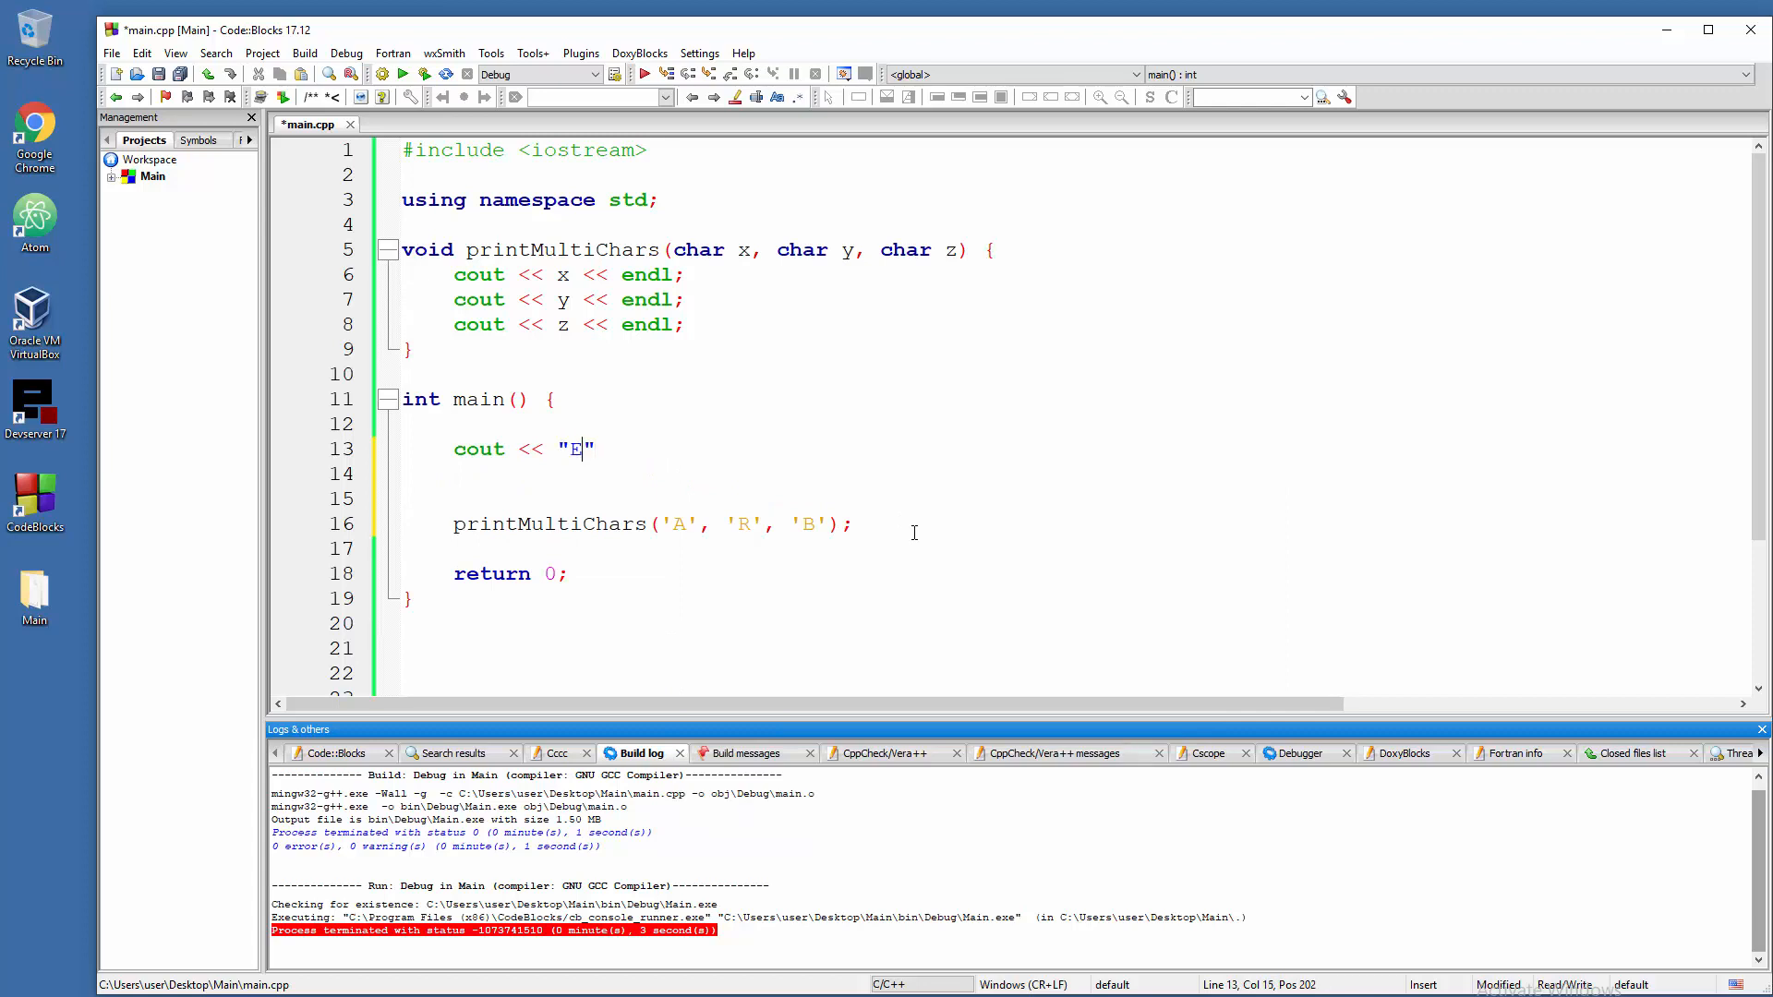
text(nter)
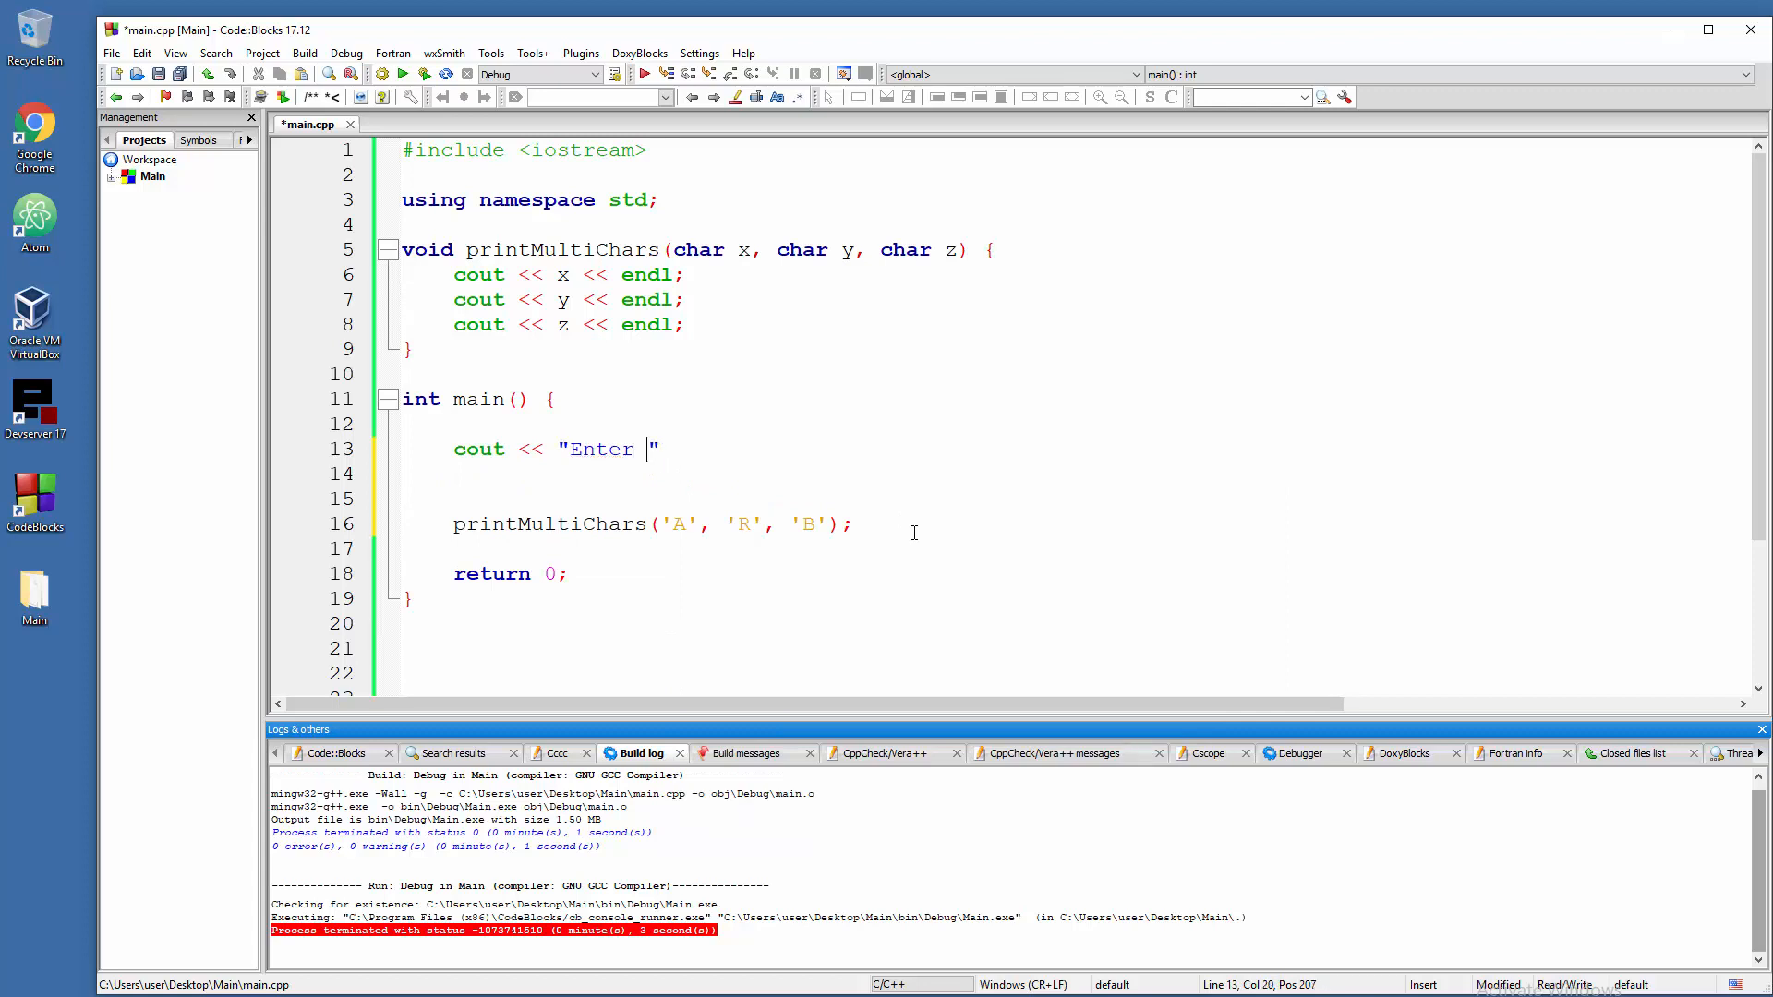
text(first)
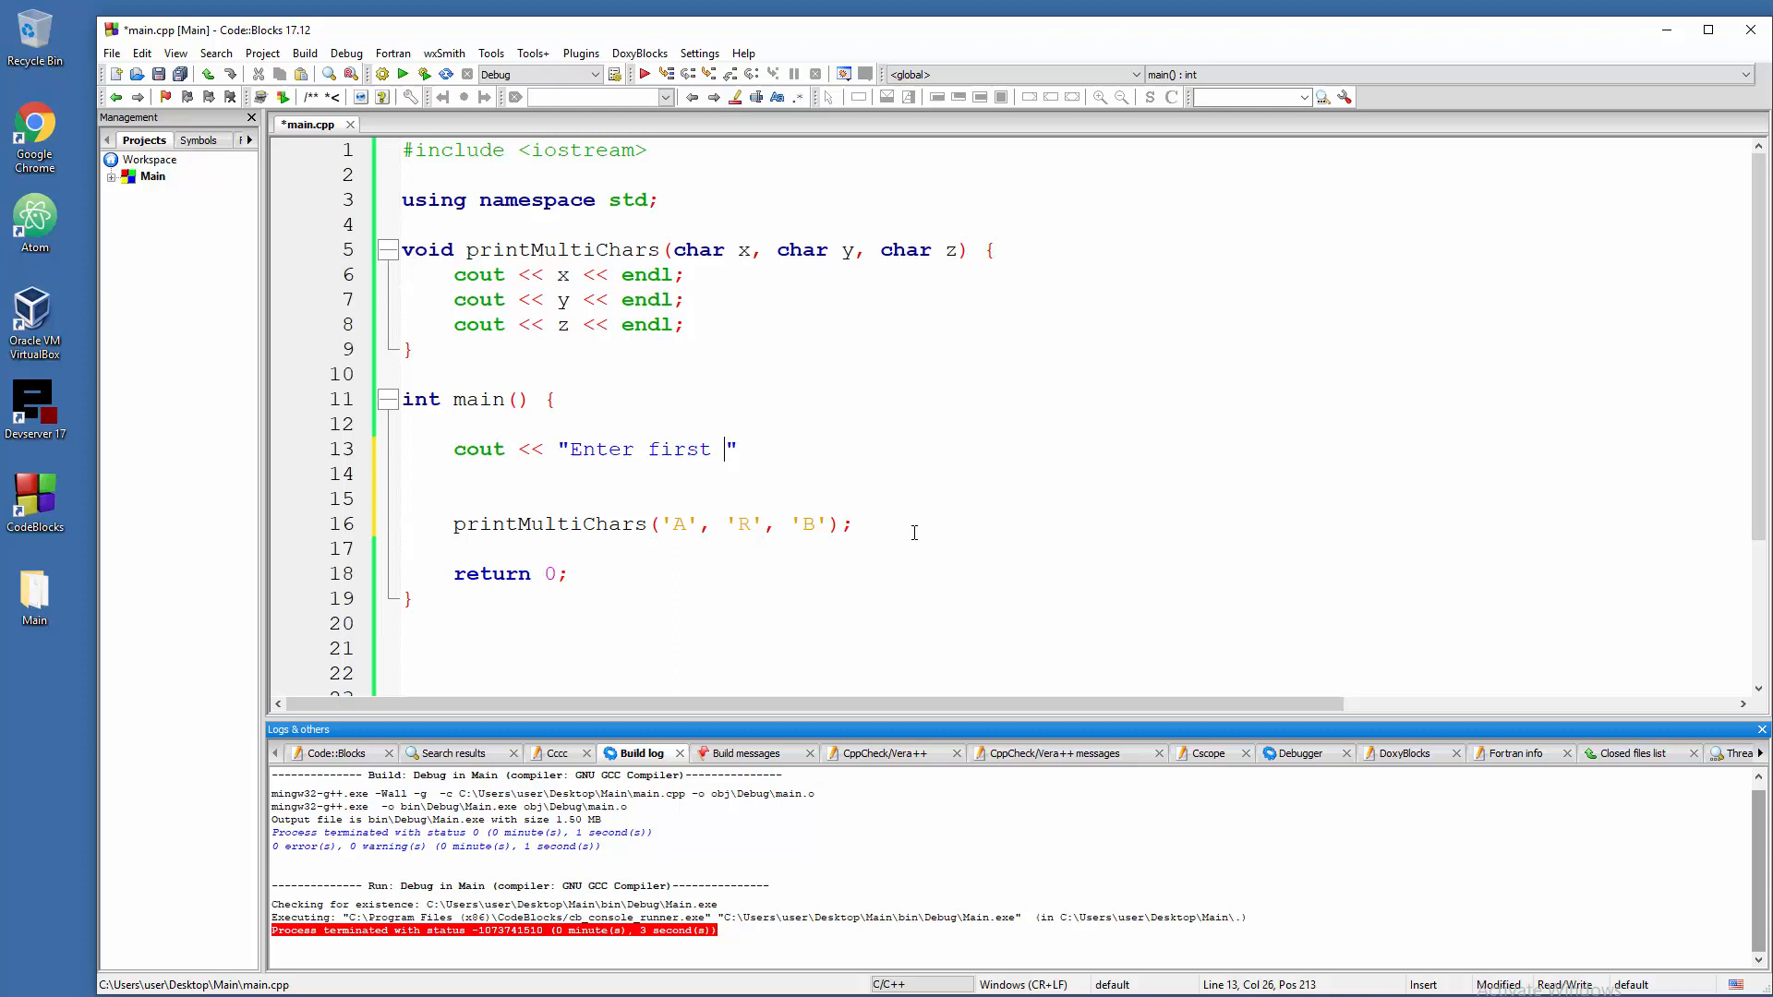
text(cha)
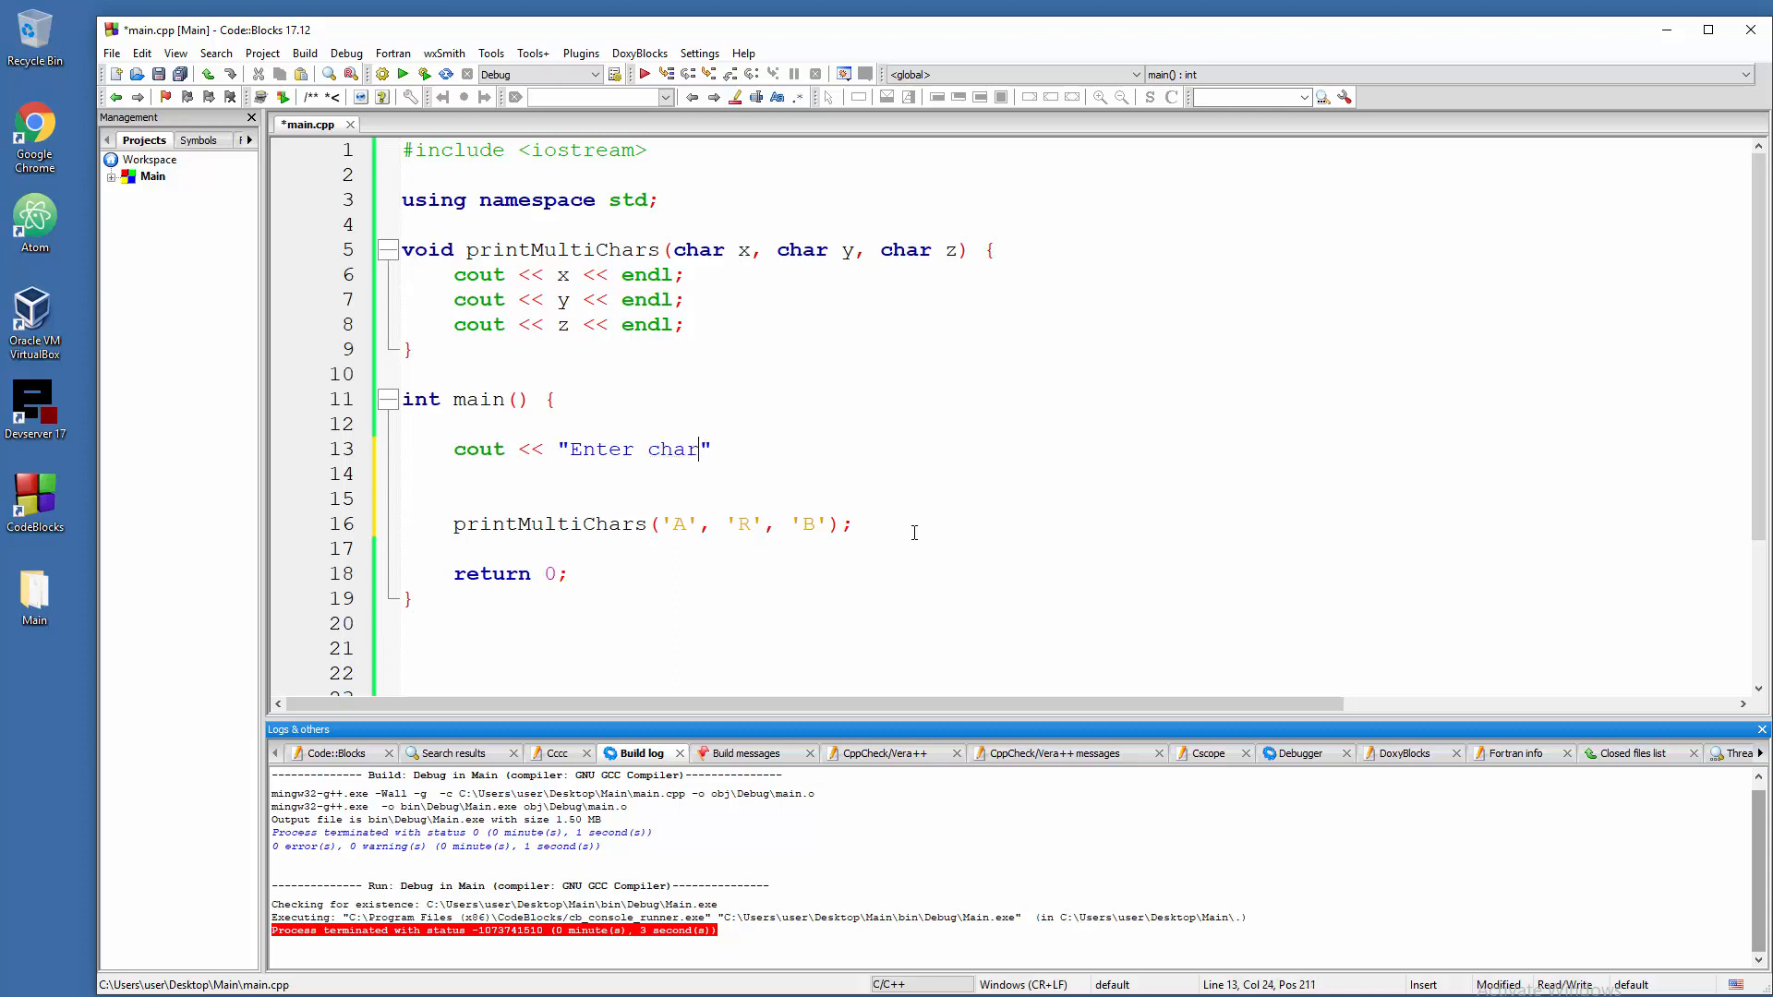
text(in cont x:)
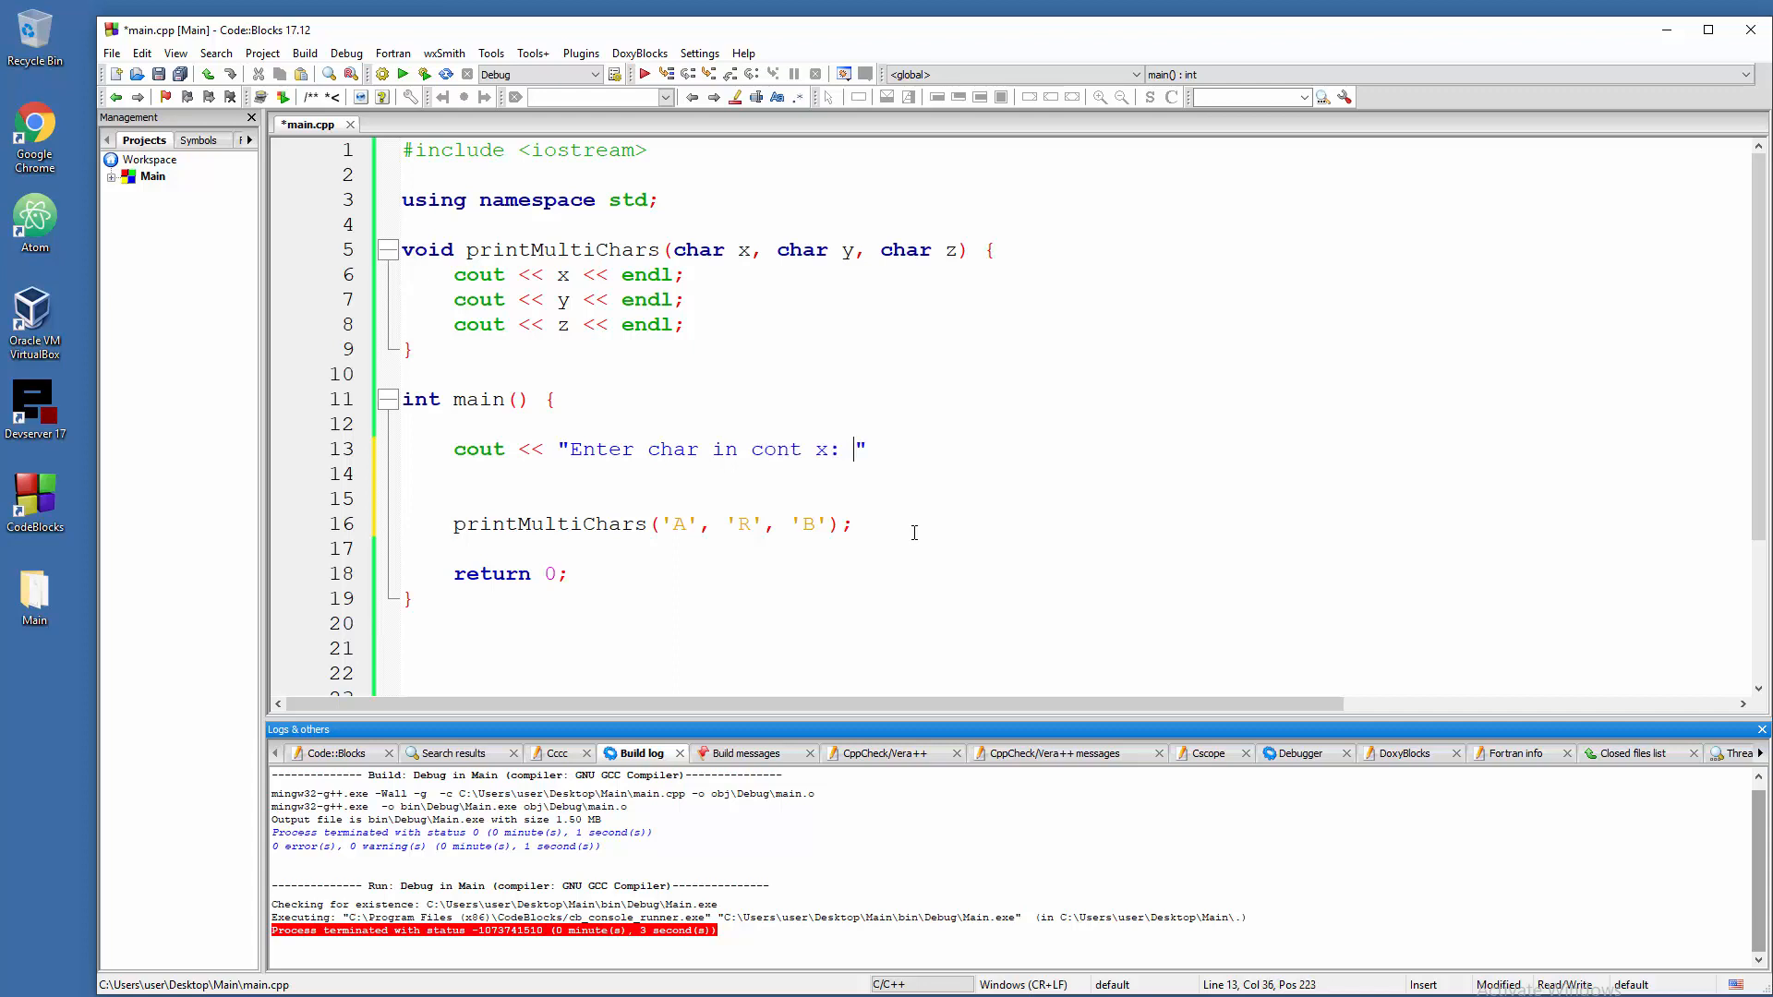
text(<< endl;)
click(1073, 474)
text(cin >>)
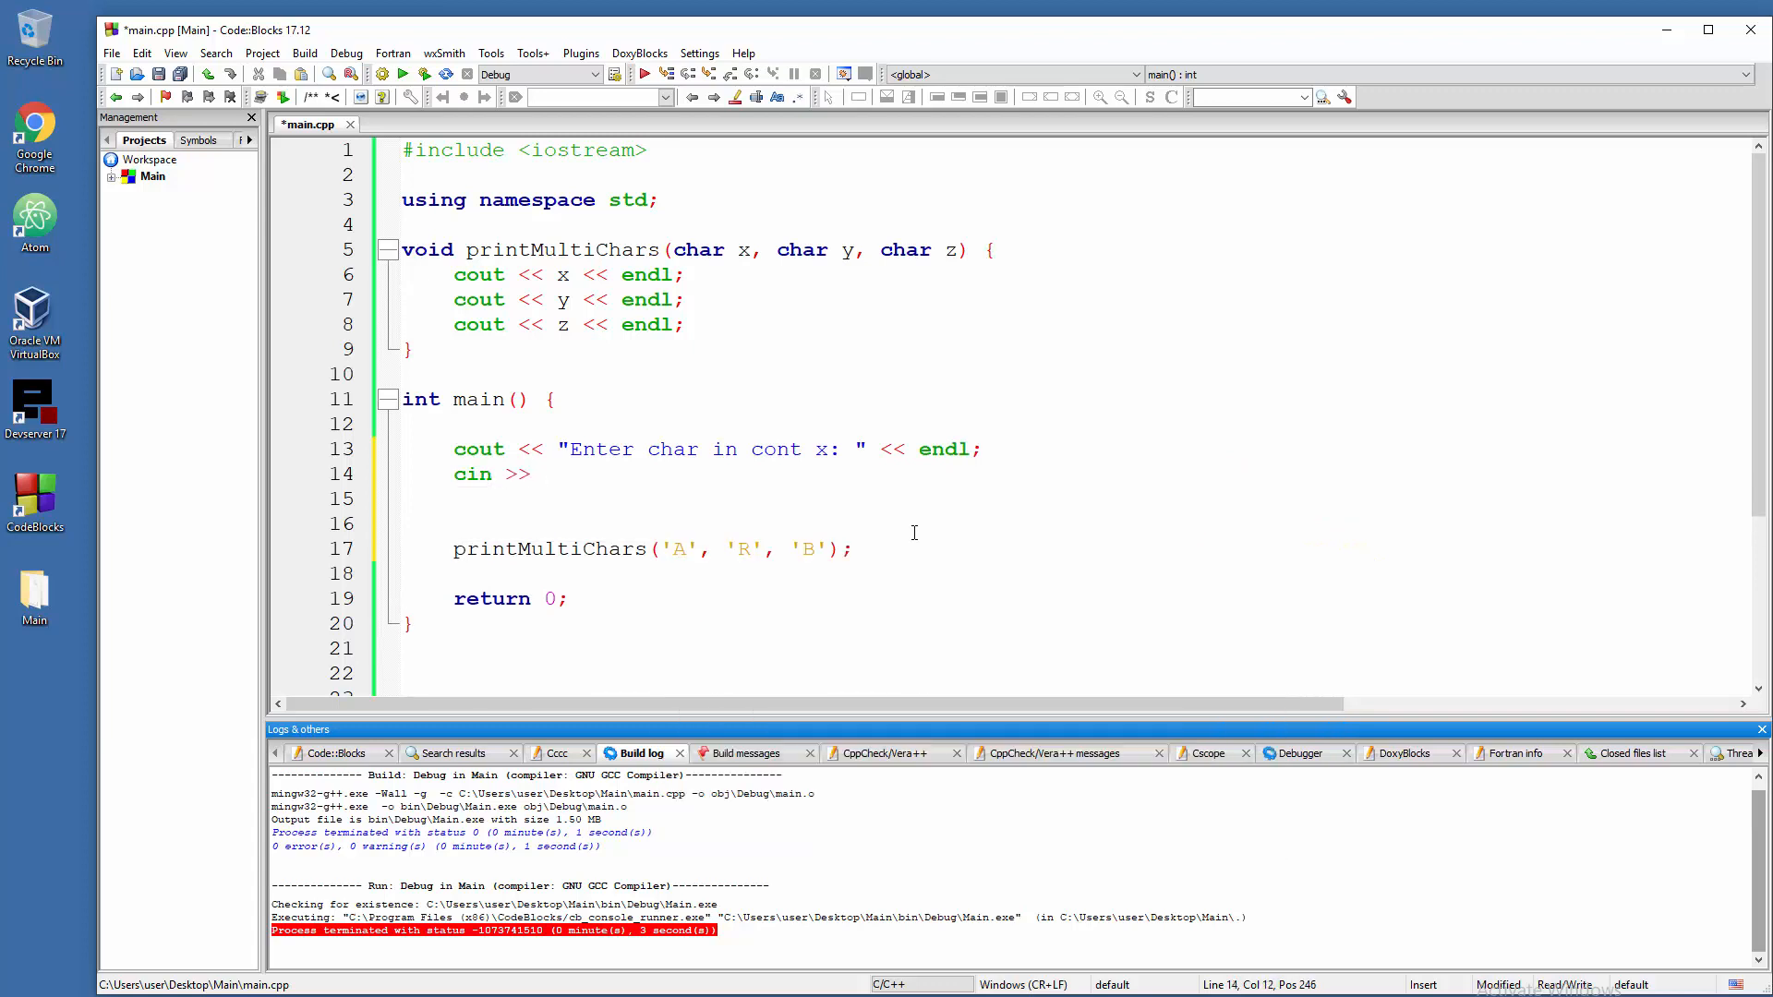
text(x;)
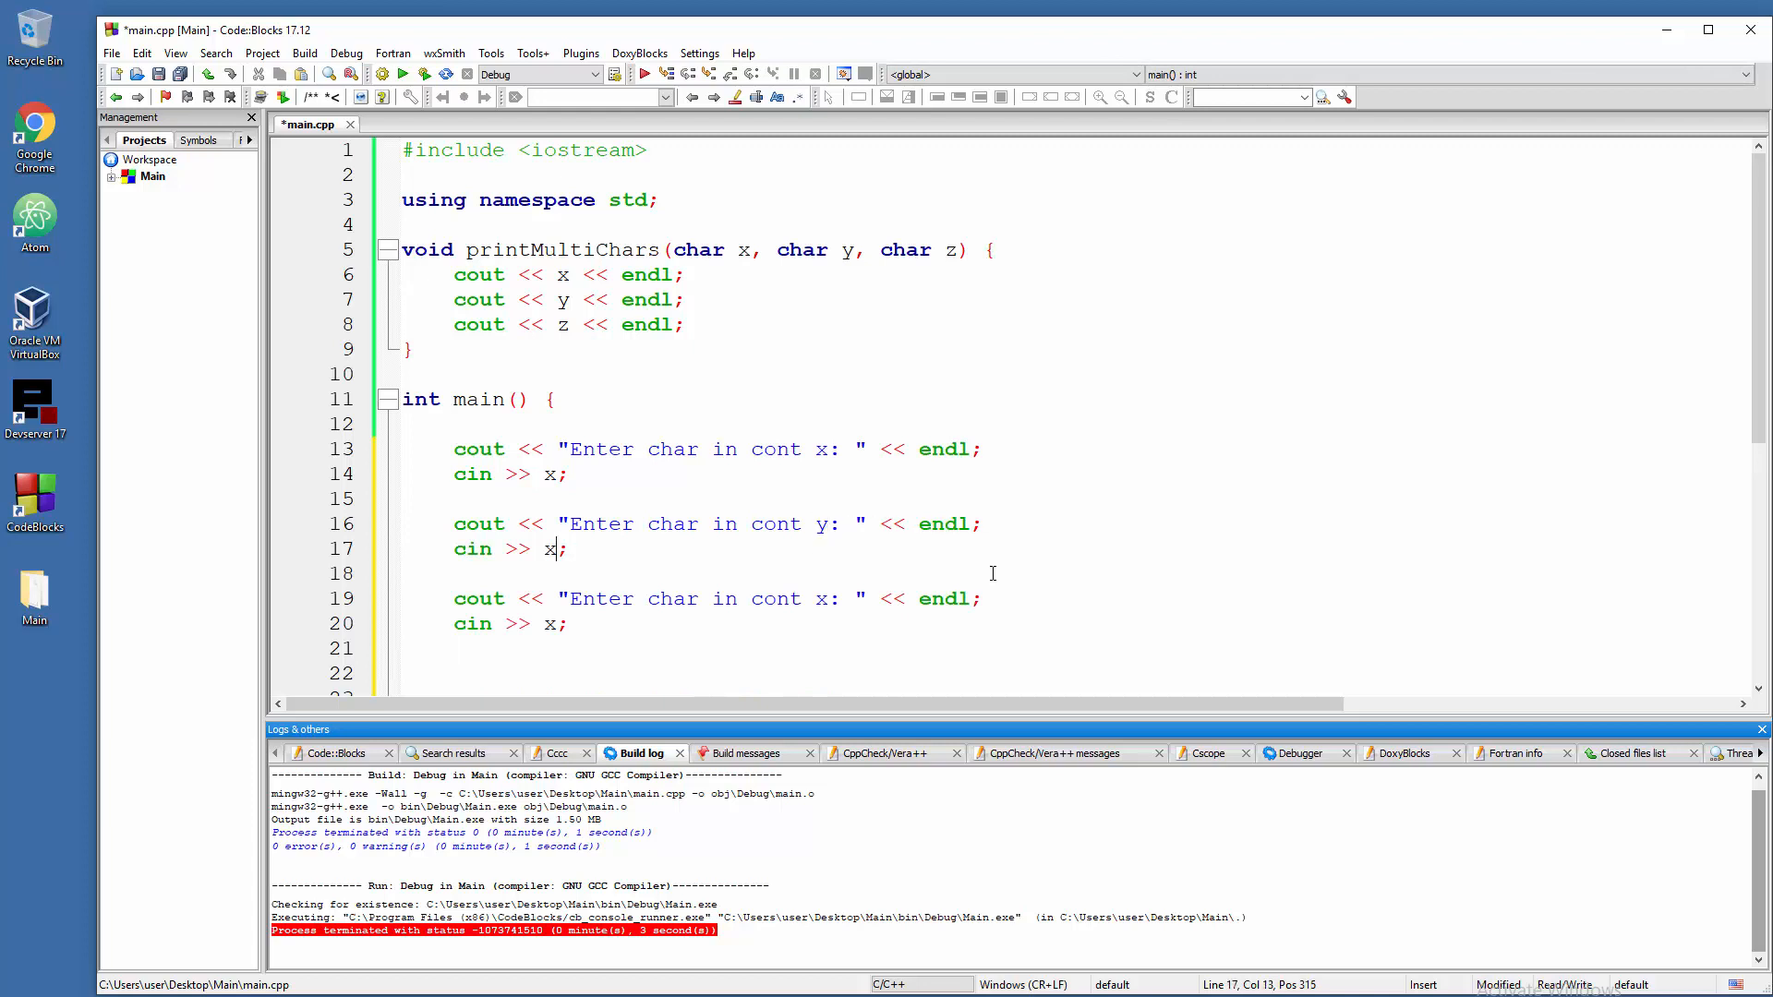
text(y)
click(699, 598)
text(y)
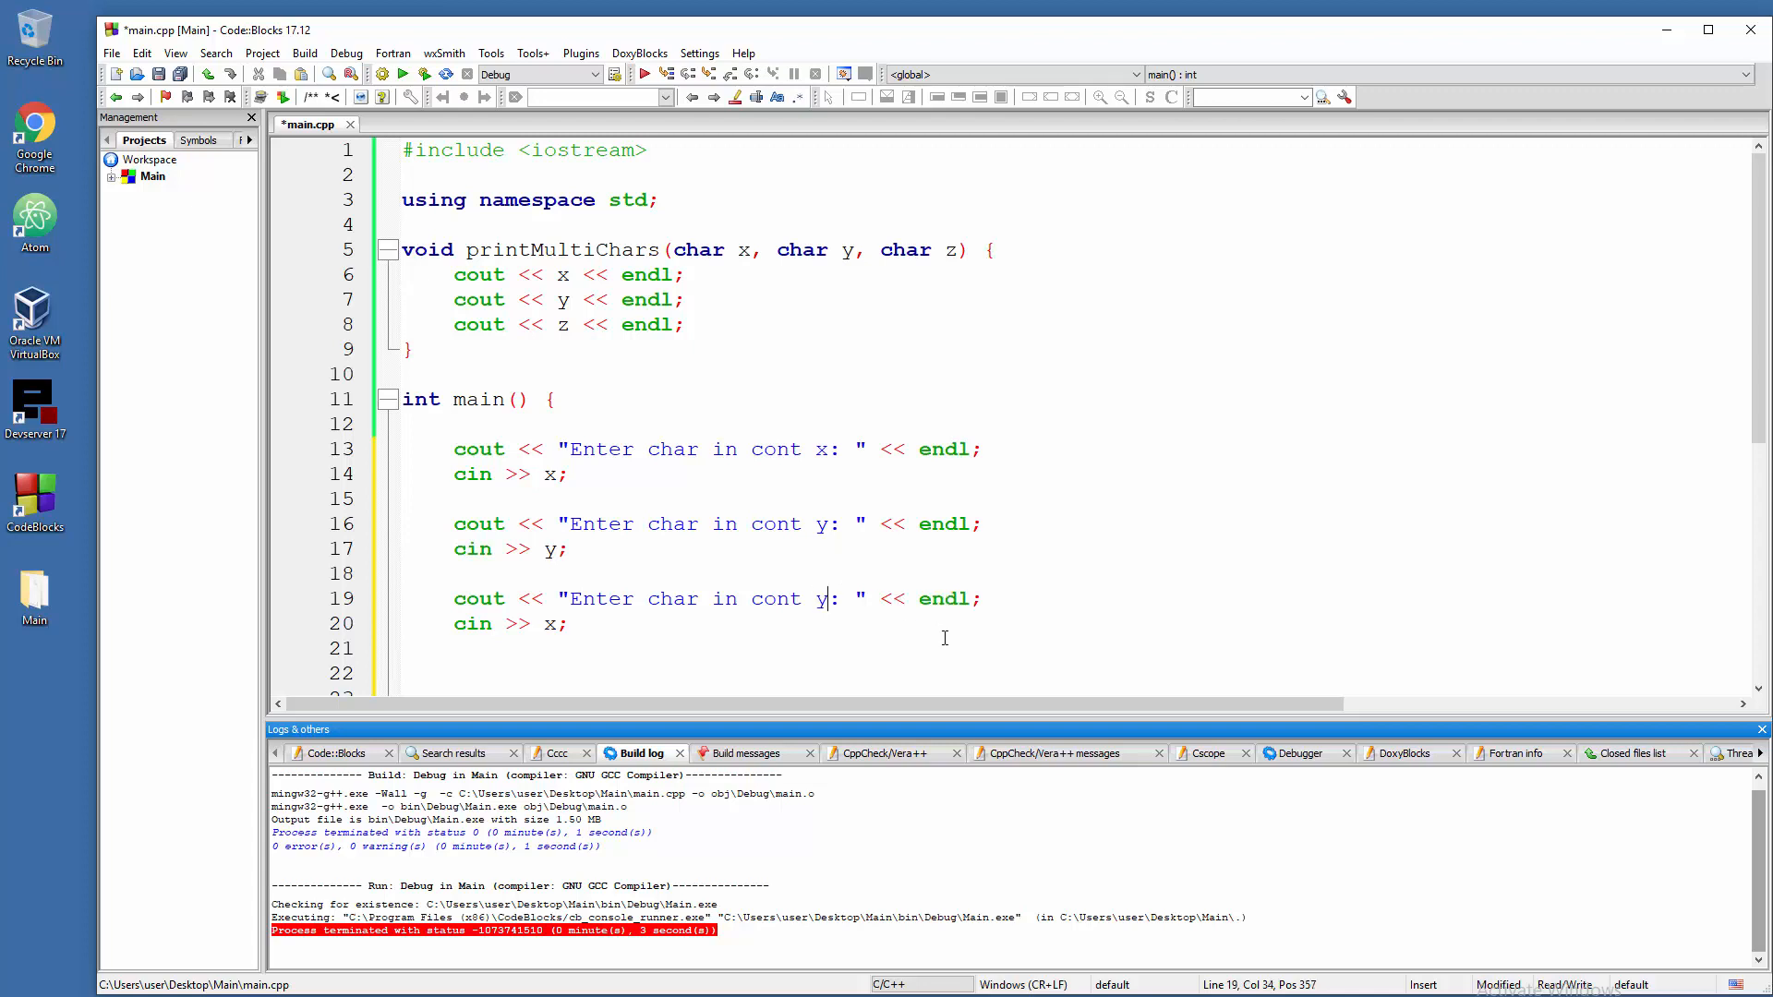
text(z)
text(printMultiChars();)
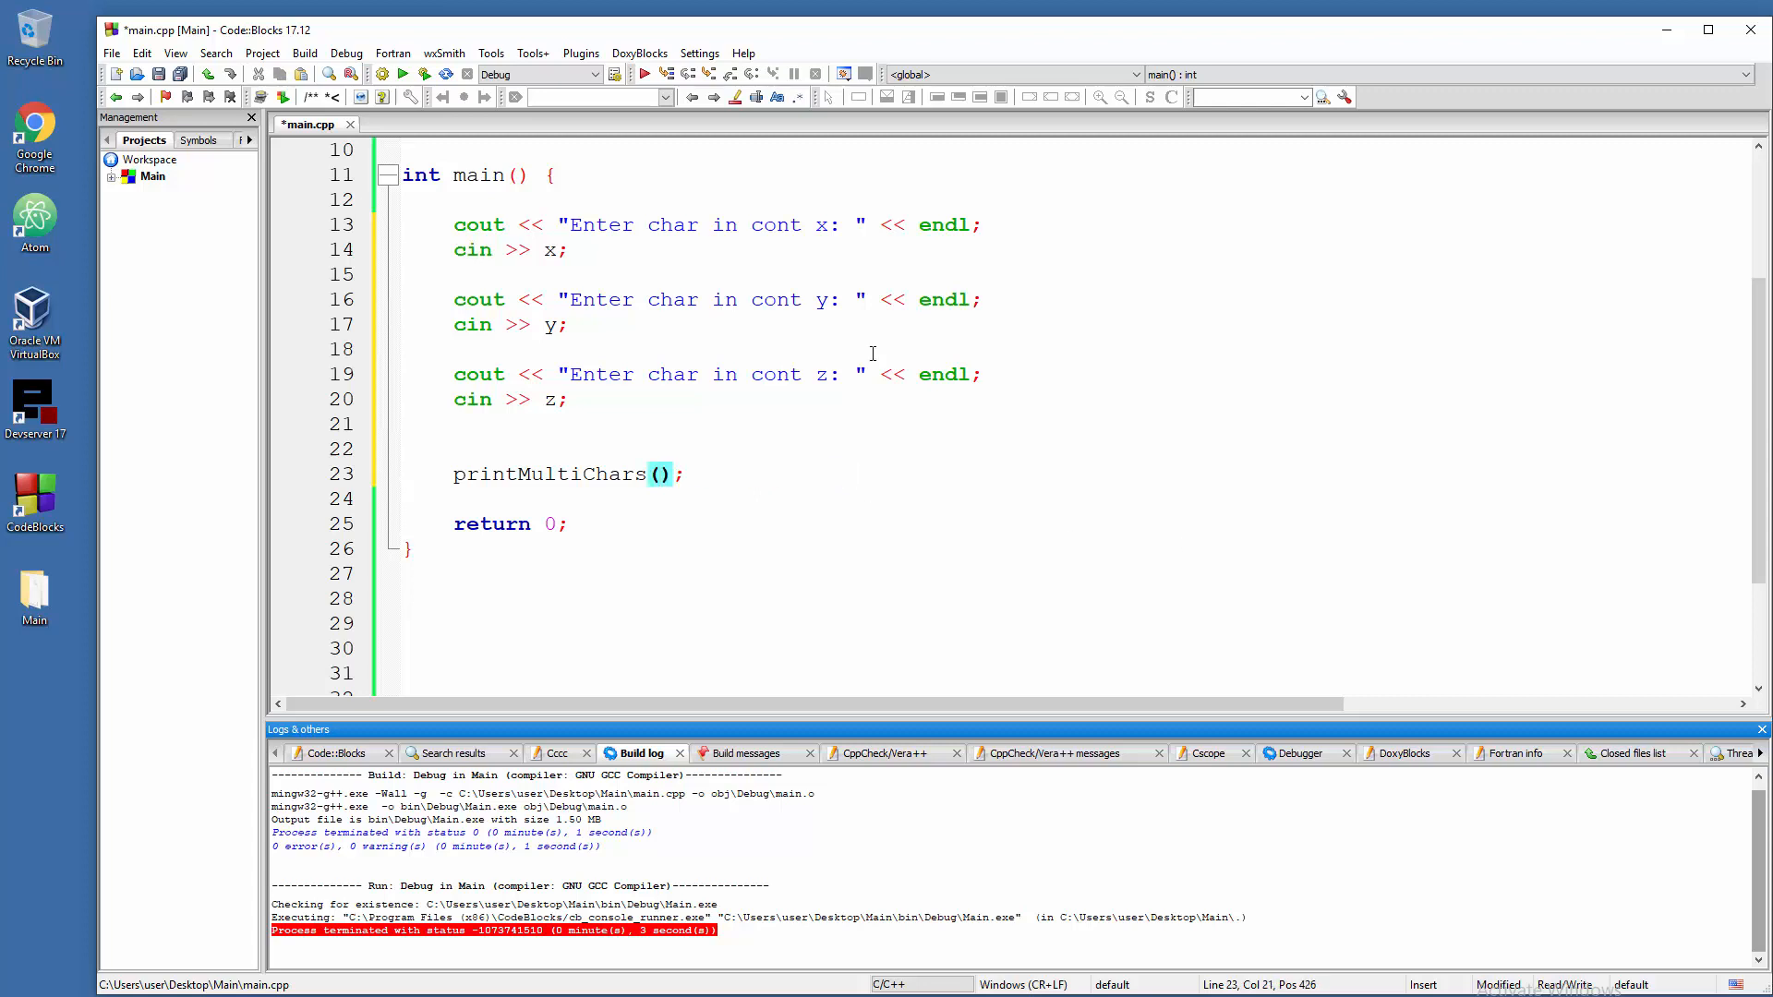
text(x)
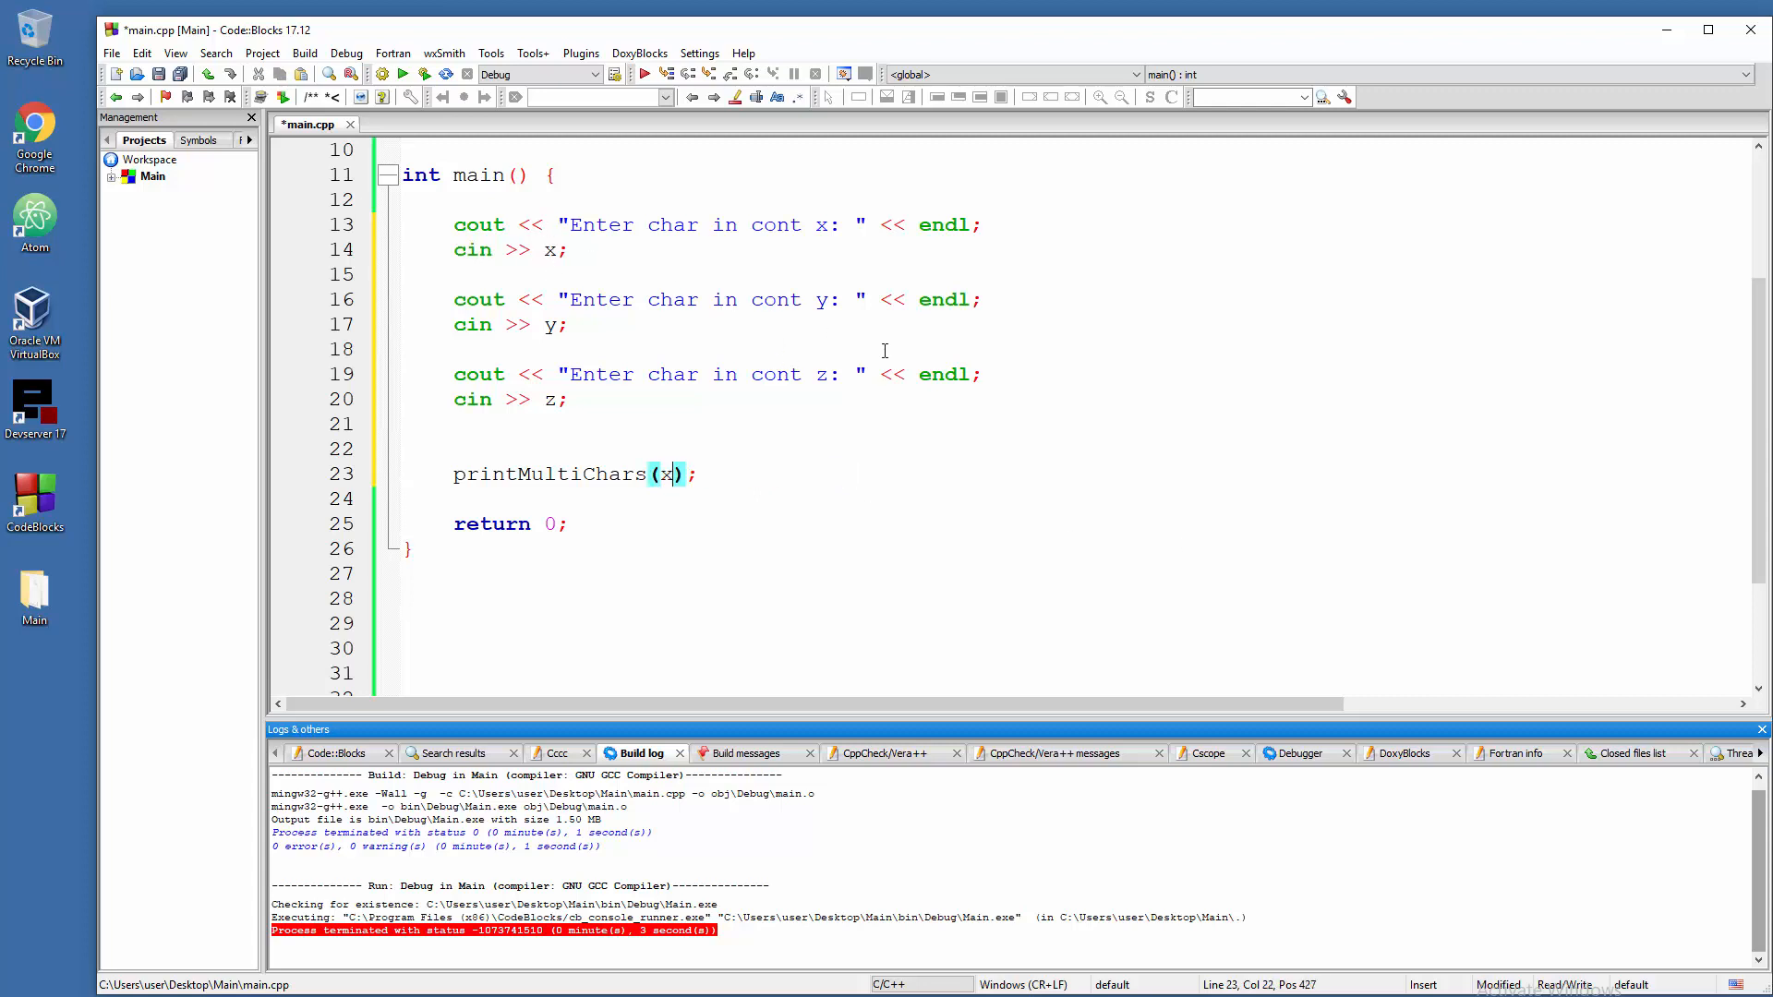
text(, y, z)
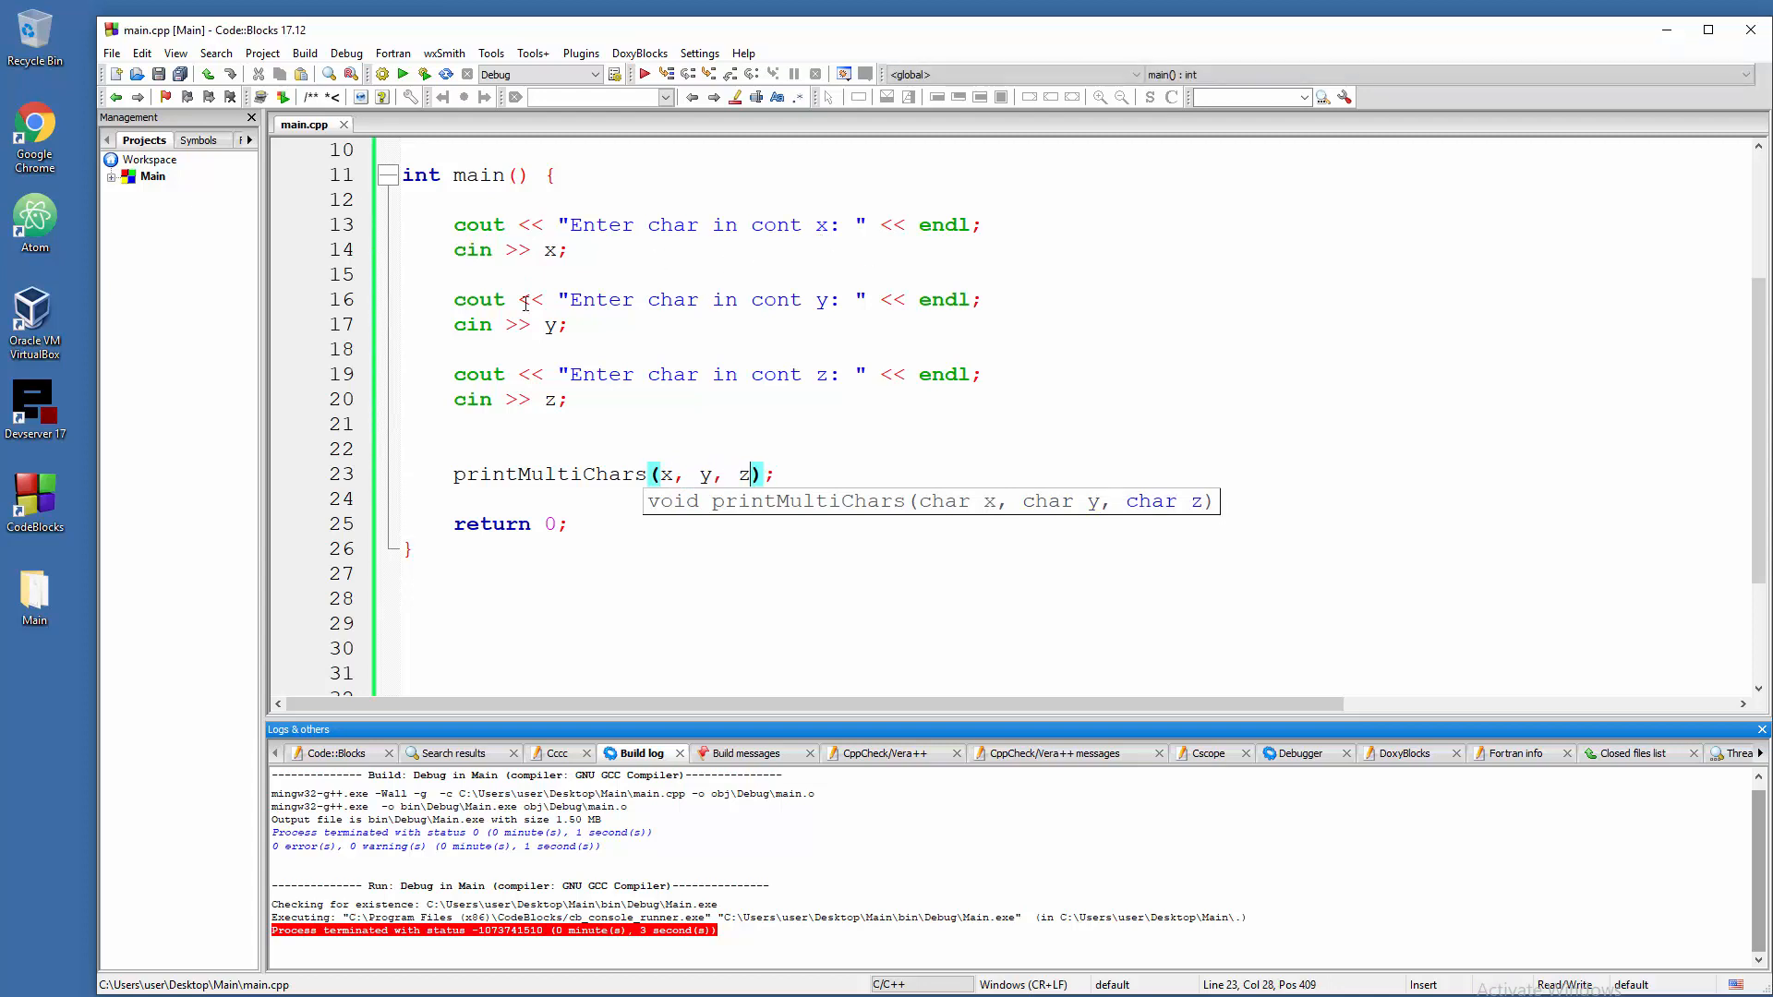
mouse_move(554, 357)
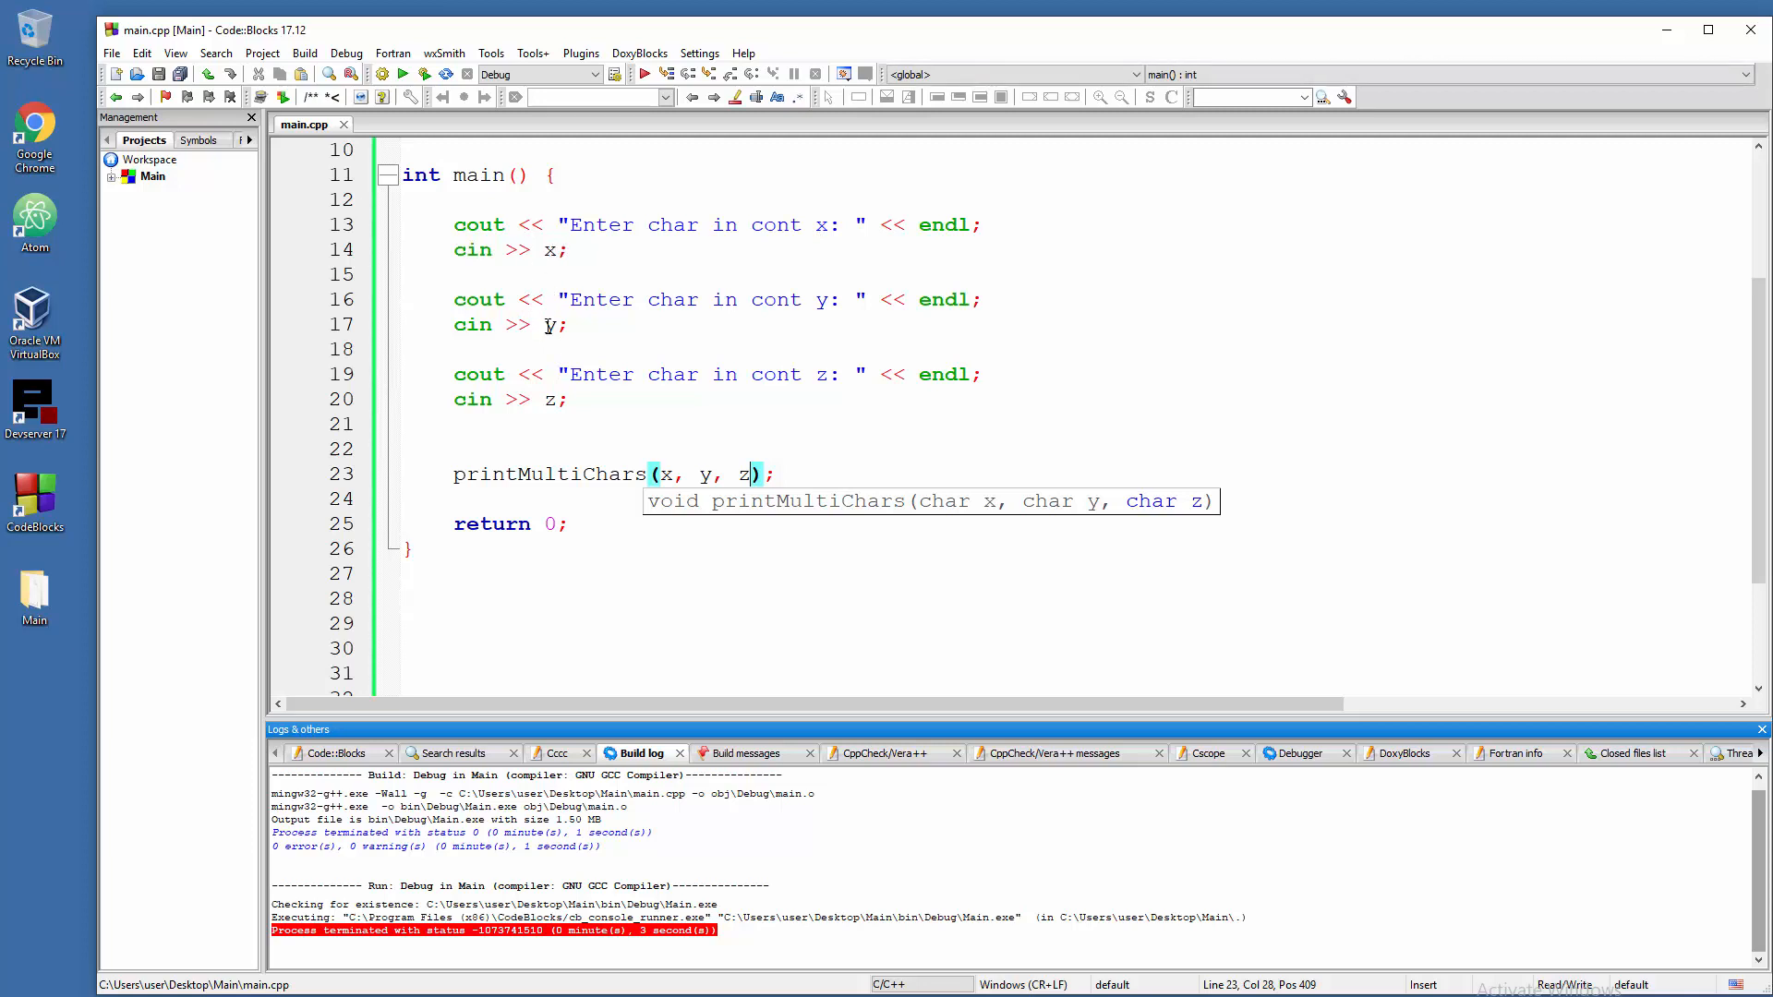
mouse_move(553, 278)
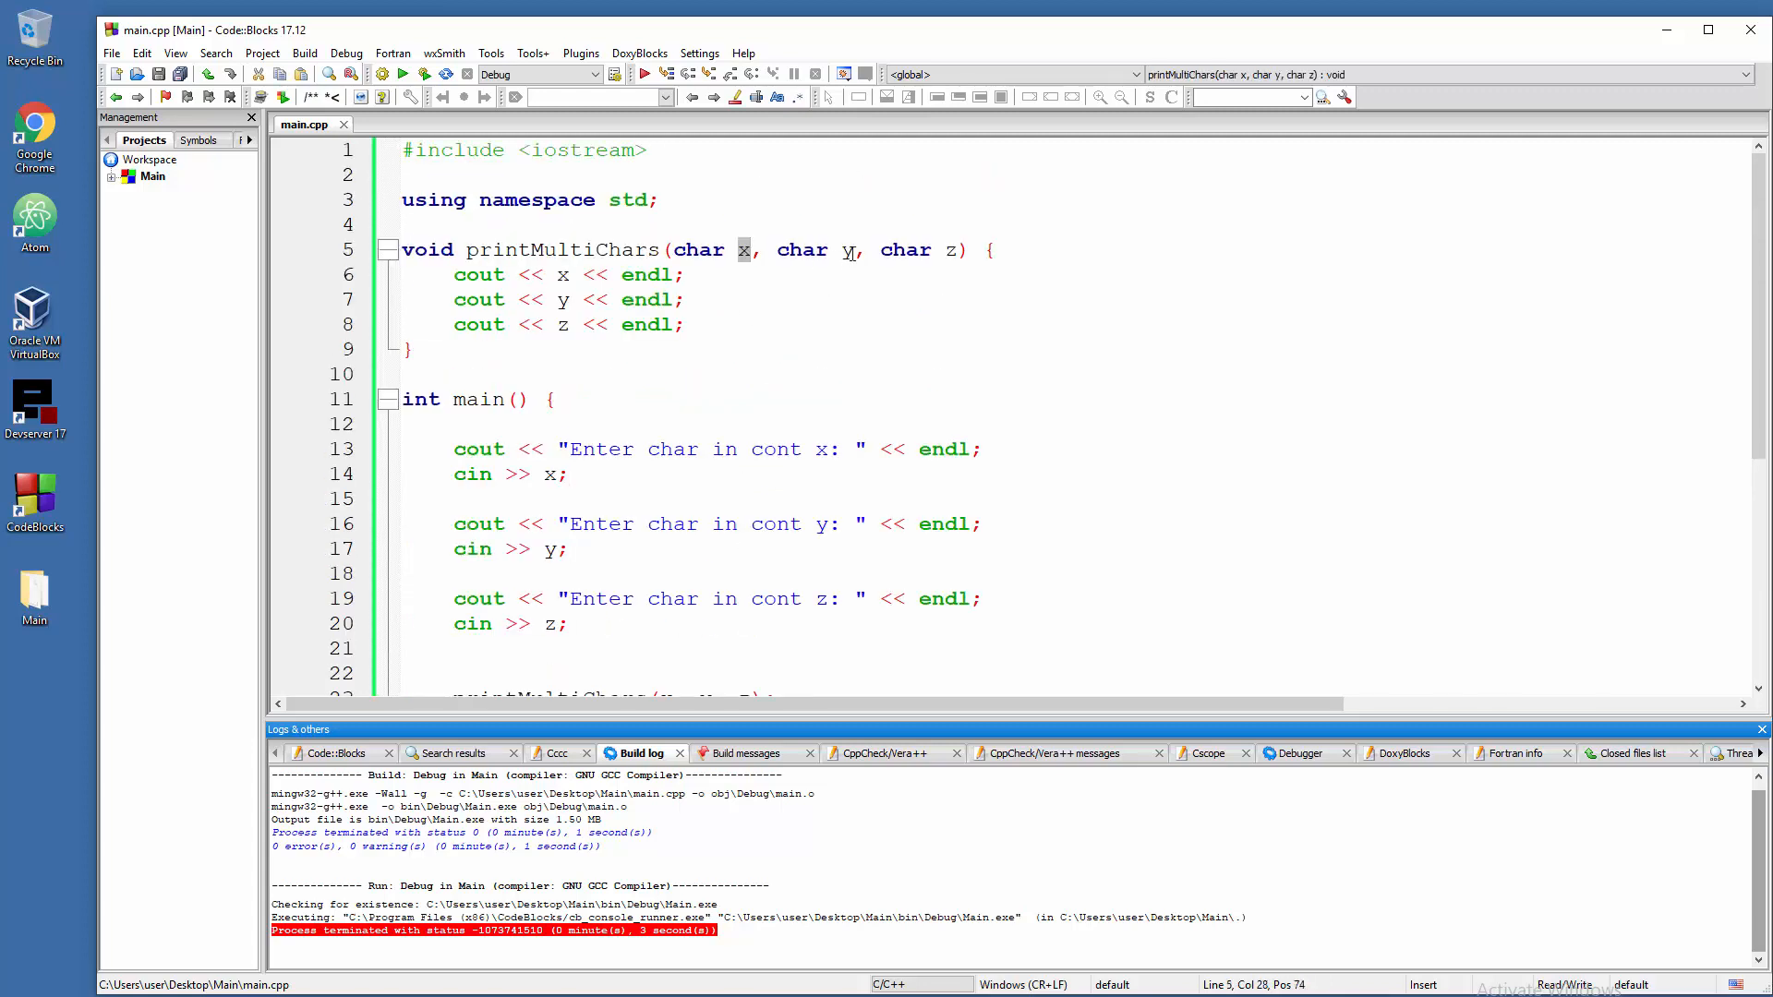
- Type a row of dashes on the blank line between printMultiChars and main
click(715, 271)
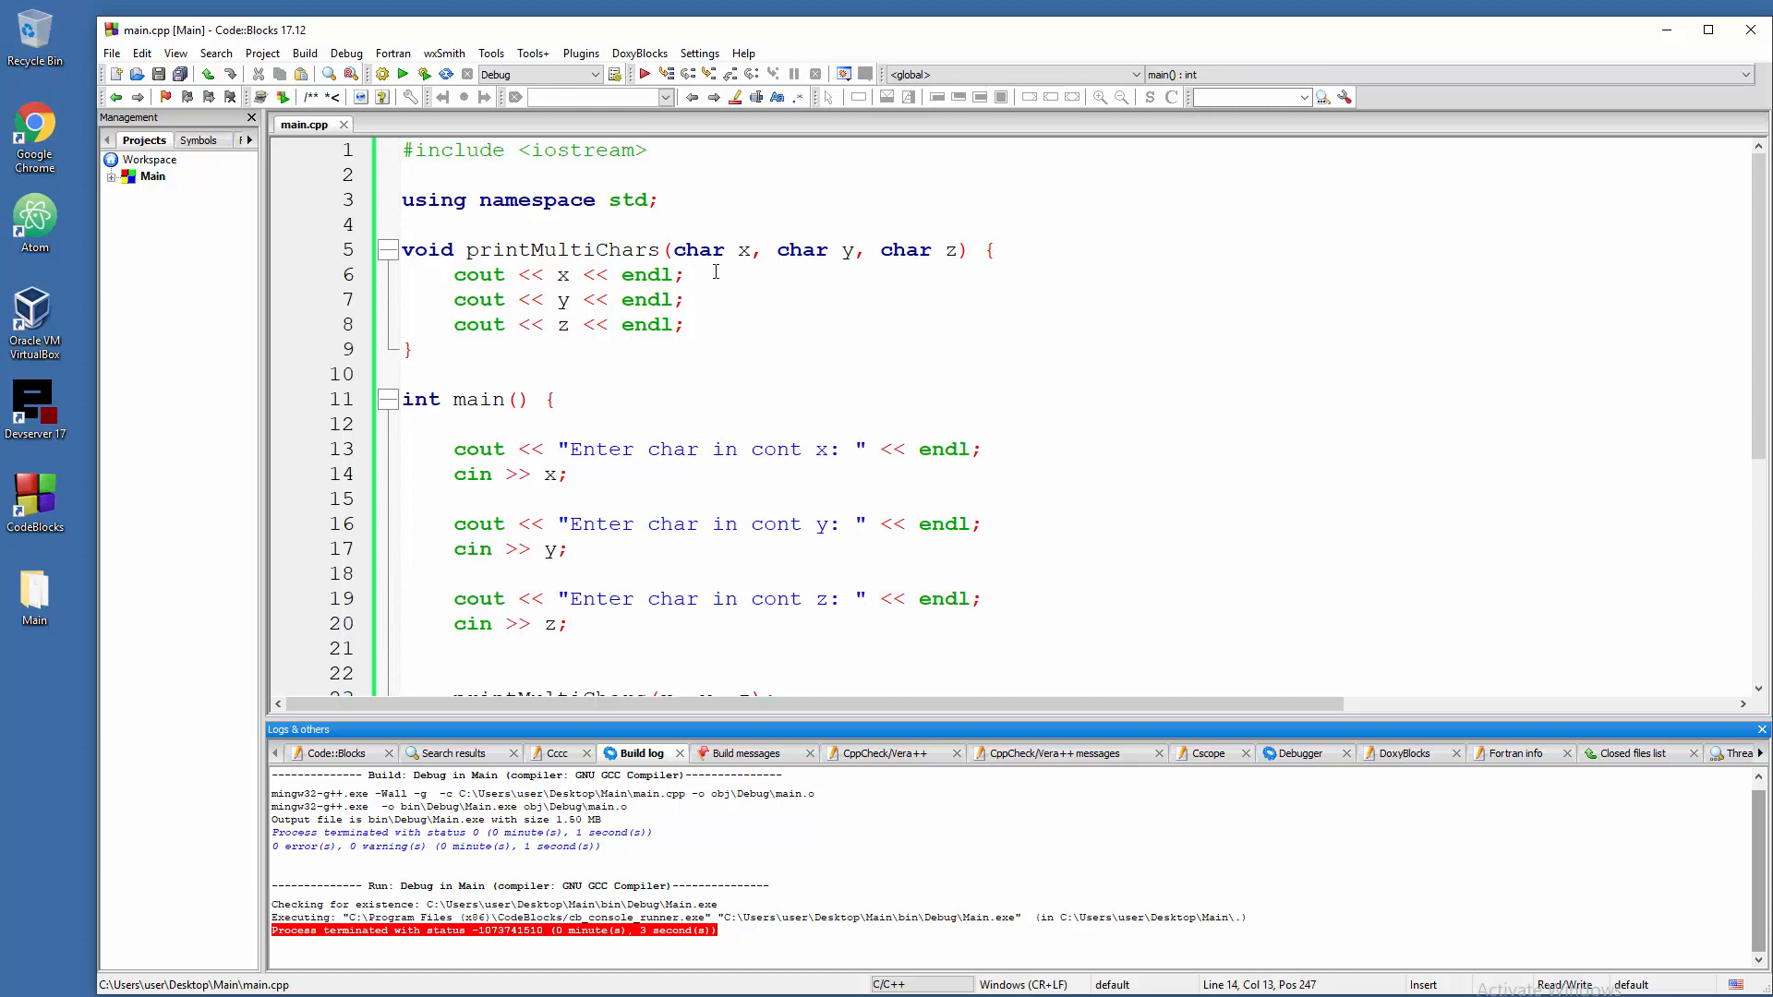
scroll(down, 3)
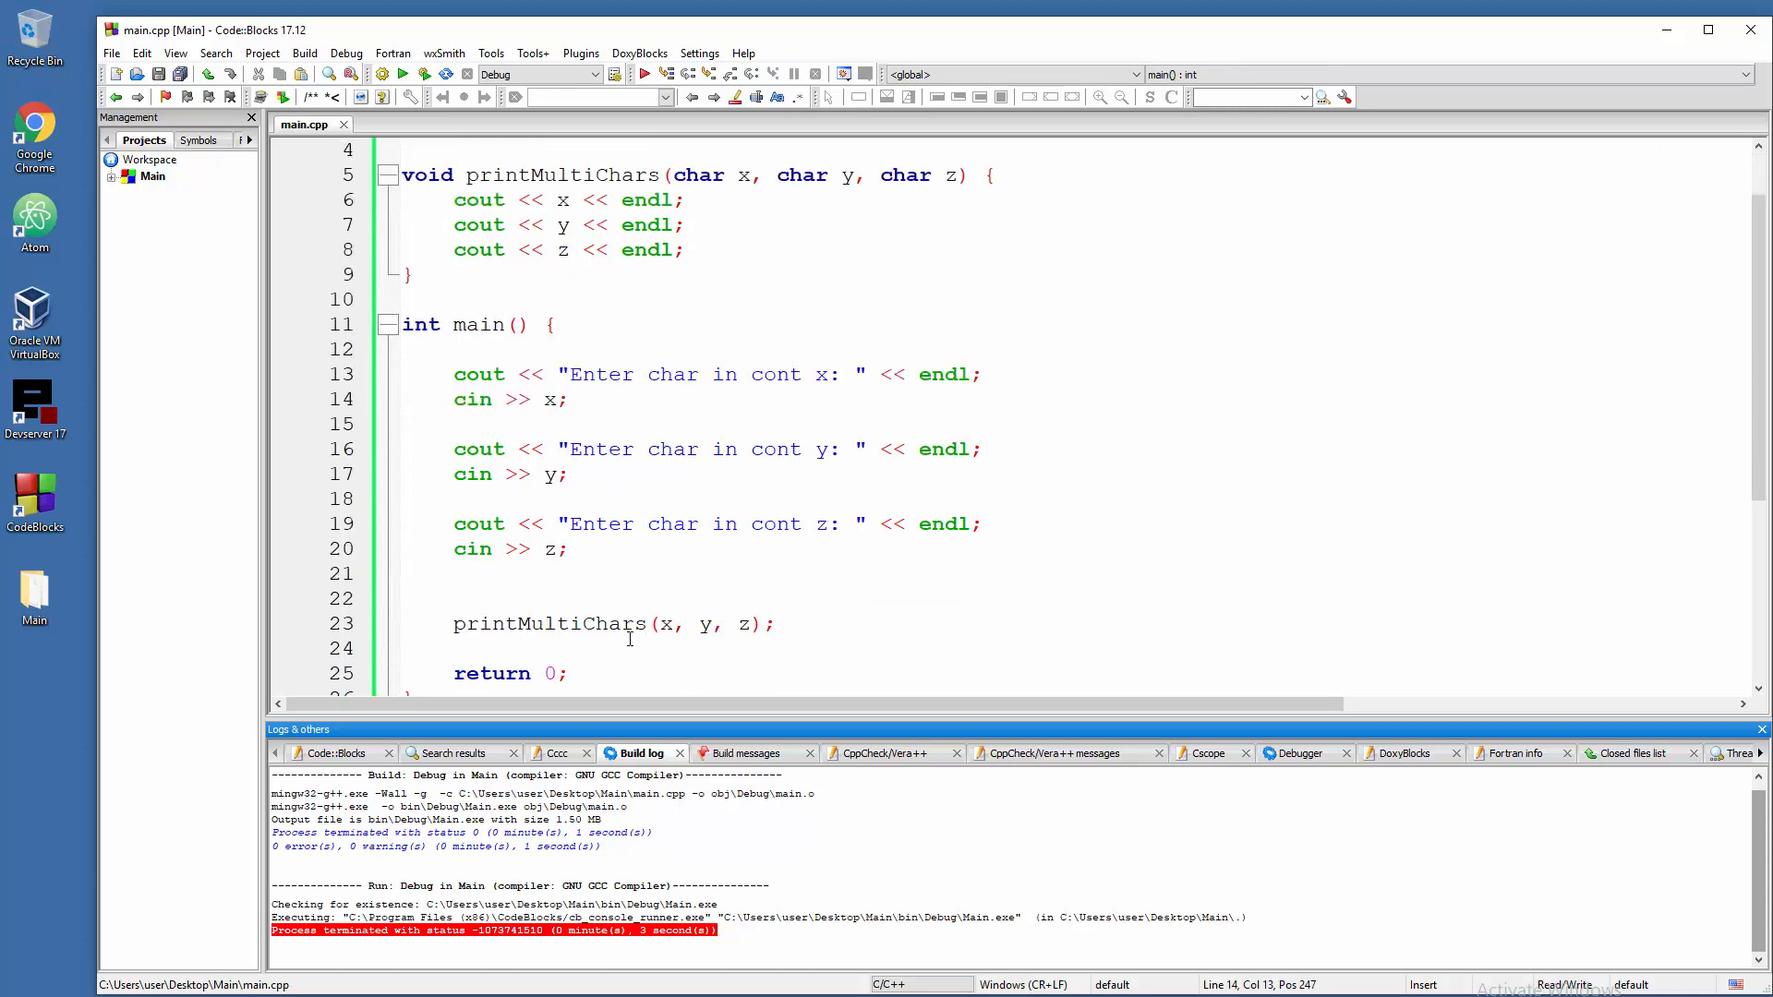
click(710, 624)
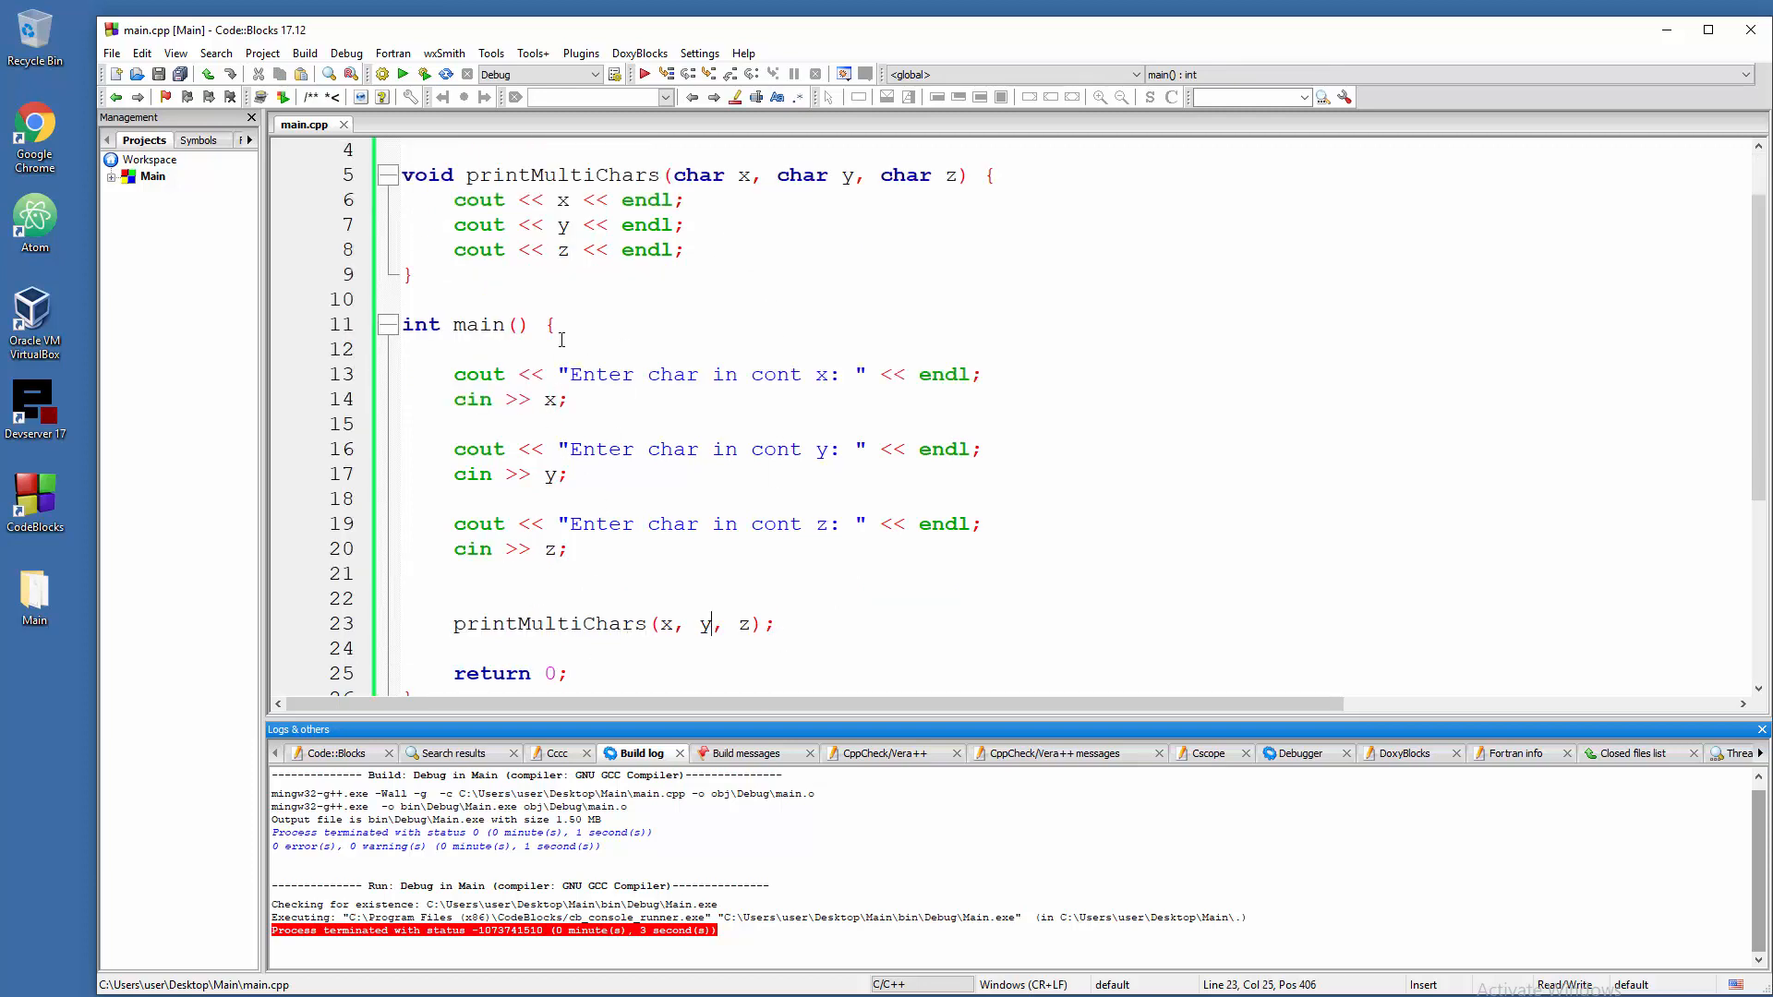
text(-------------------------)
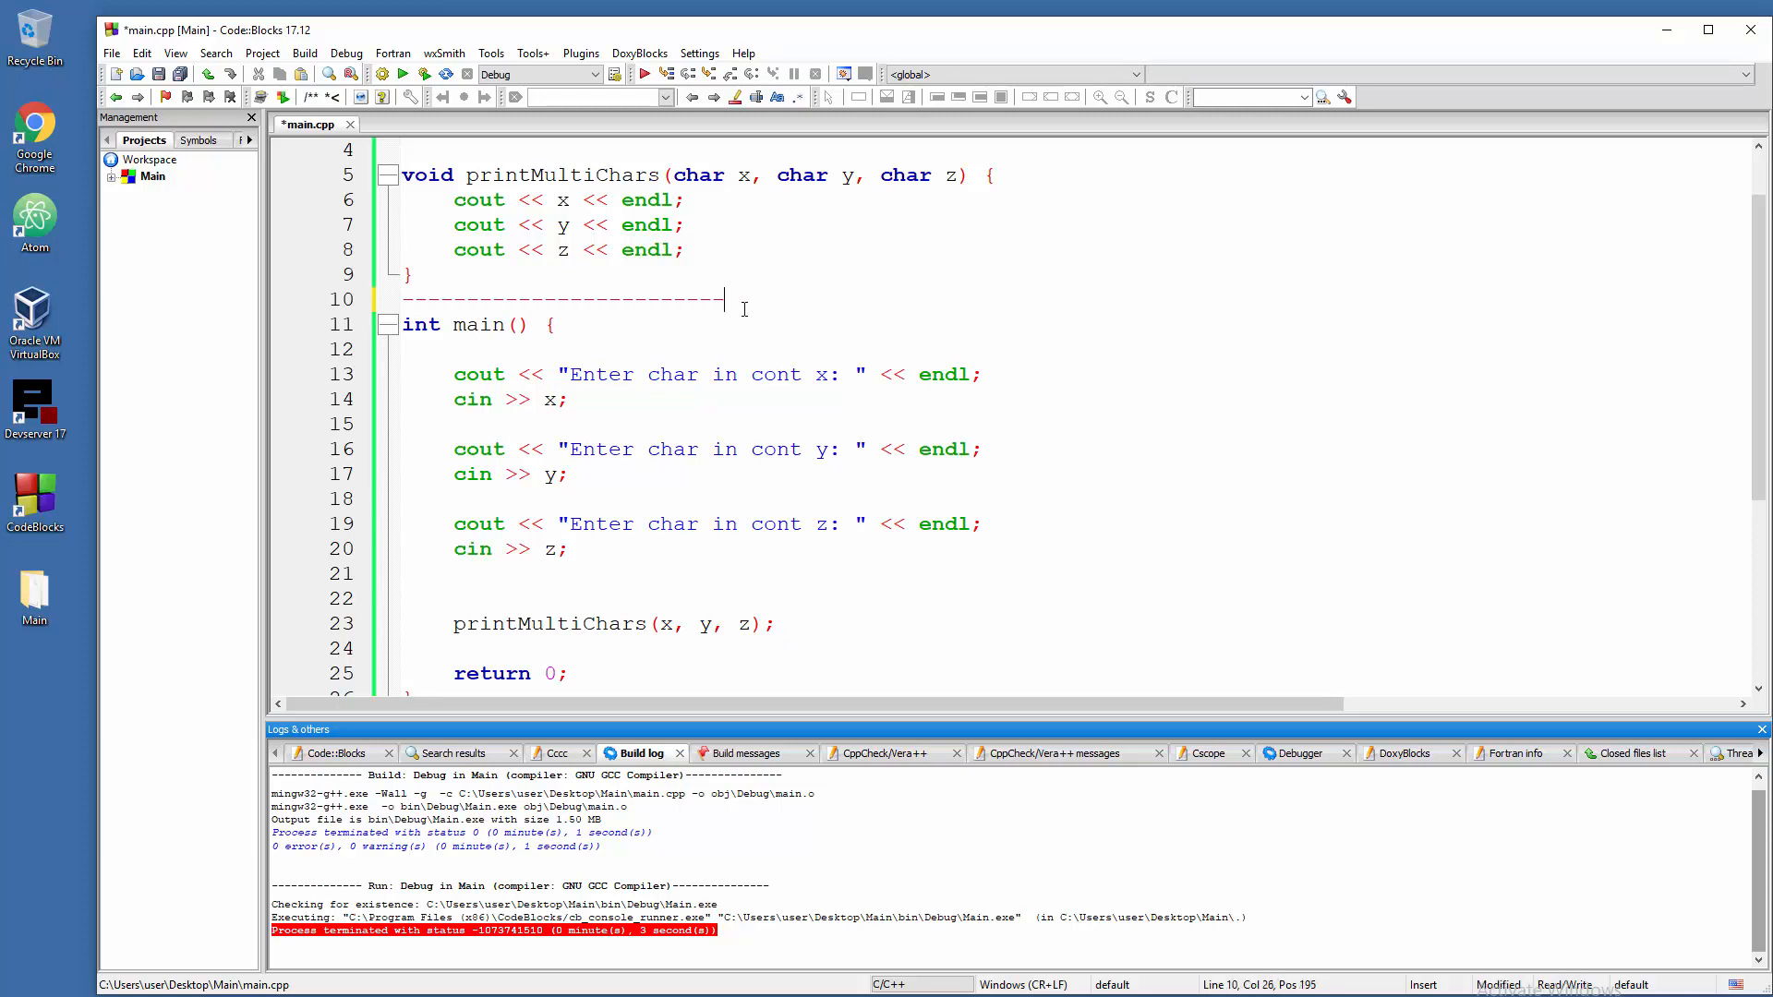
- Delete the dashes and open blank lines at the start of main
key(Delete)
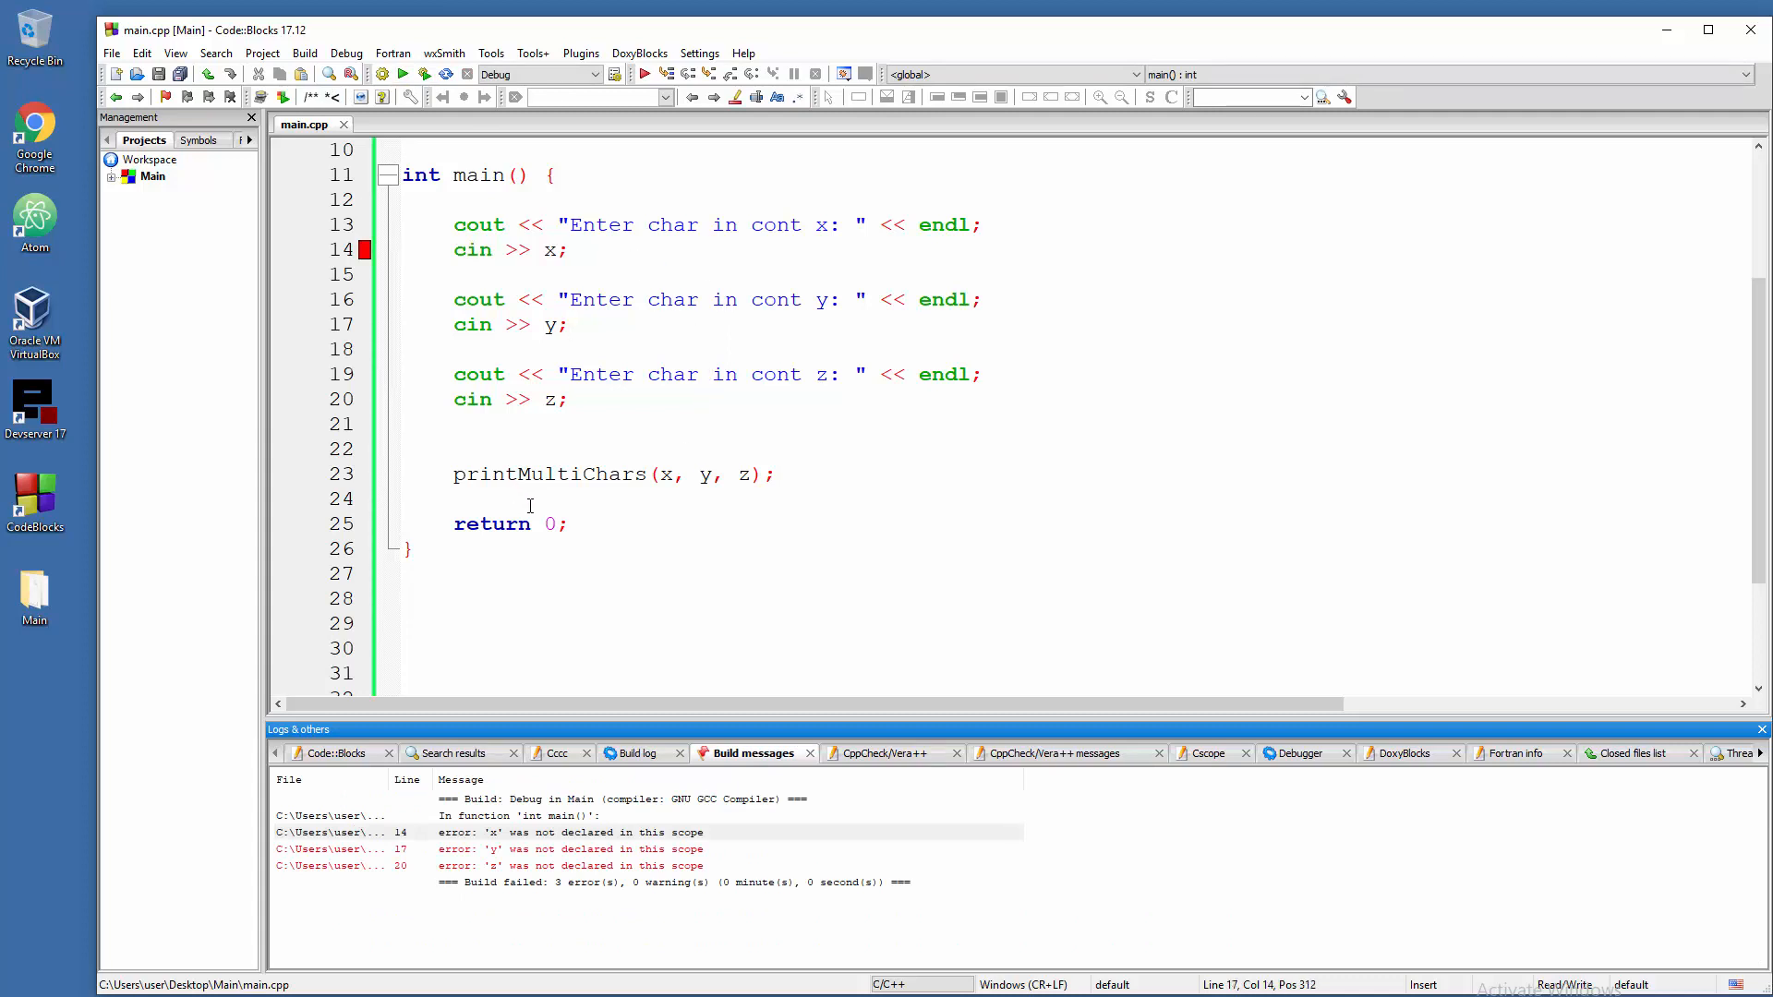
mouse_move(508, 848)
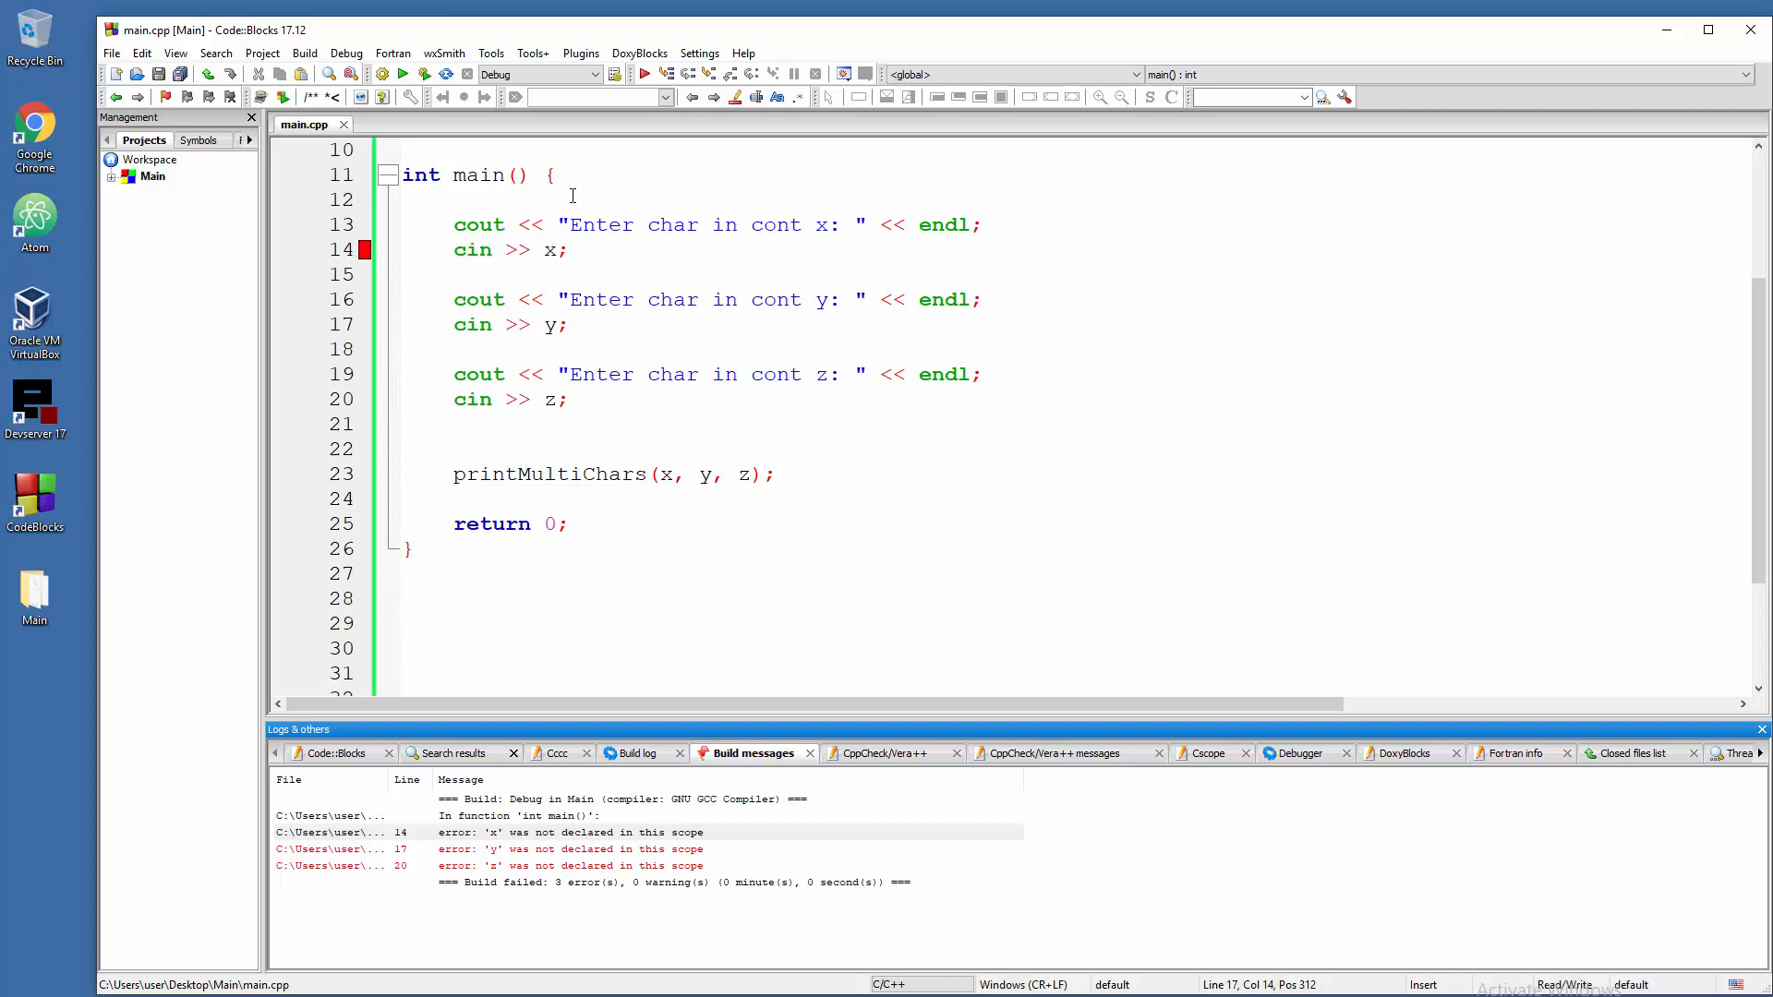
key(Return)
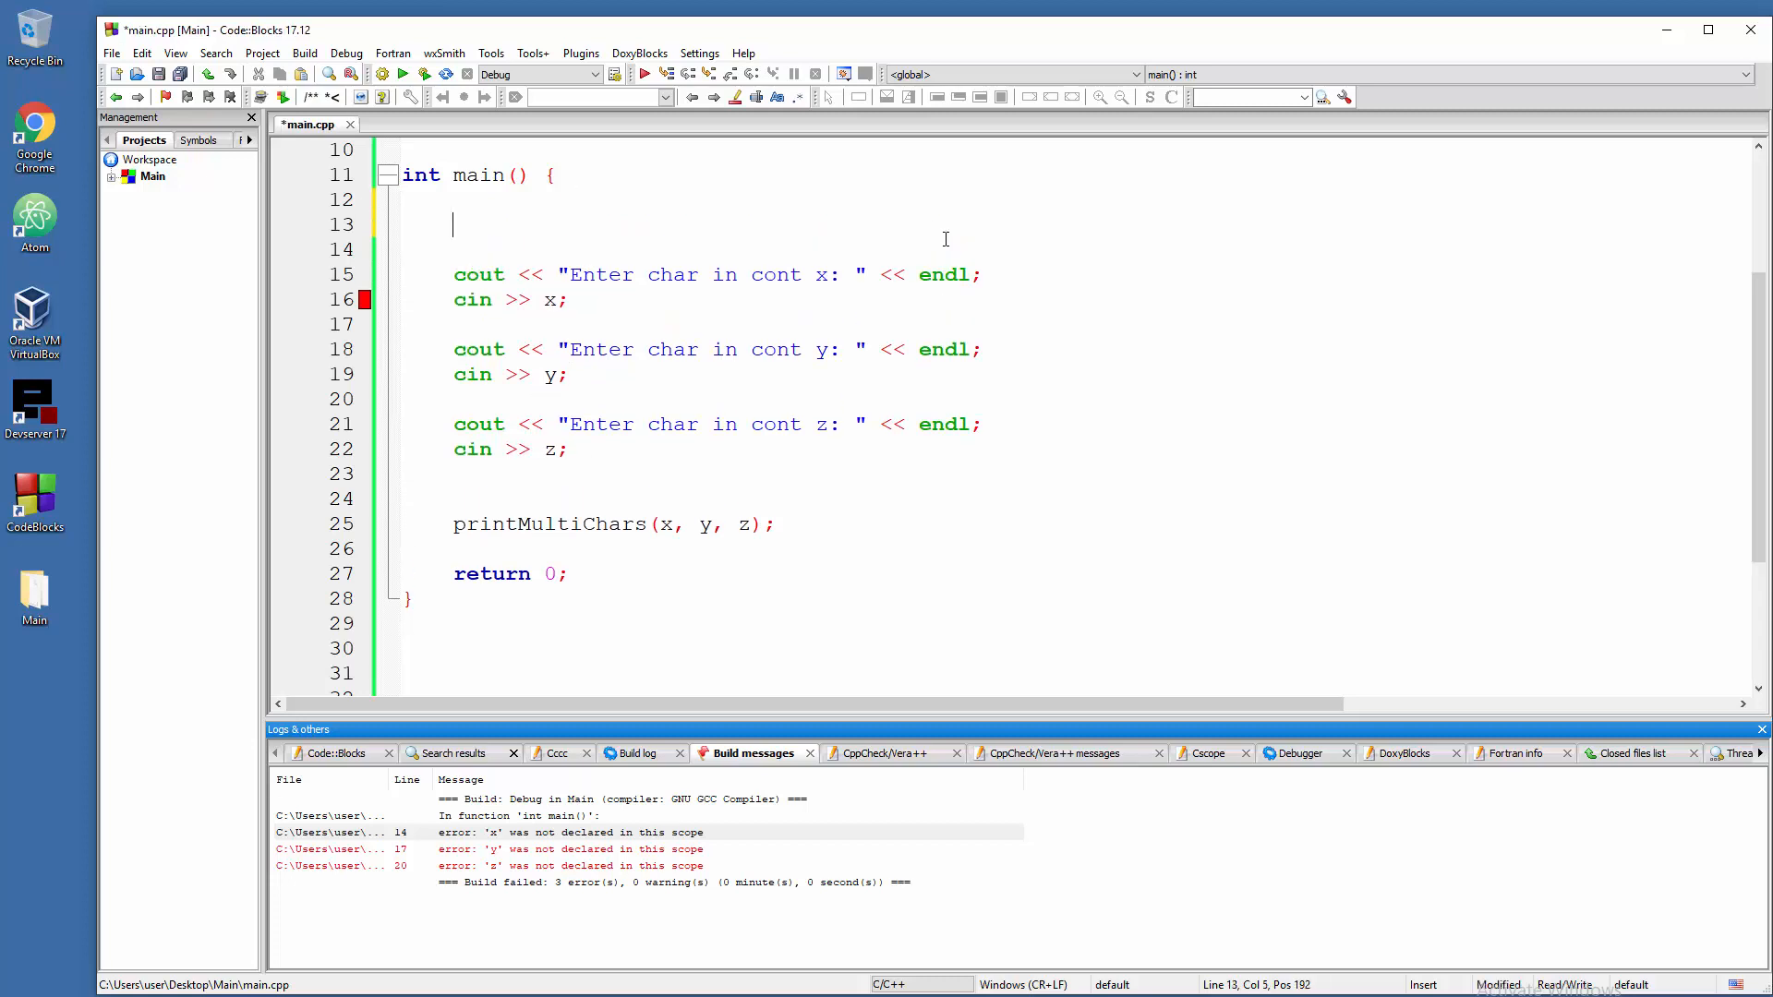
mouse_move(560, 399)
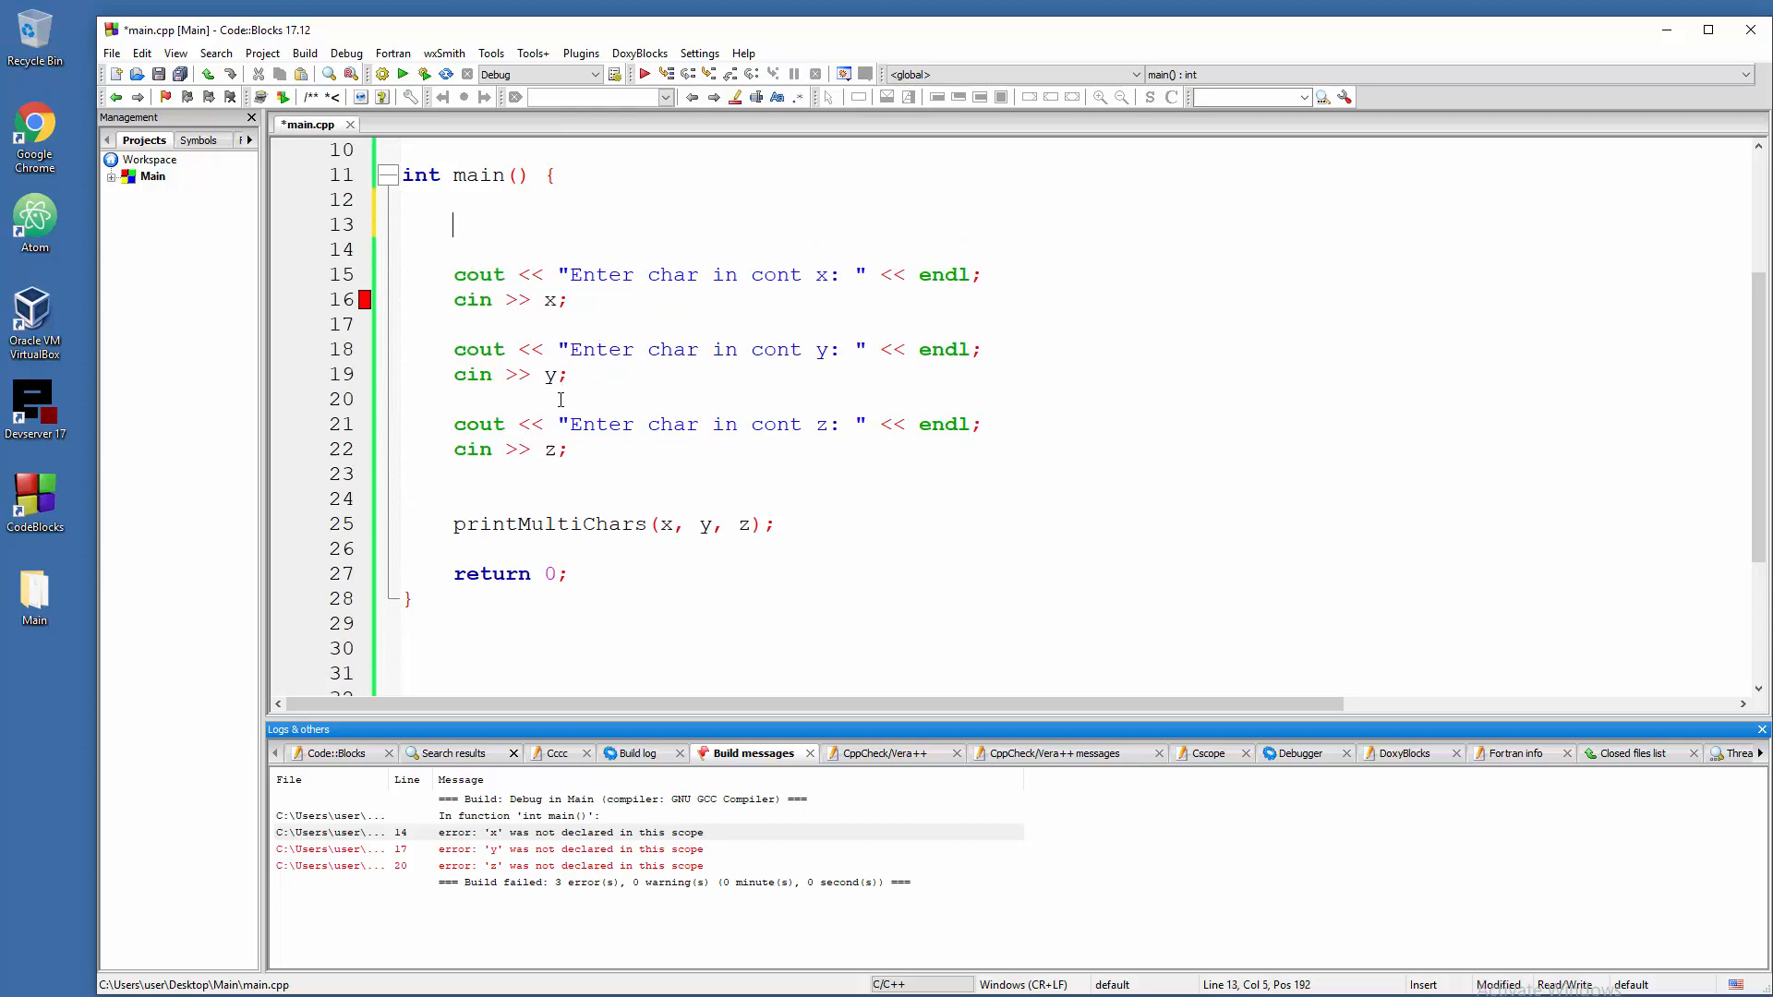
- Declare char x, y, z; at the top of main
scroll(up, 3)
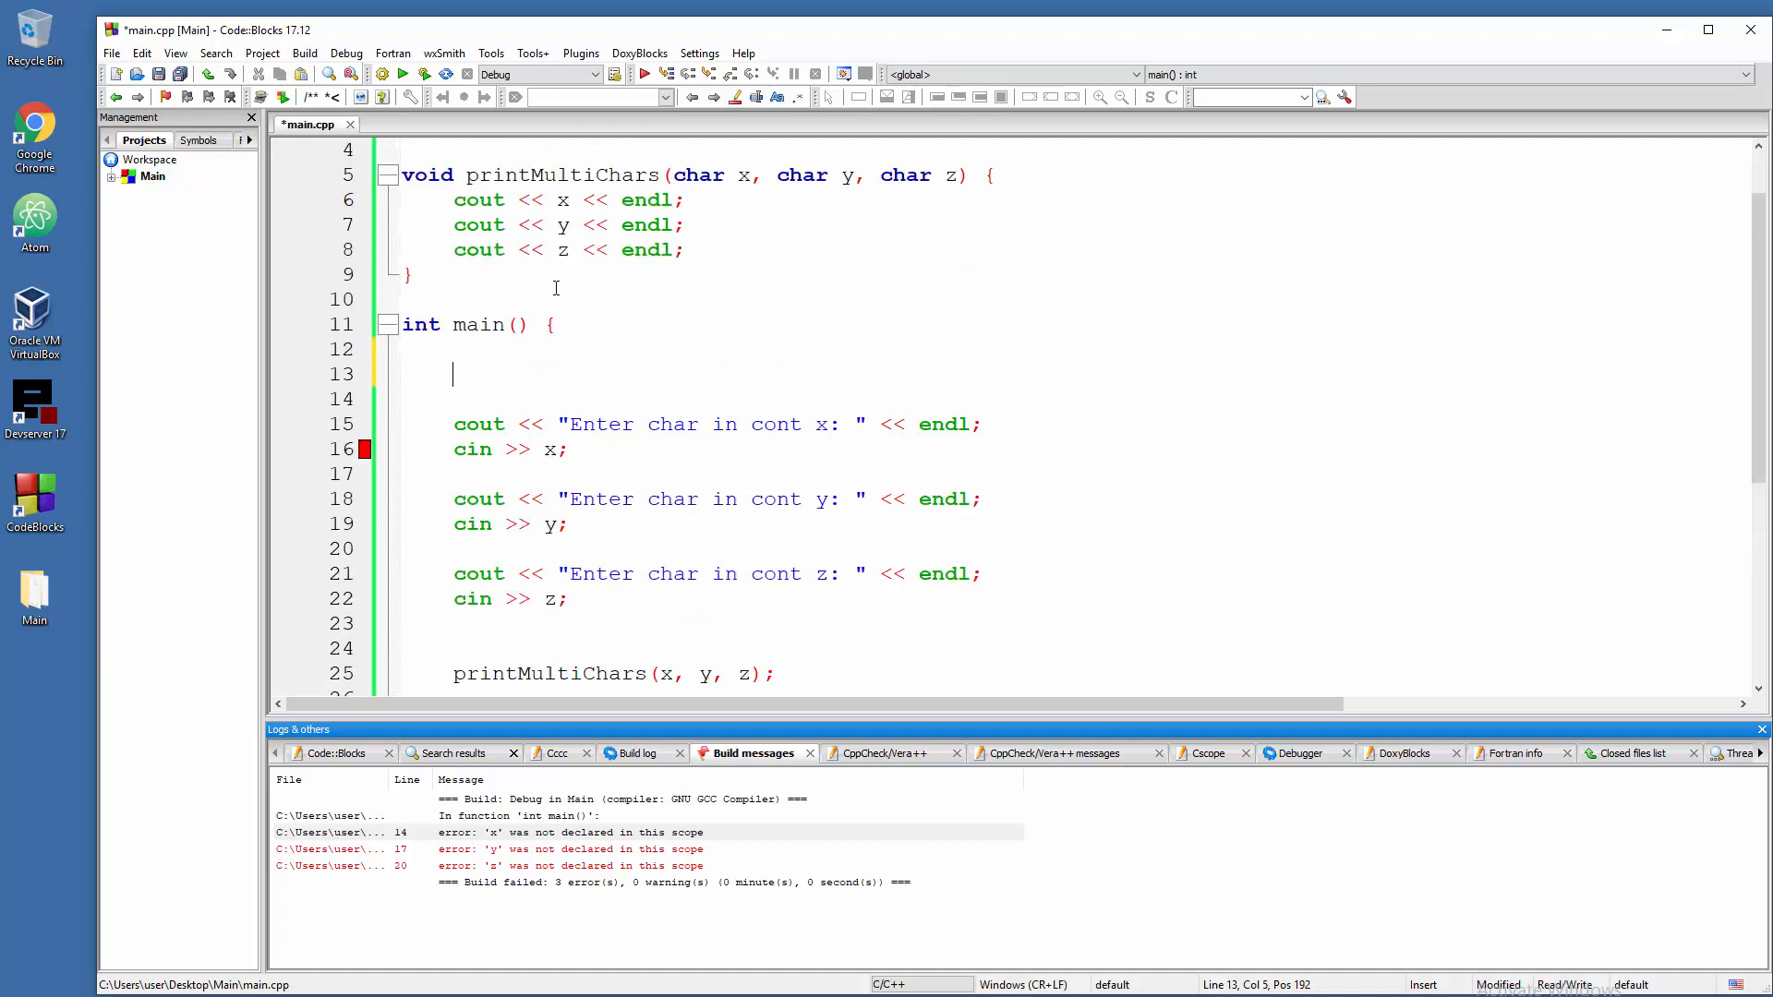
mouse_move(746, 193)
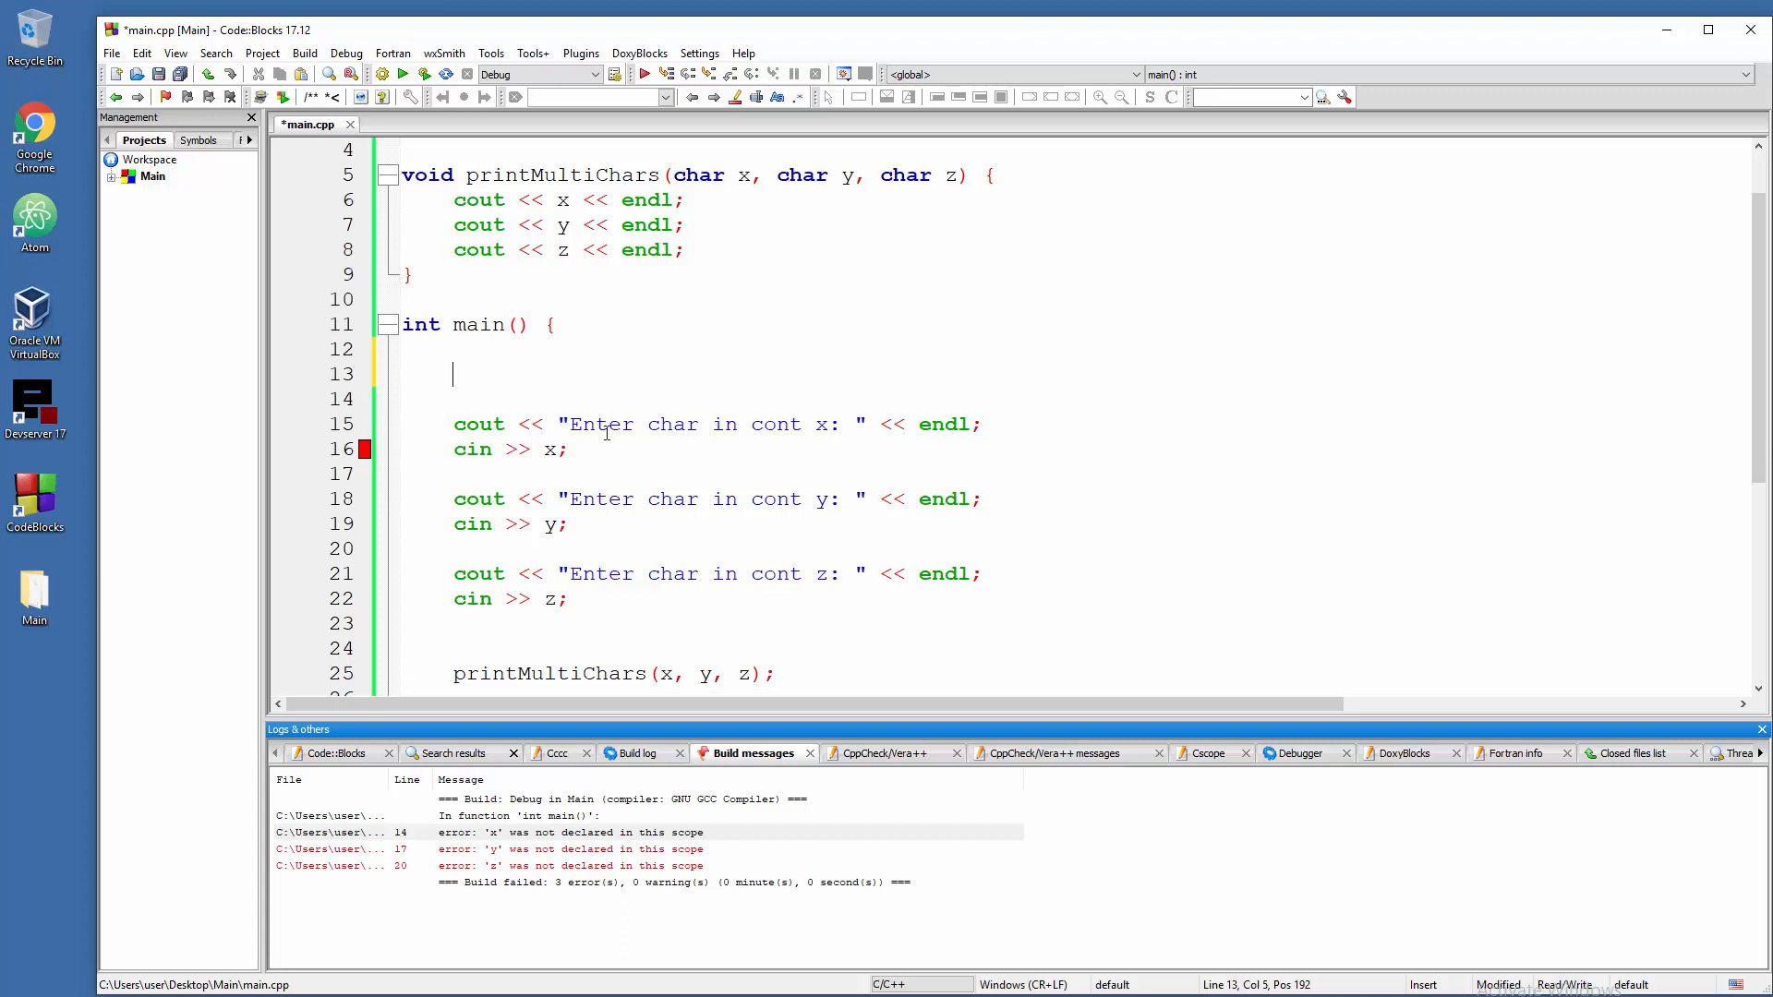
mouse_move(554, 464)
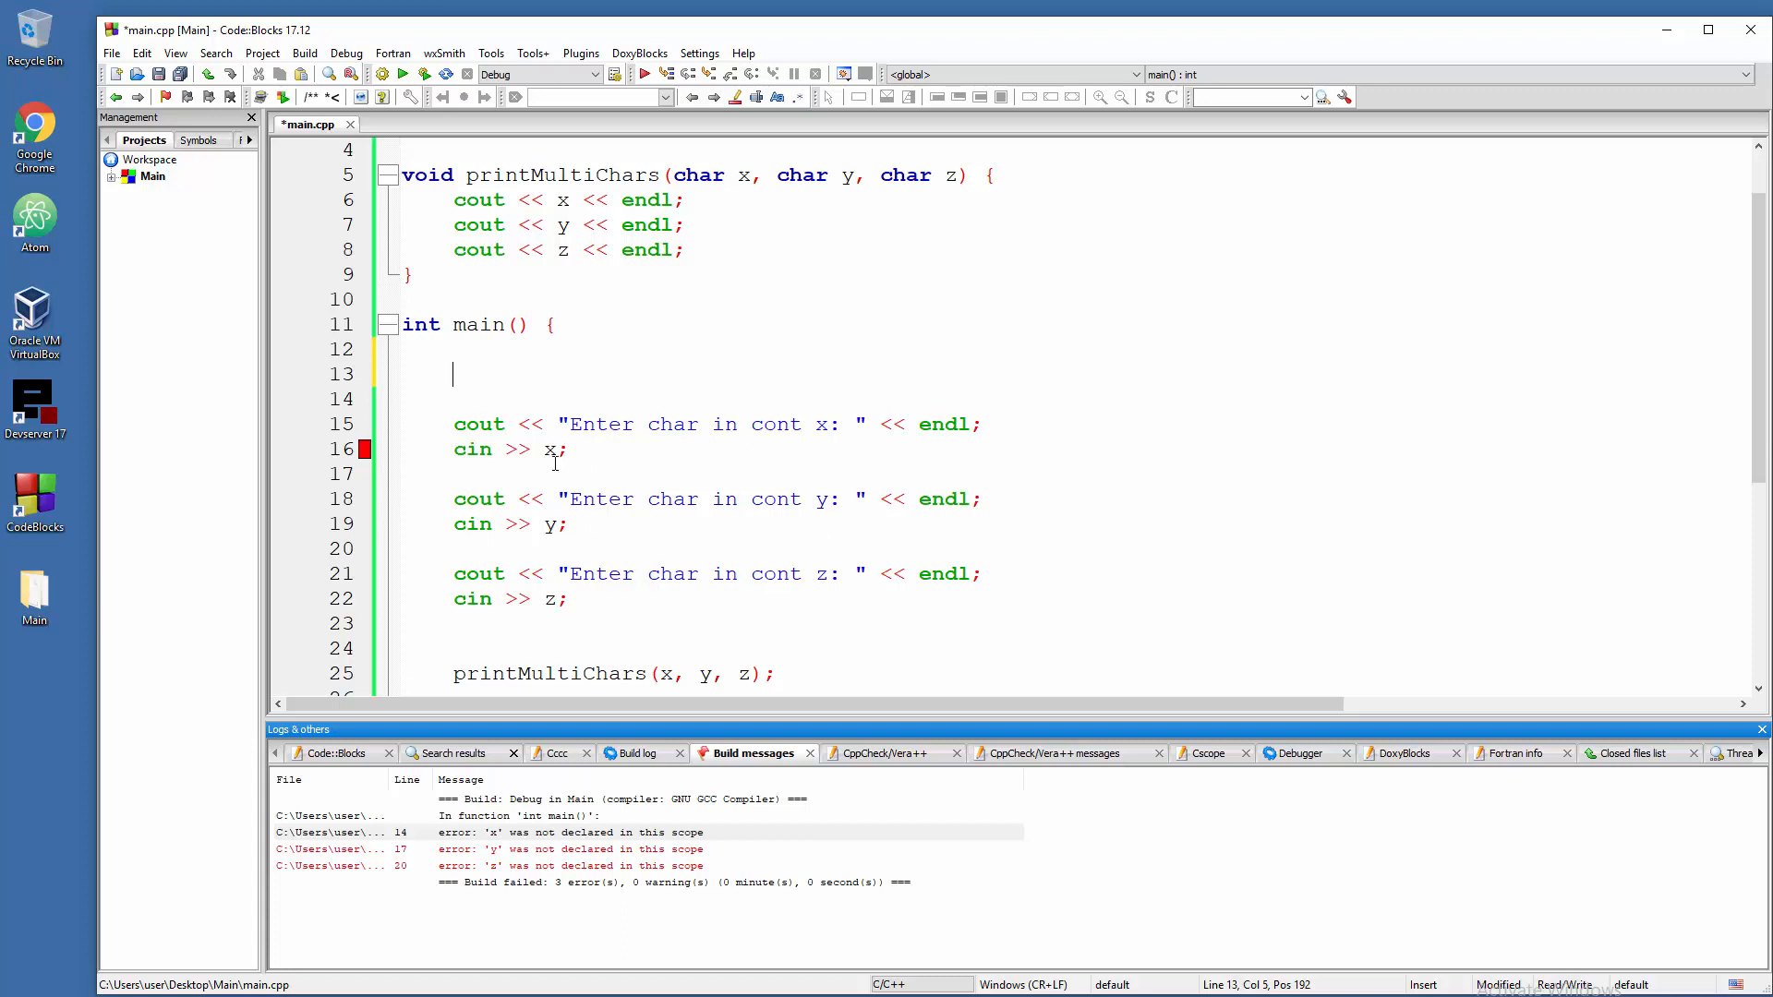
mouse_move(757, 413)
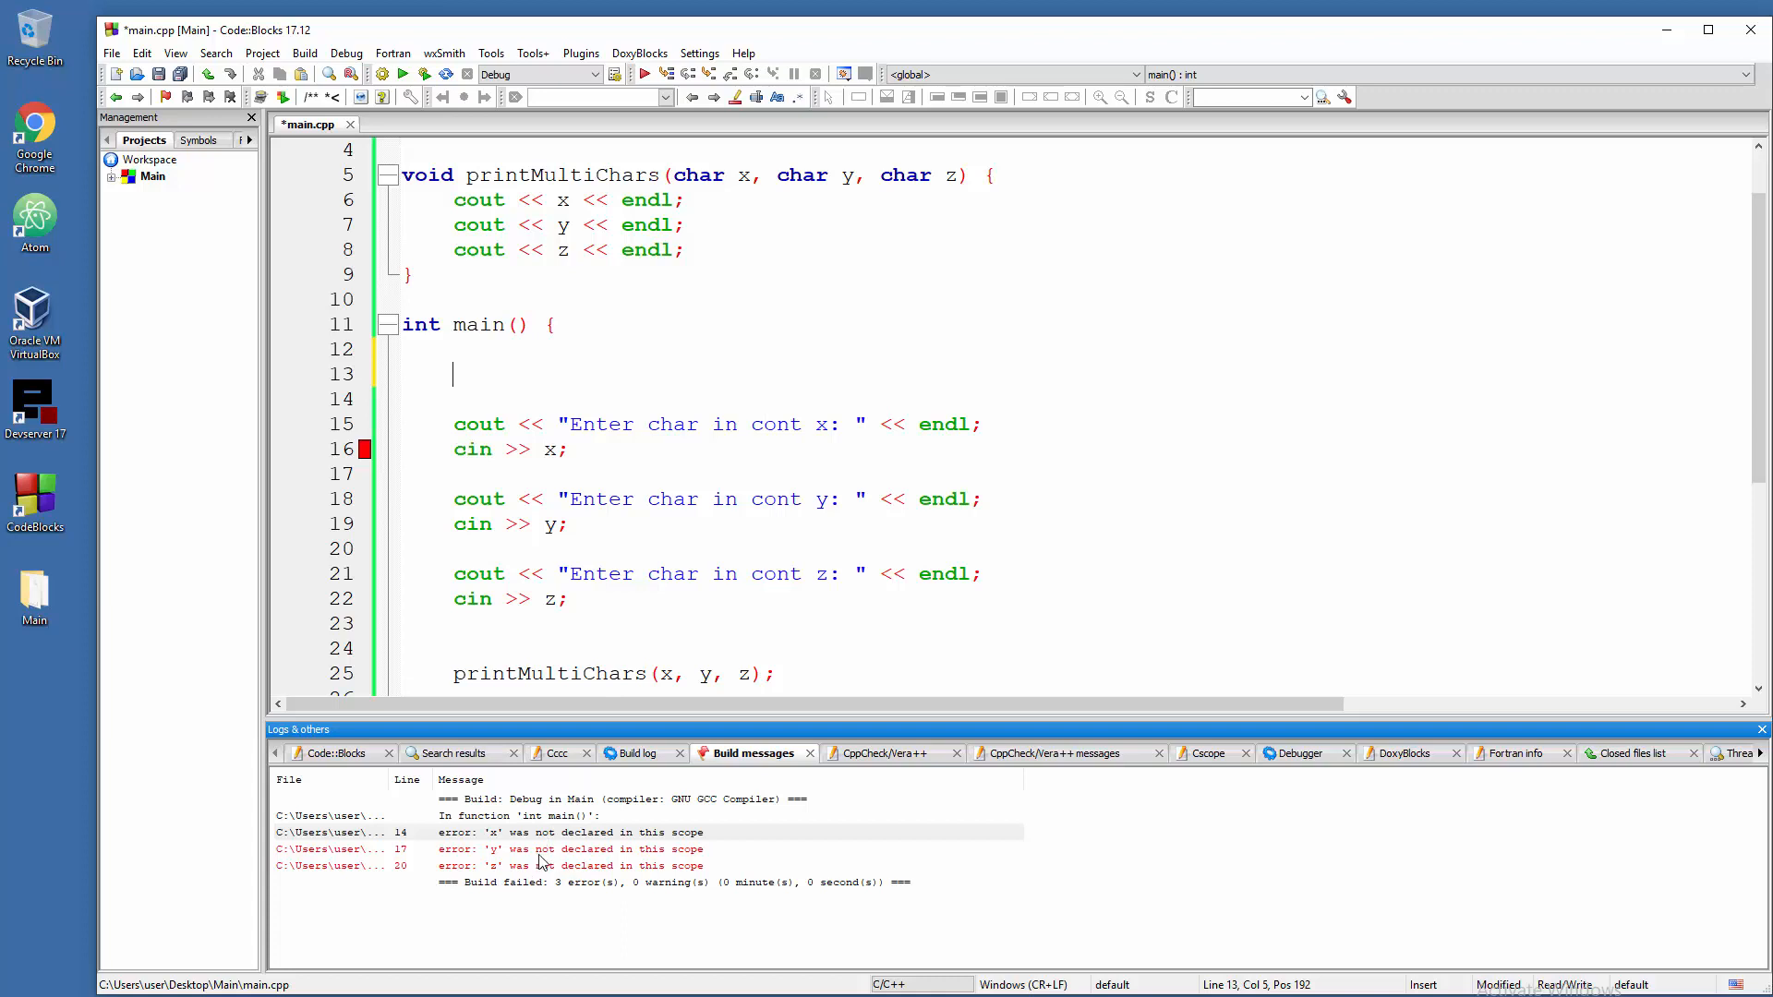
mouse_move(476, 457)
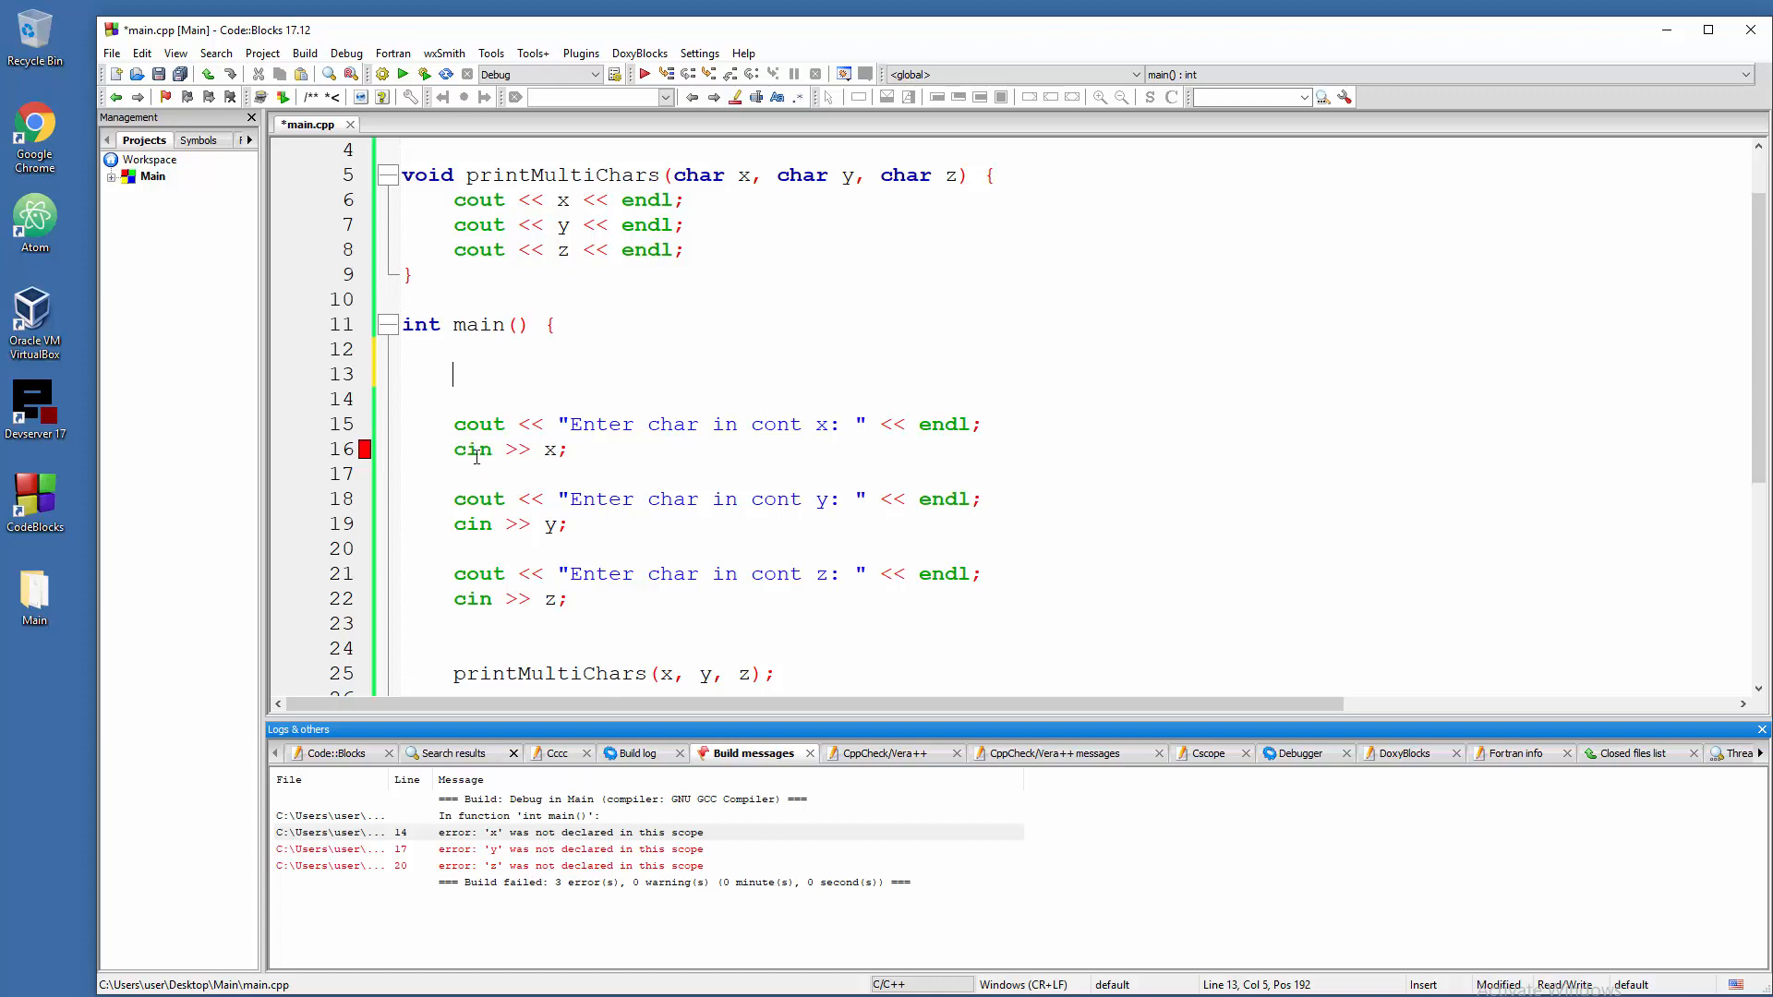
text(in)
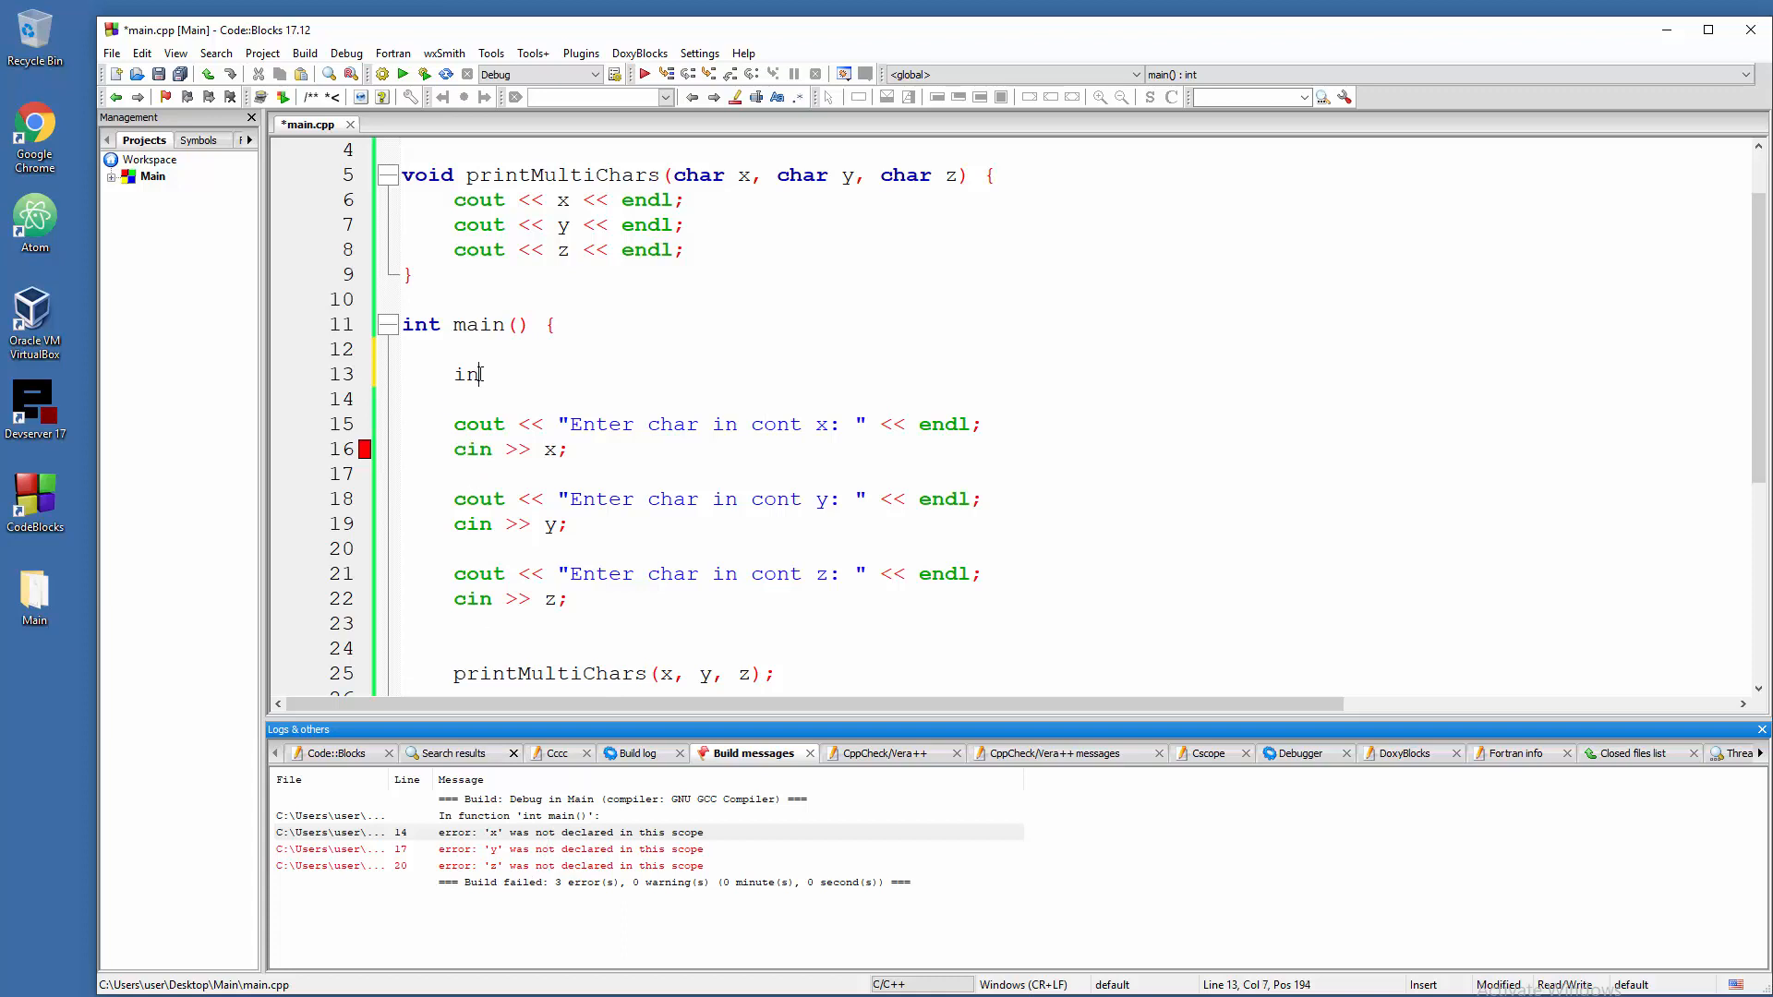
text(char)
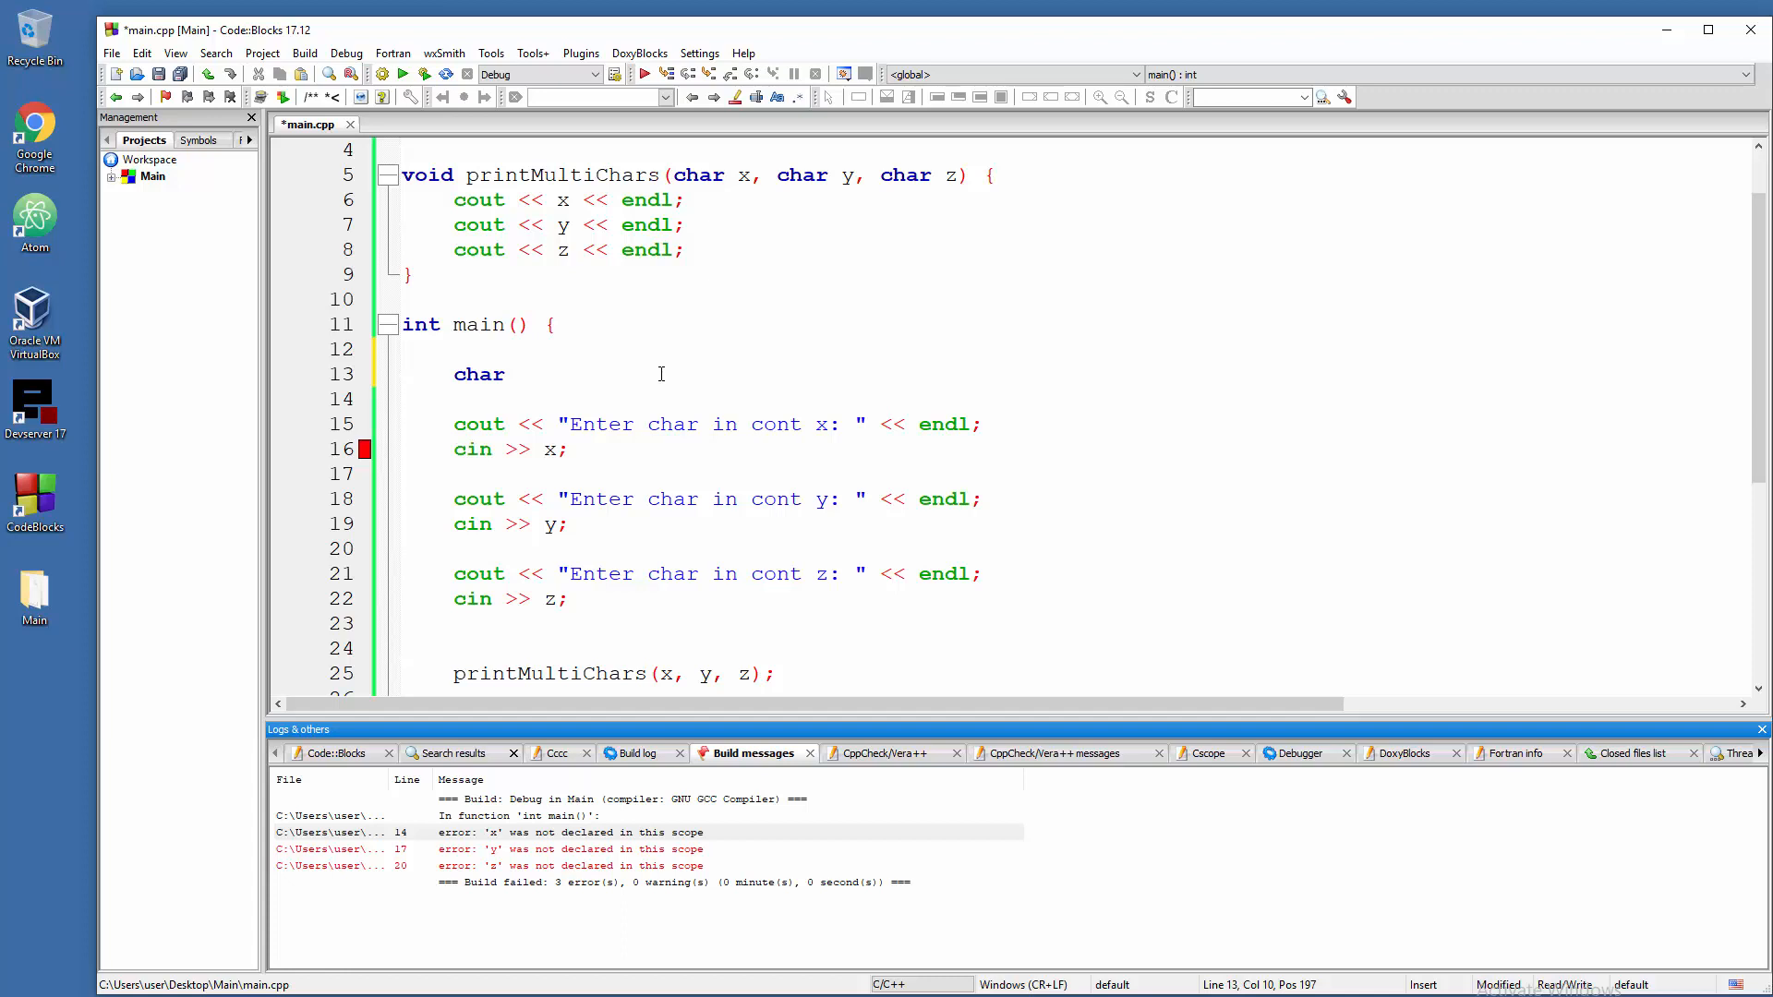
text(x)
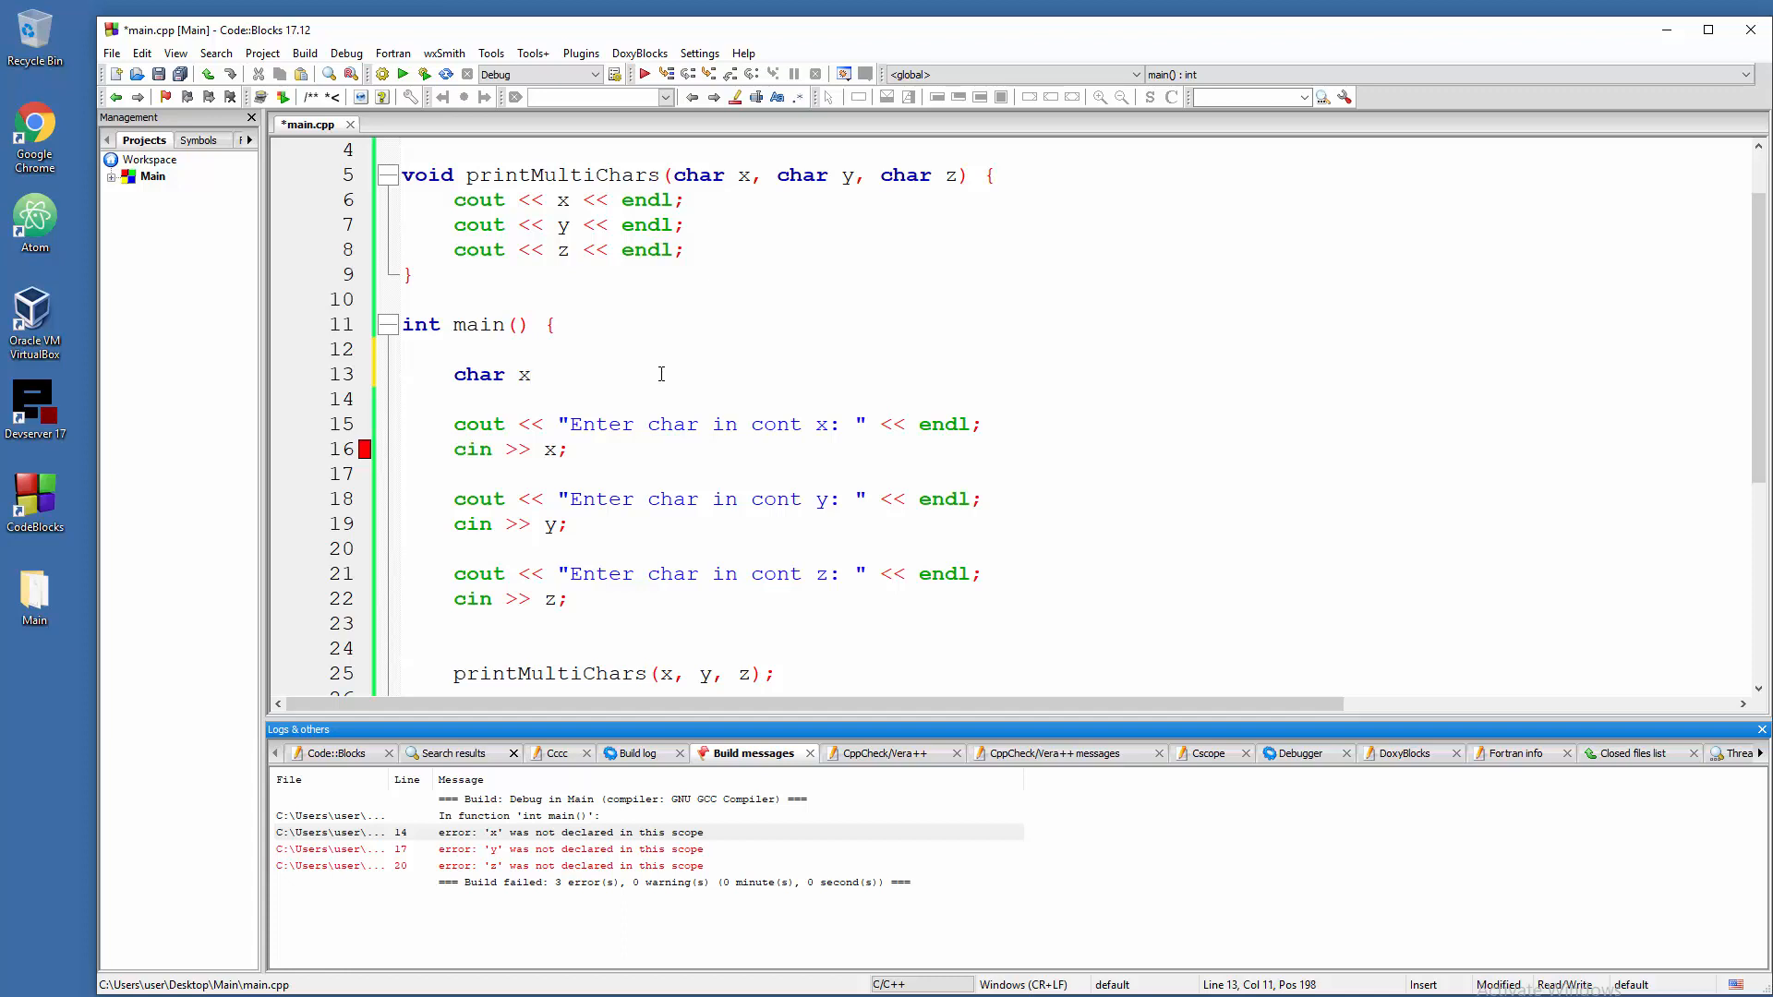
text(,)
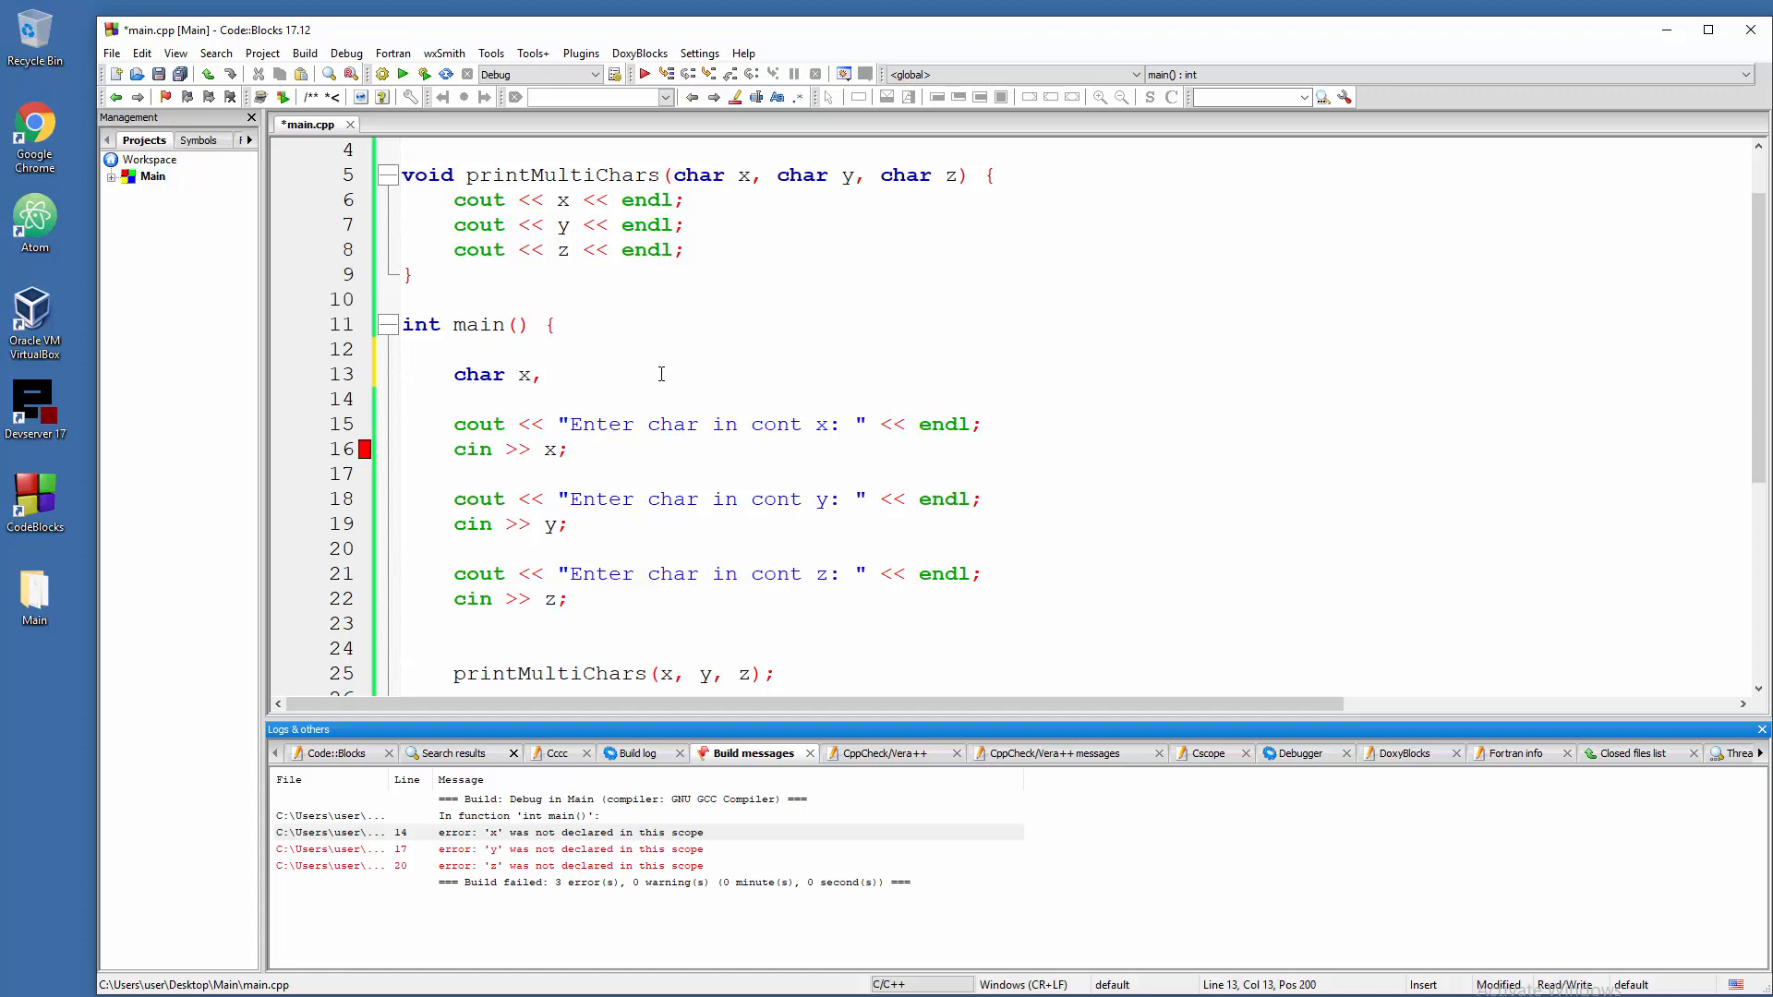
text(, y, z)
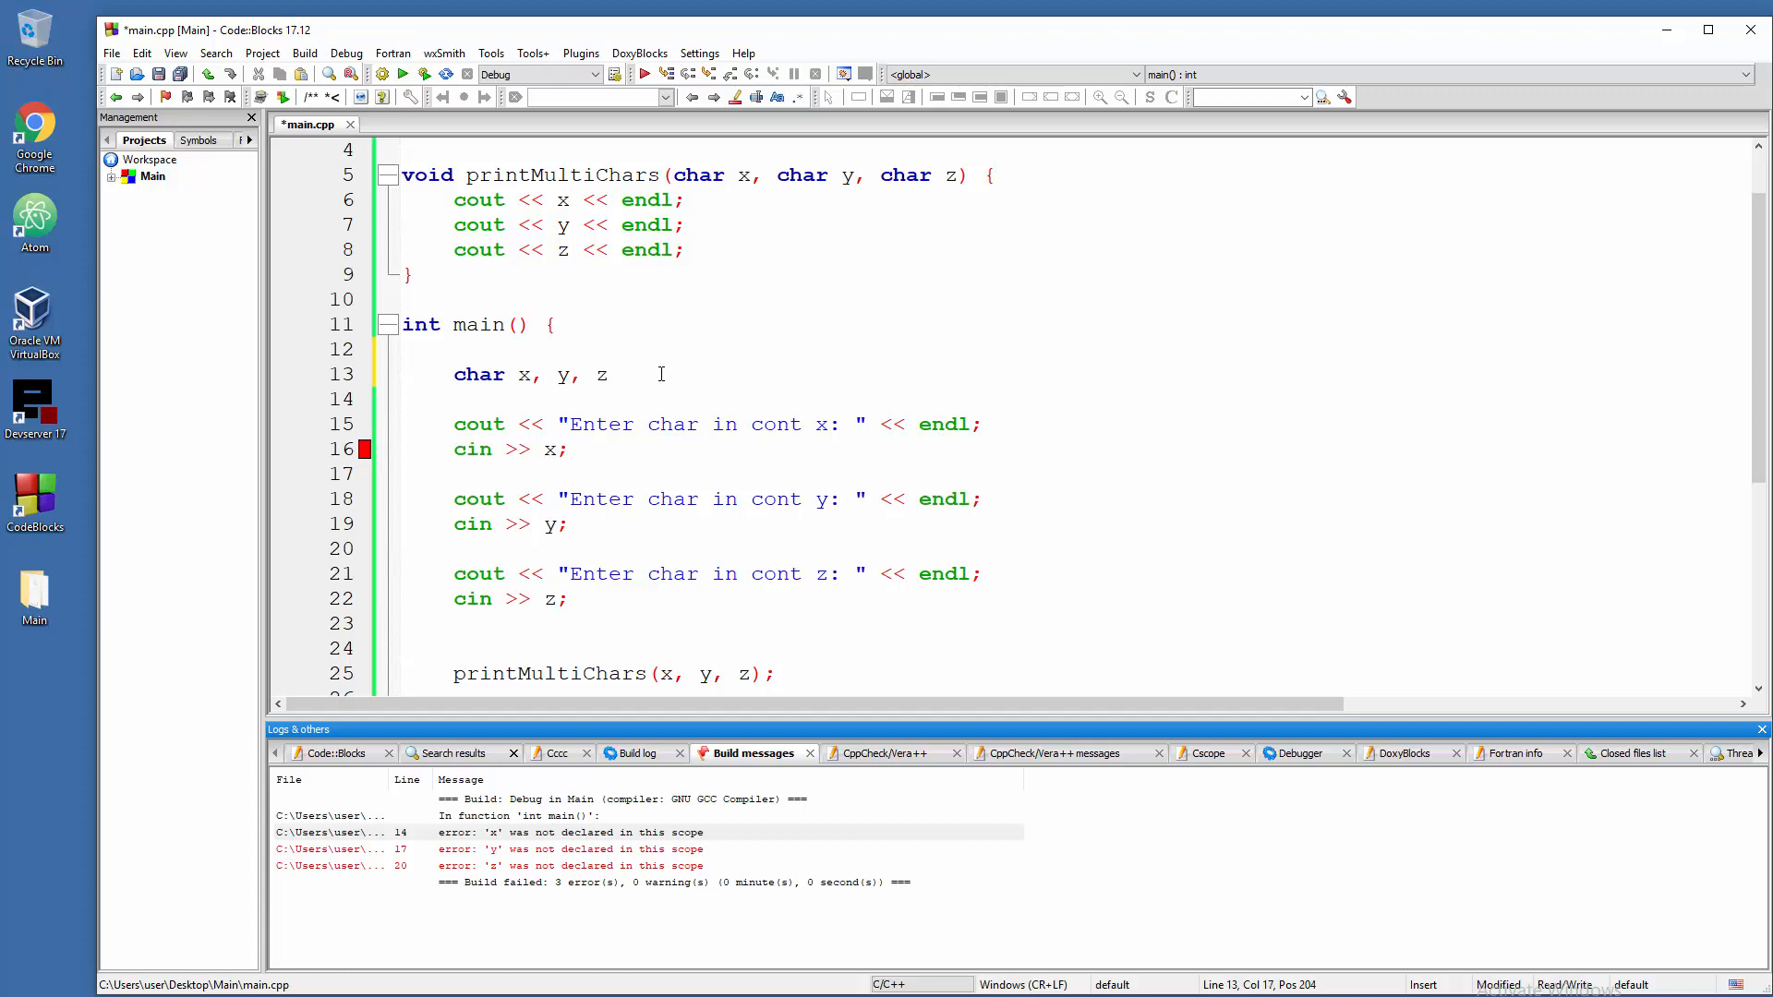
text(;)
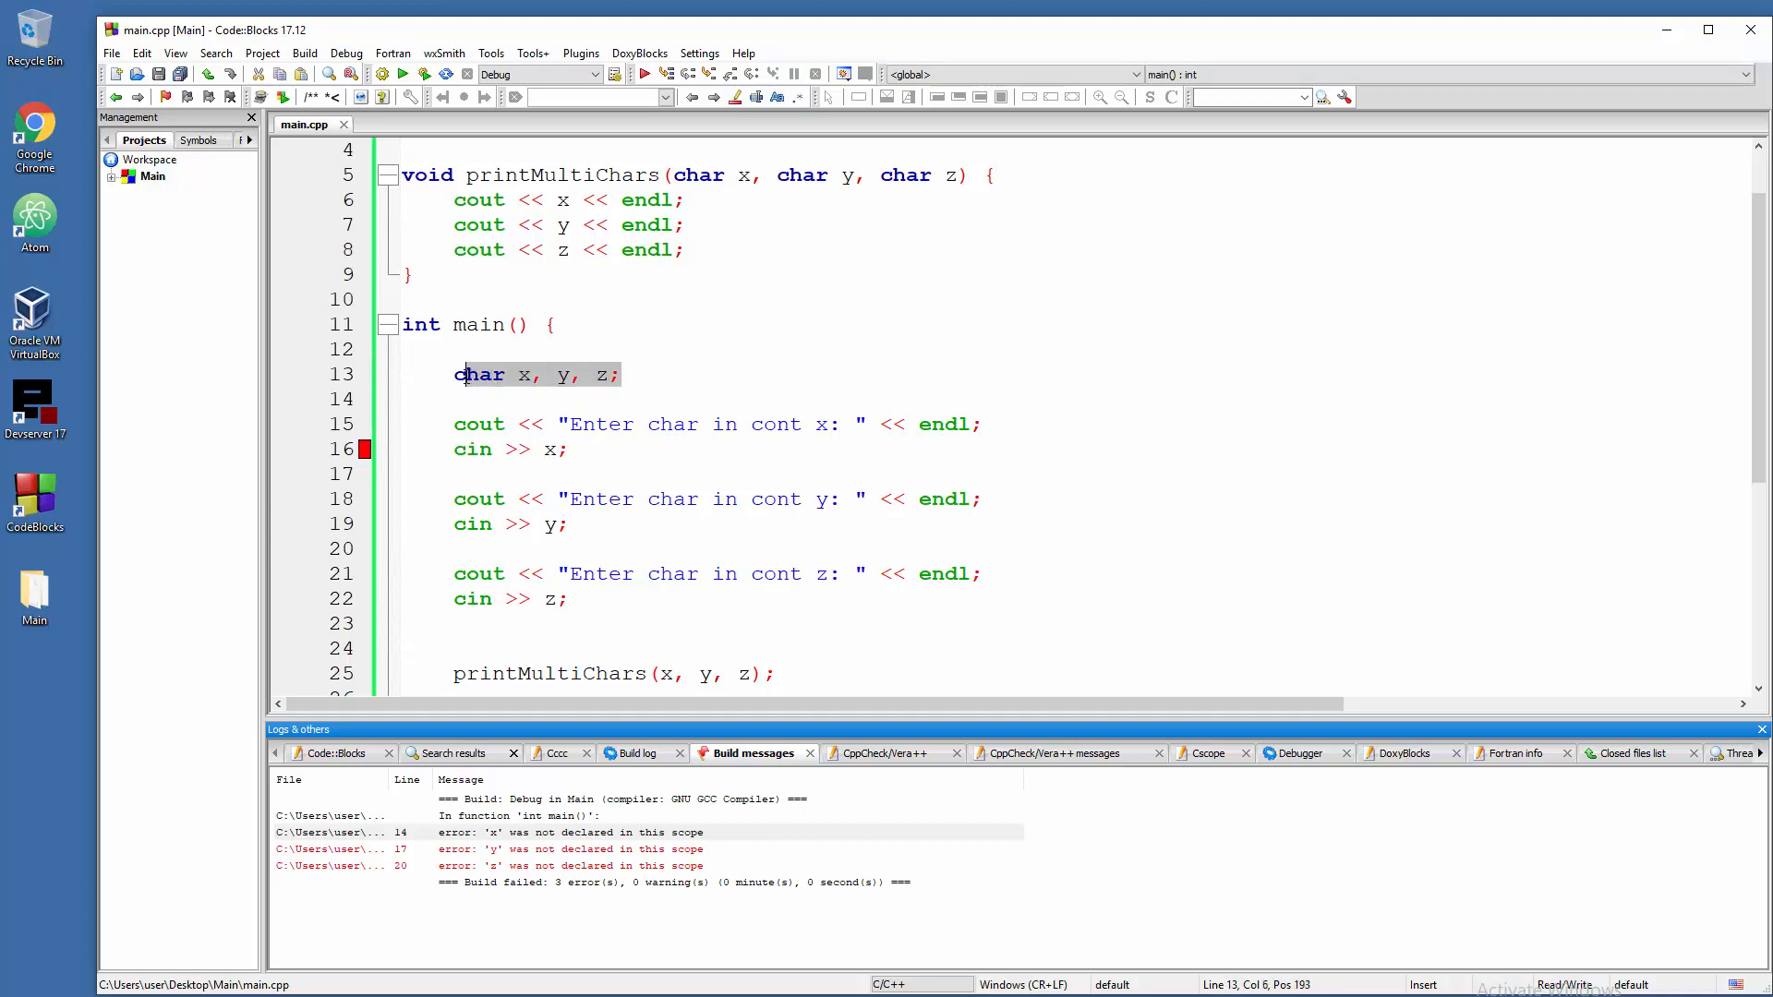
- Save main.cpp and start Build and run with the new declarations
click(565, 374)
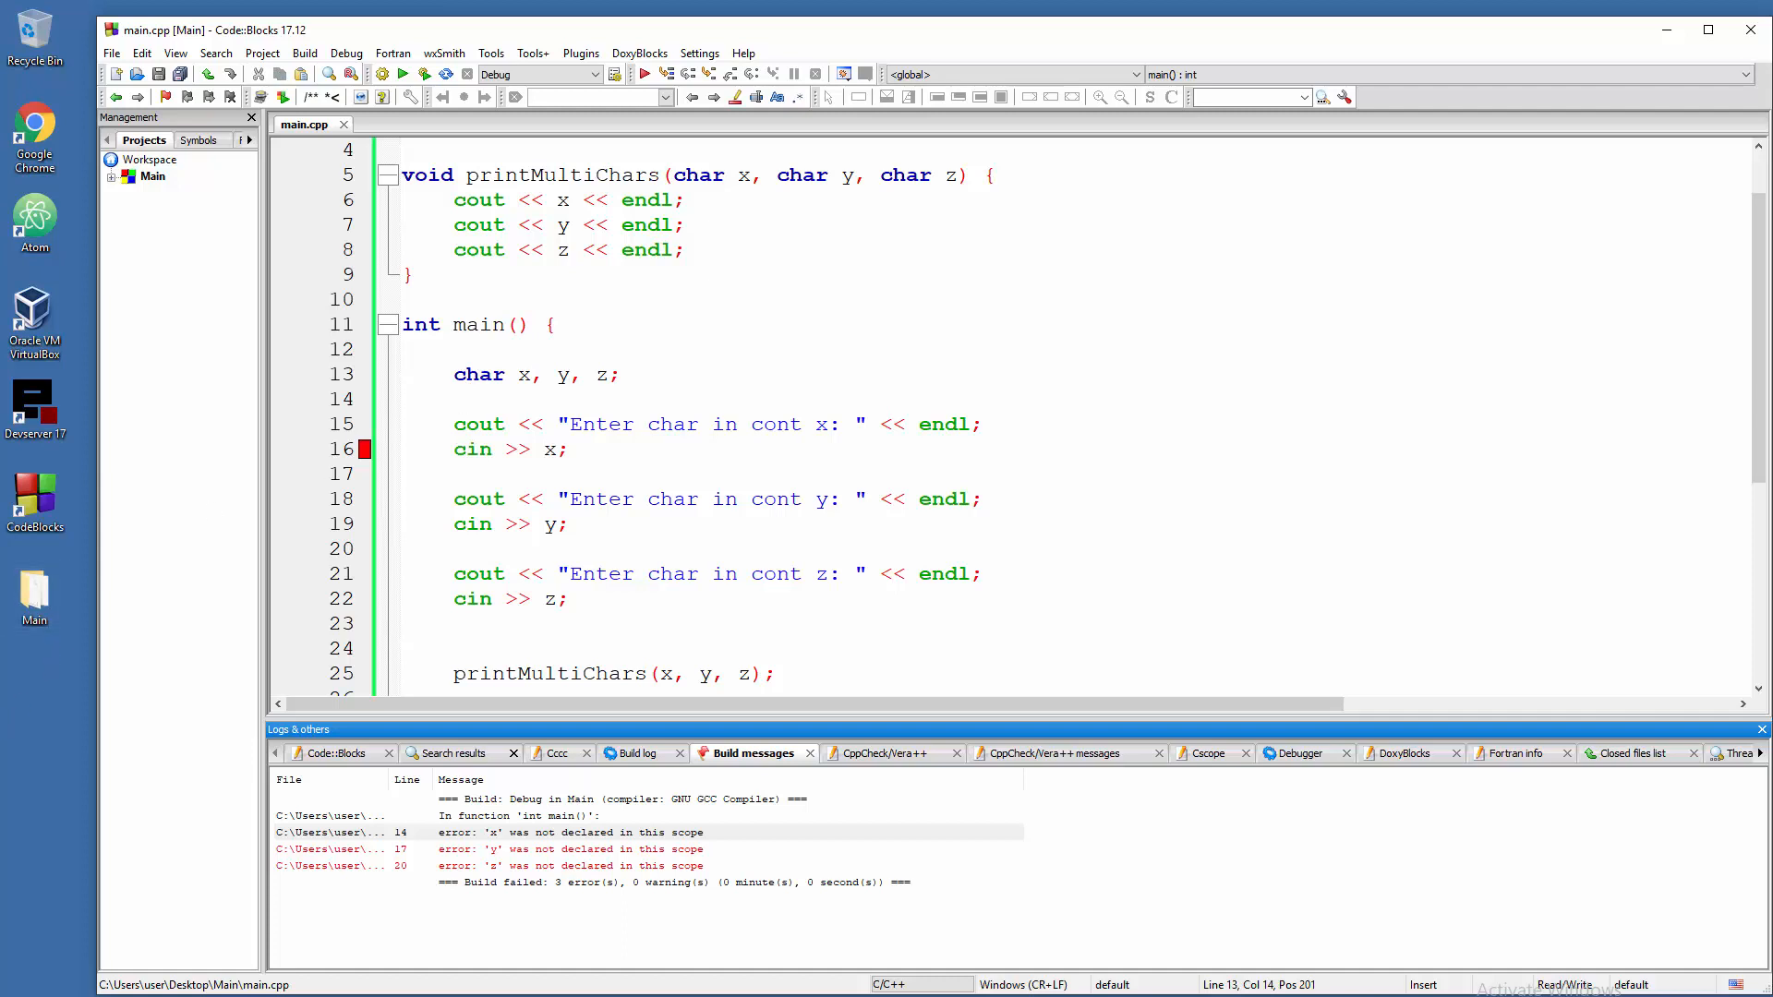
click(573, 374)
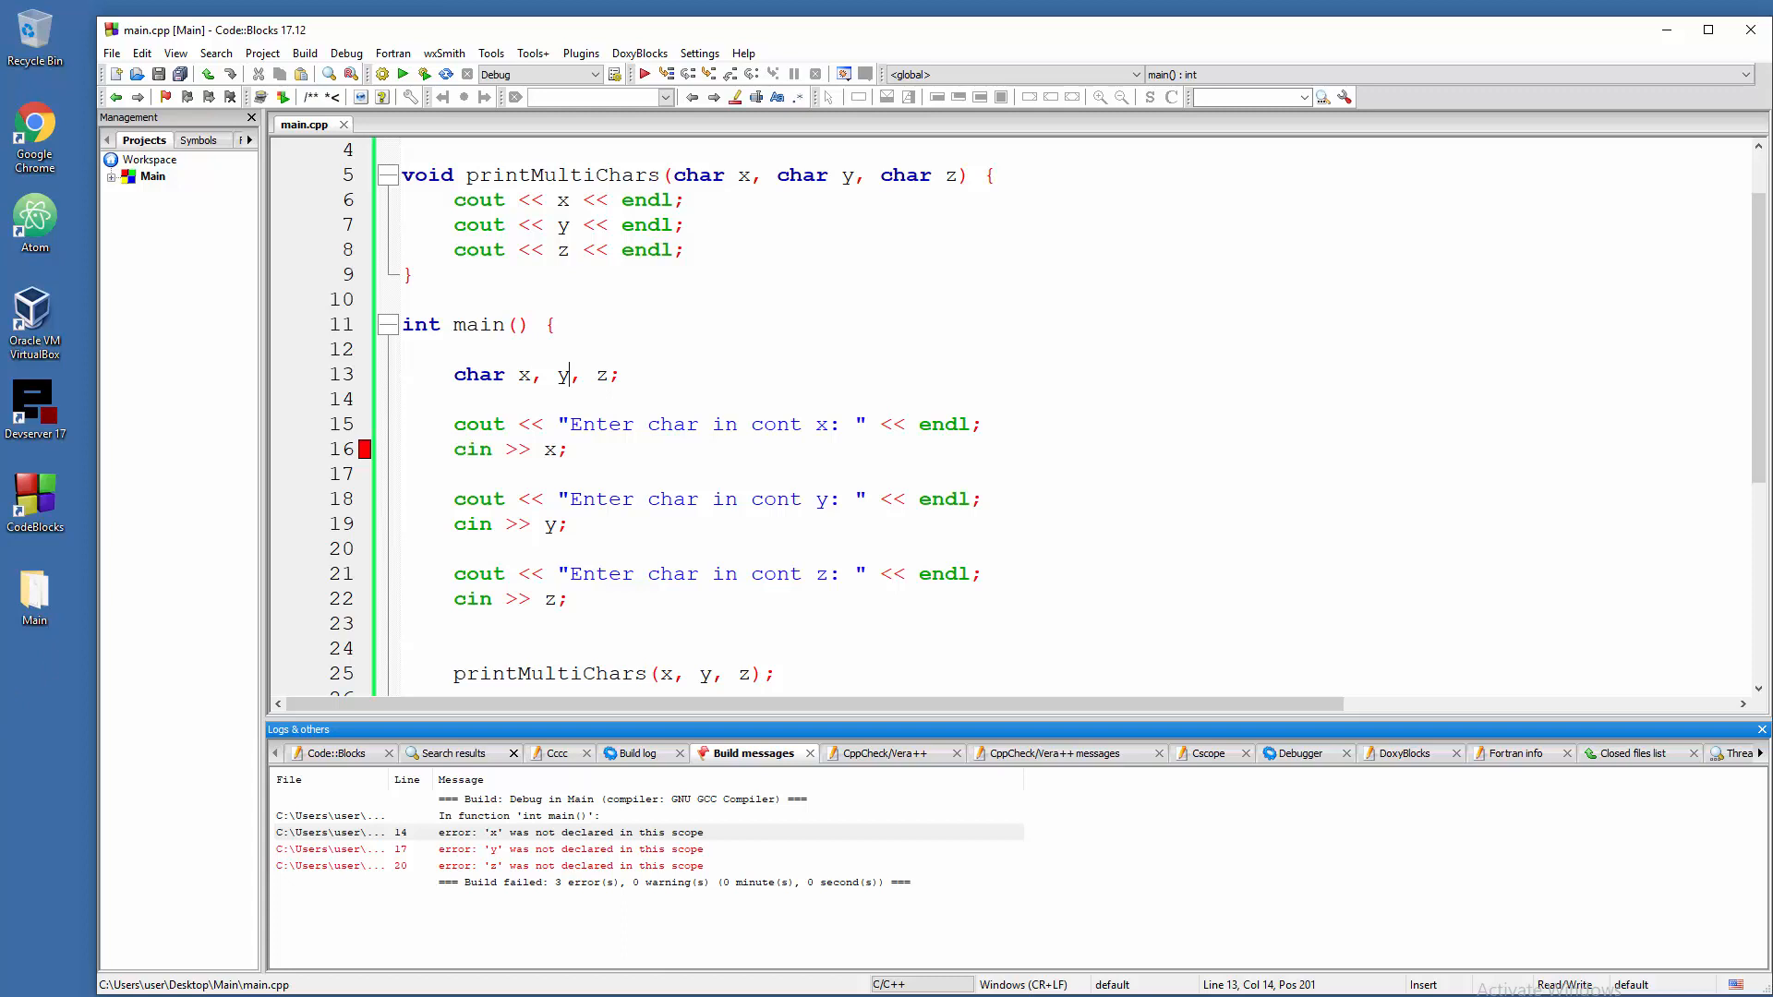
click(570, 598)
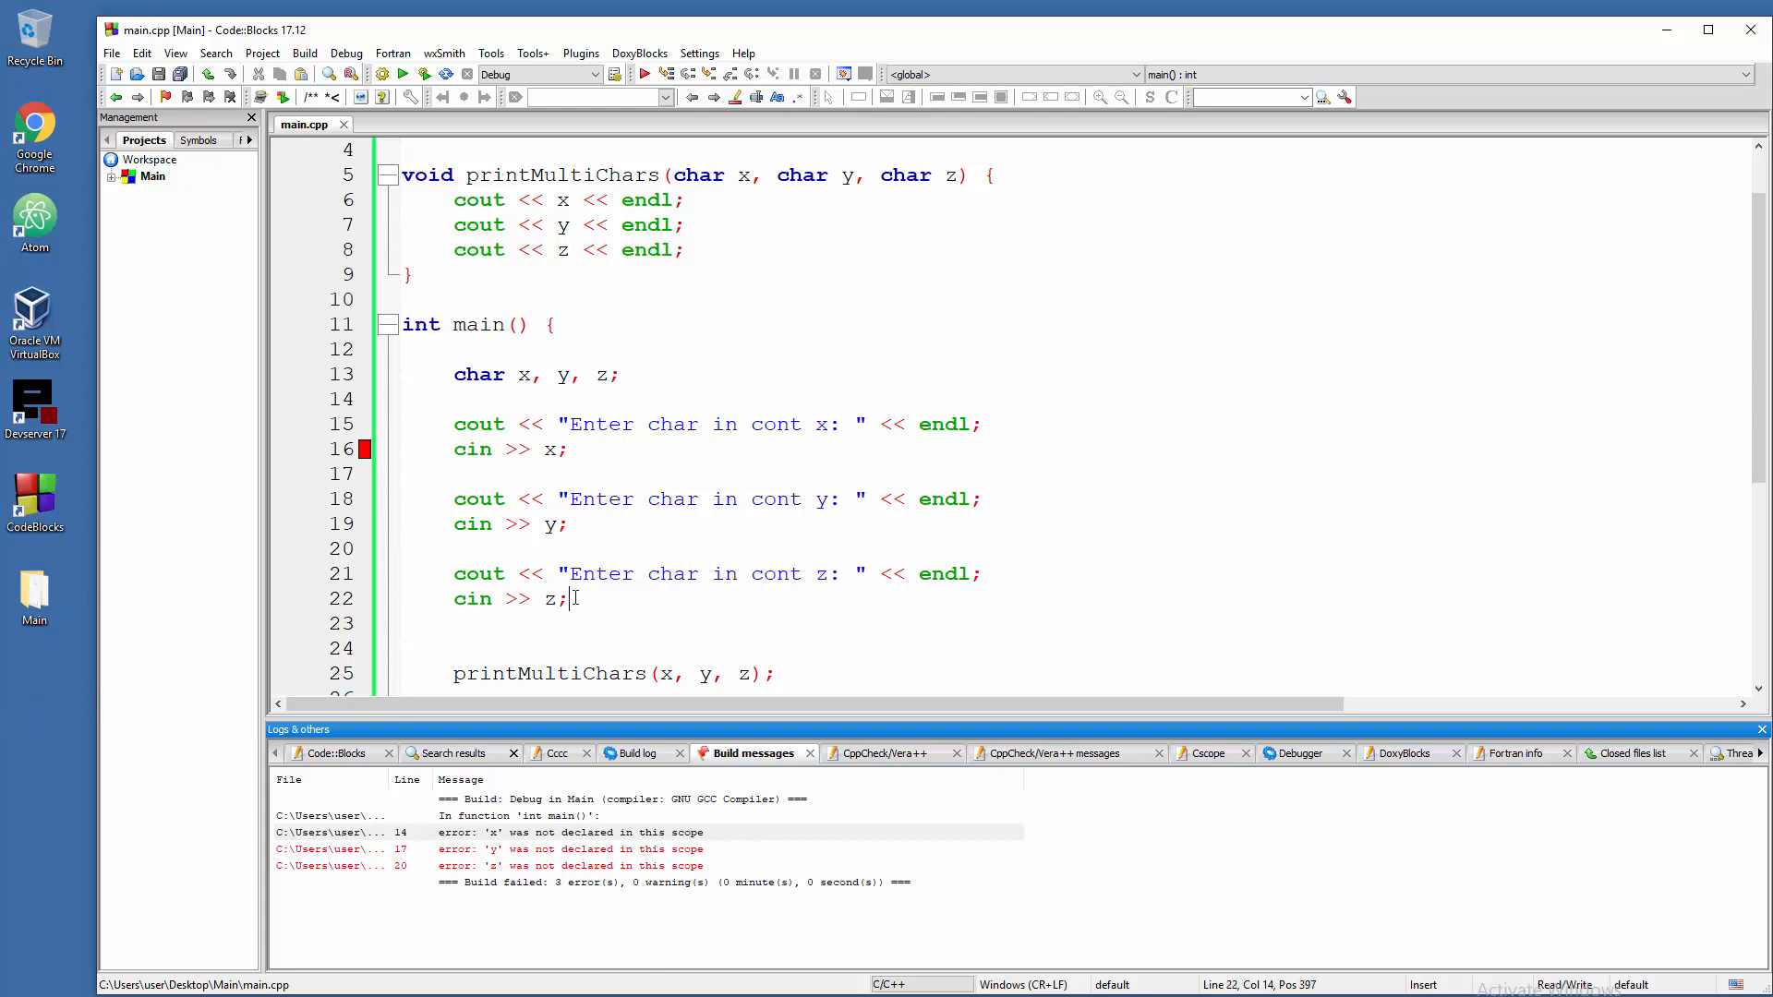
click(402, 74)
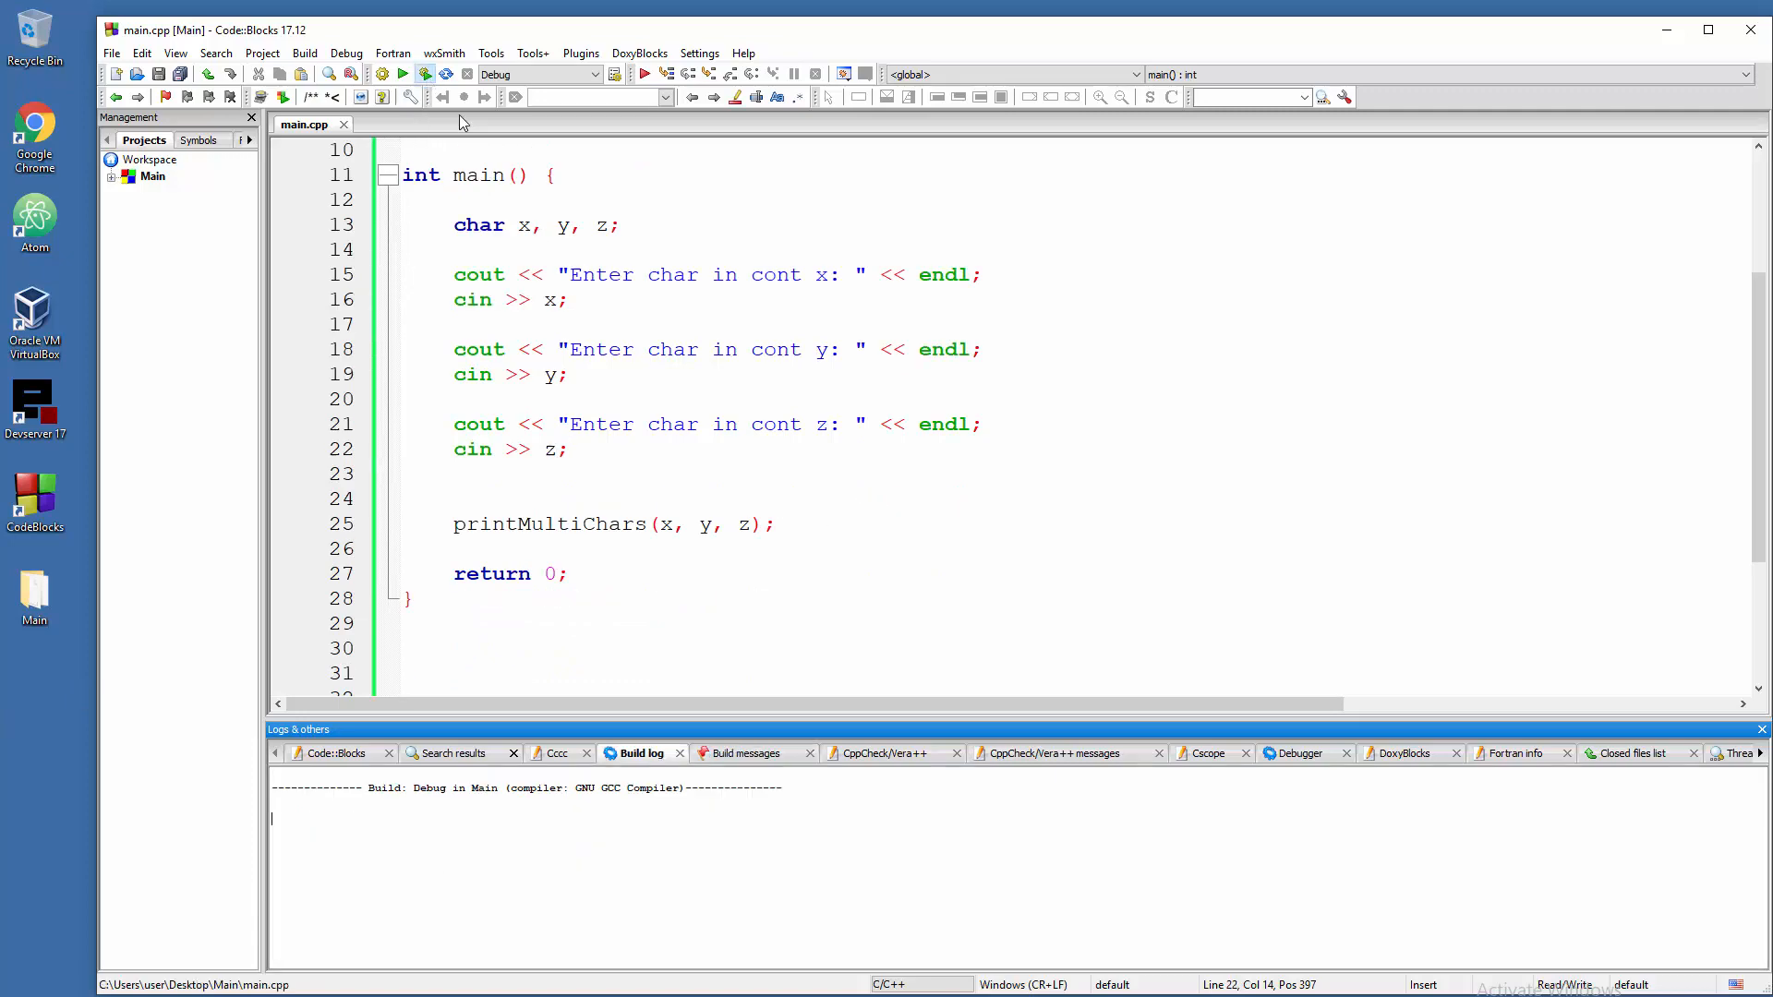
click(403, 74)
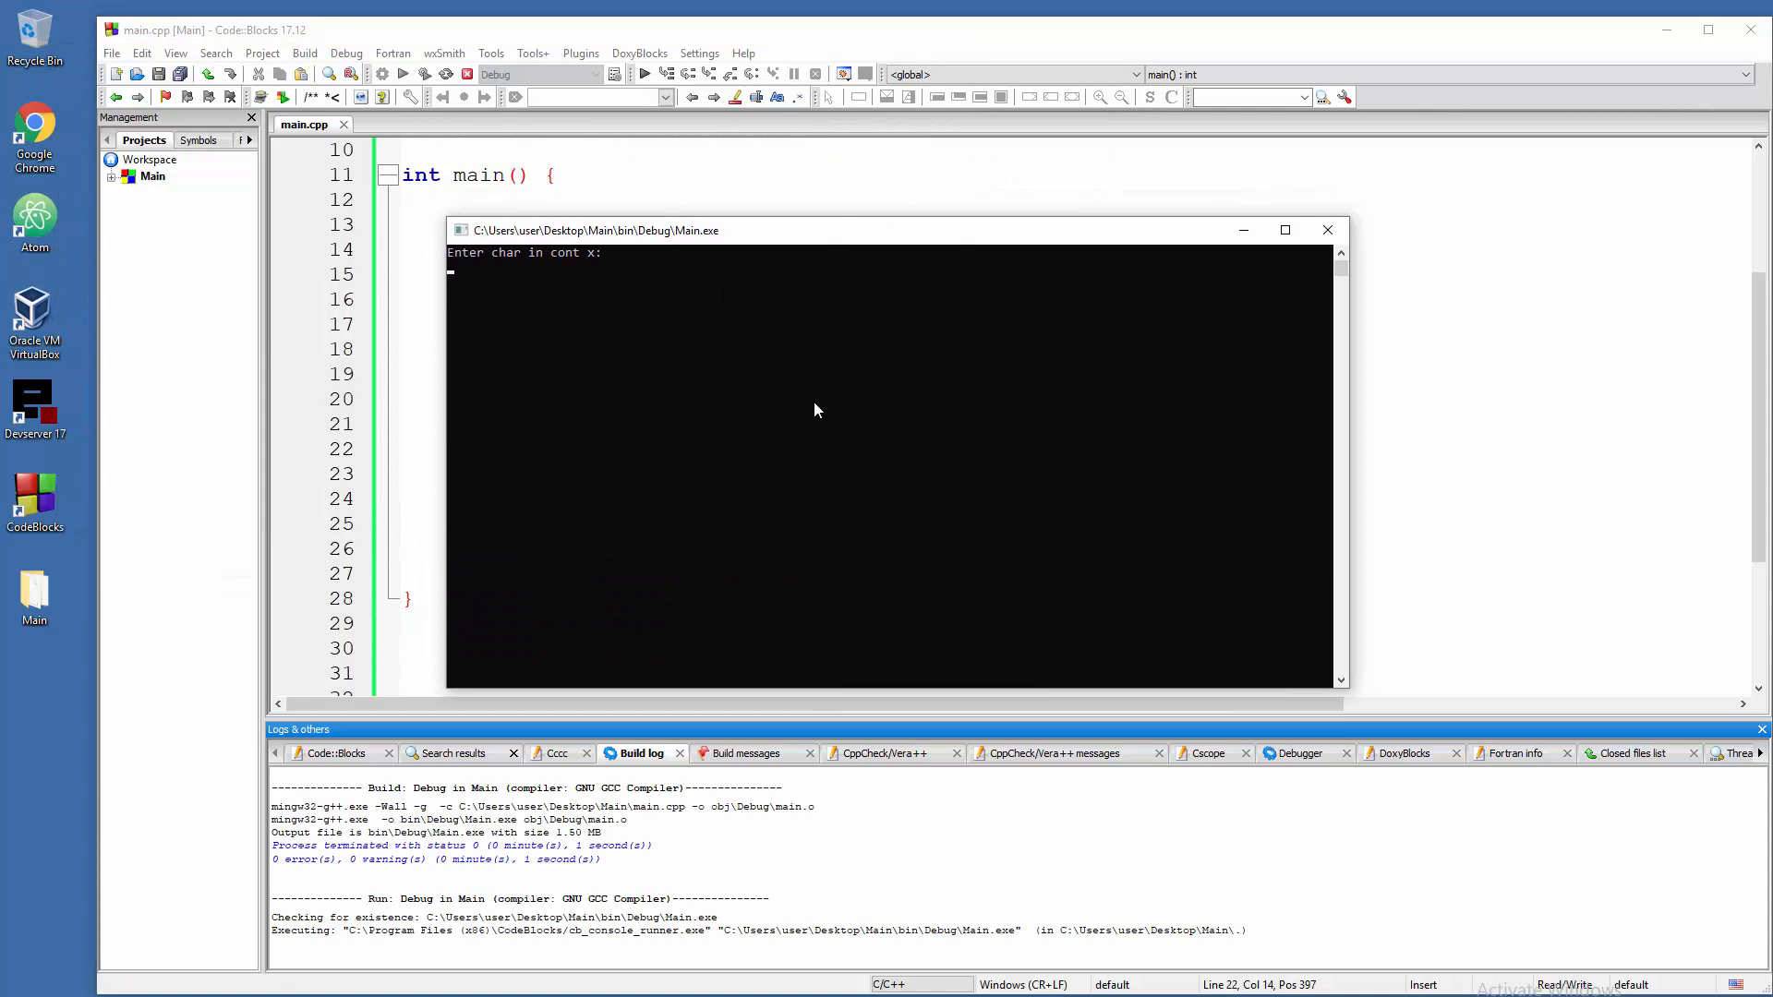
text(g)
text(k)
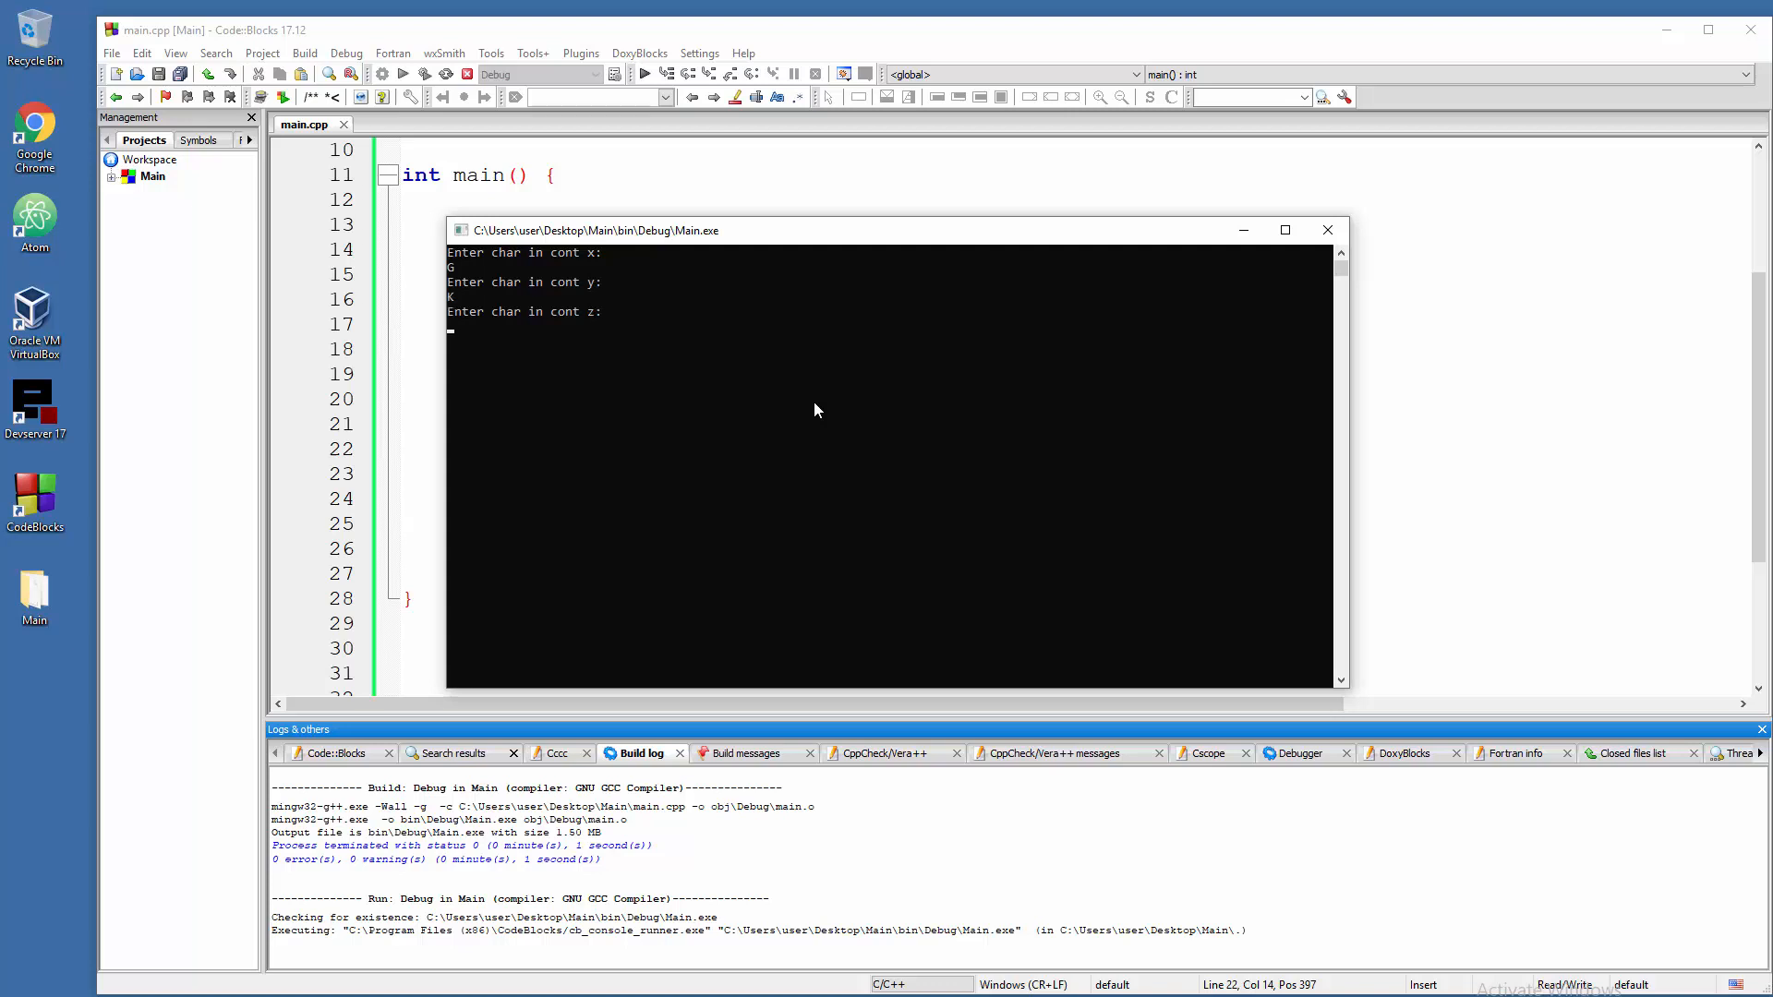
text(L)
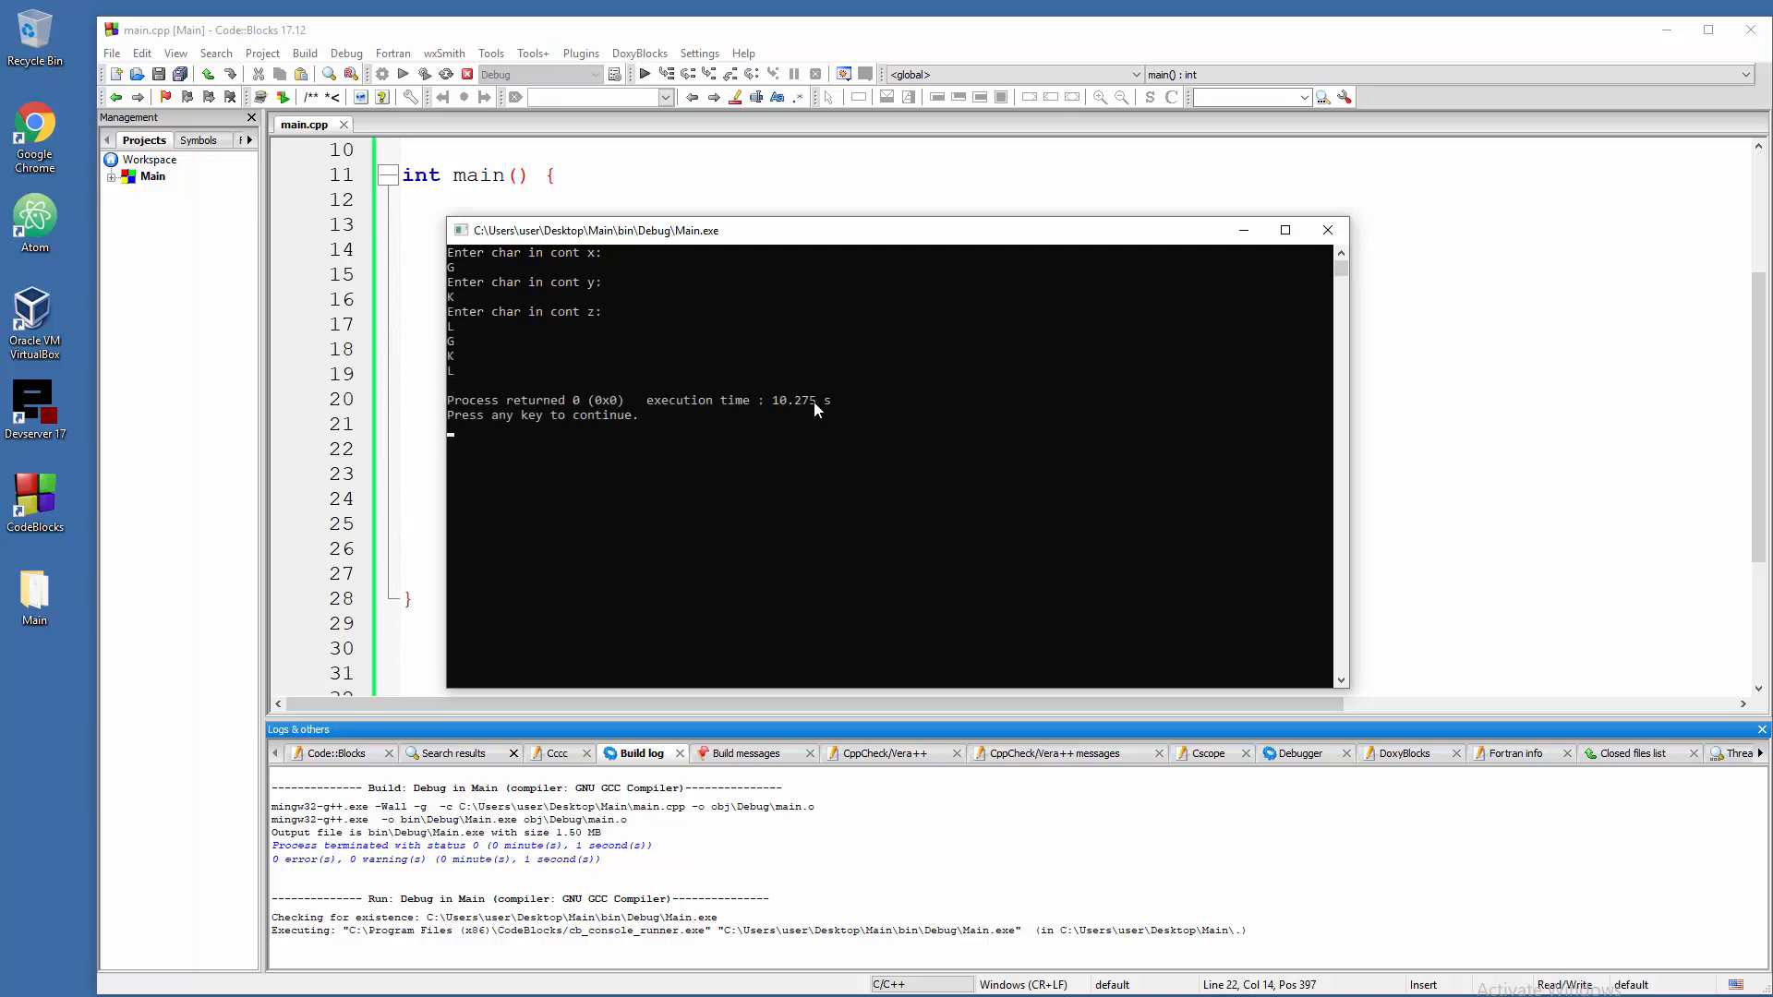
mouse_move(1340, 251)
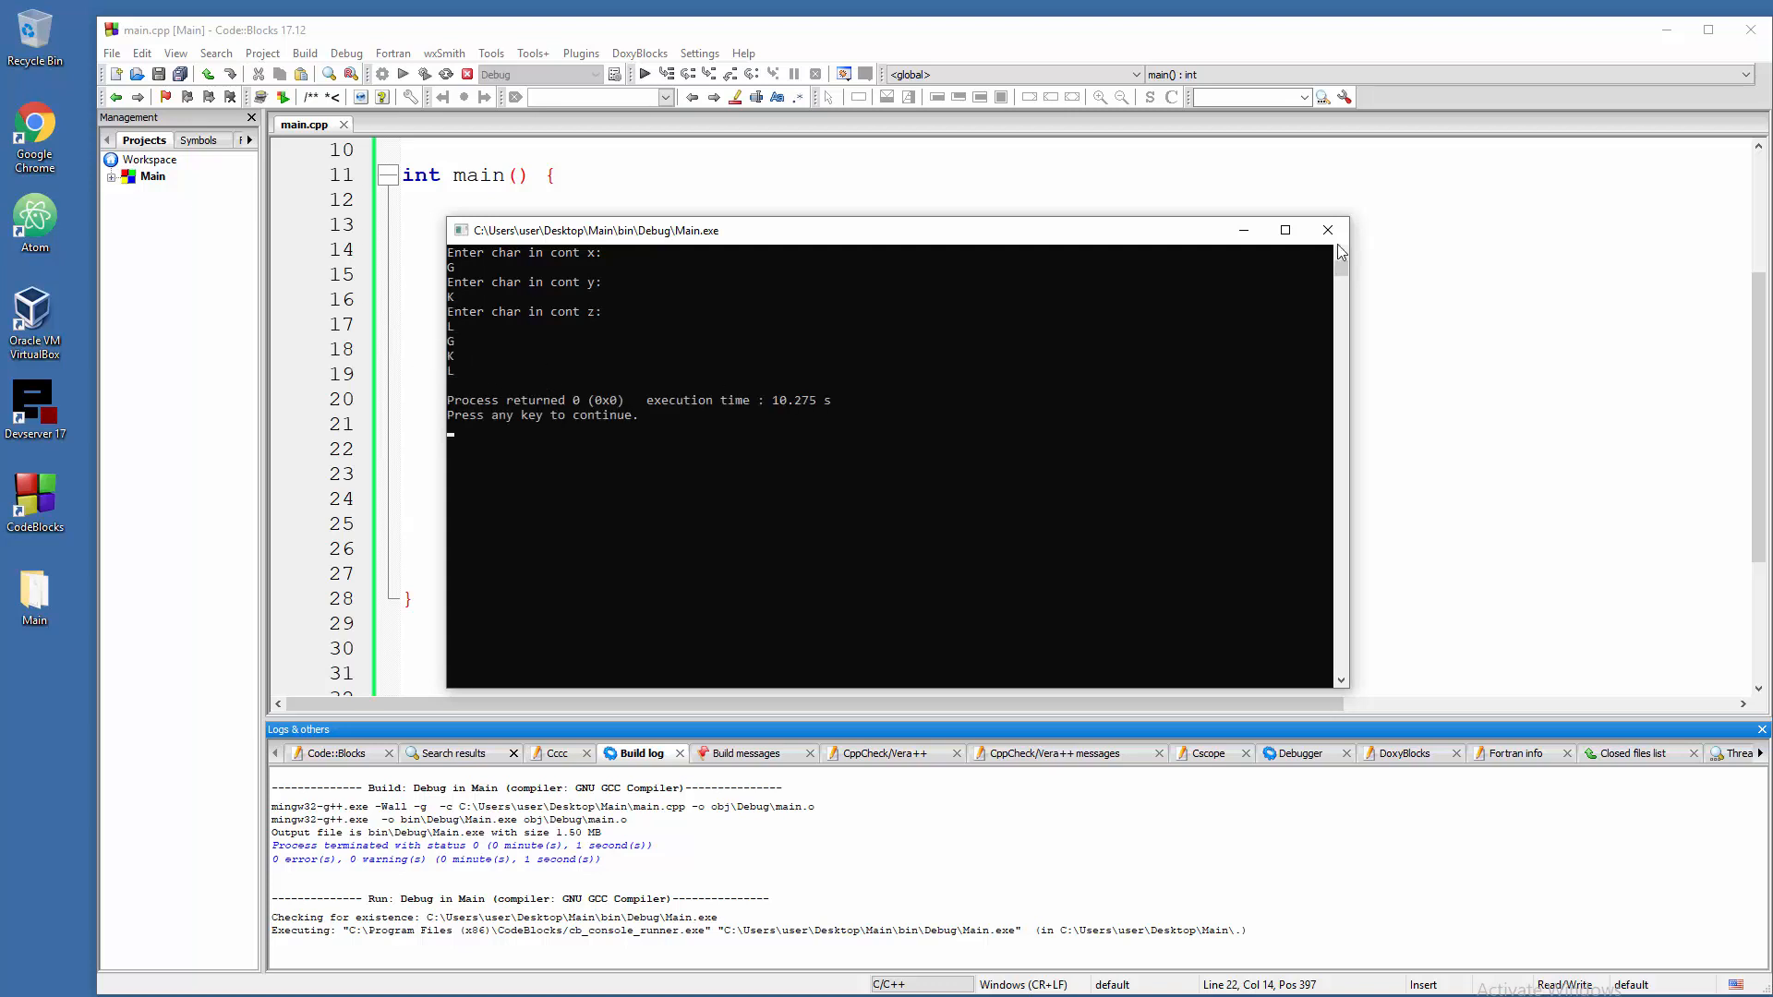
click(1326, 230)
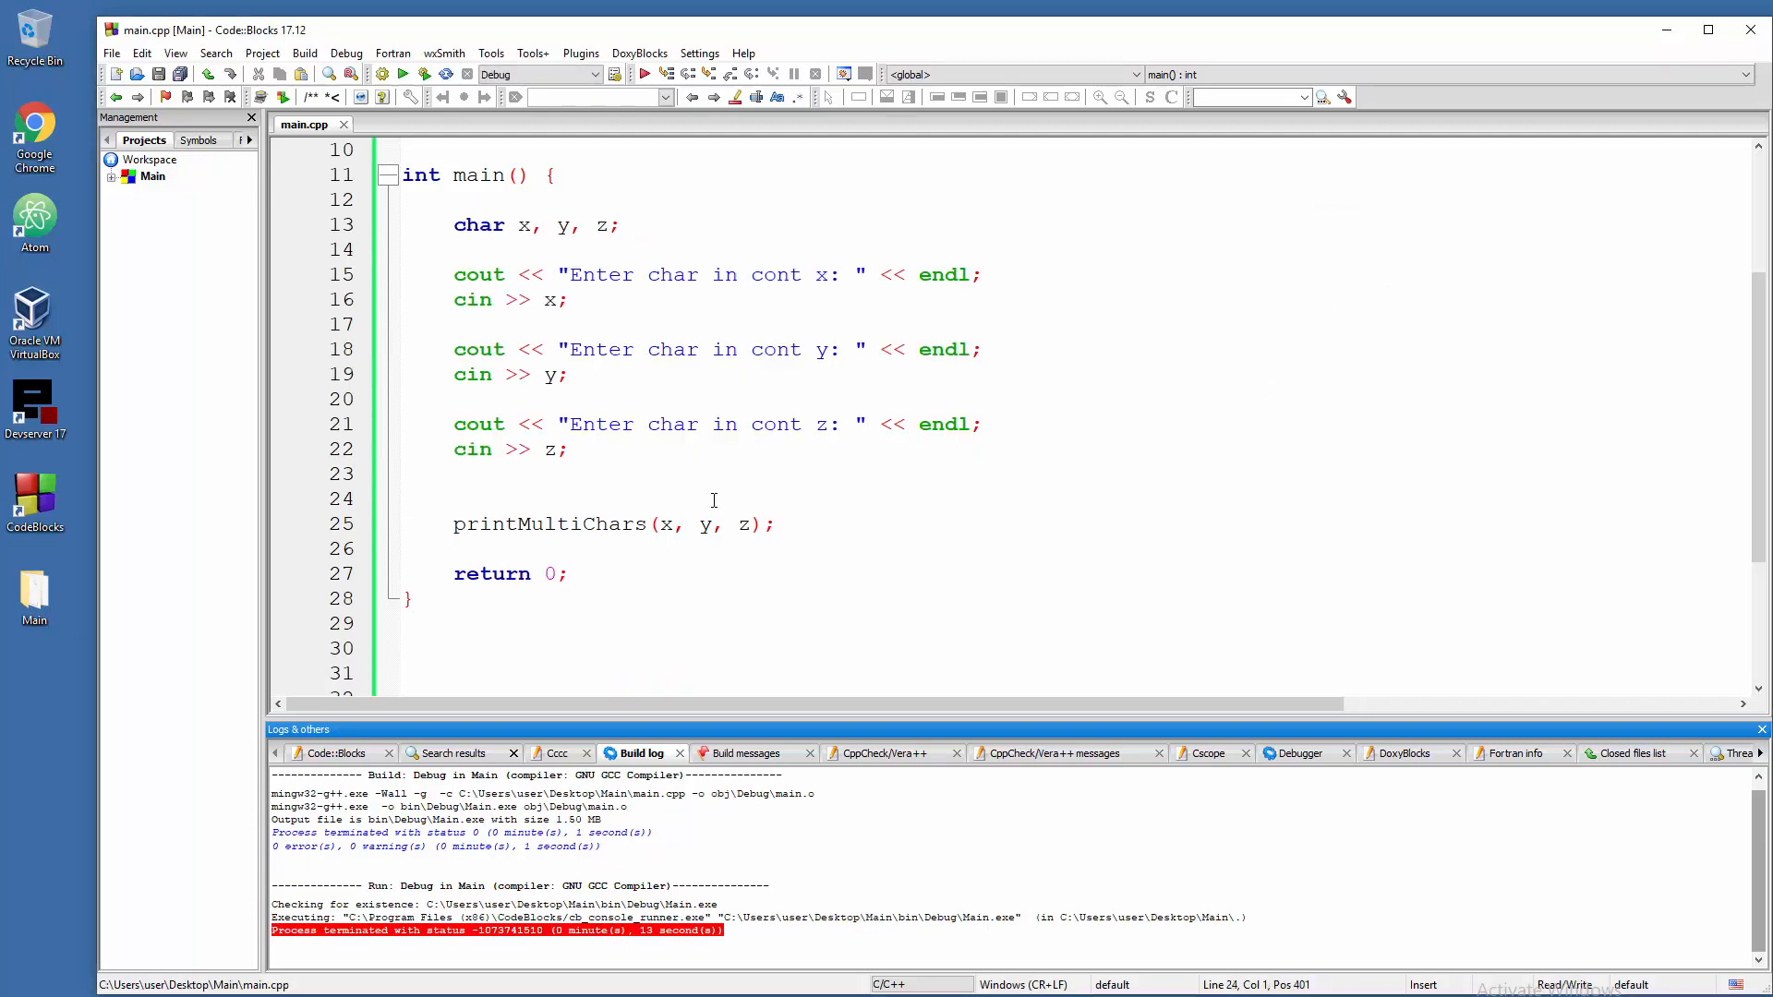
mouse_move(724, 518)
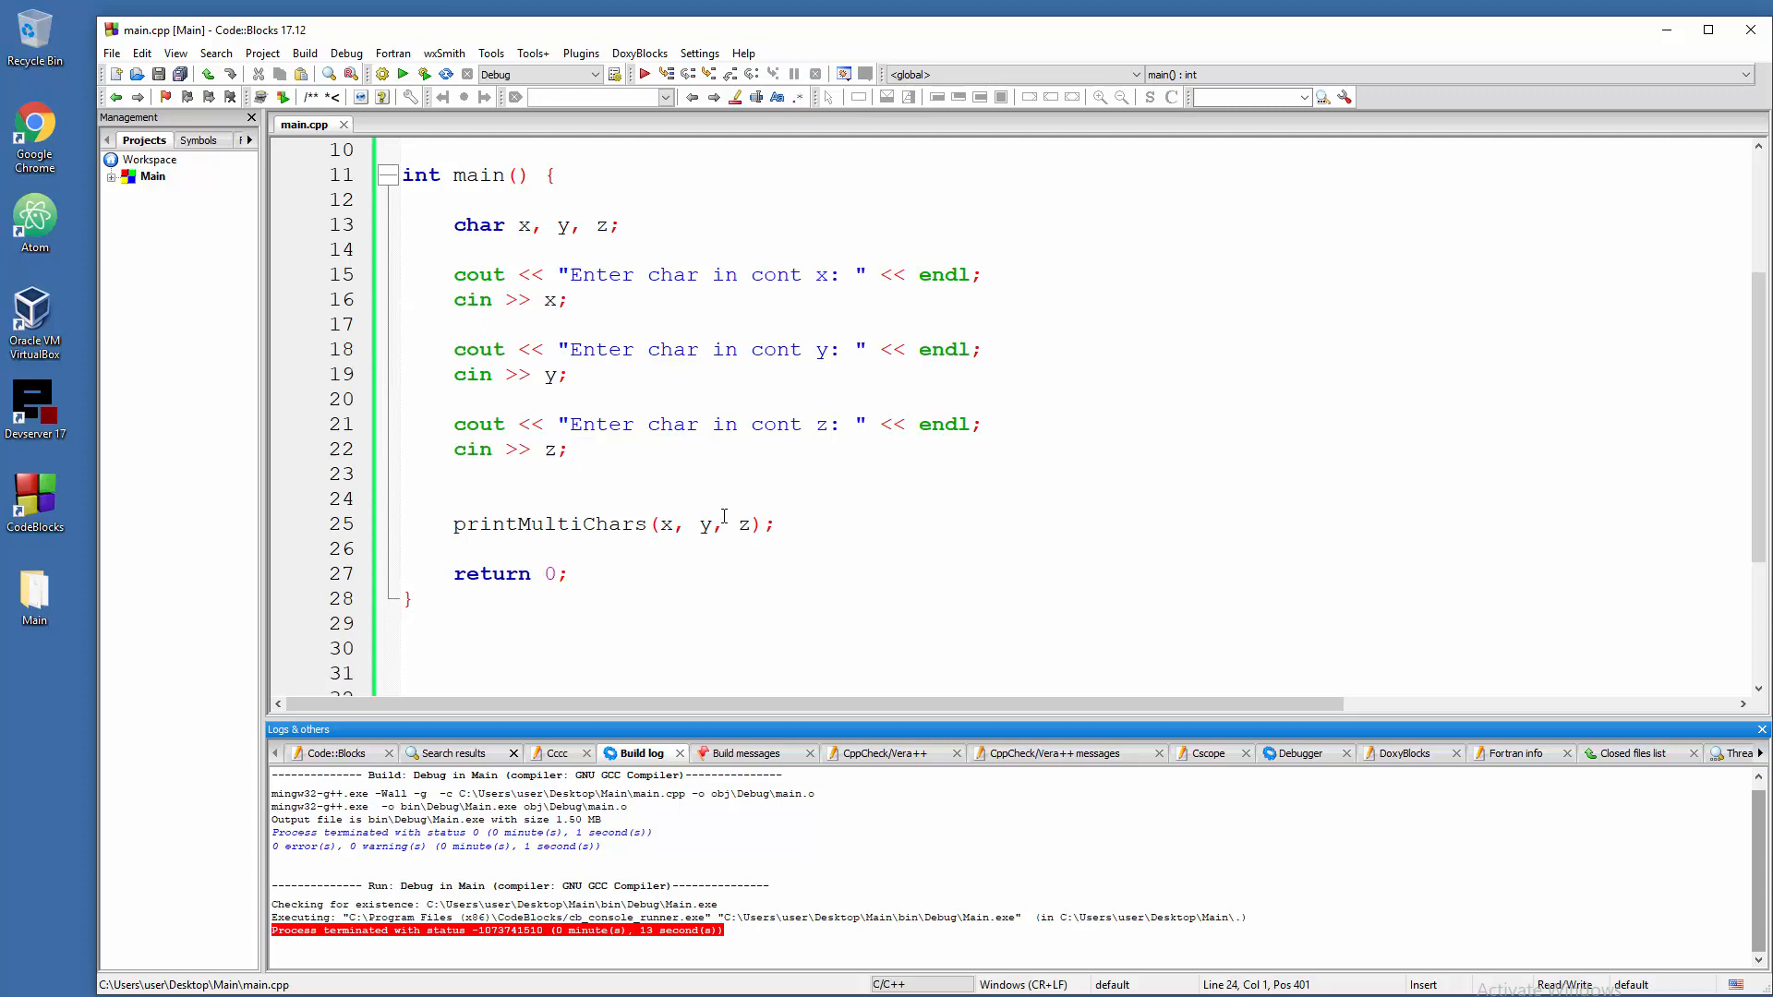
scroll(up, 3)
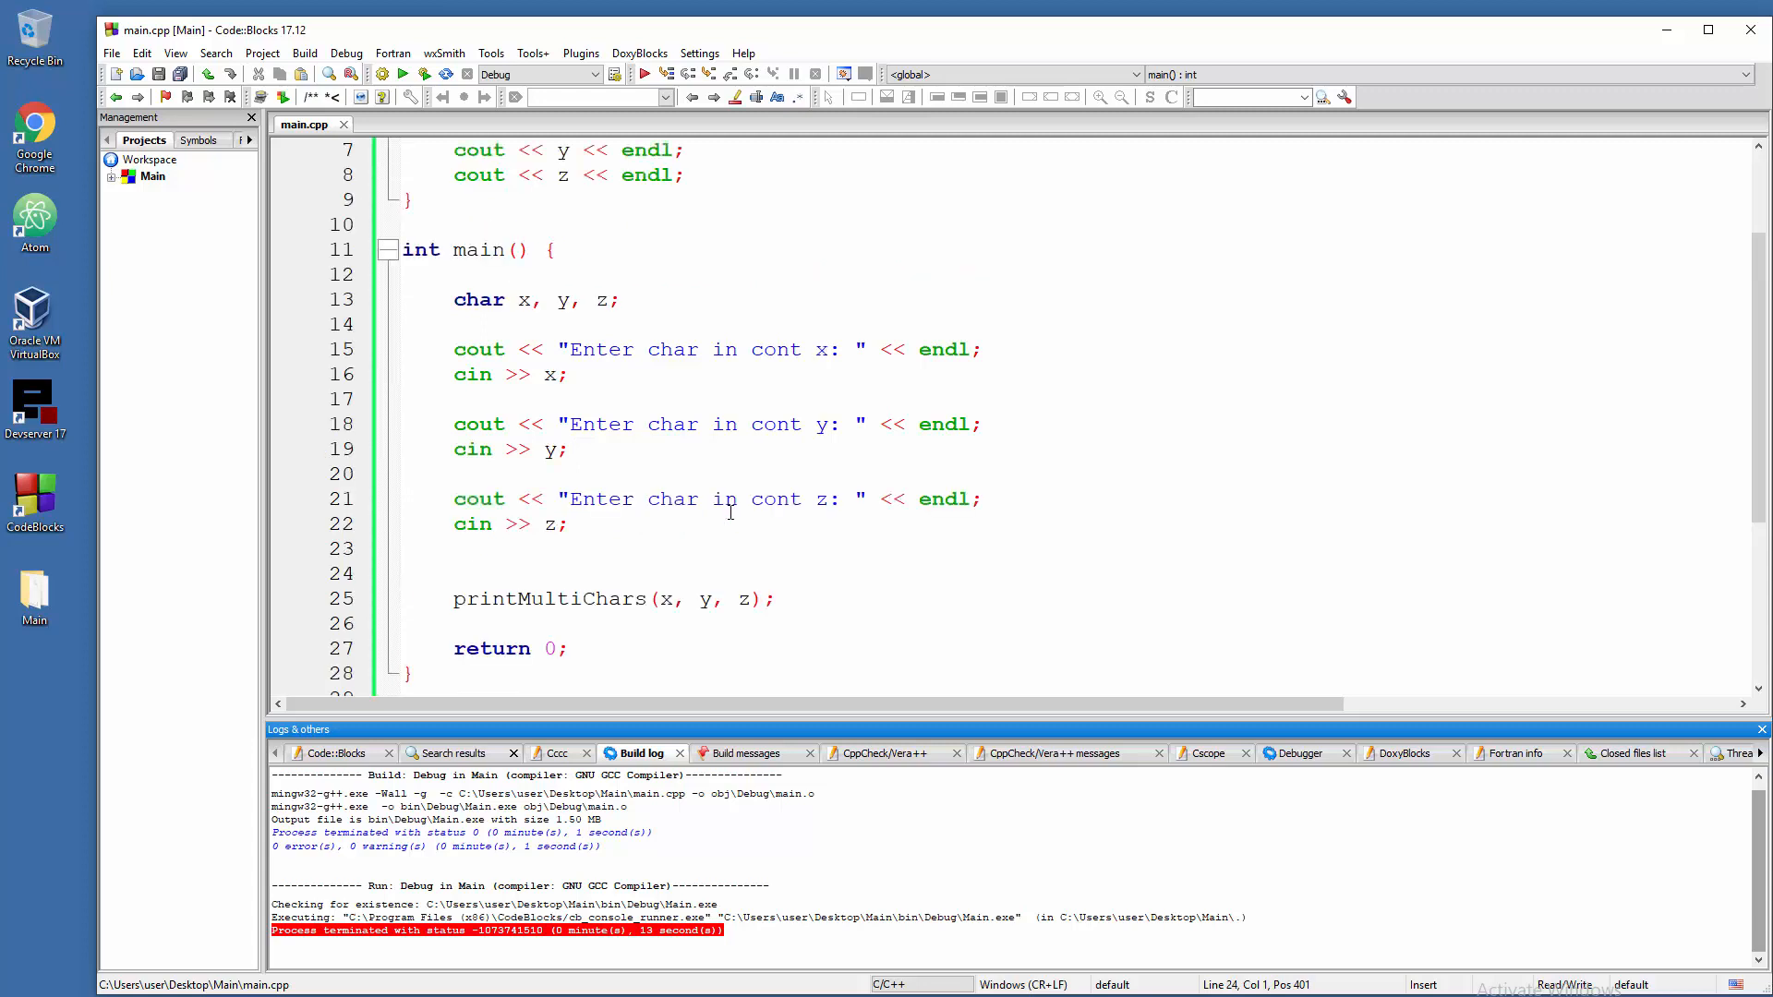
scroll(up, 3)
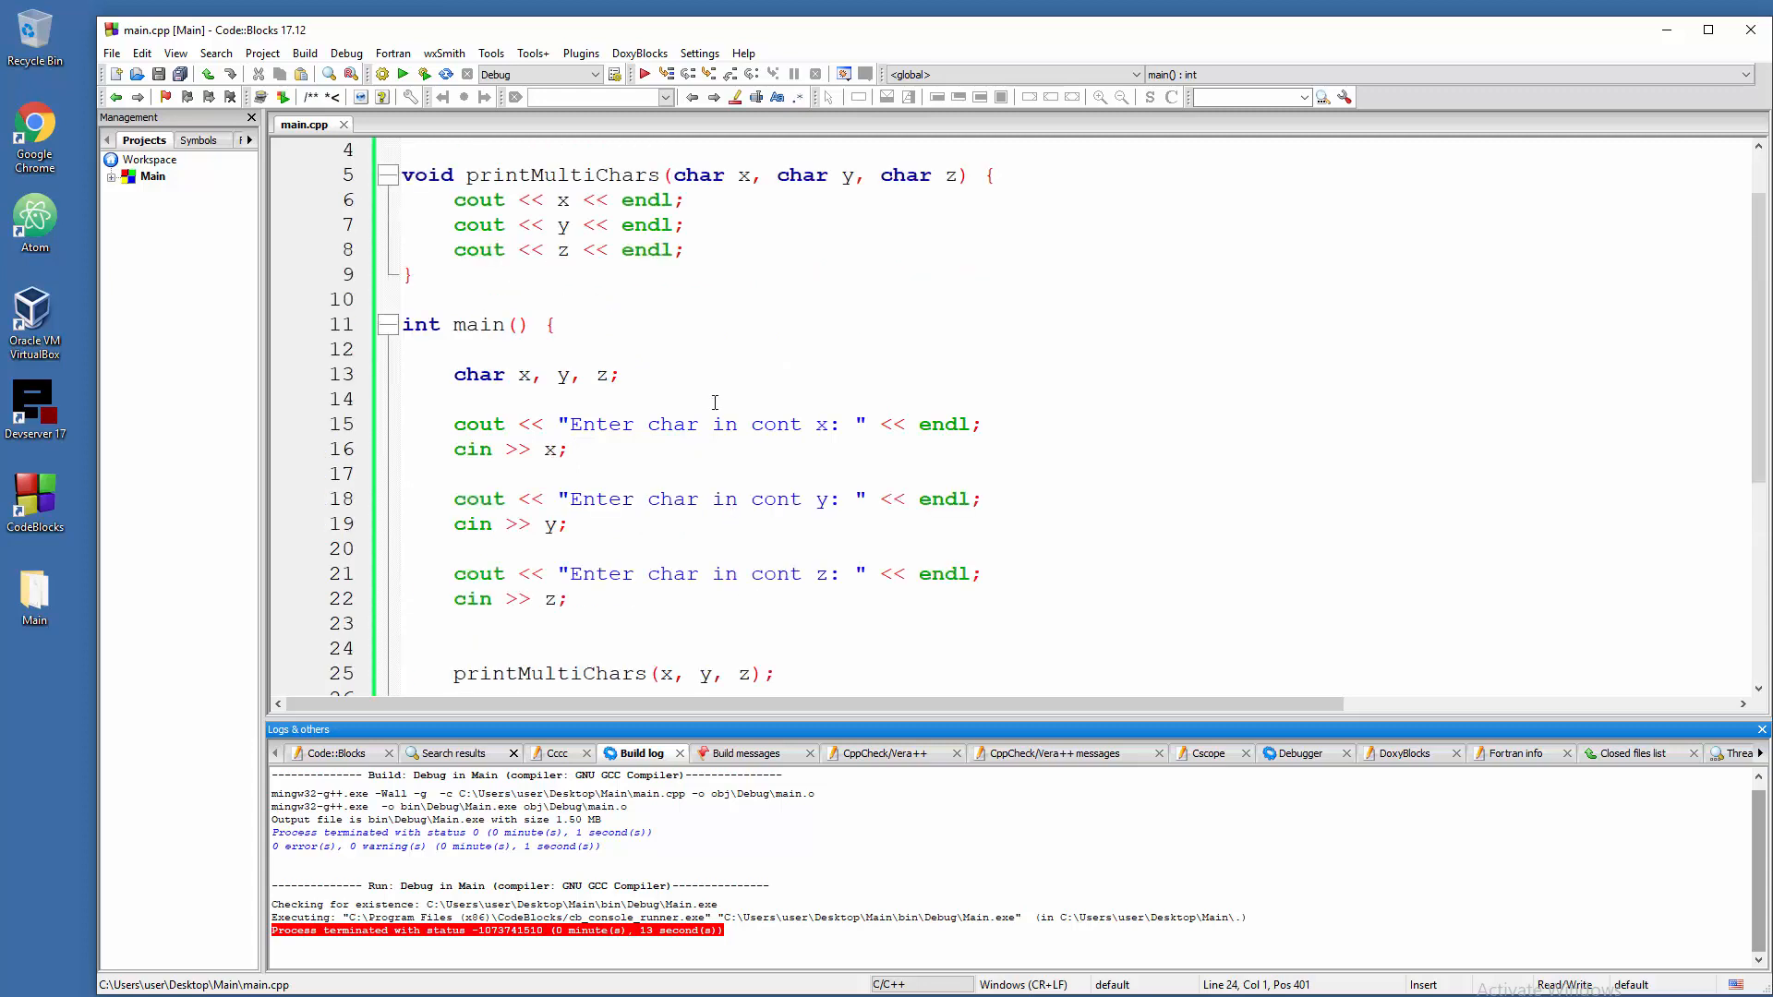
- Replace the printMultiChars code with an empty void calculator(int x, int y) function above main
click(389, 176)
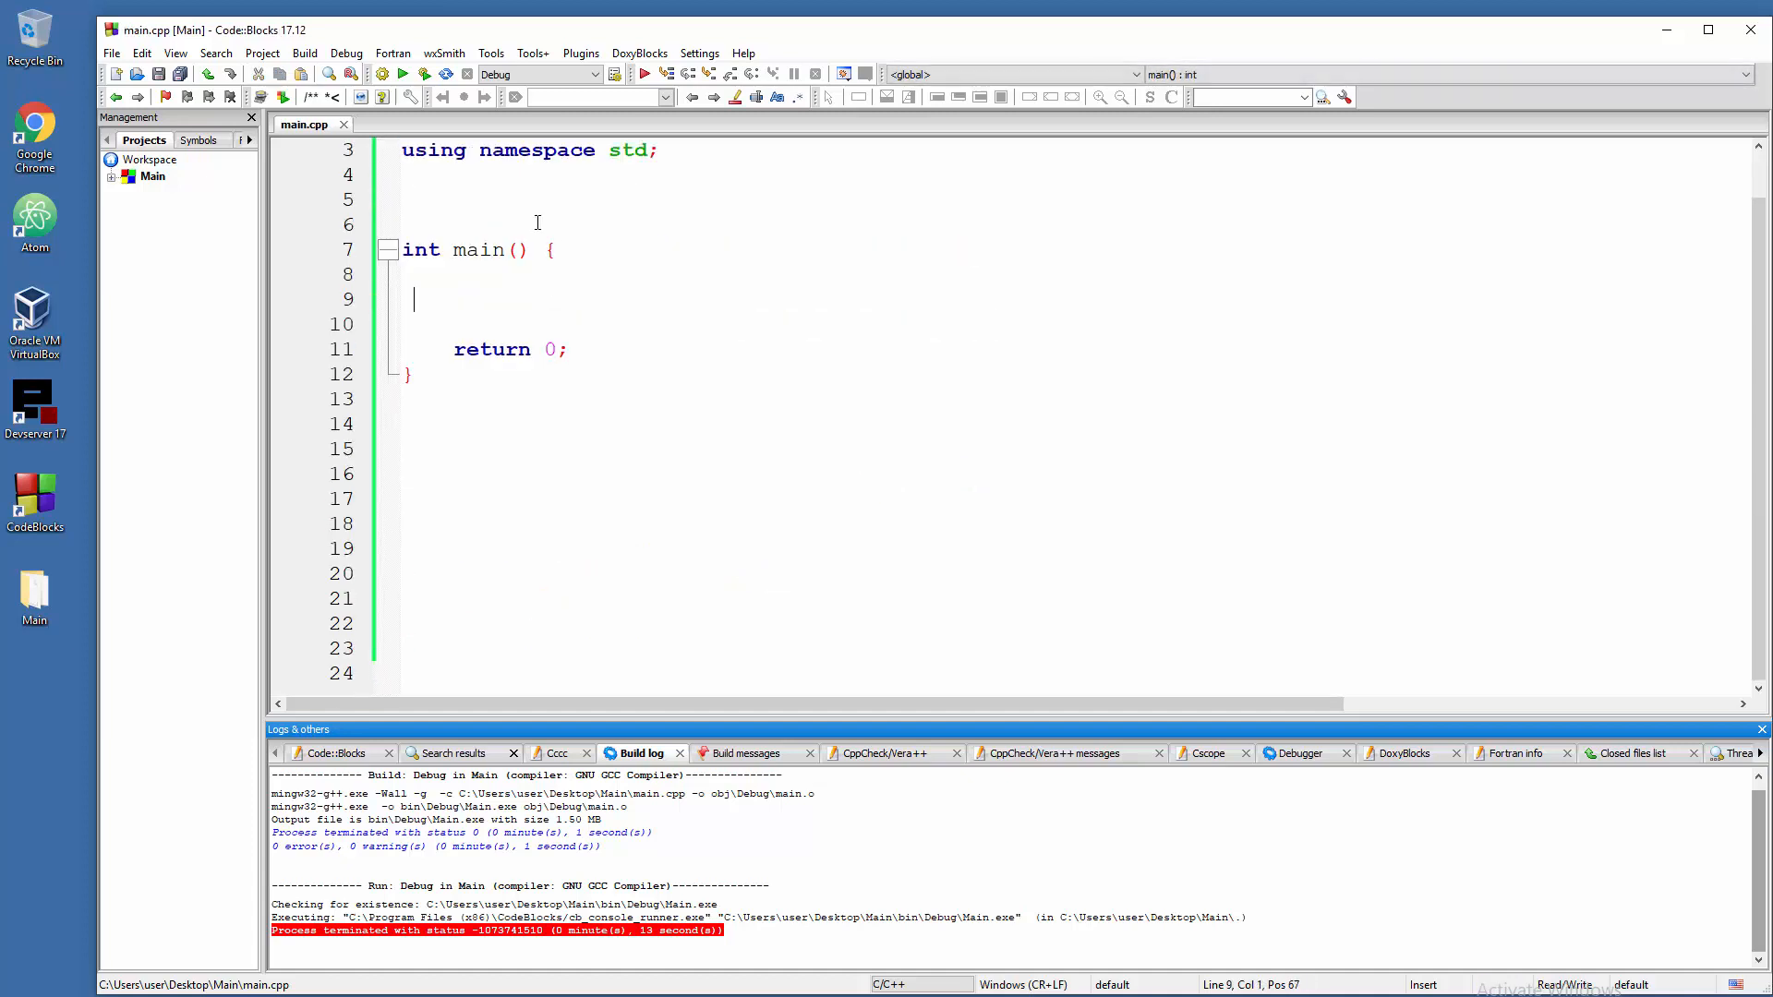
text(void ca)
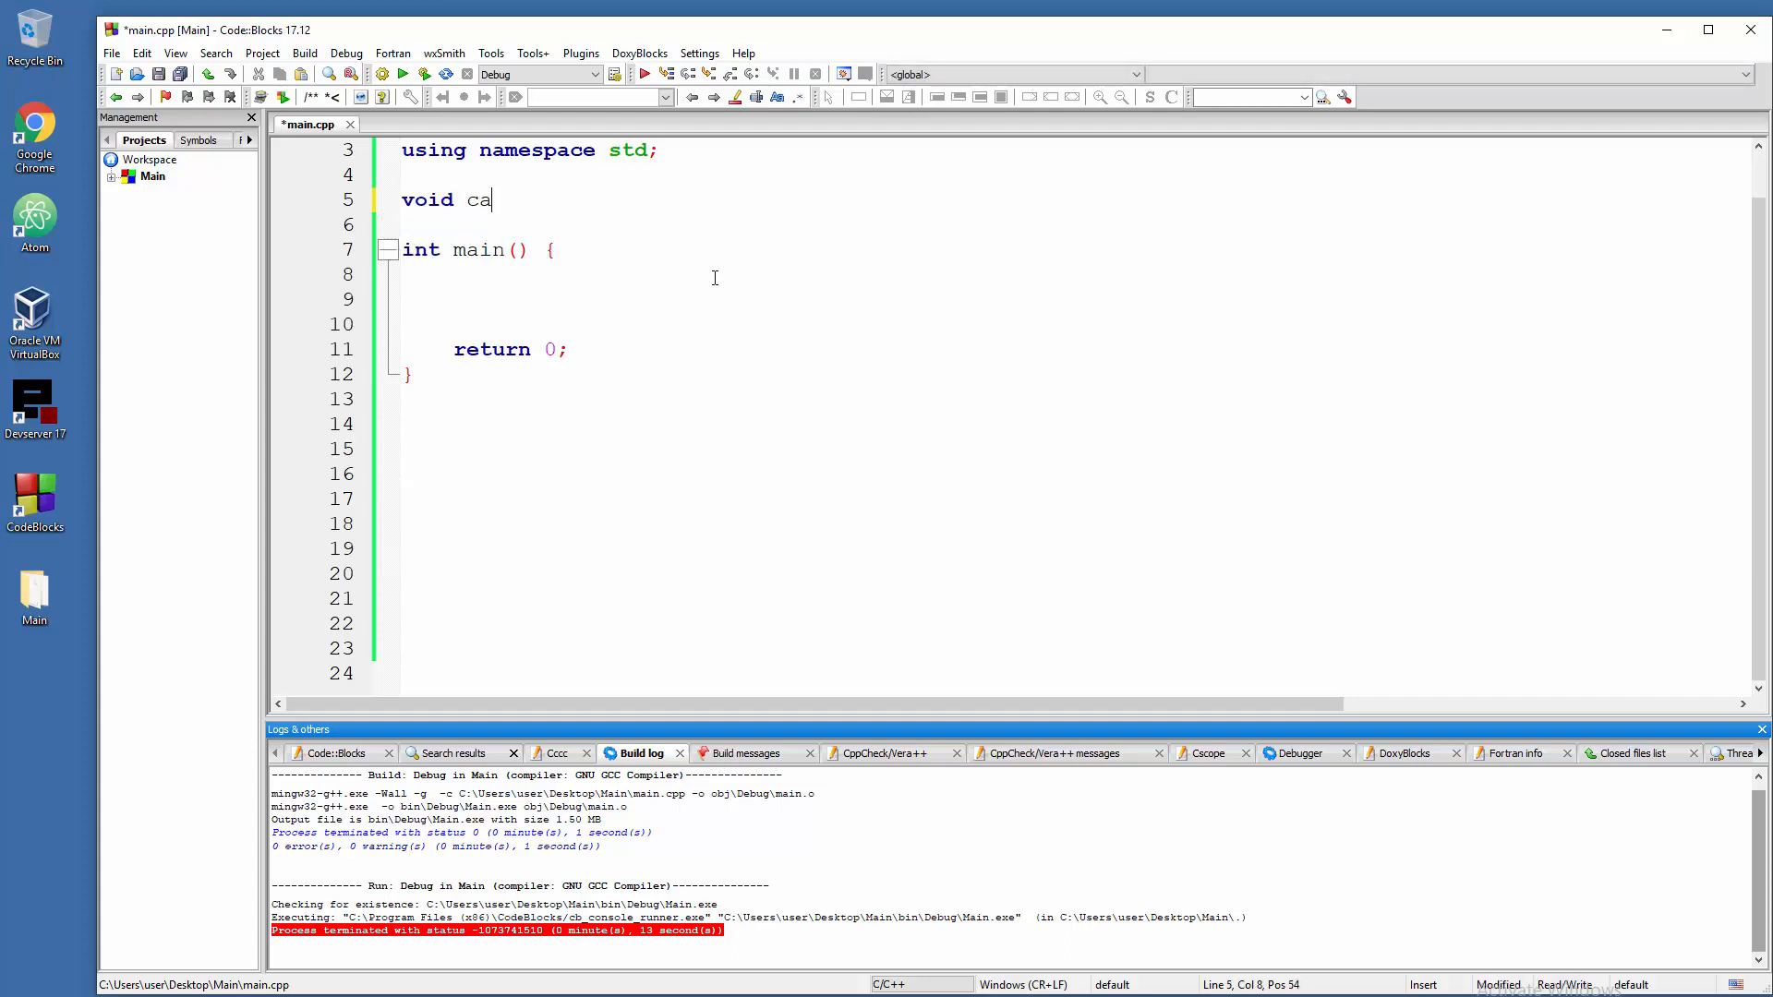
text(lculator())
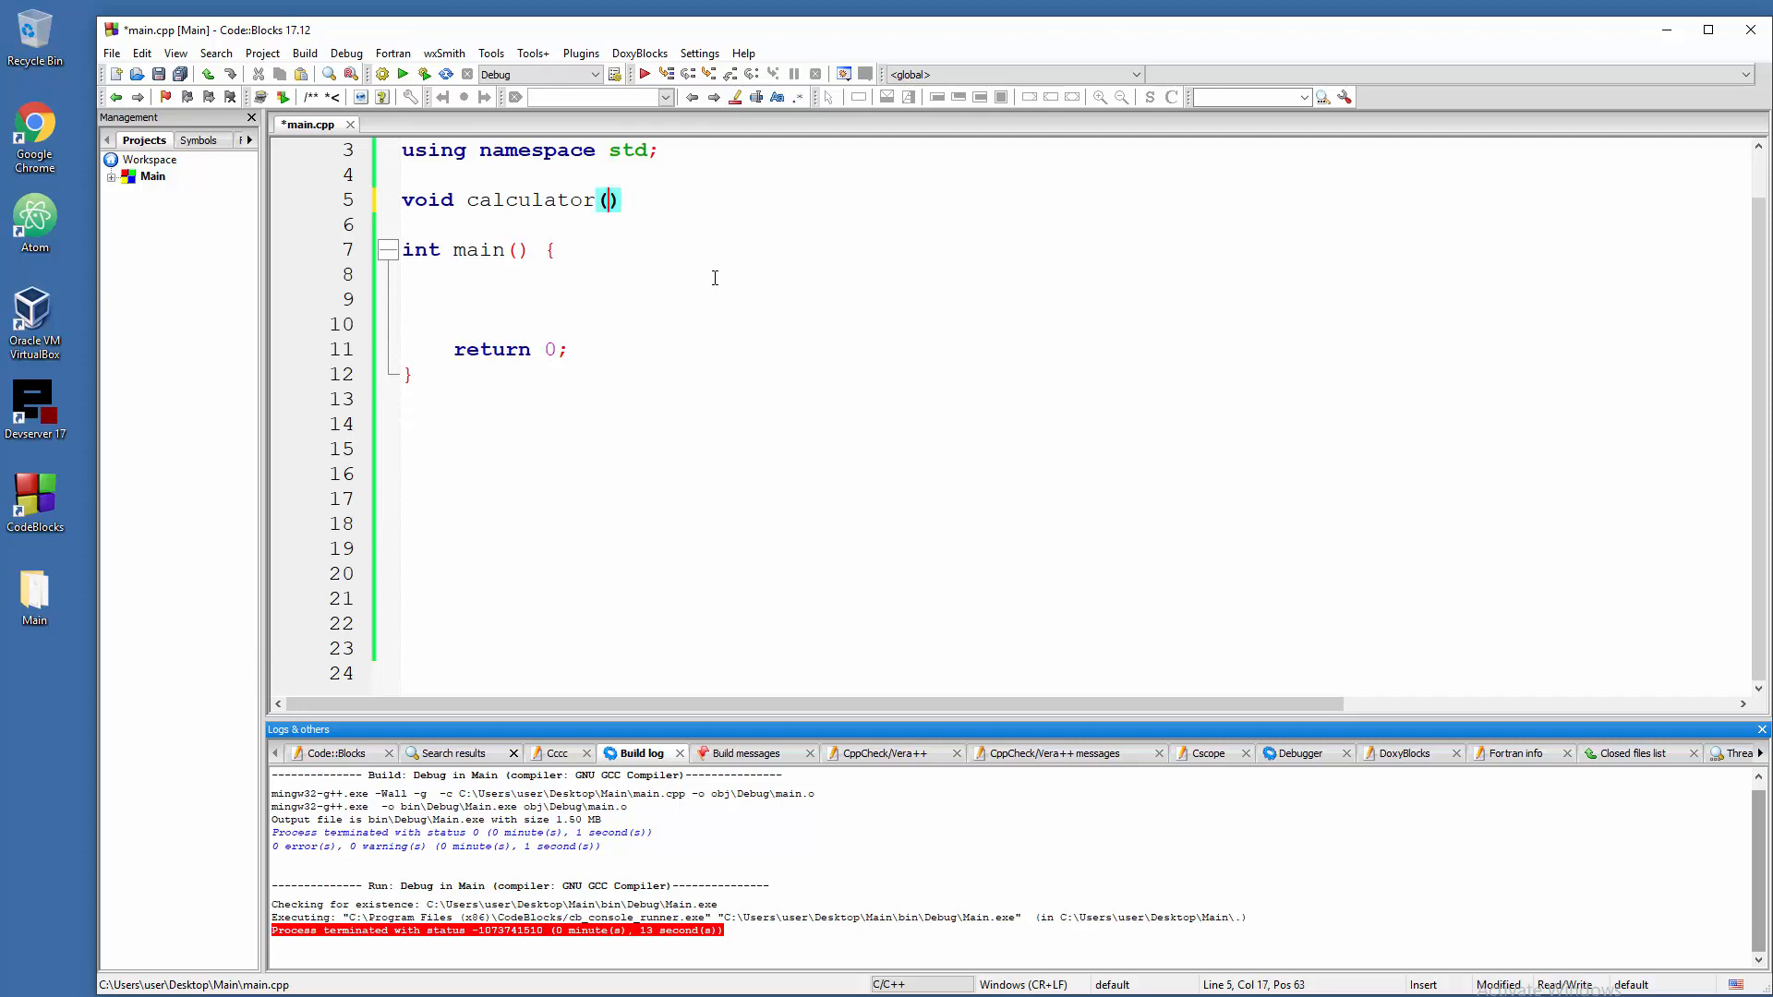
text(int x)
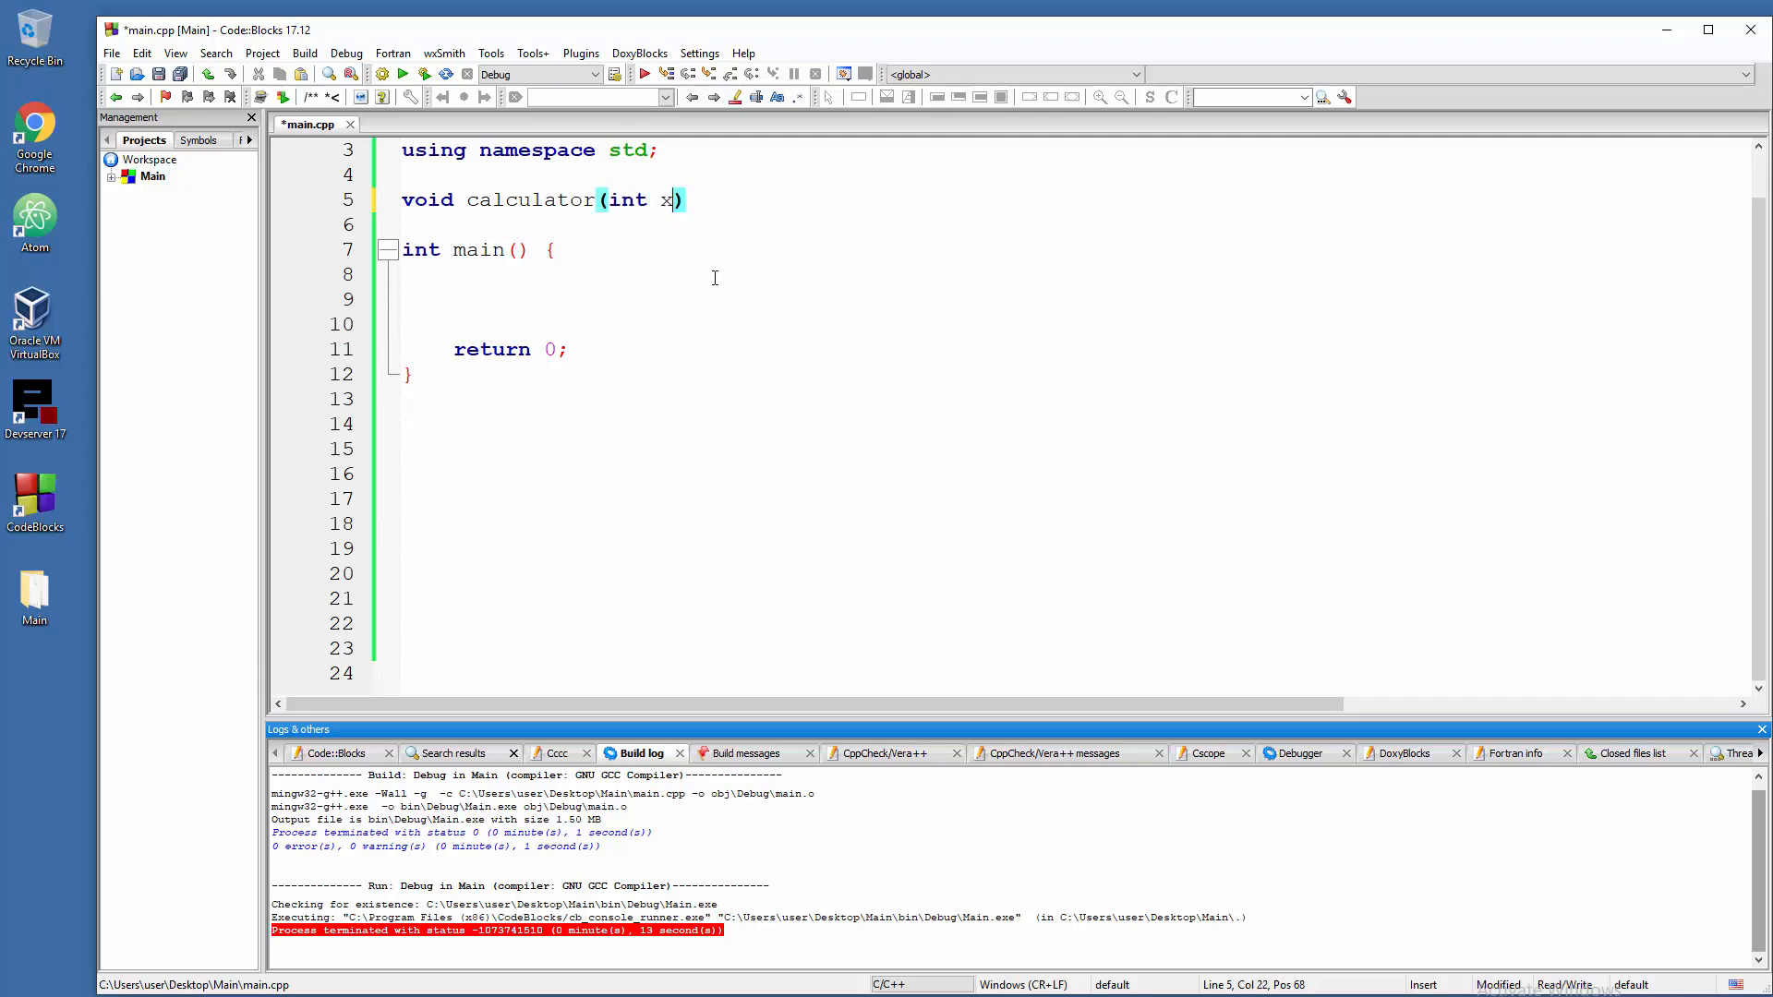
text(, inty)
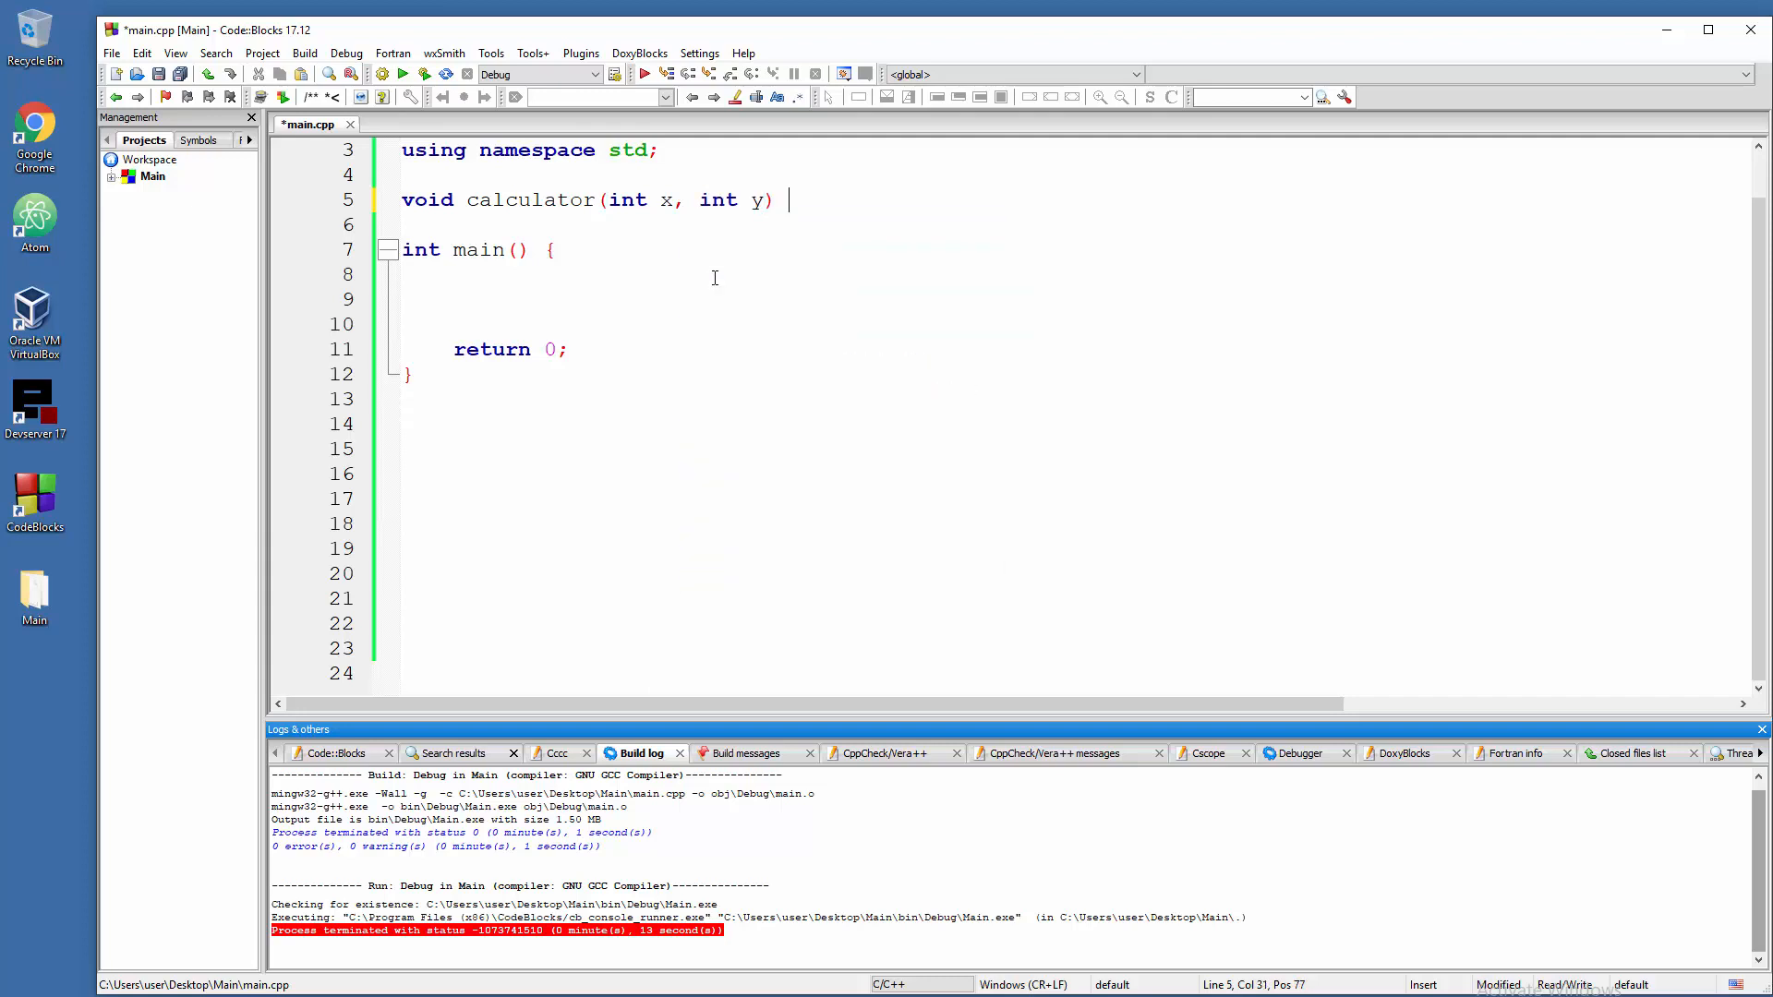
text({)
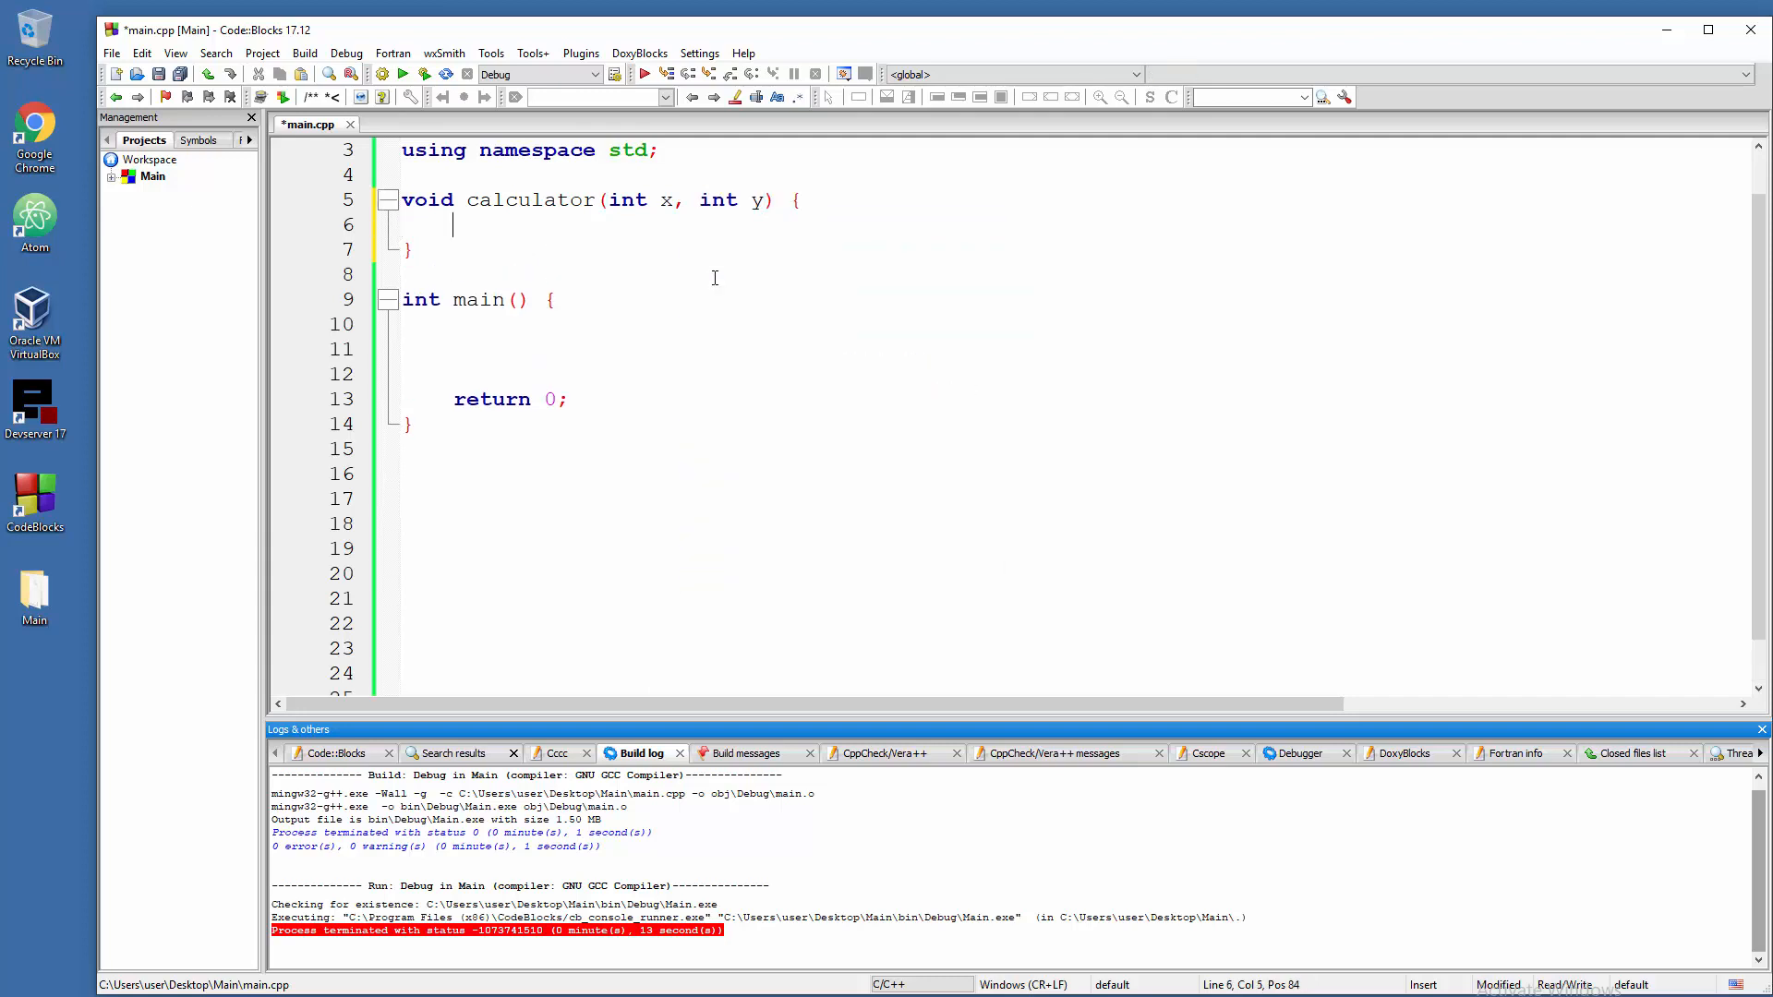
- Declare int result = x * y; inside the calculator function body
click(453, 225)
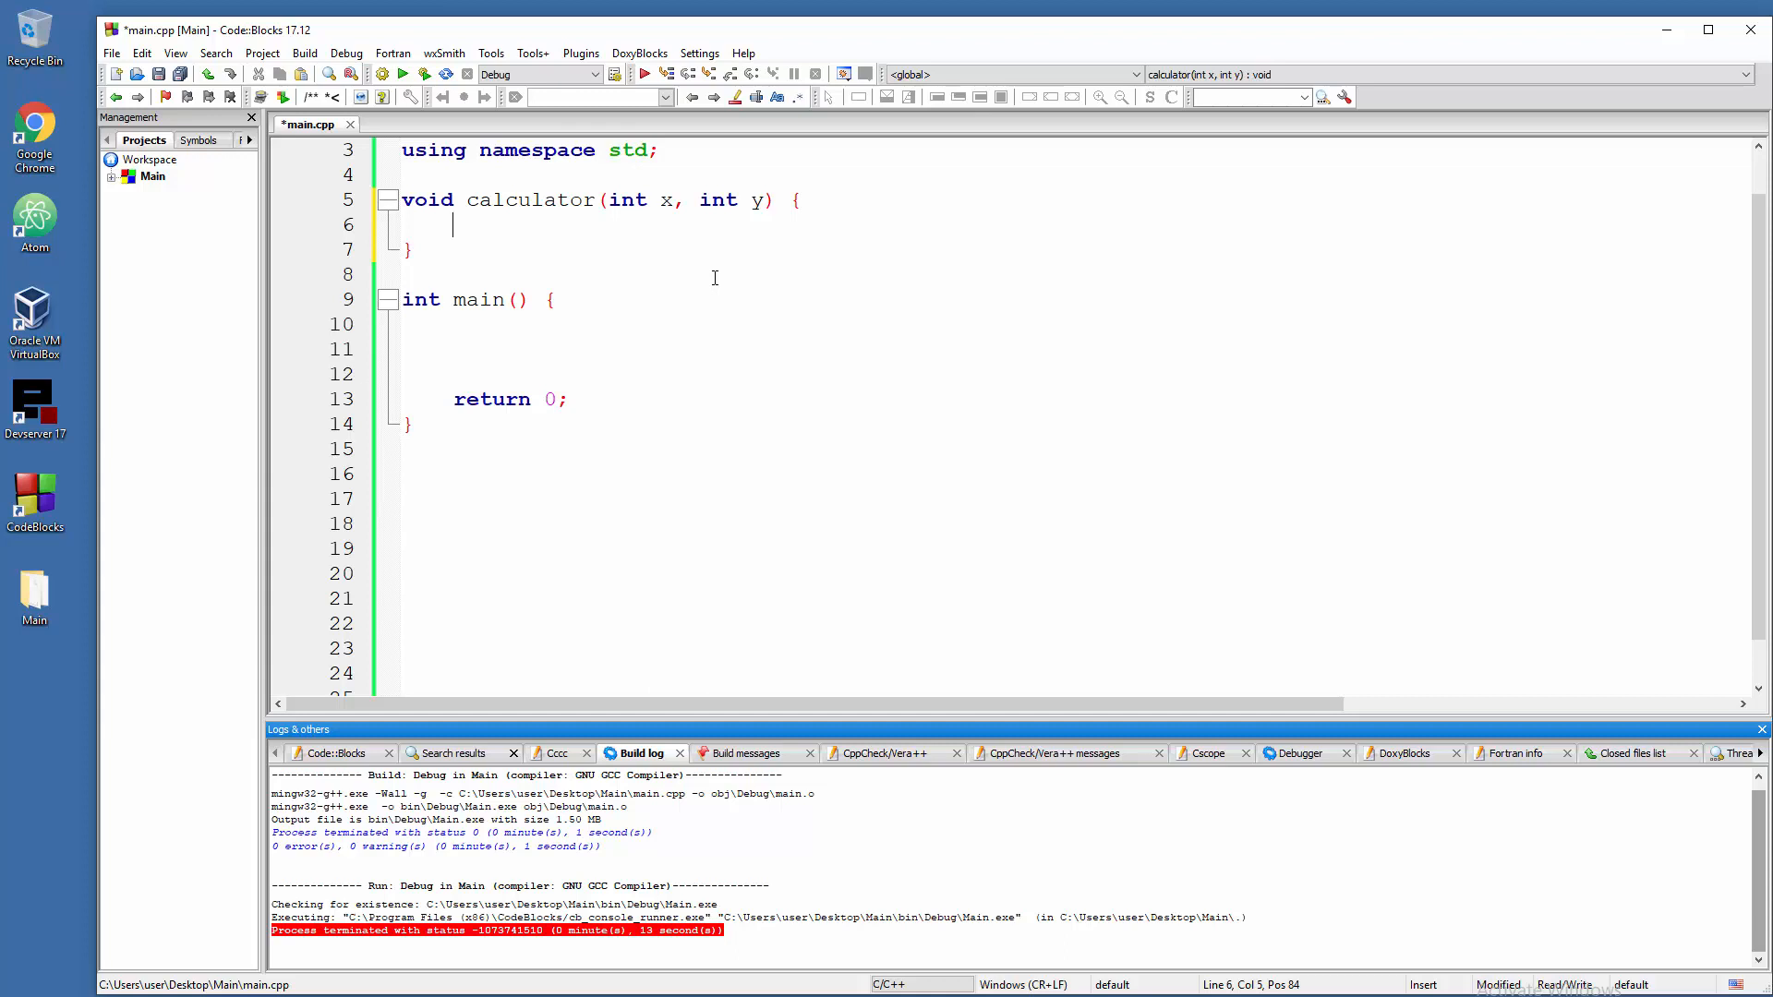
text(int)
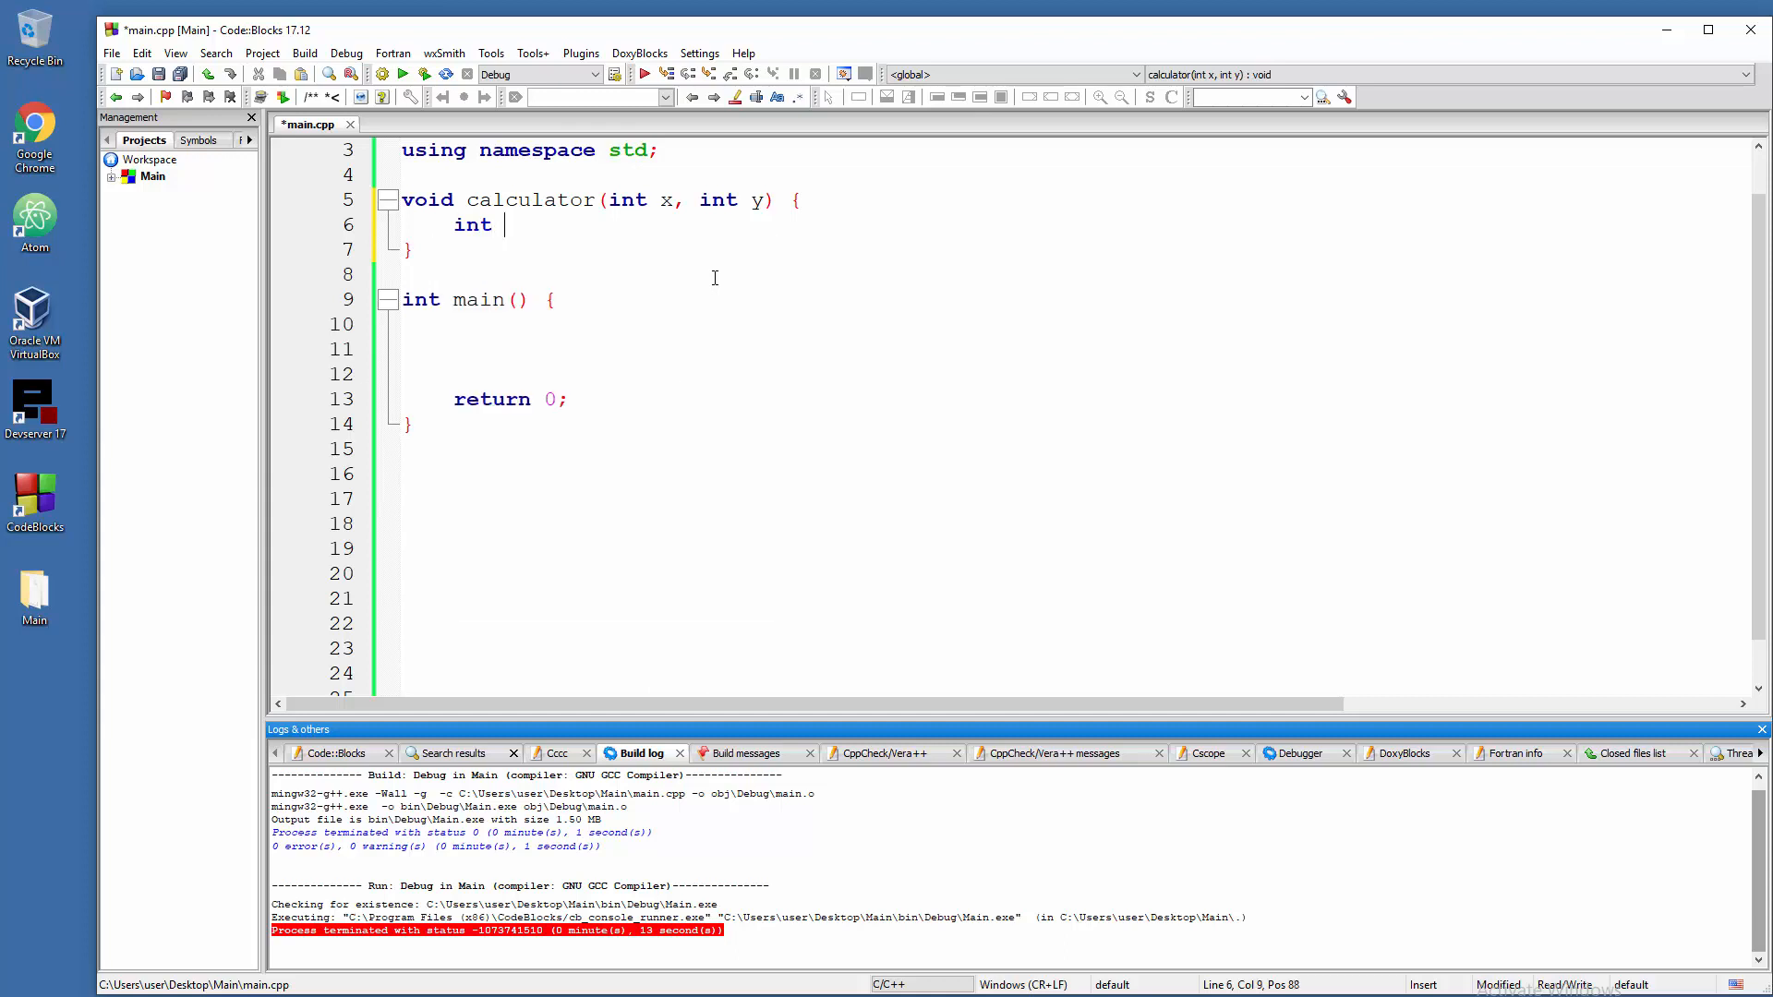
text(result =)
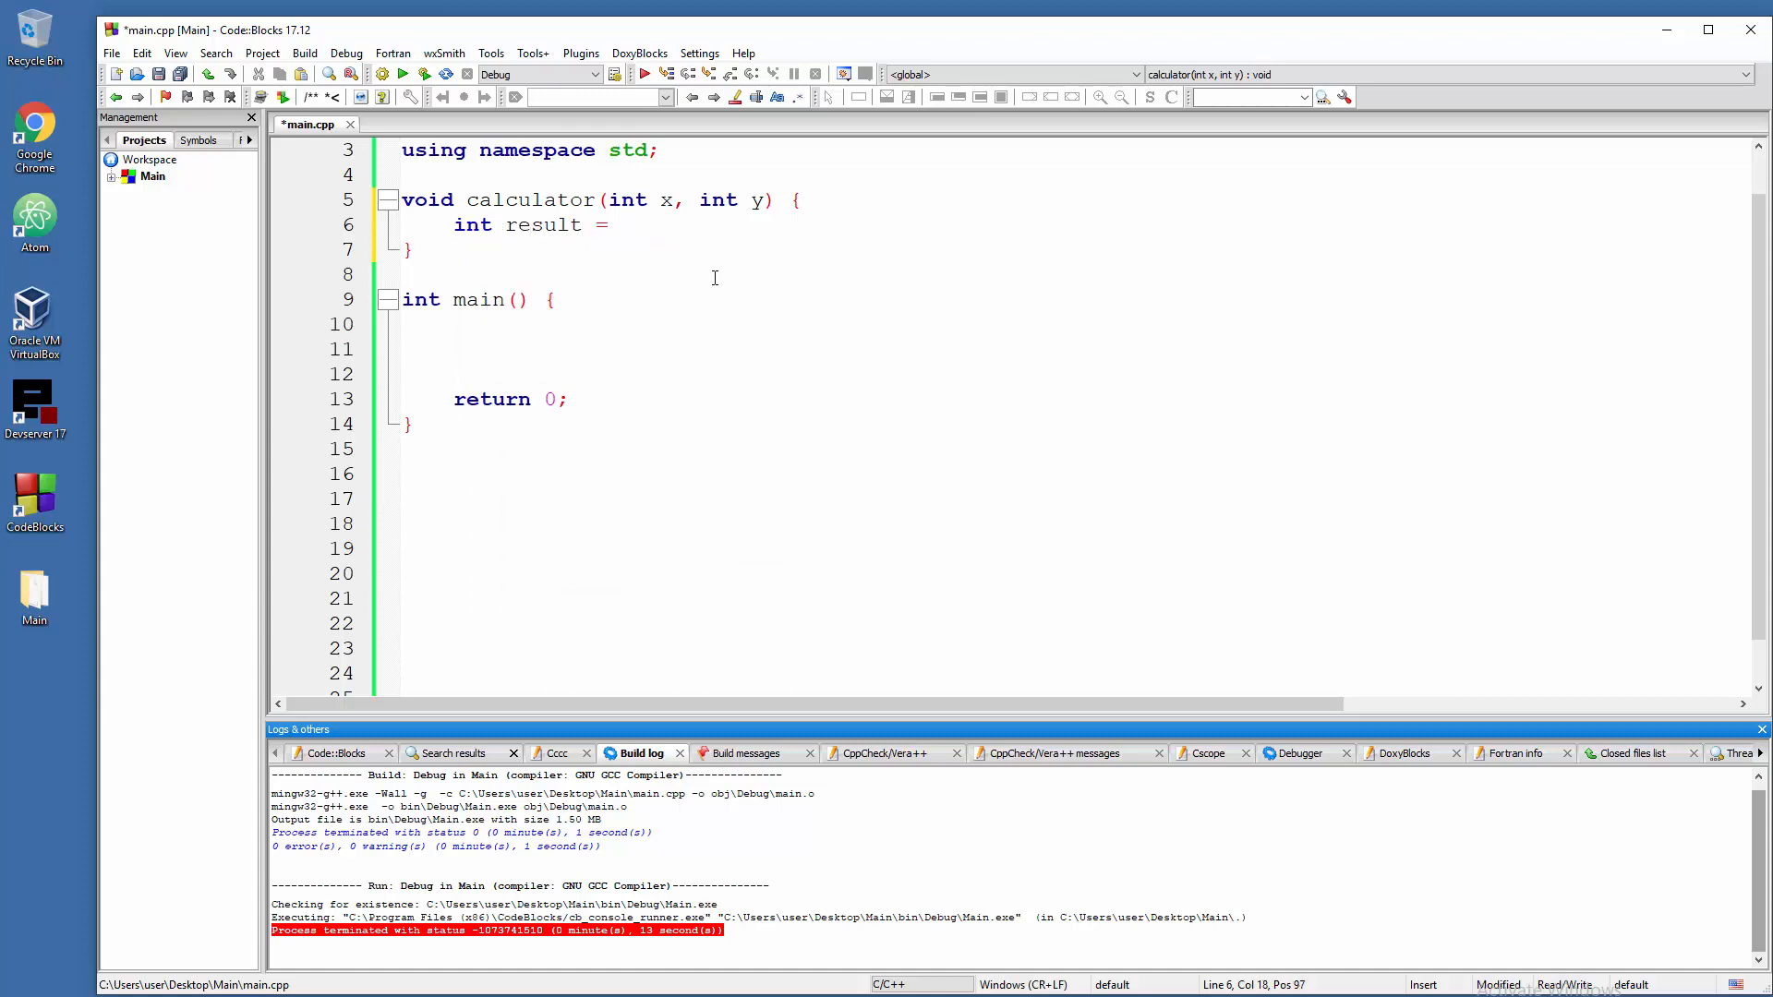
text(x)
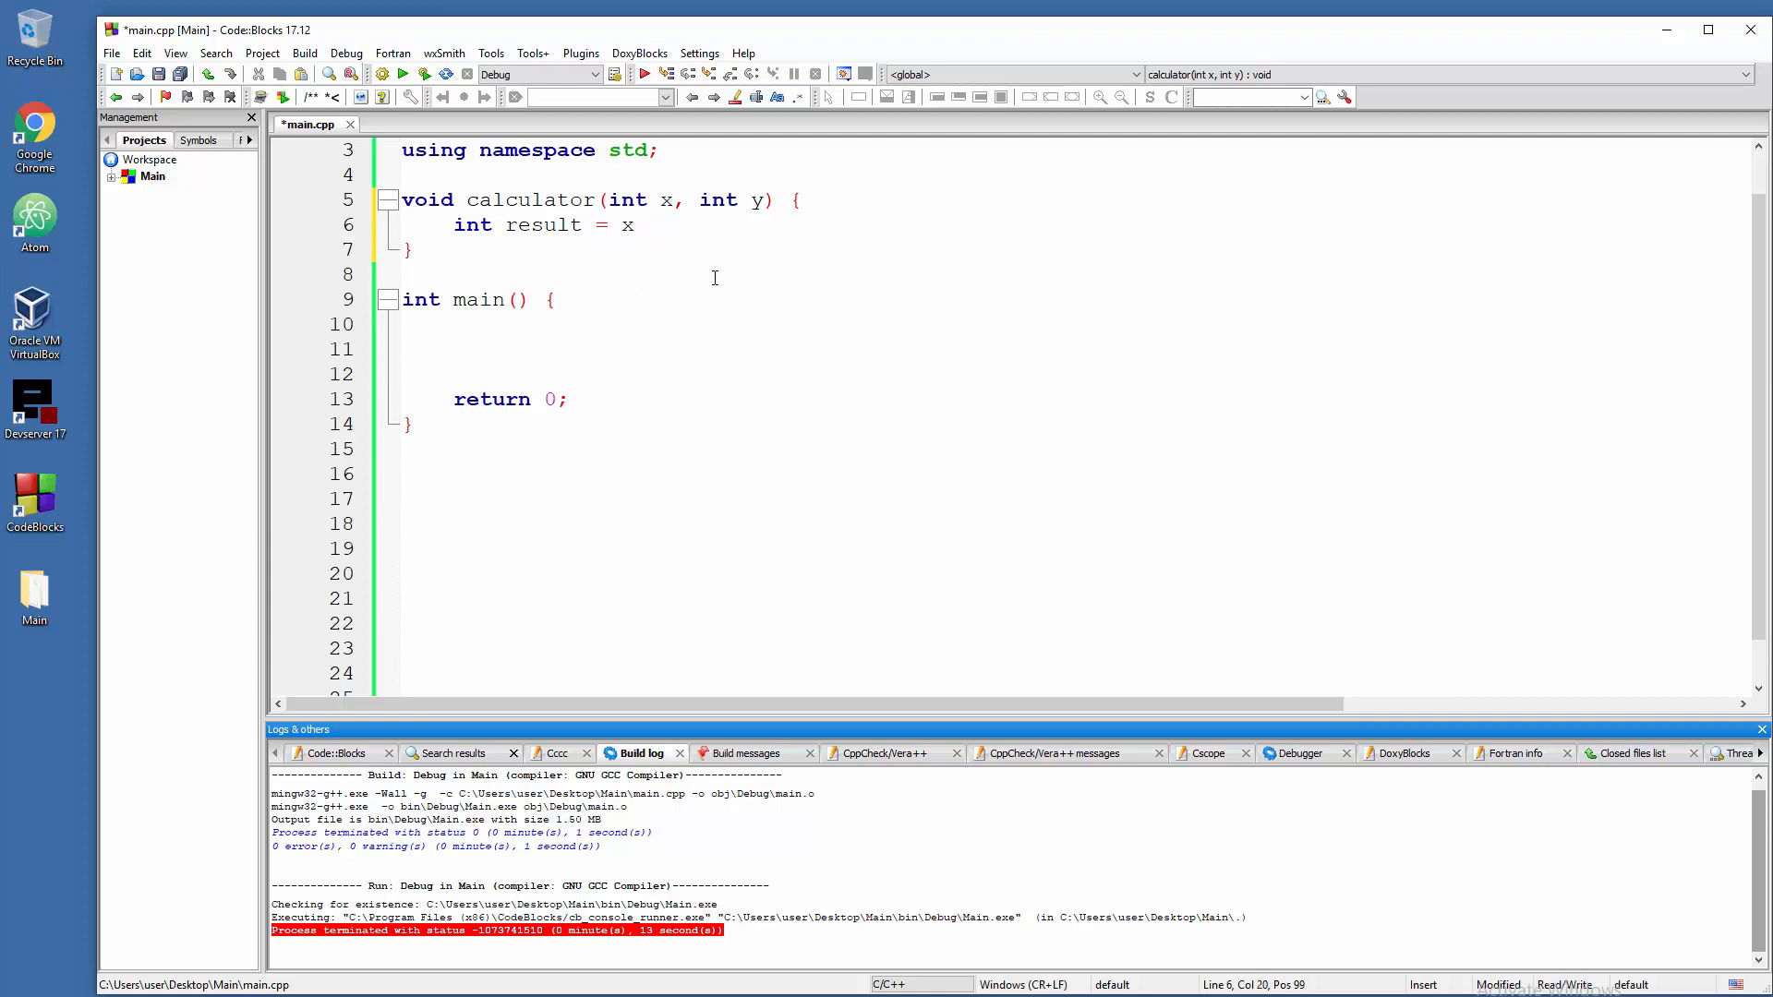
text(* y)
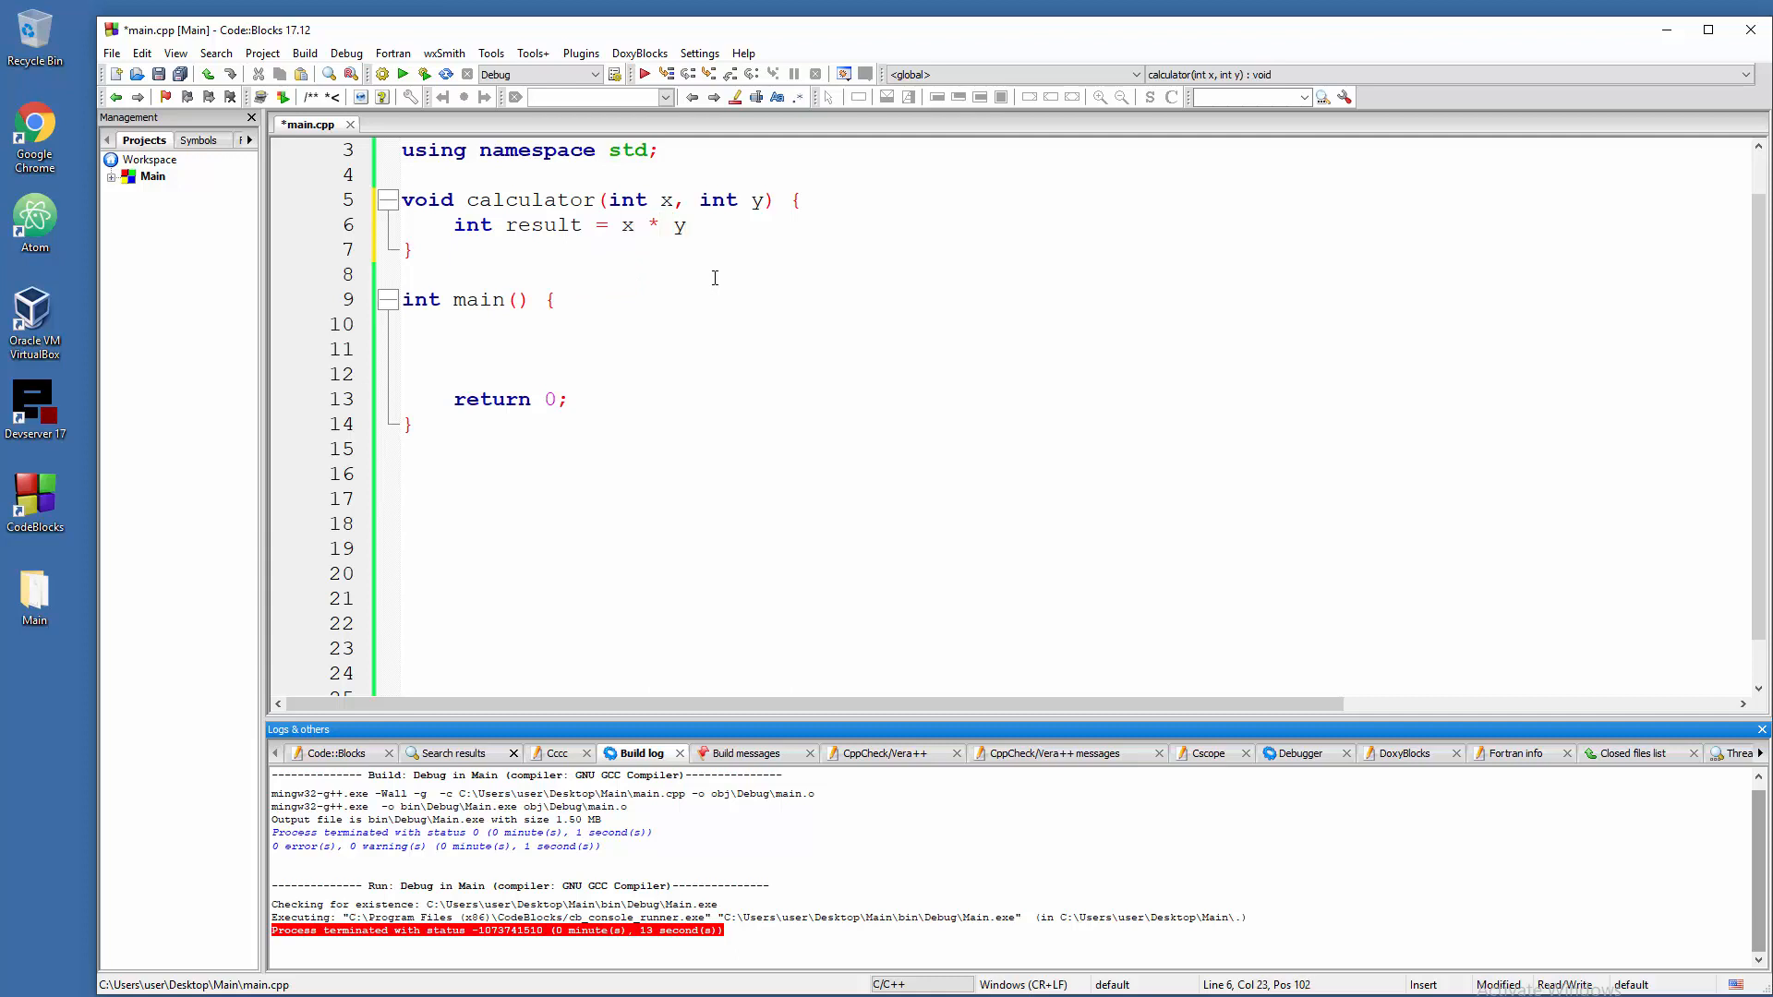
text(;)
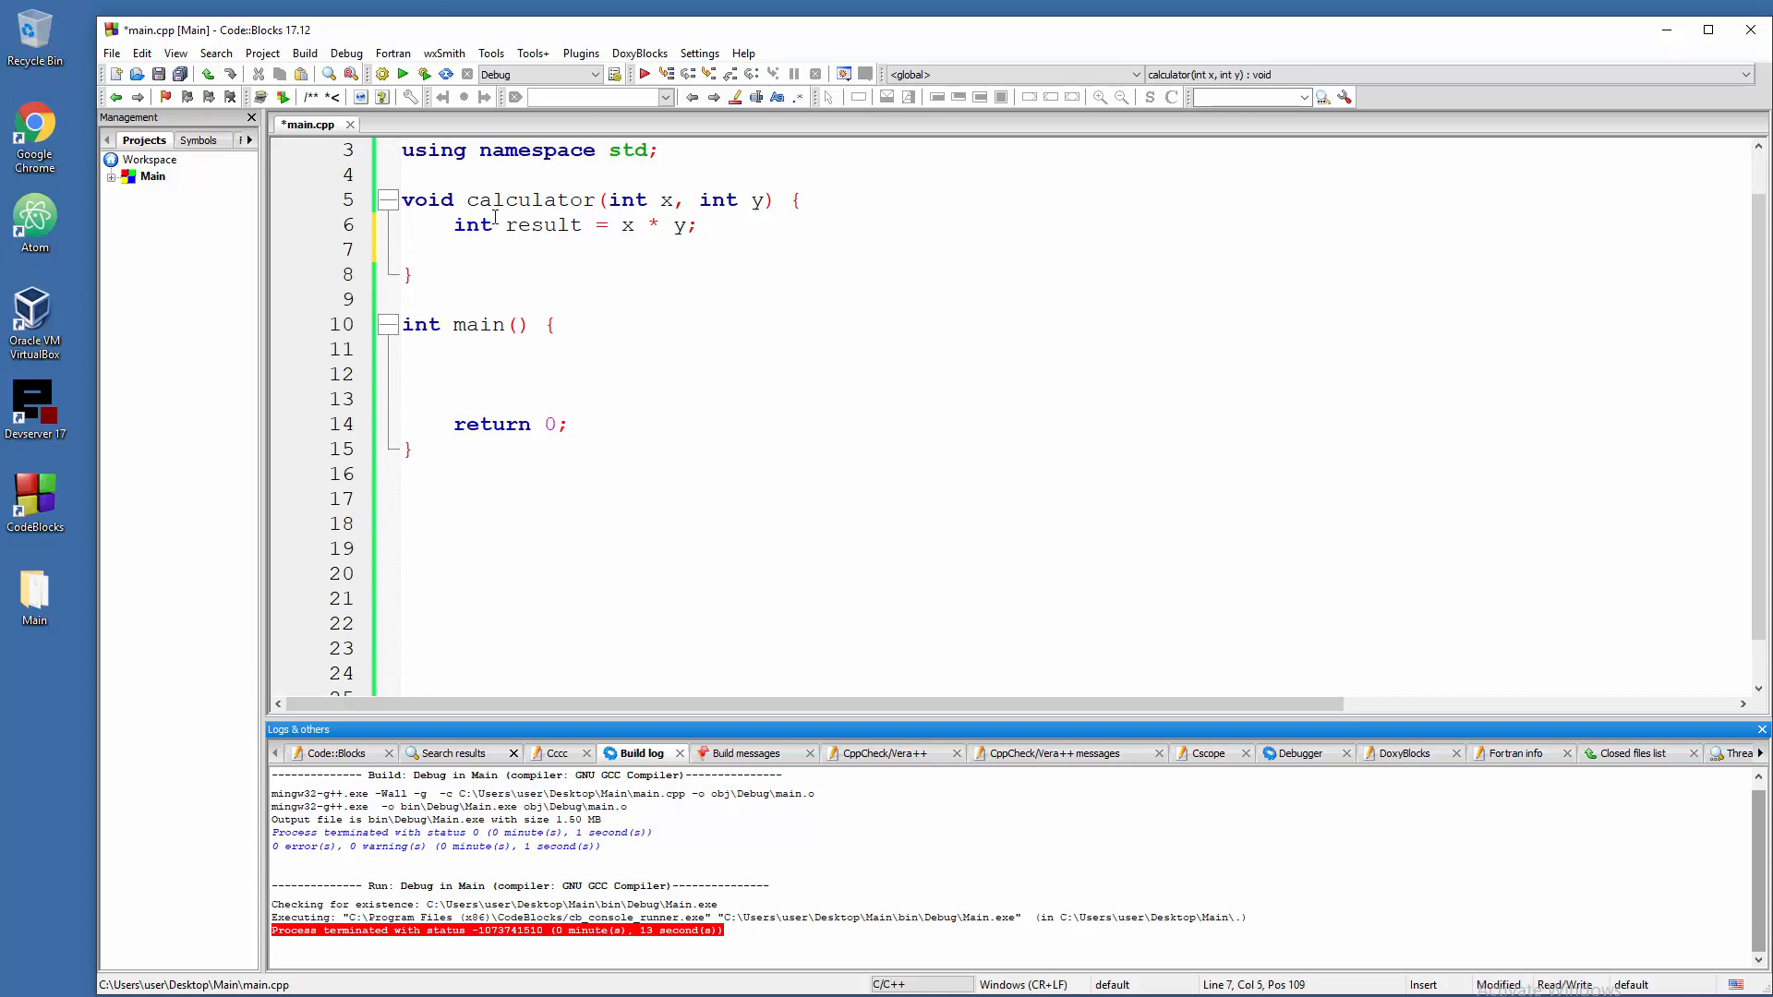
mouse_move(620, 224)
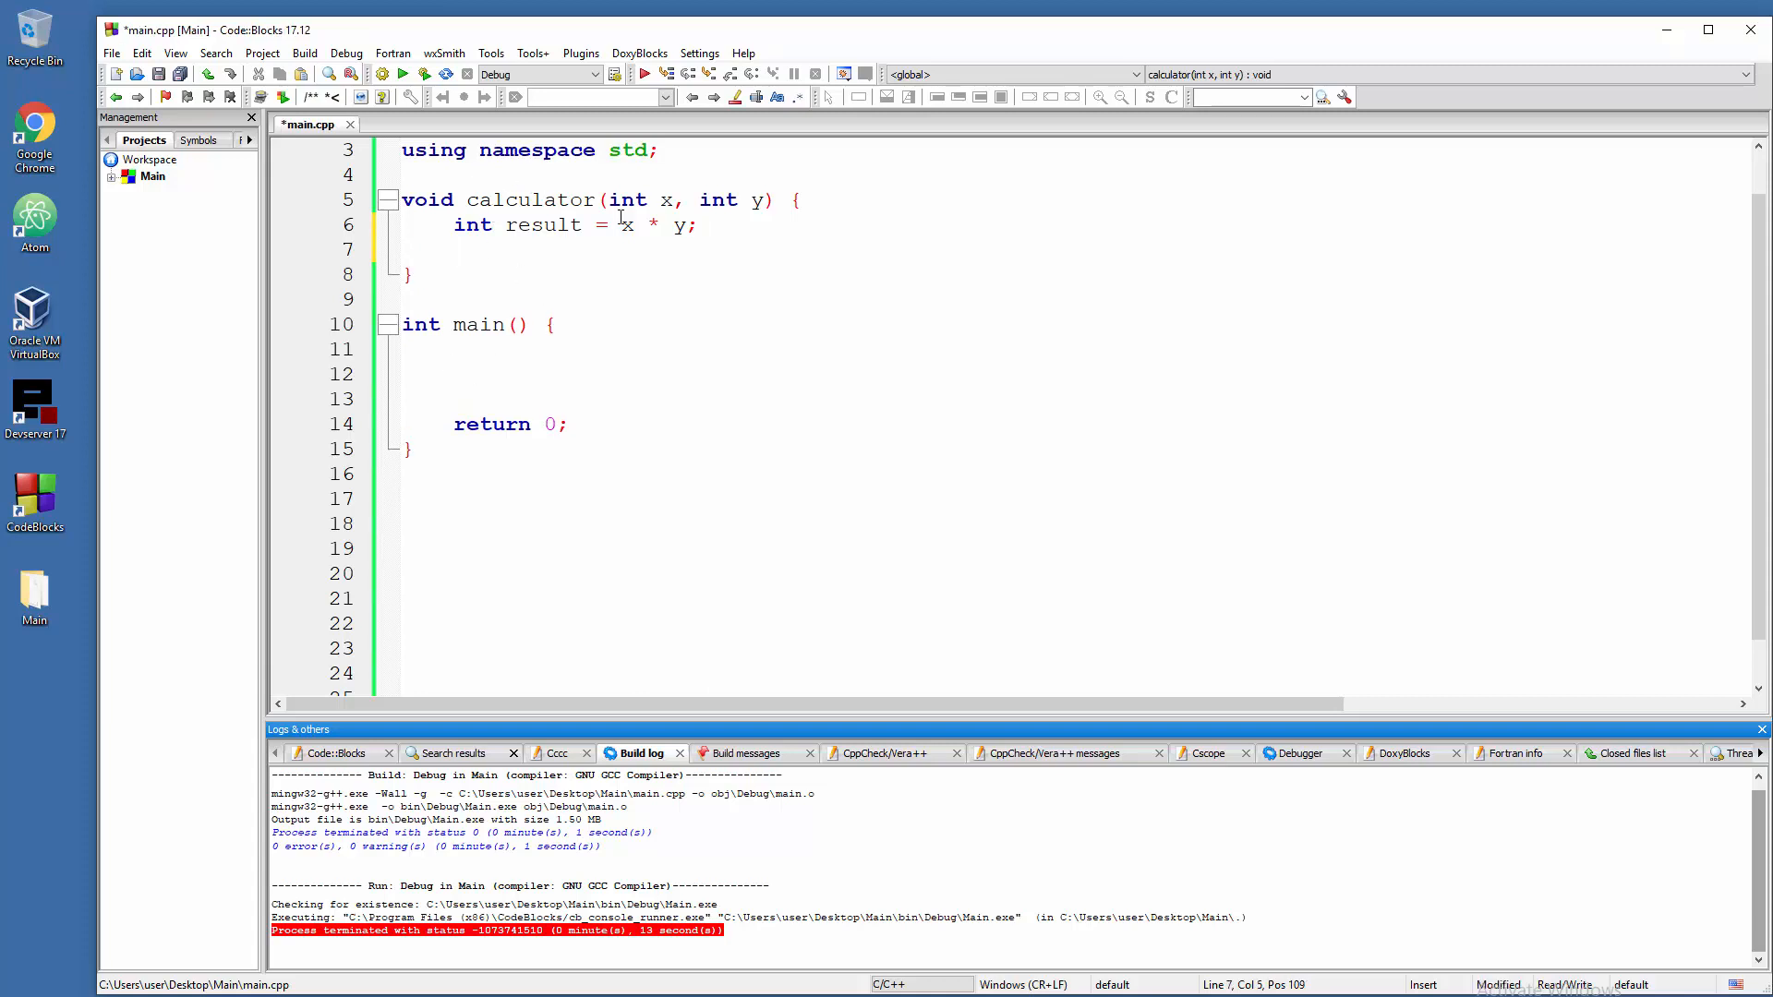
mouse_move(582, 383)
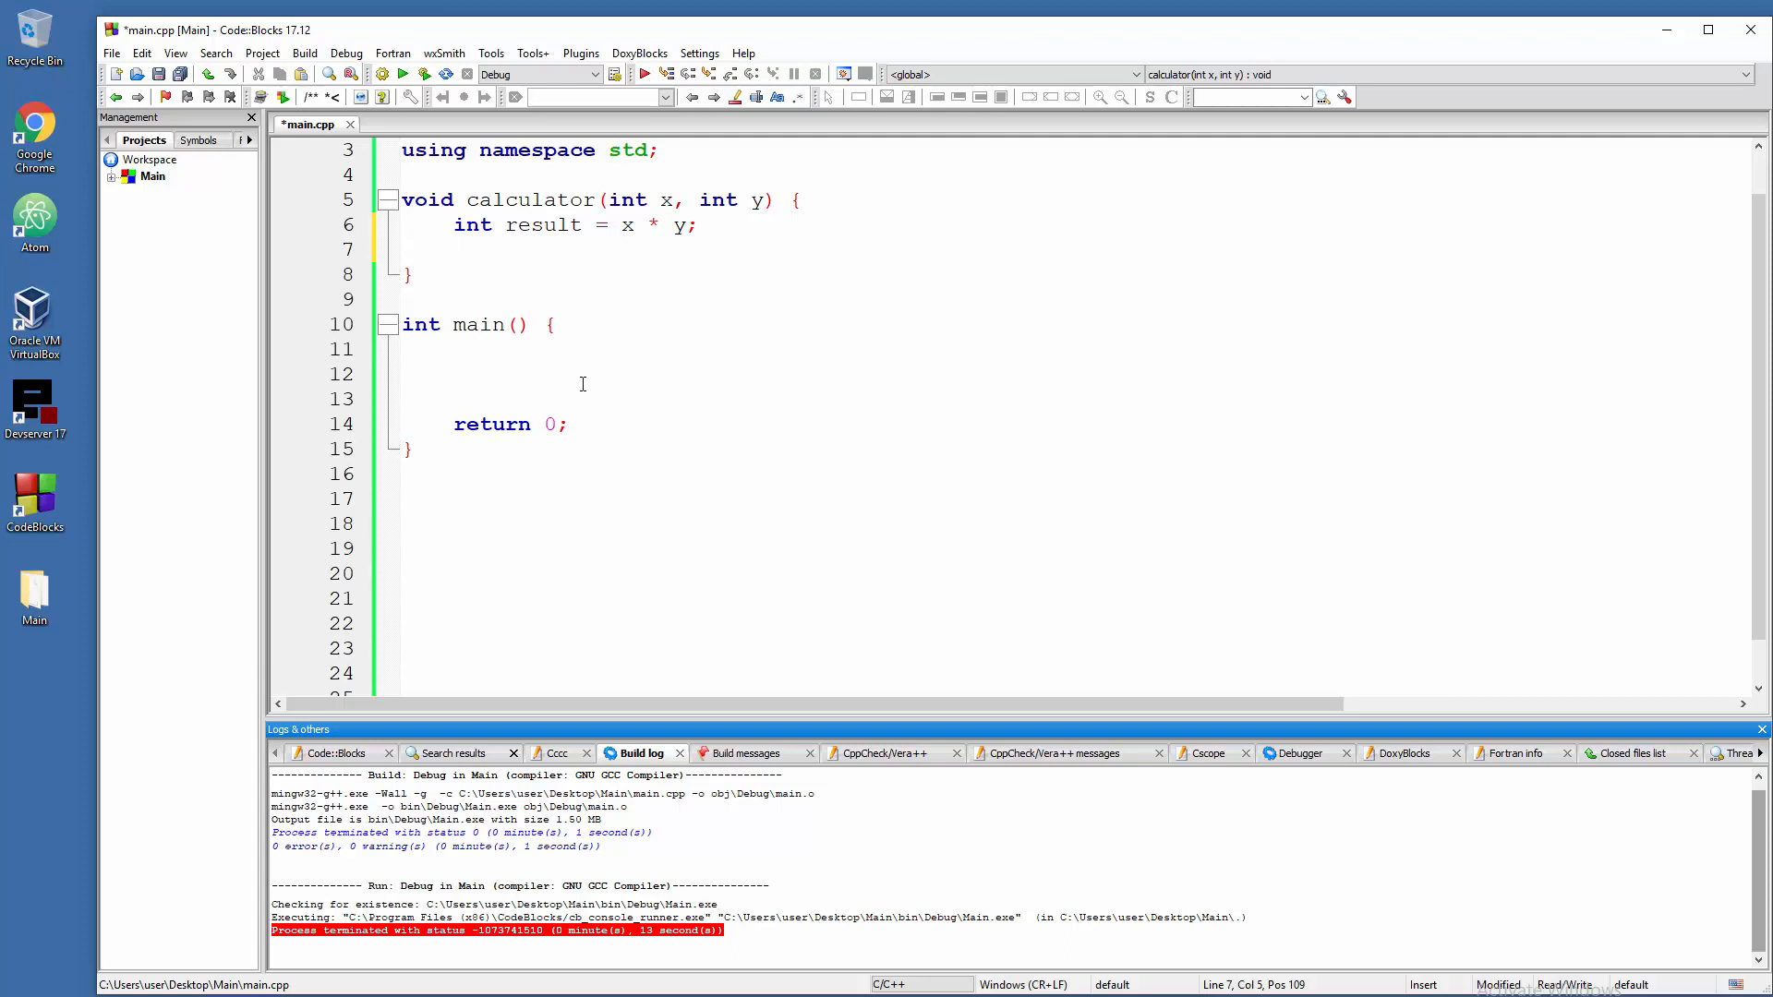
- Print "Multiplication: " followed by result and endl with cout
text(cout << ")
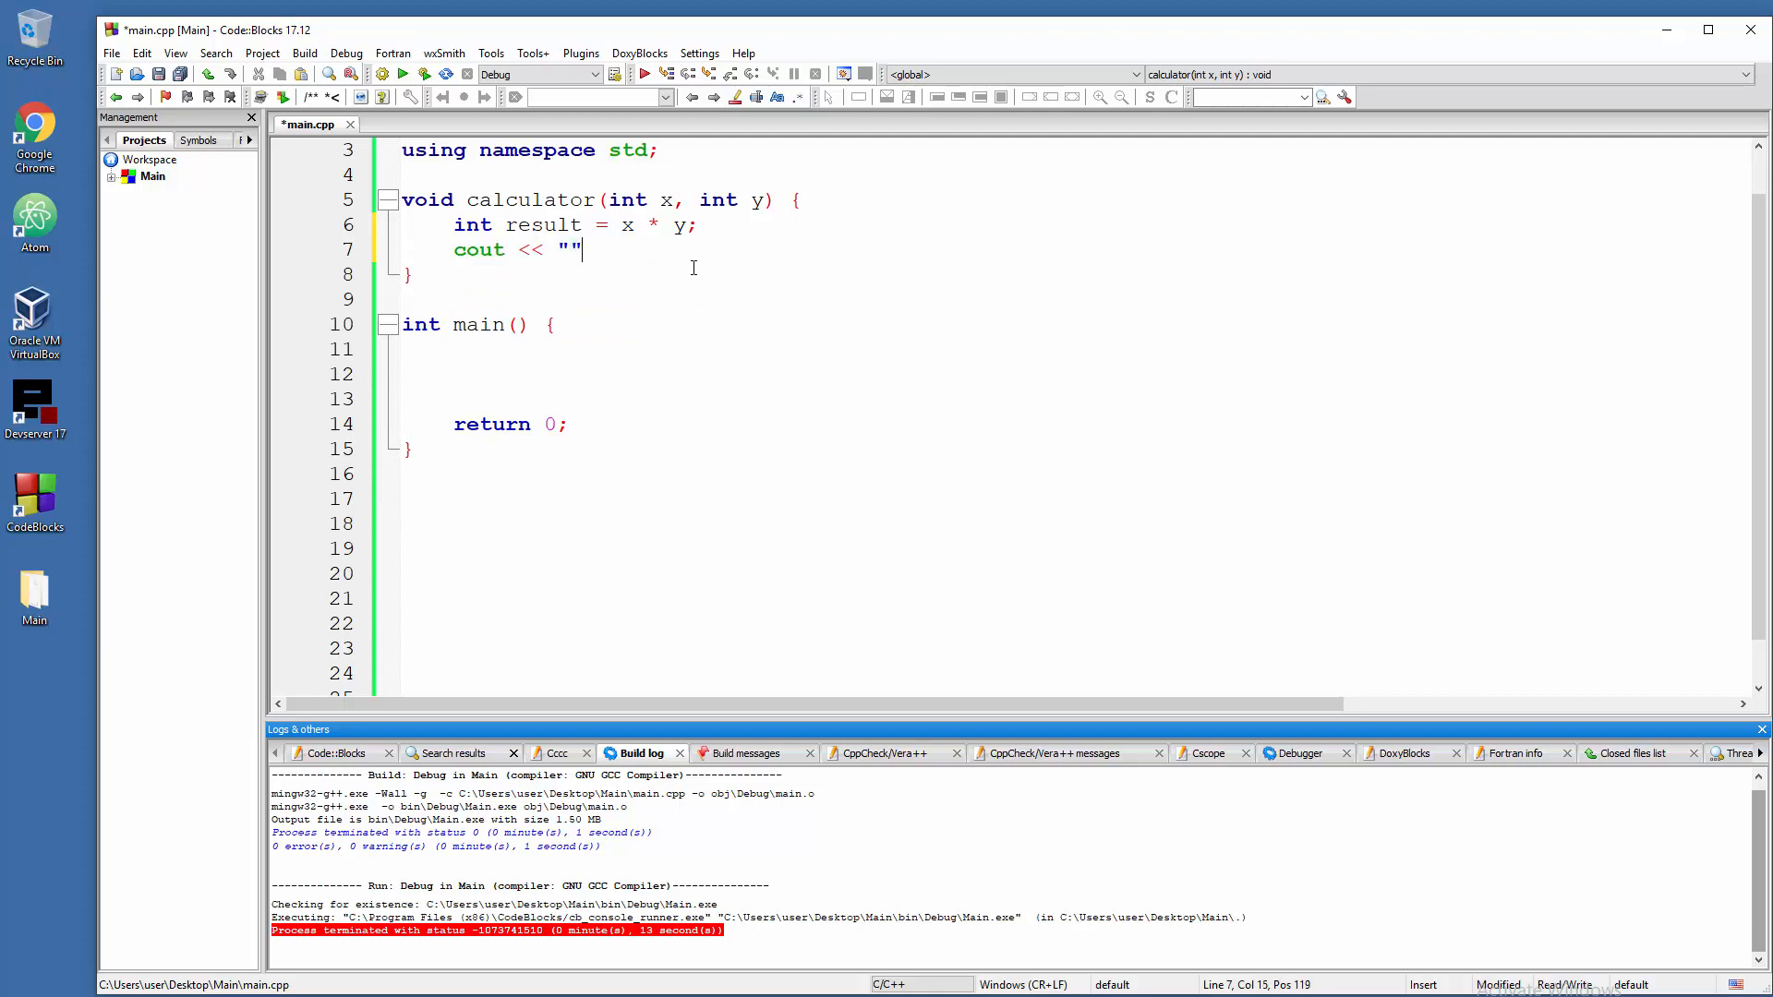
text(Mul)
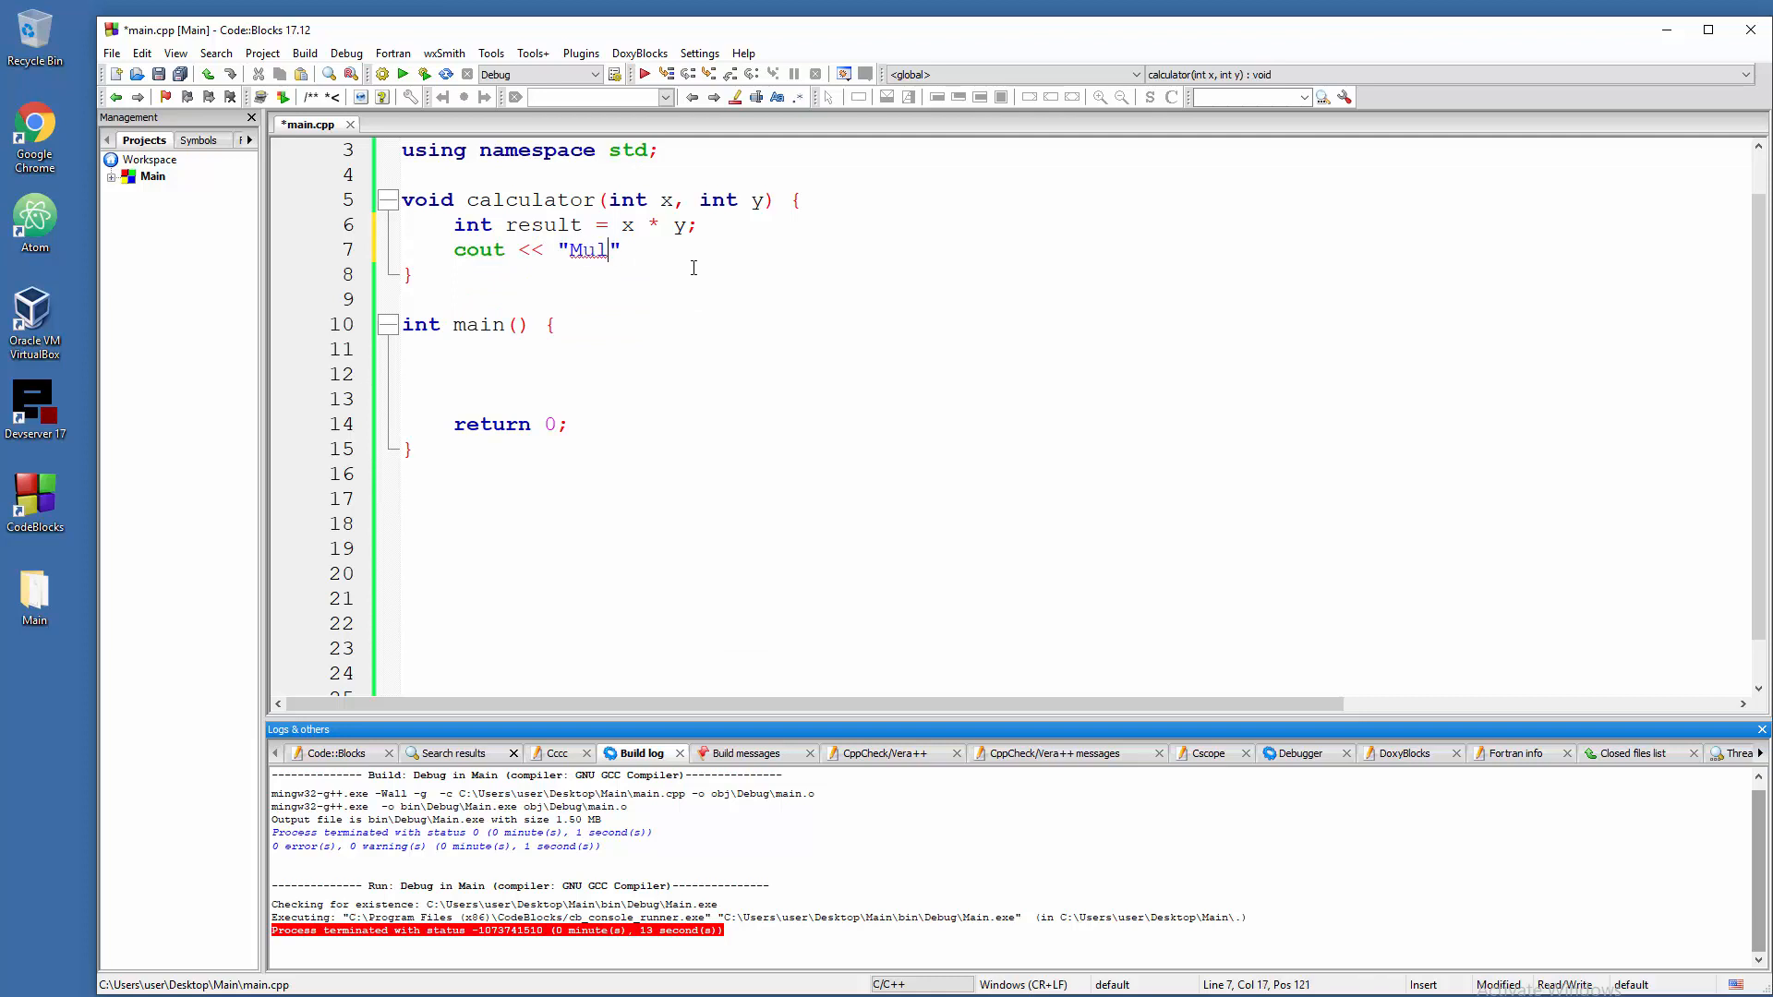
text(tiplication)
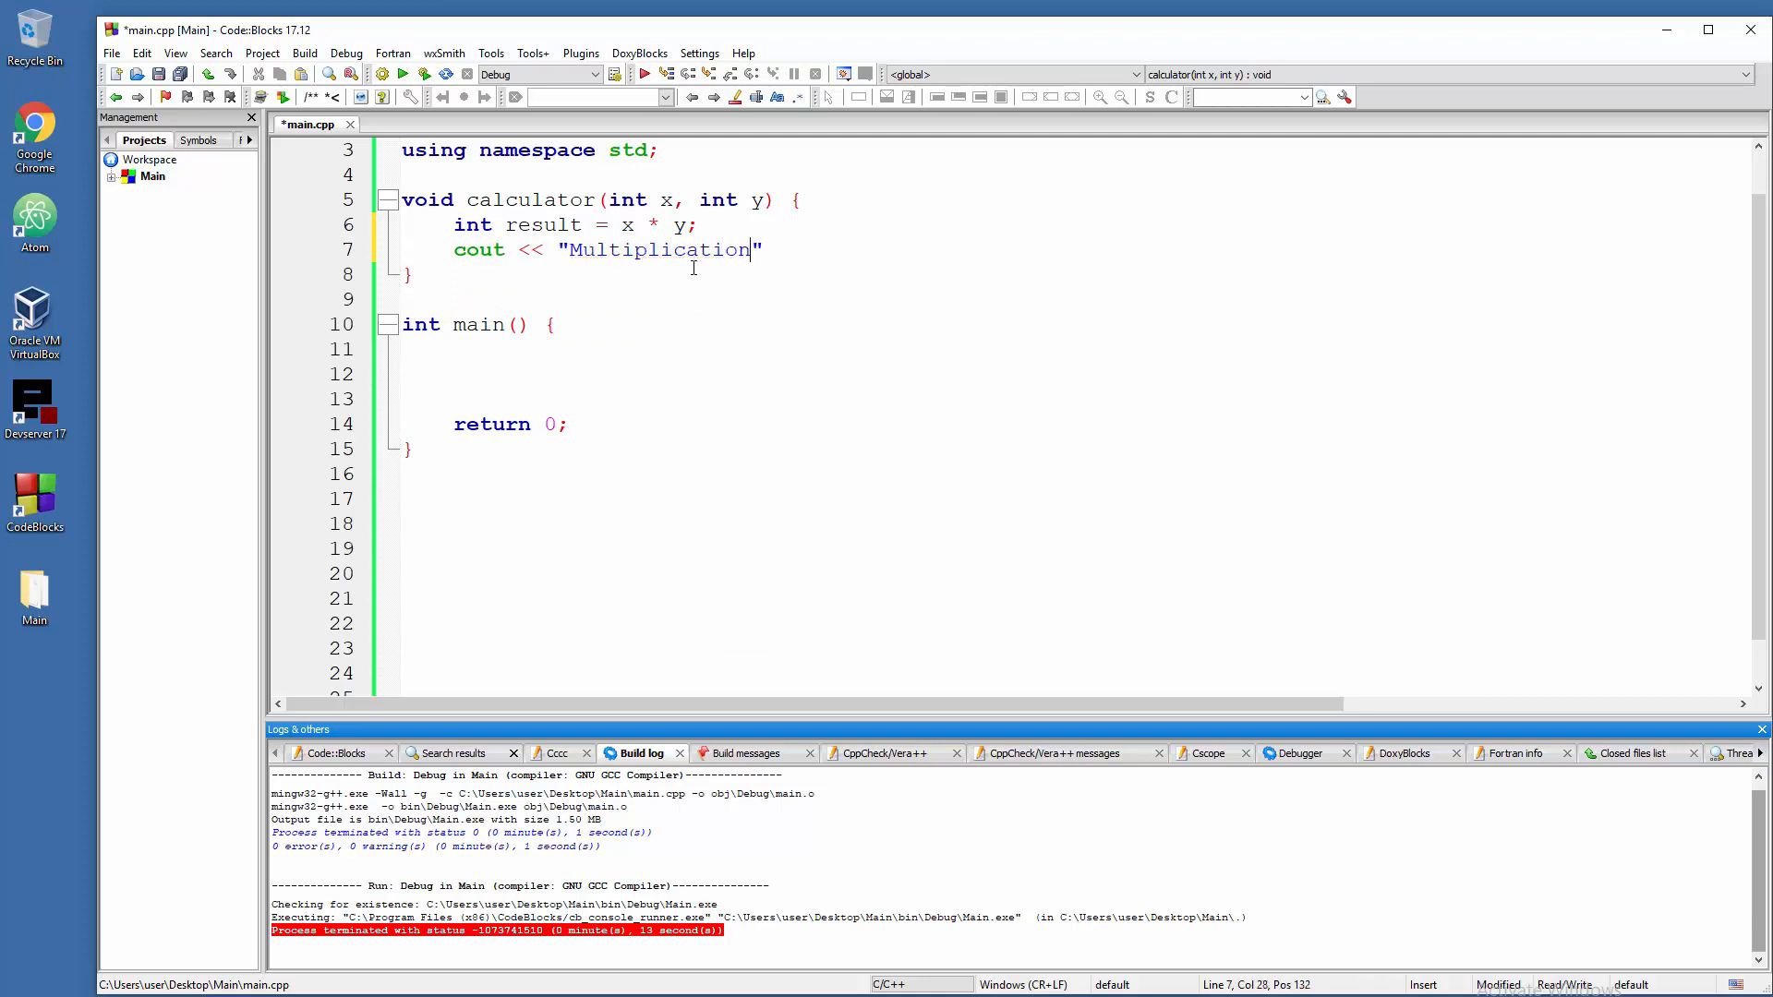
text(: " <<)
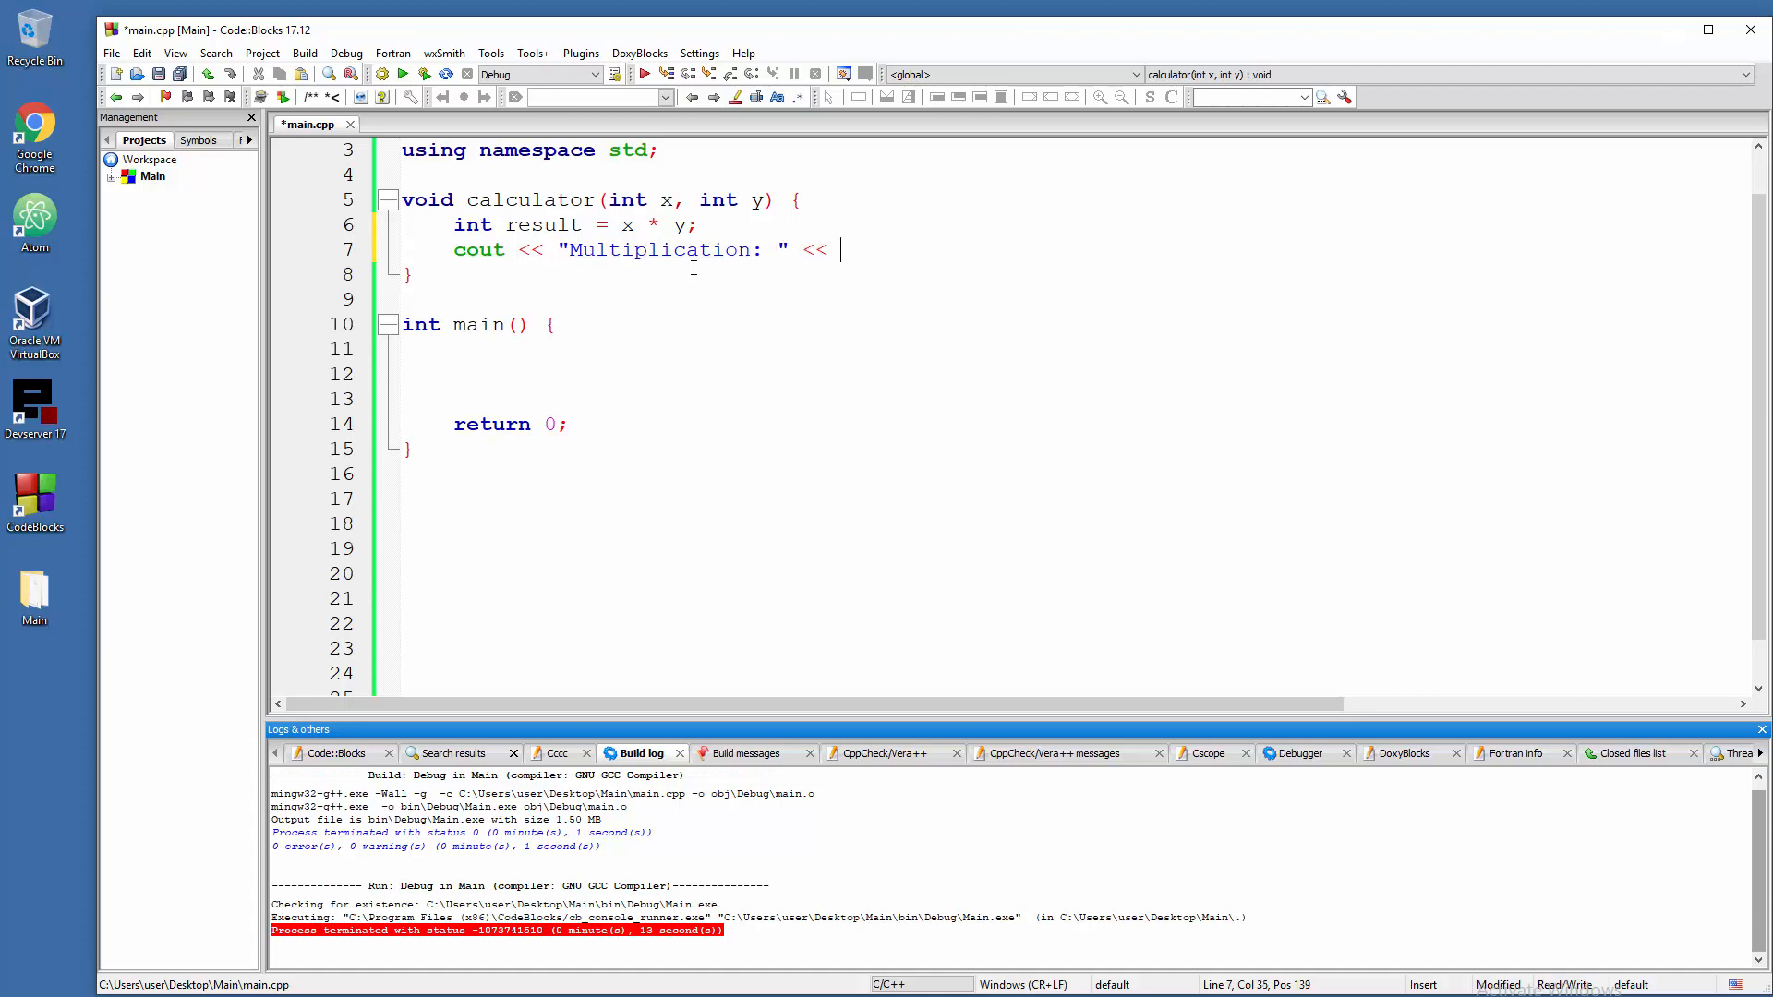
text(result)
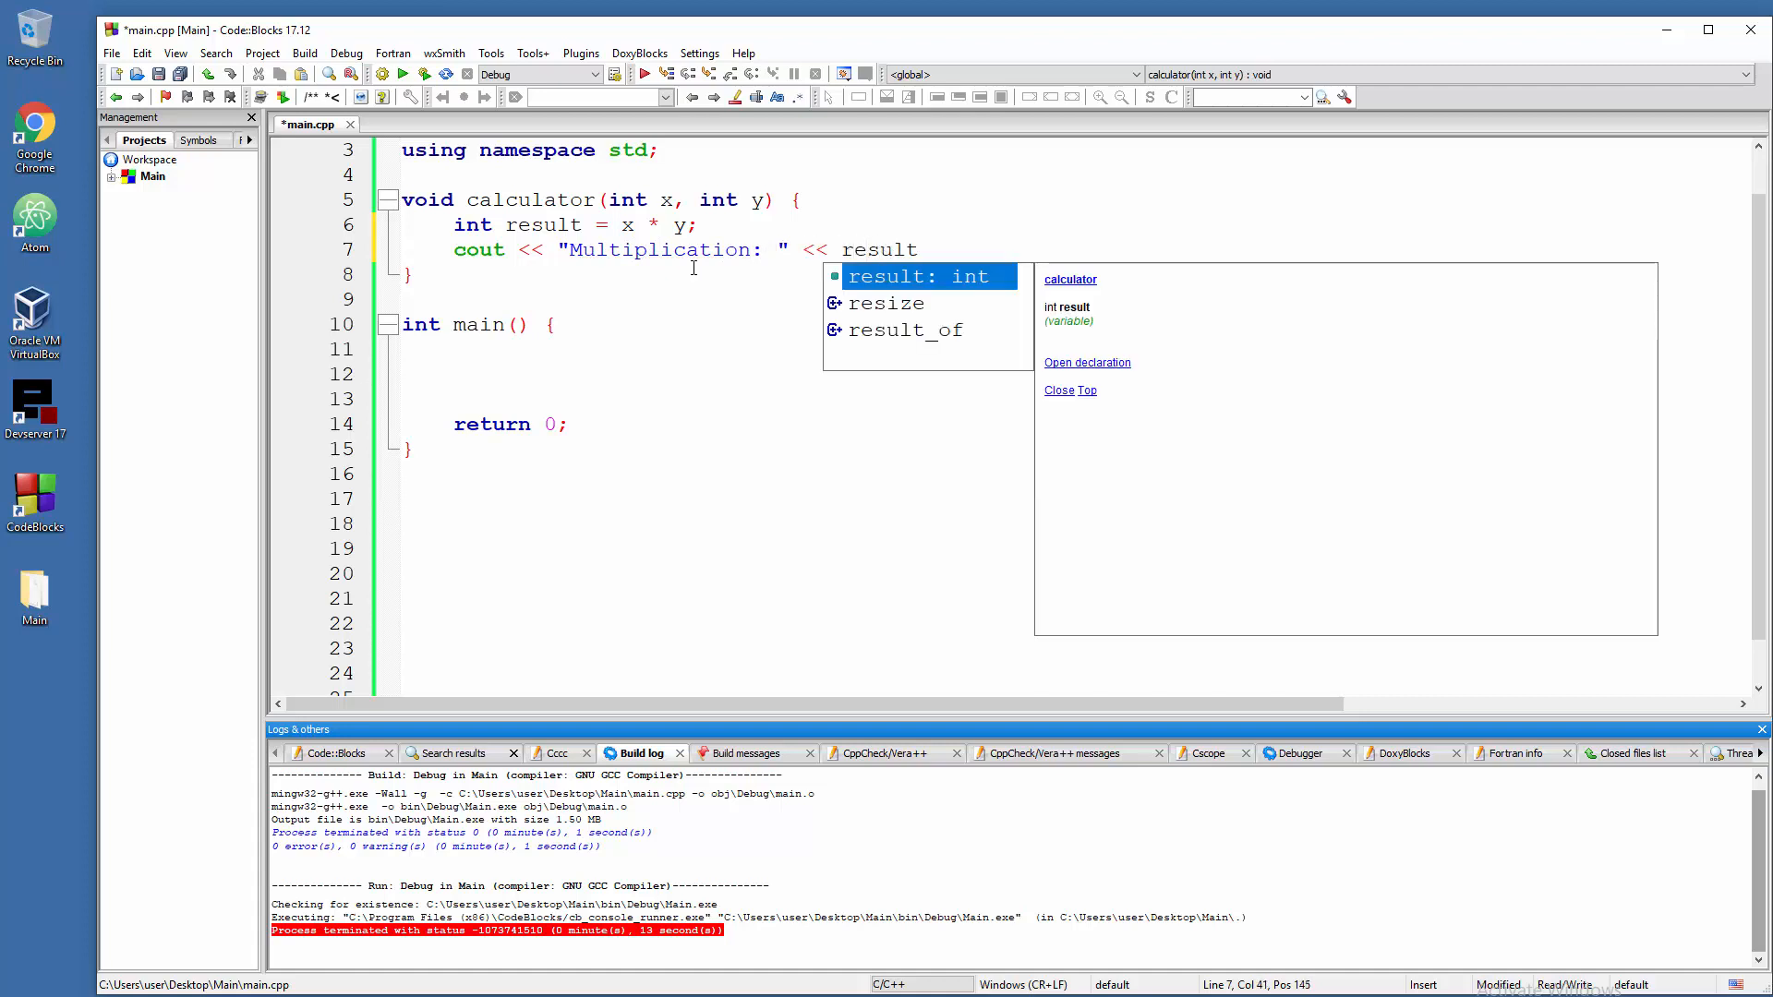
text(<< endl;)
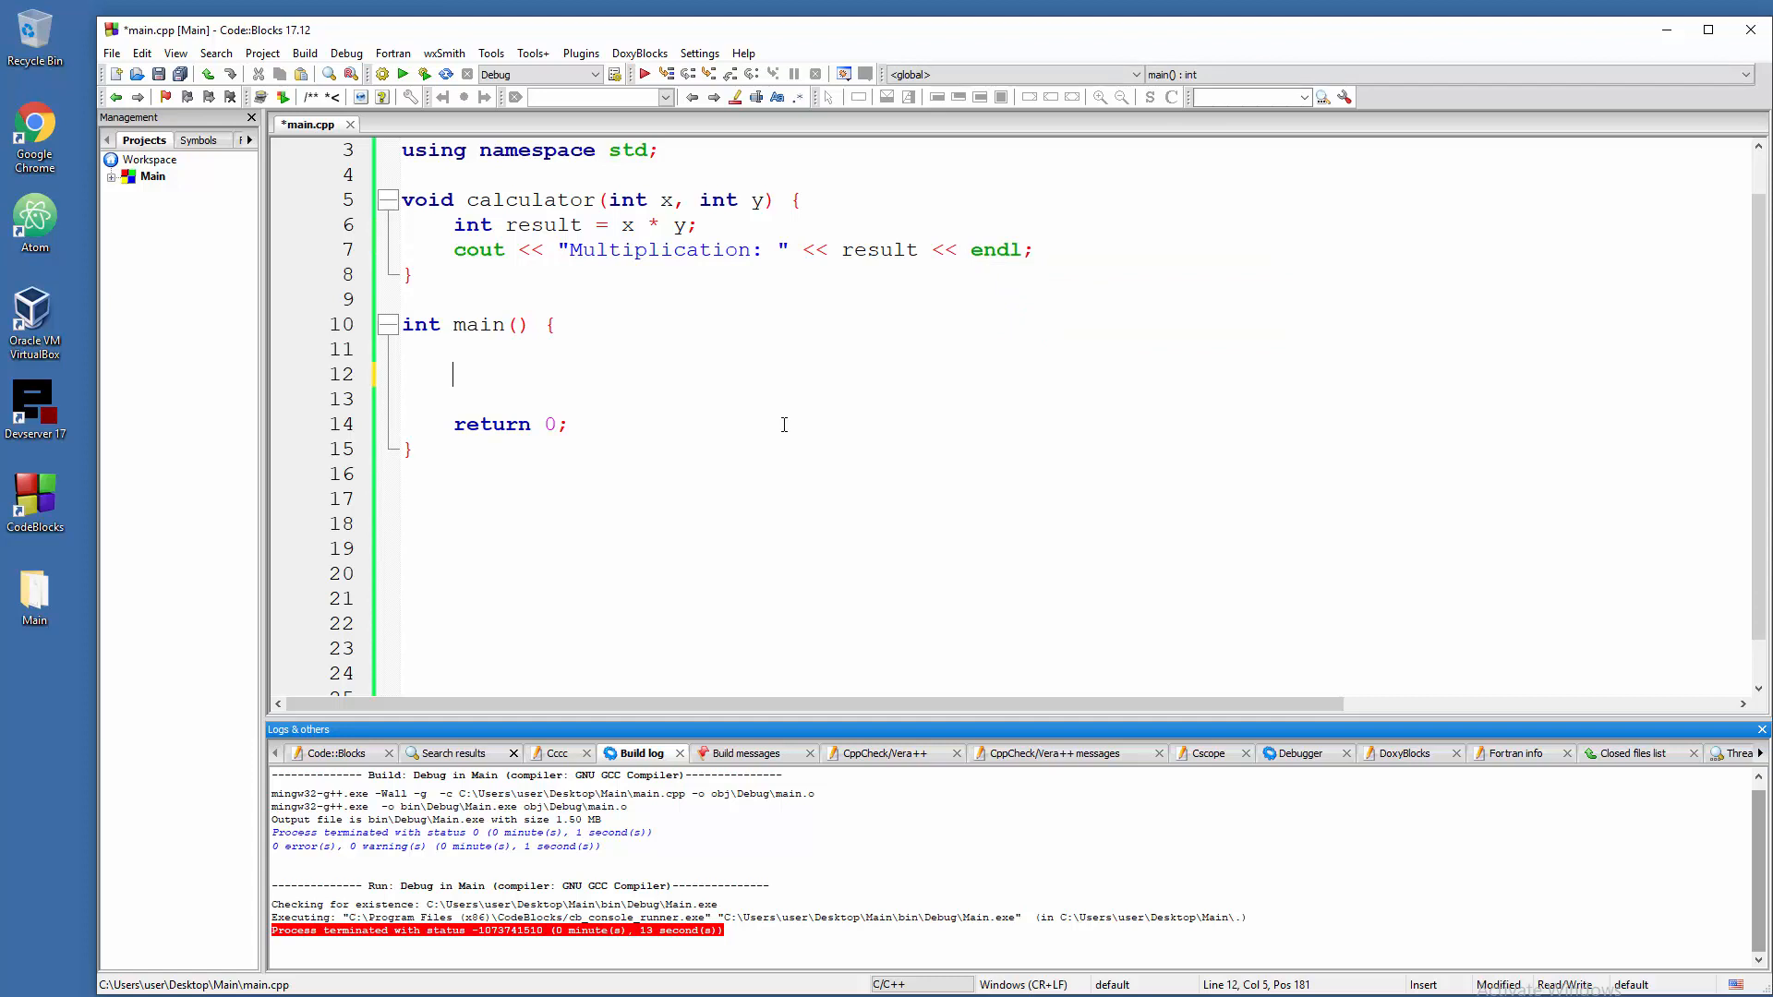
- Add calculator(5, 10); to main, then save and build-and-run the program
text(ca)
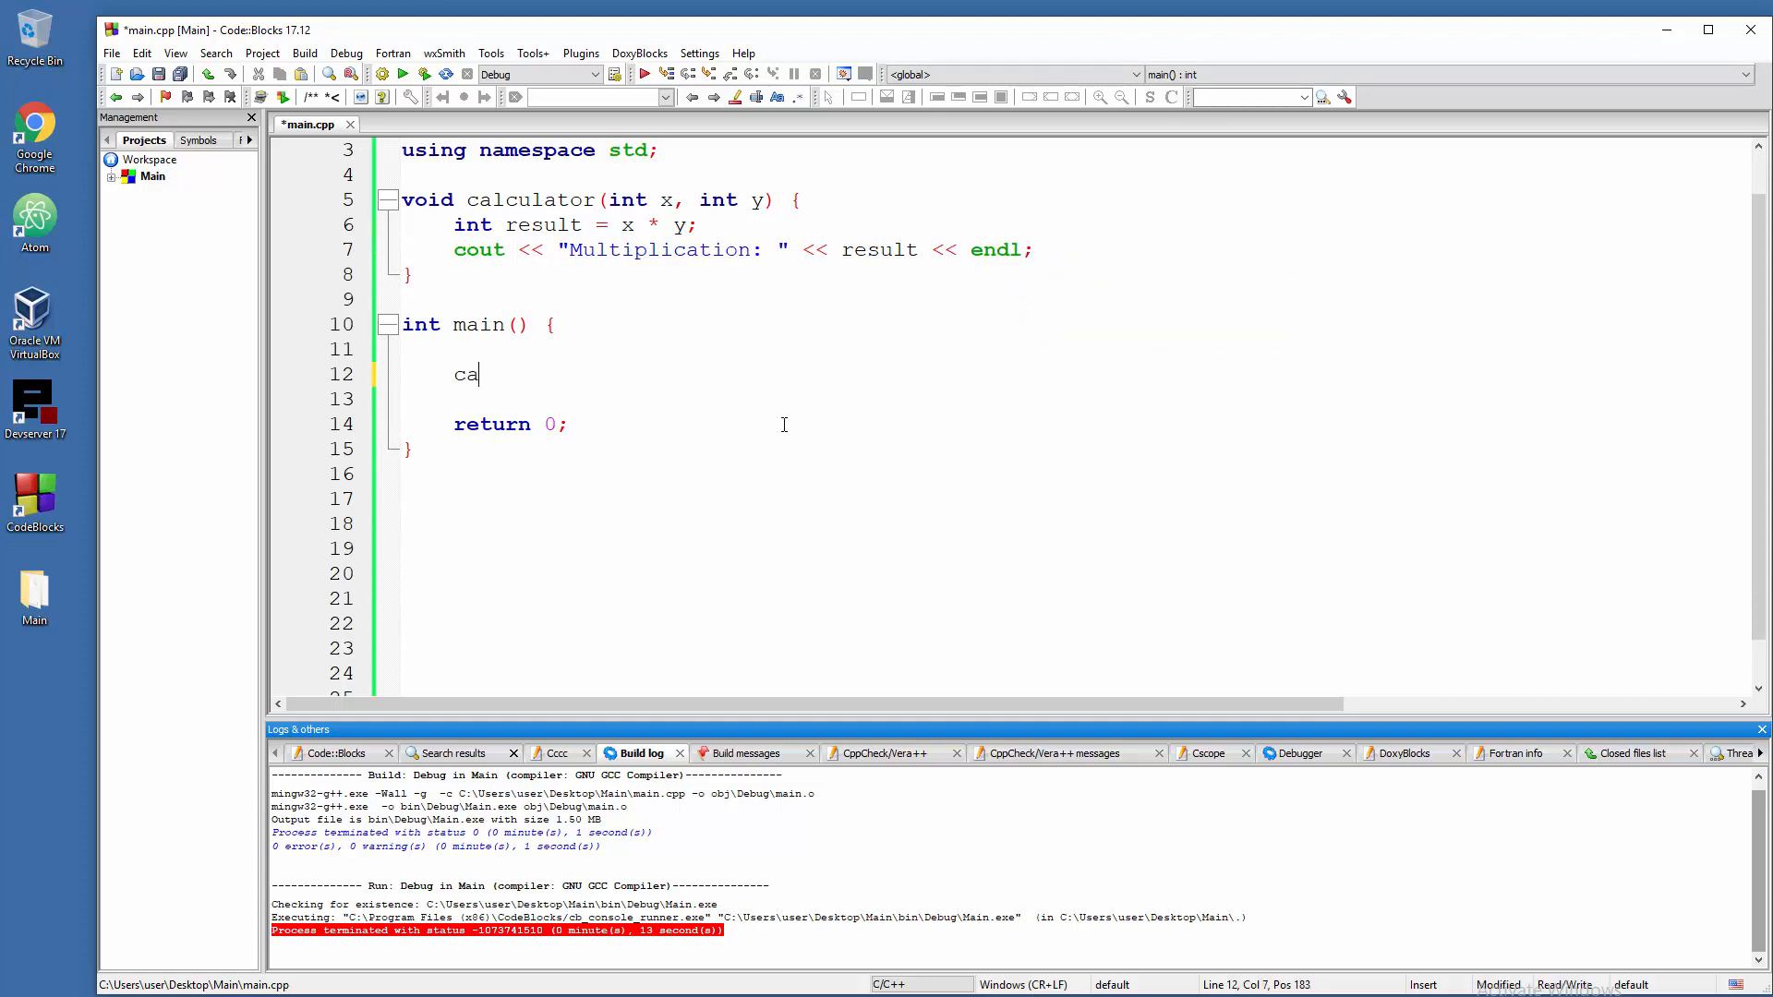
text(lculator()
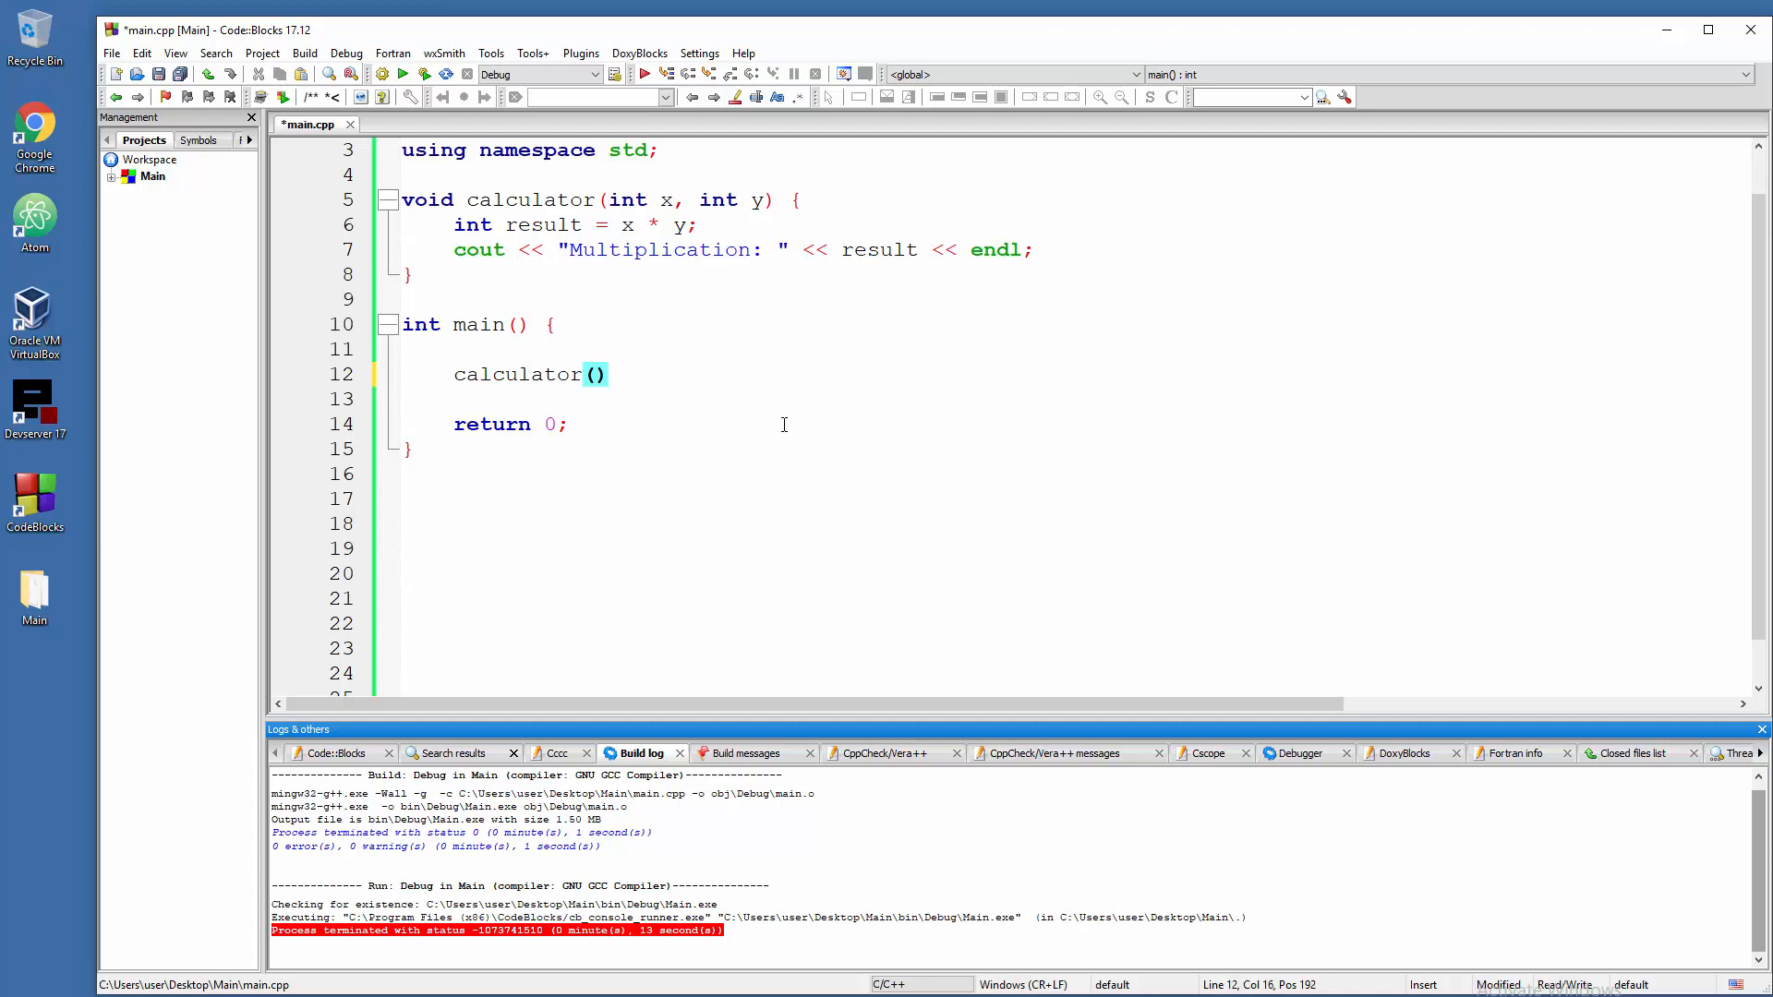
text(5, 10)
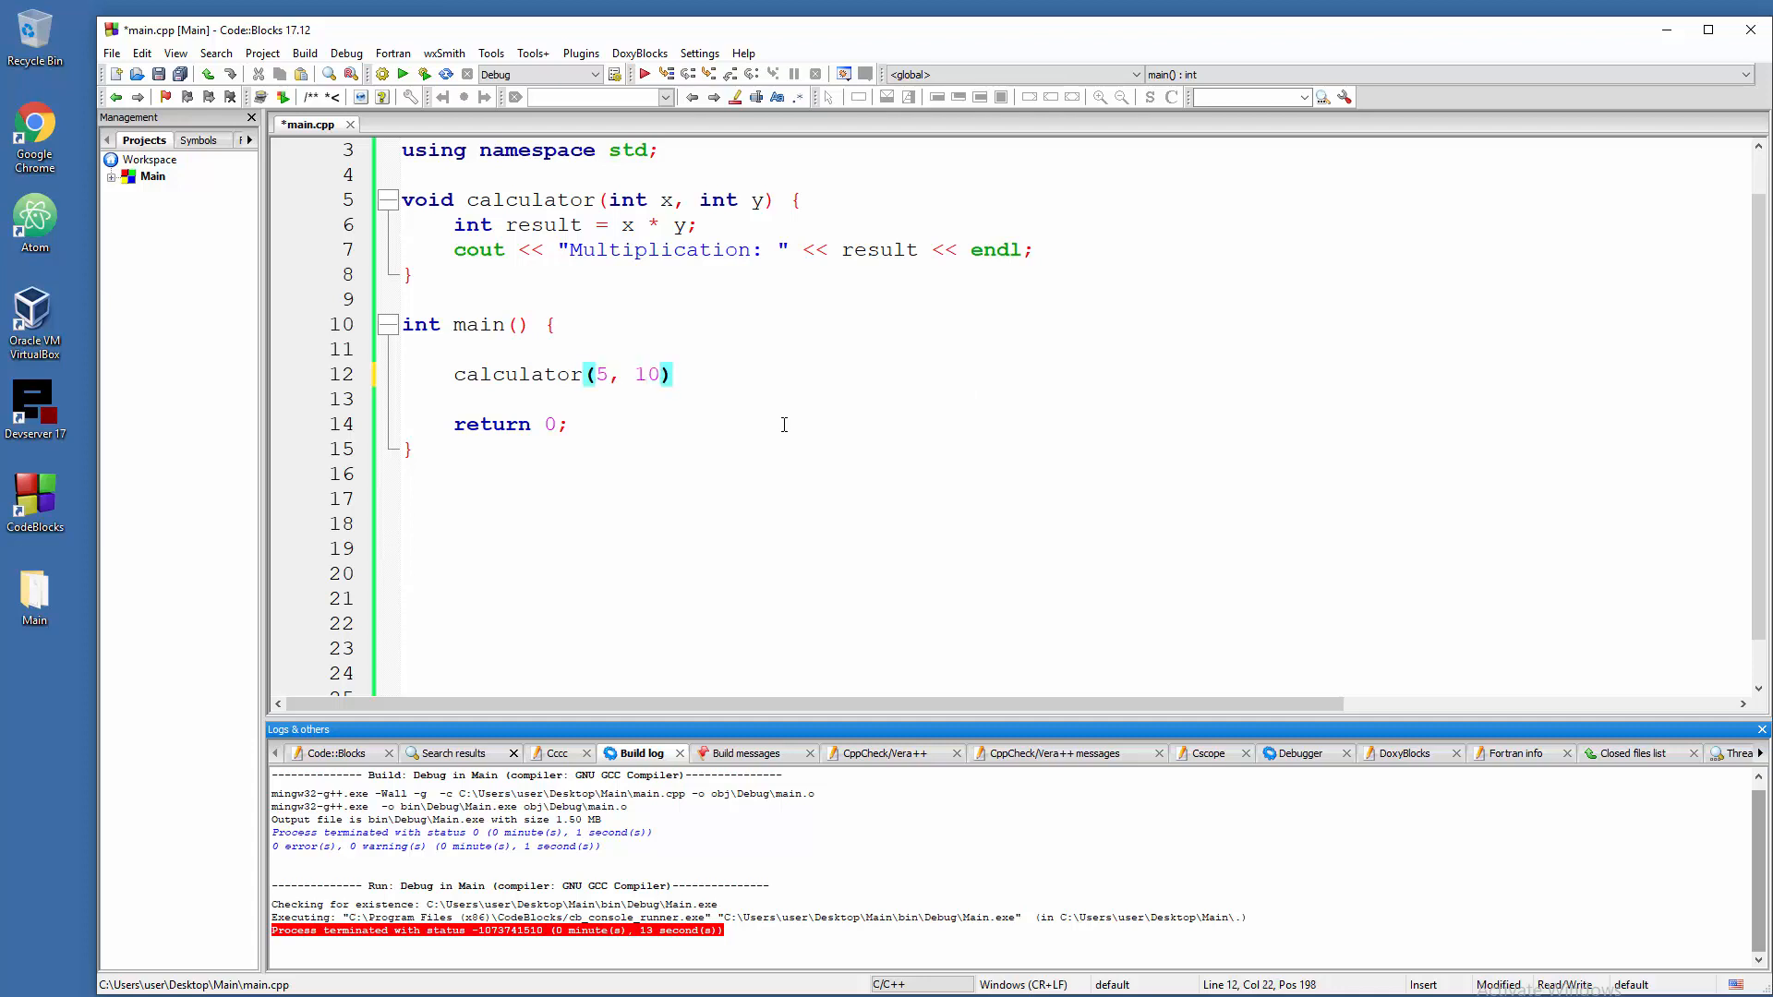
text(;)
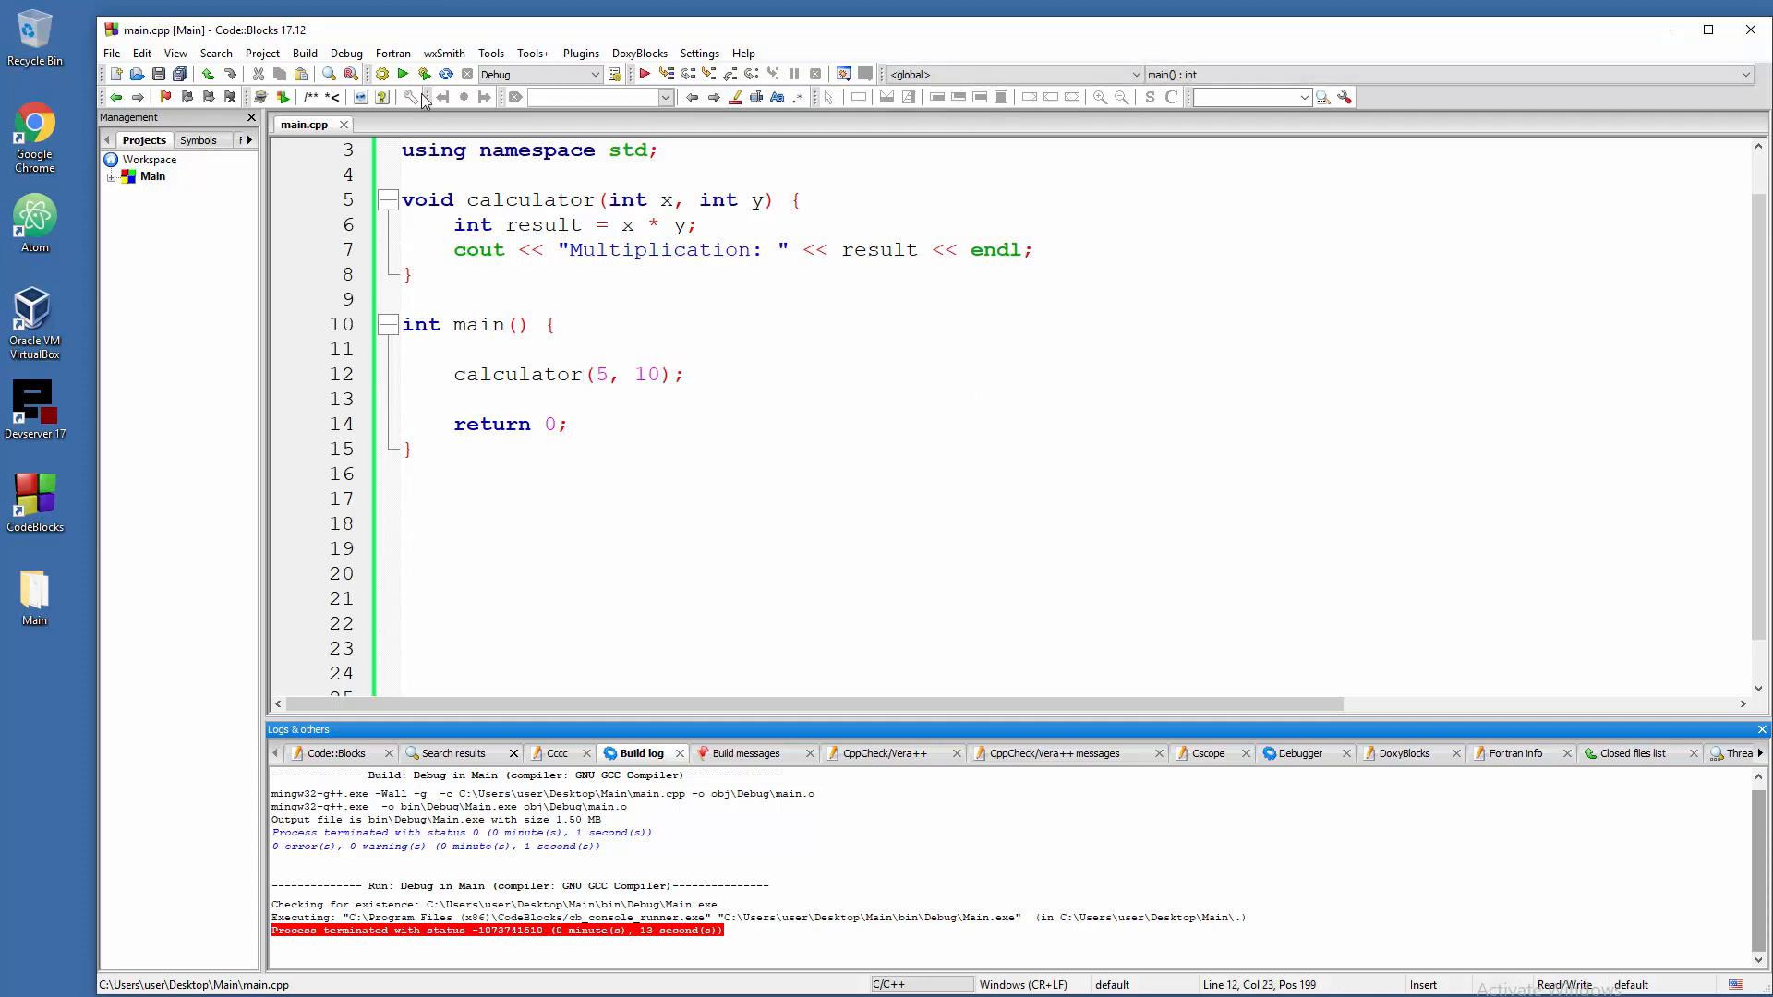
click(403, 74)
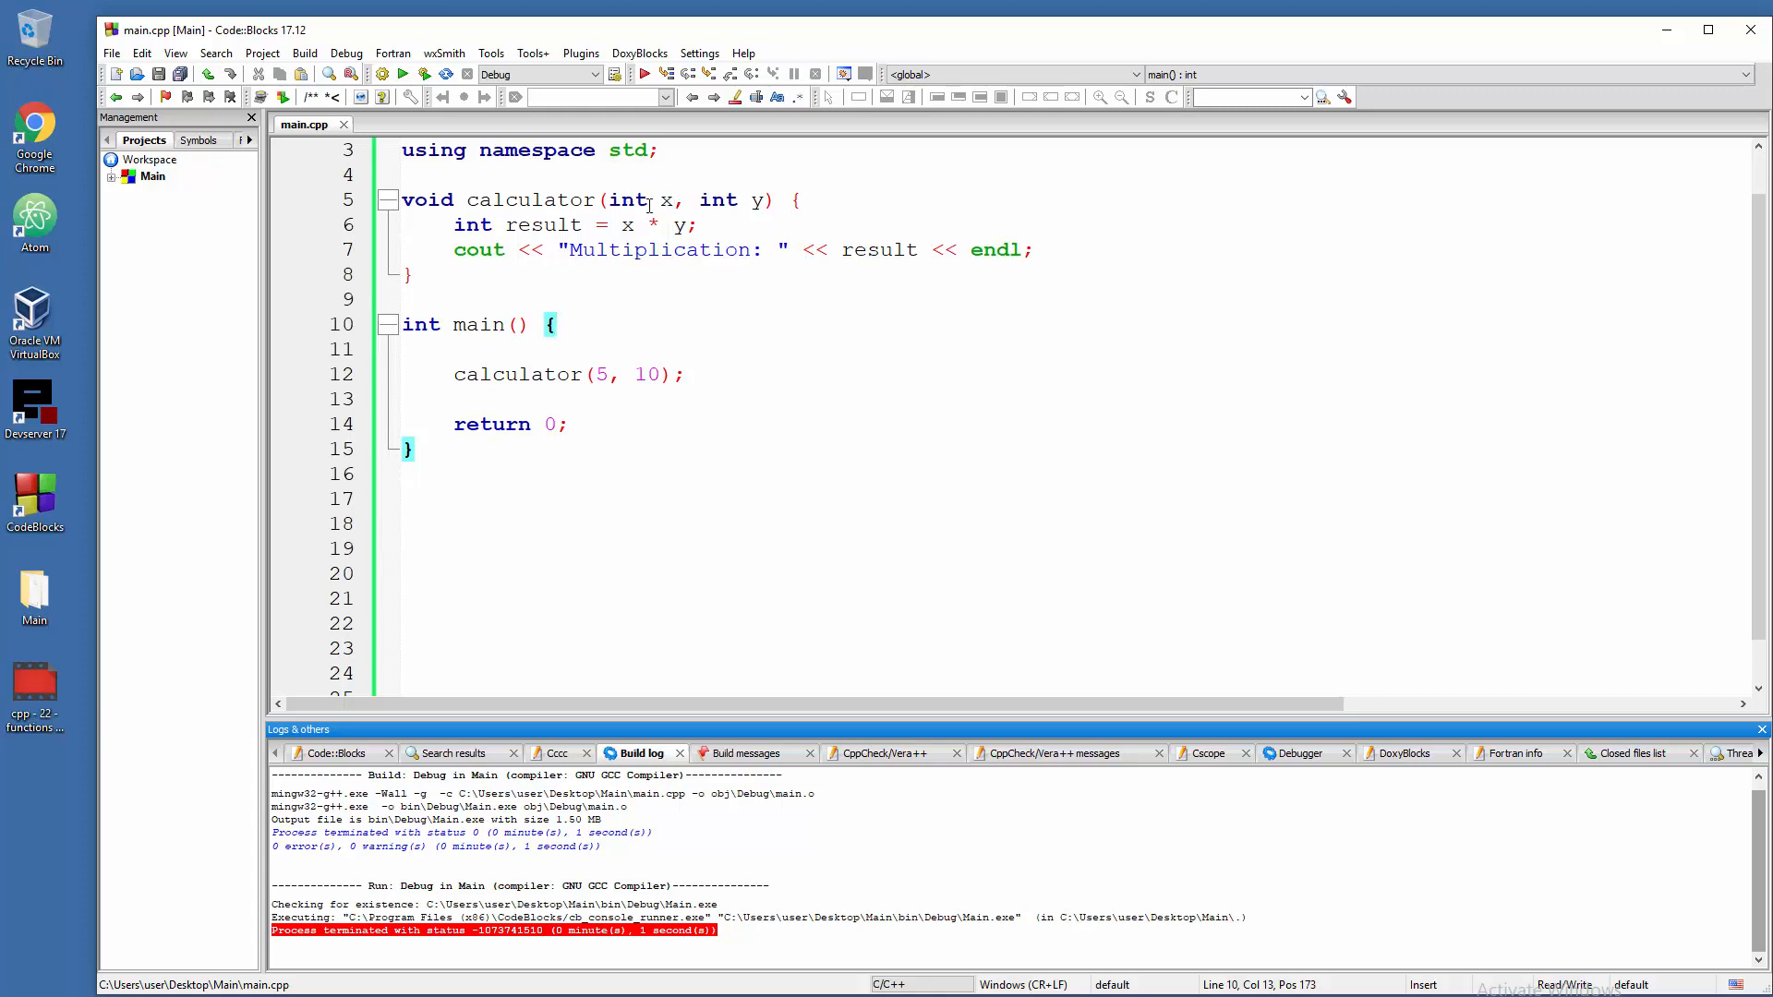
click(686, 374)
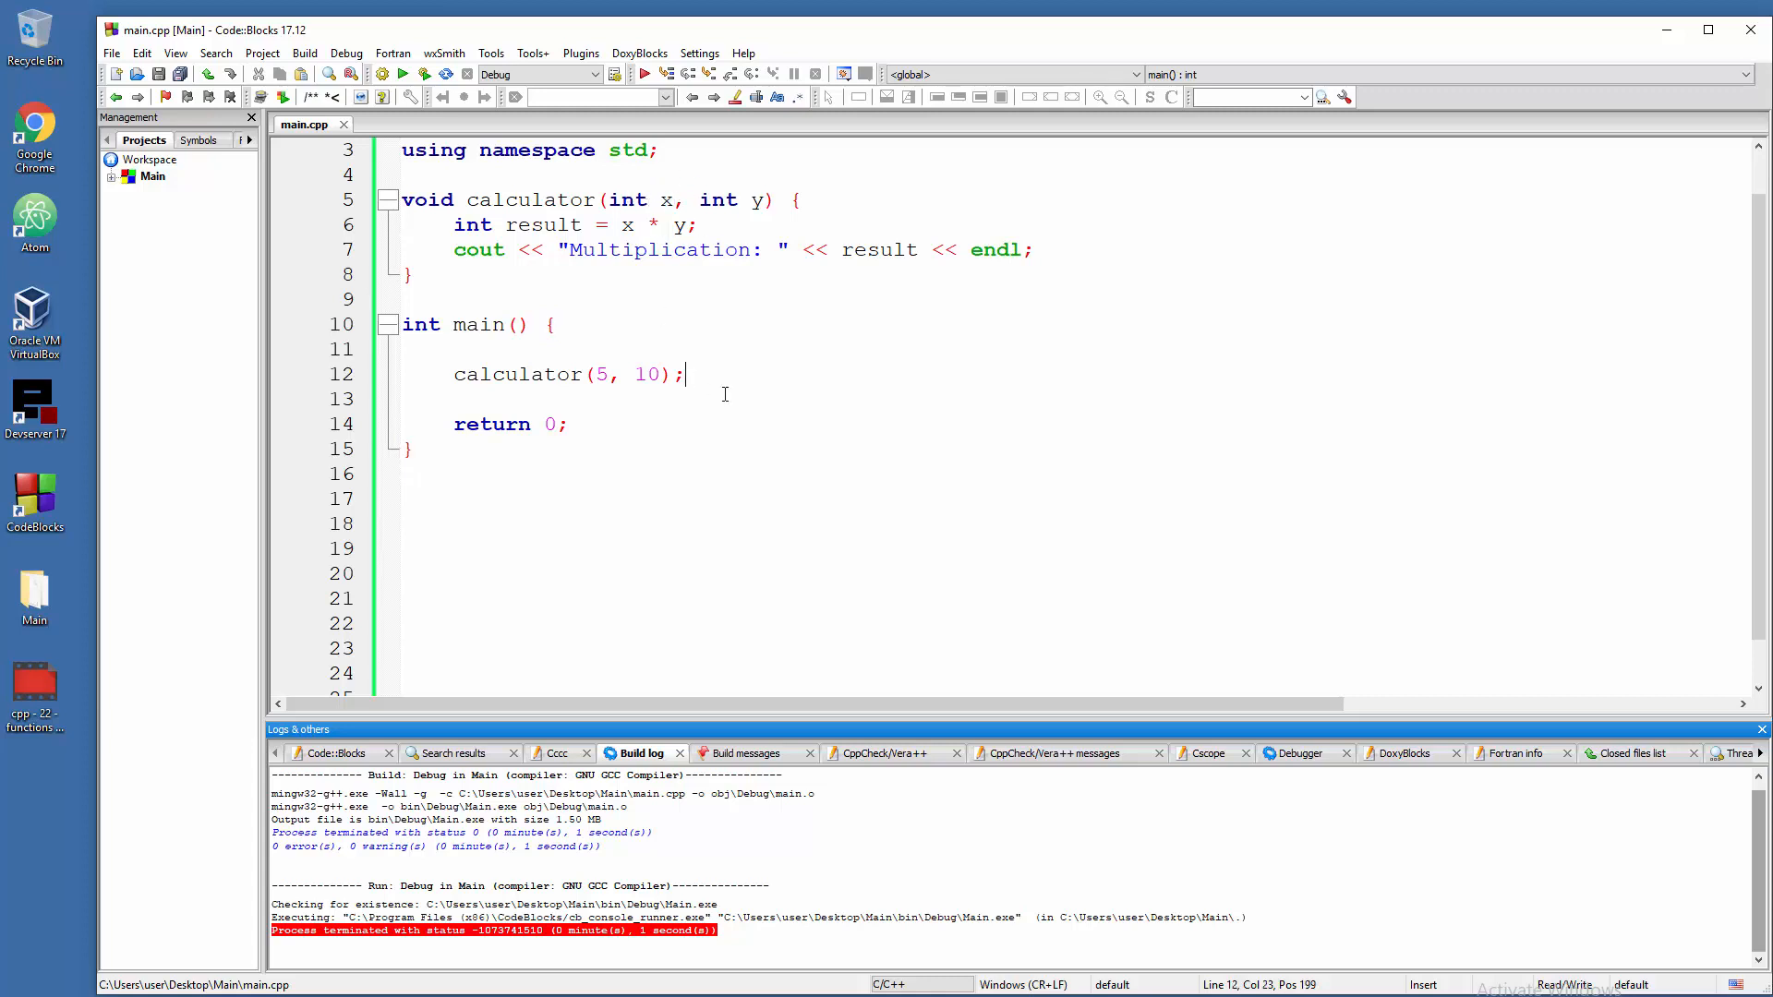
mouse_move(691, 404)
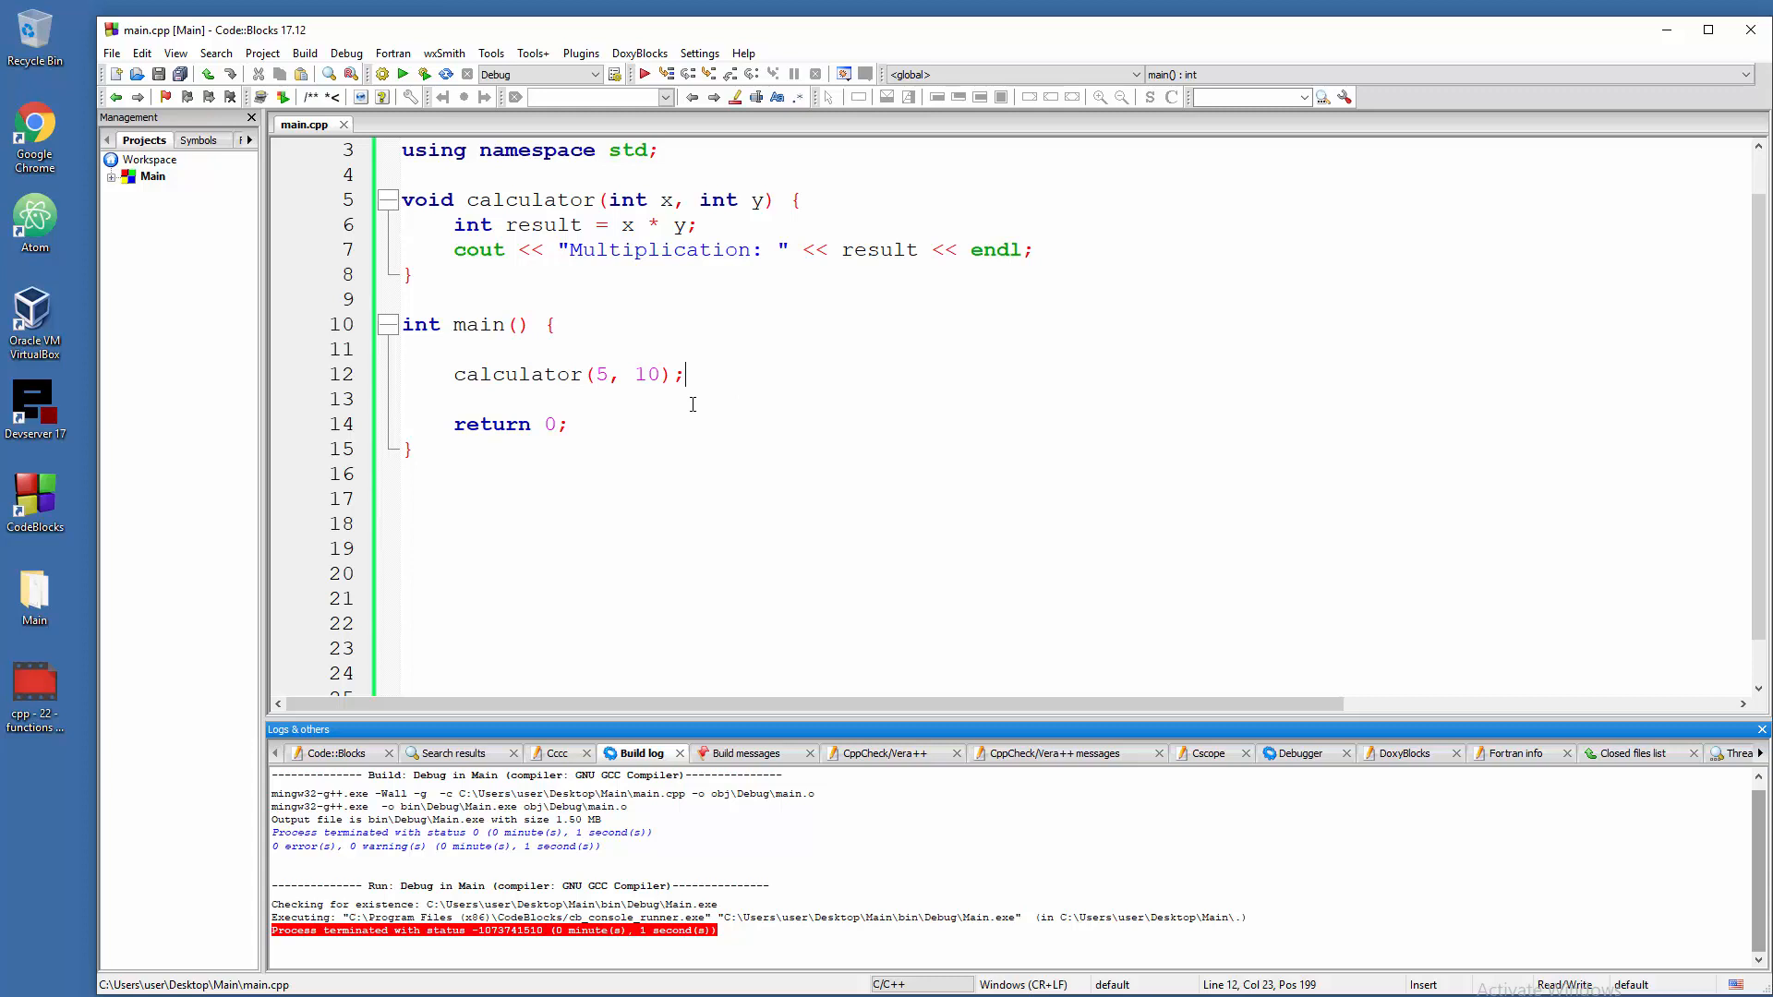
mouse_move(106, 665)
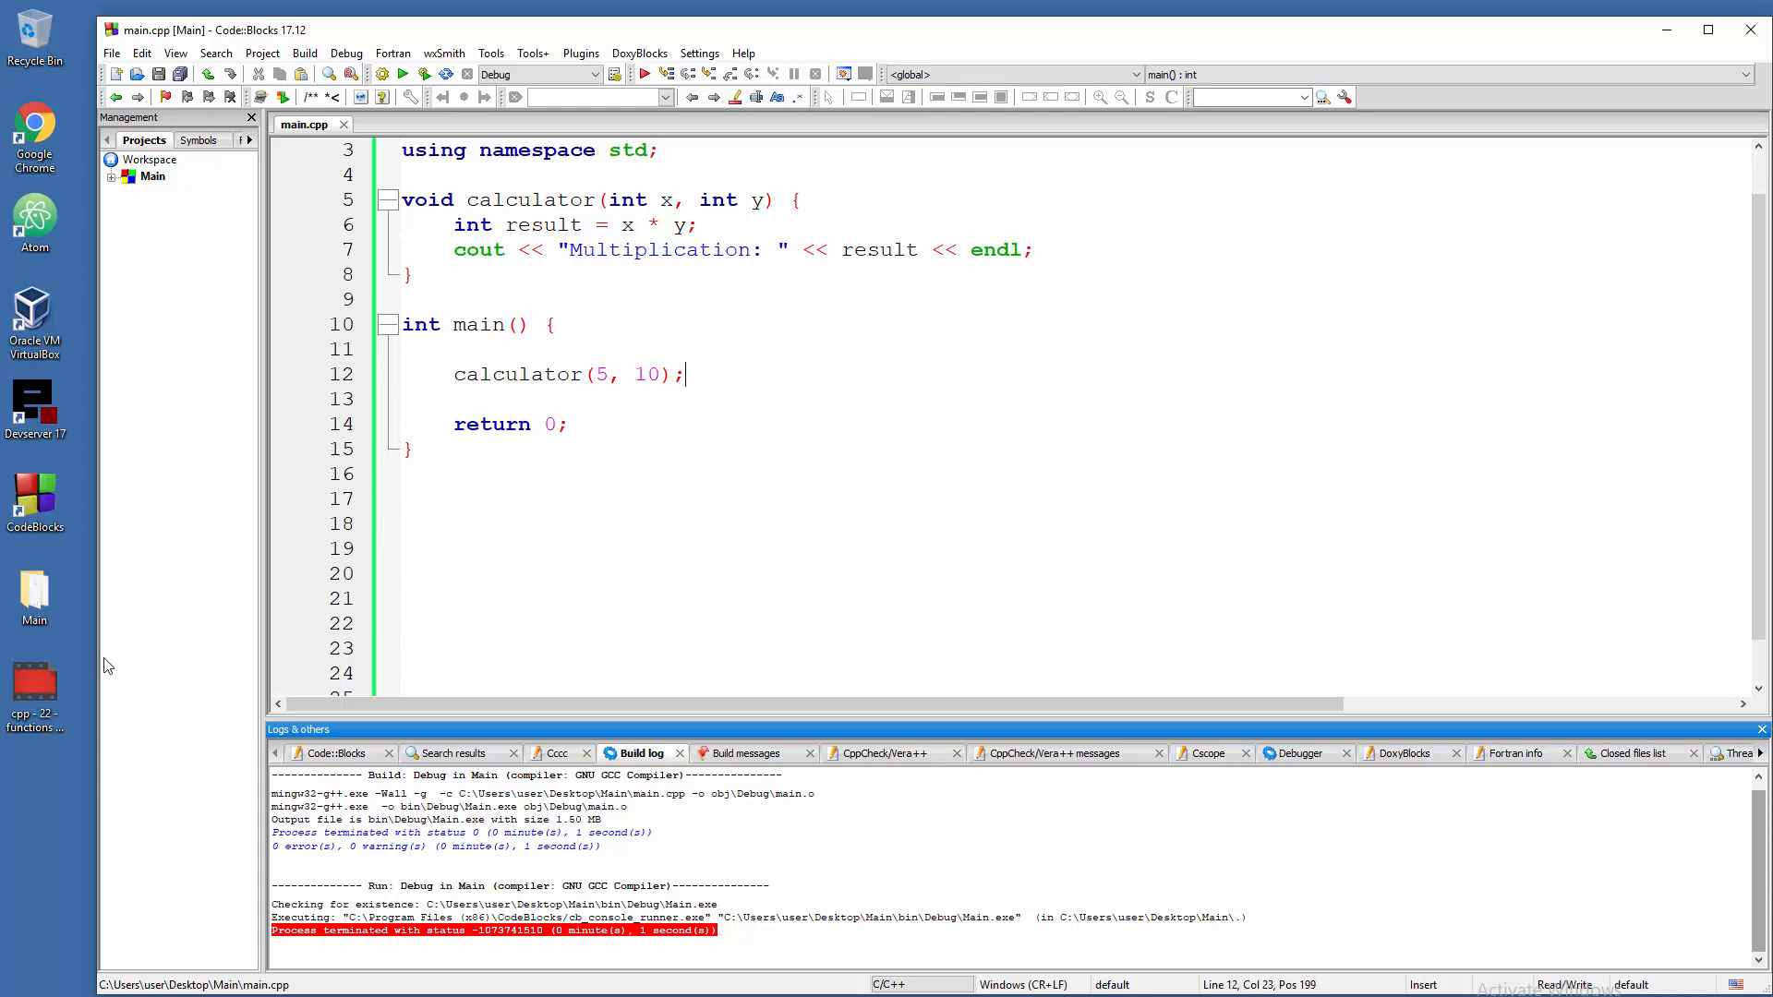